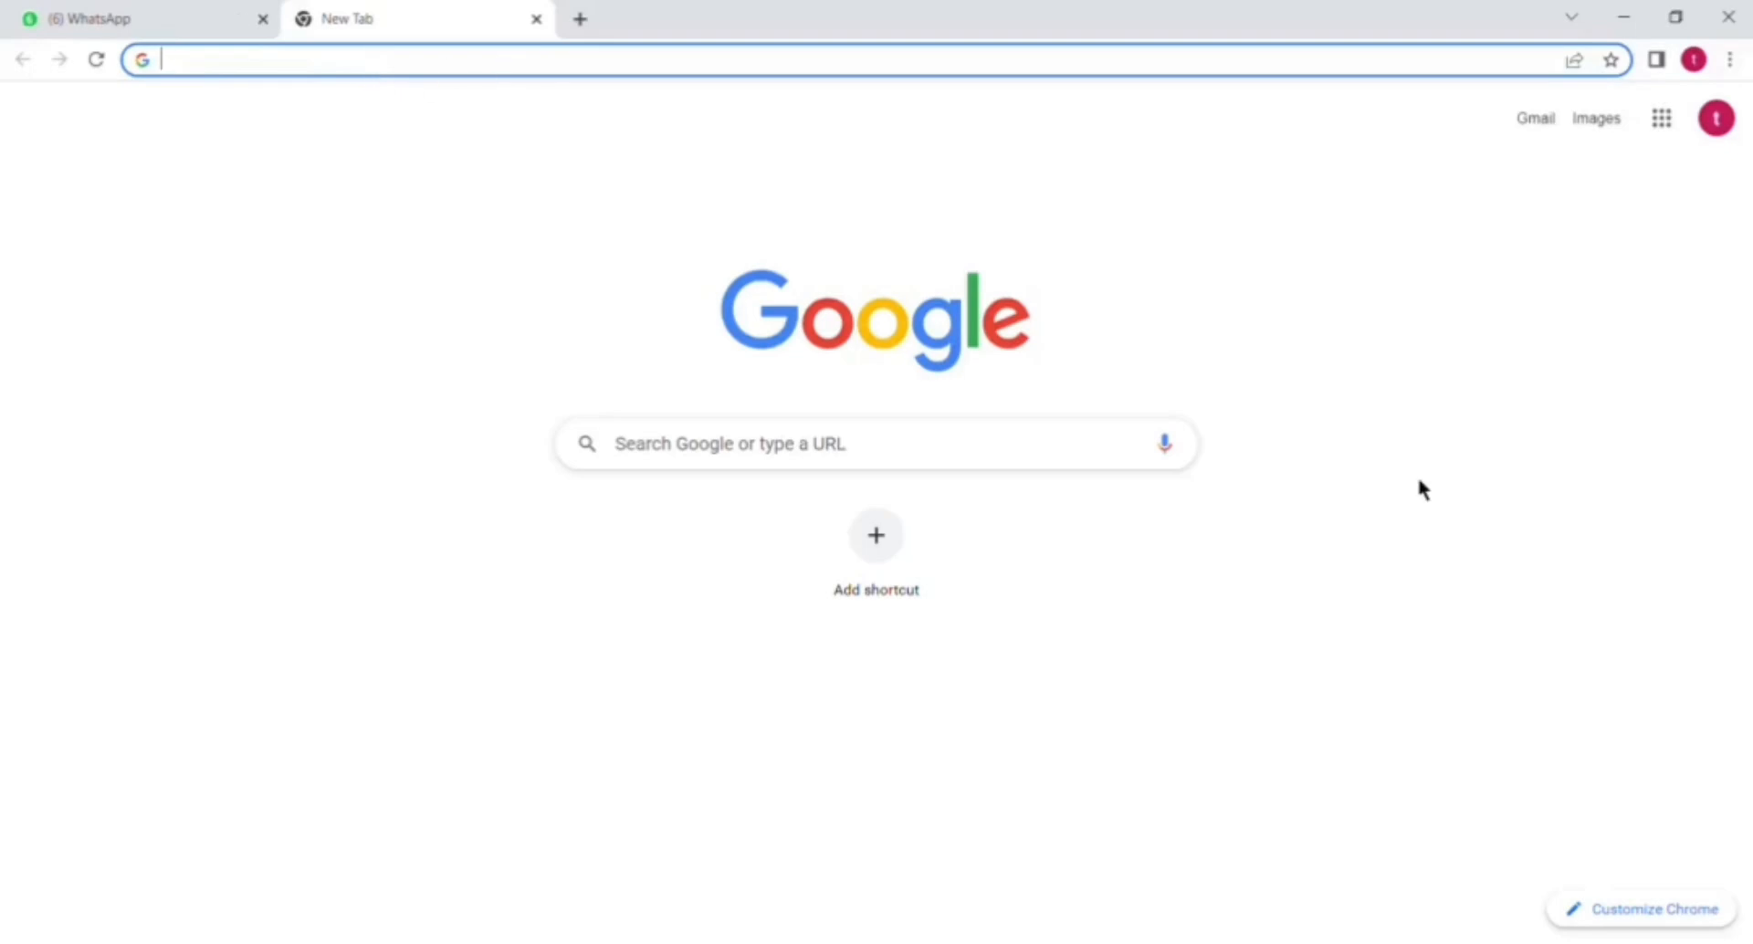
# Enter pmdc.pk in Chrome's address bar to load the PMDC website
pyautogui.write('PMD')
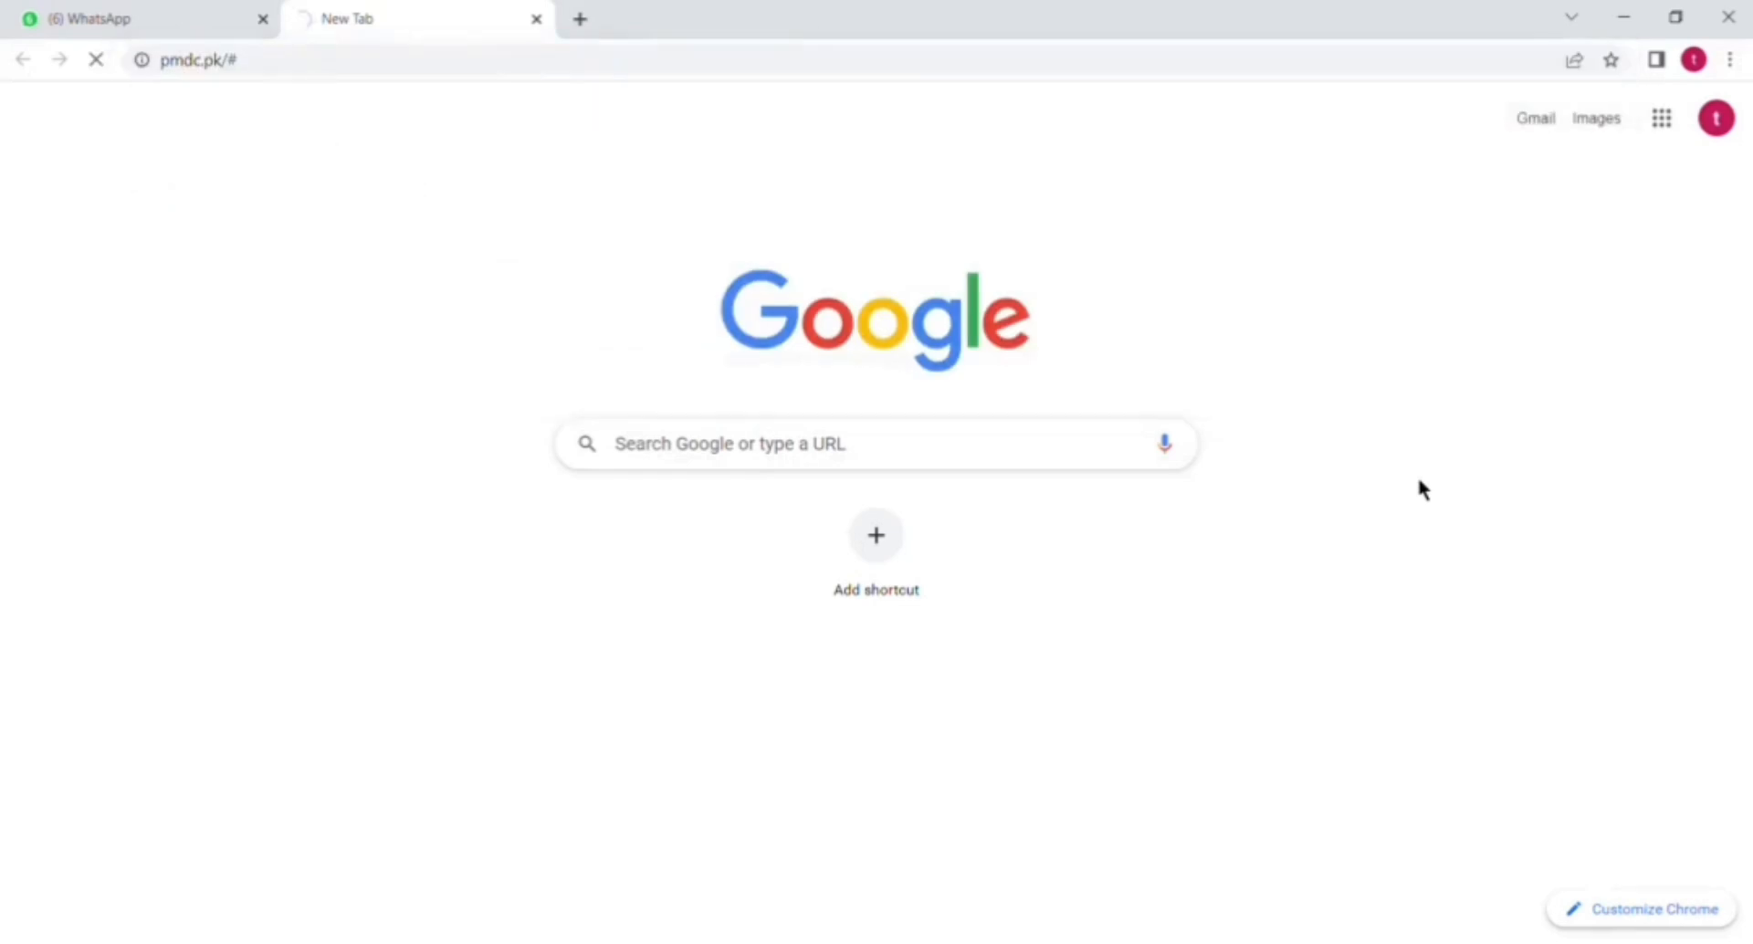
pyautogui.moveTo(1352, 461)
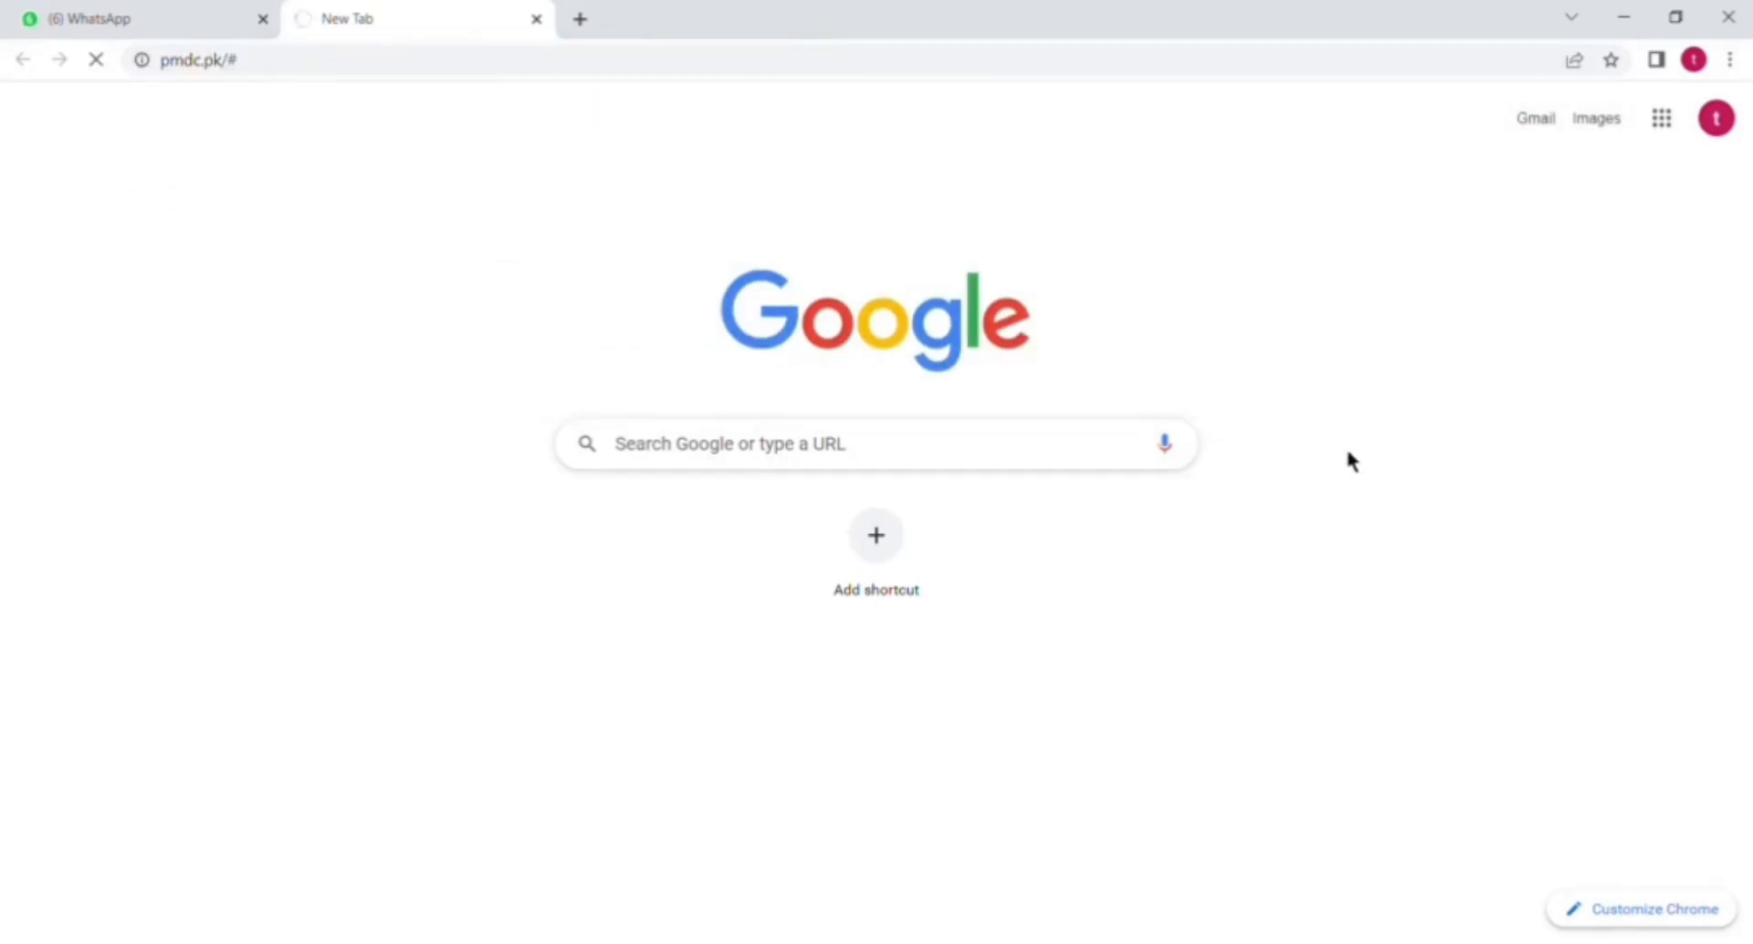
pyautogui.moveTo(888, 338)
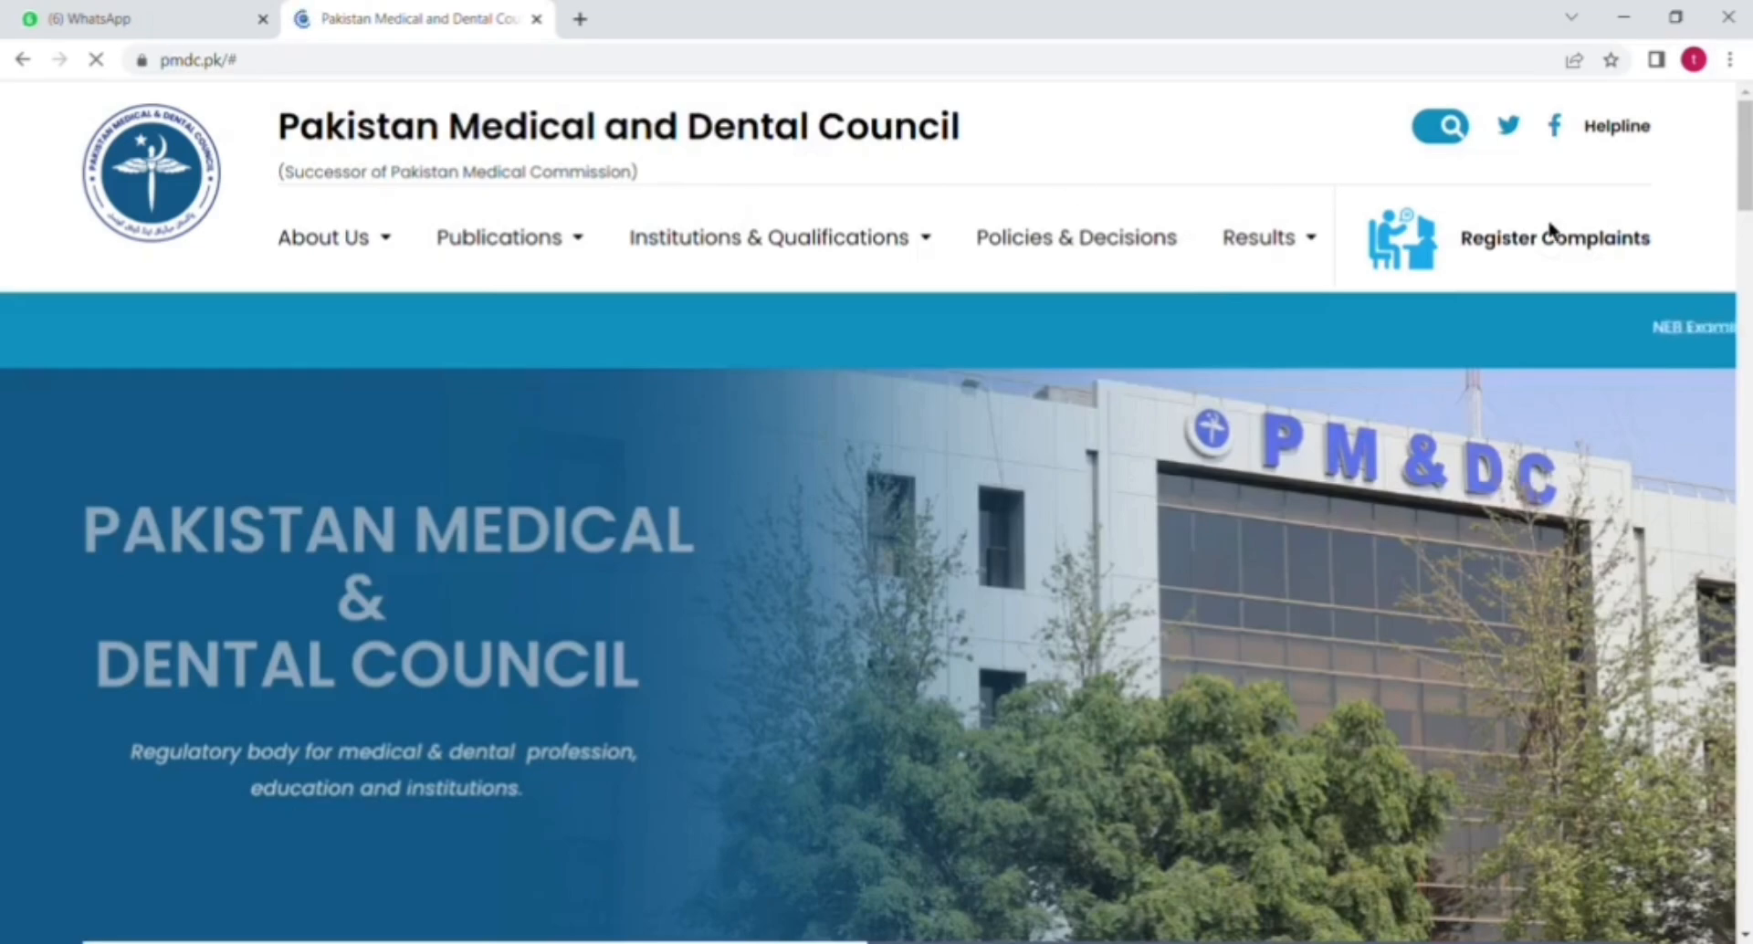
# Open the Doctors Online 'Click Here' link from the PMDC homepage
pyautogui.scroll(-3)
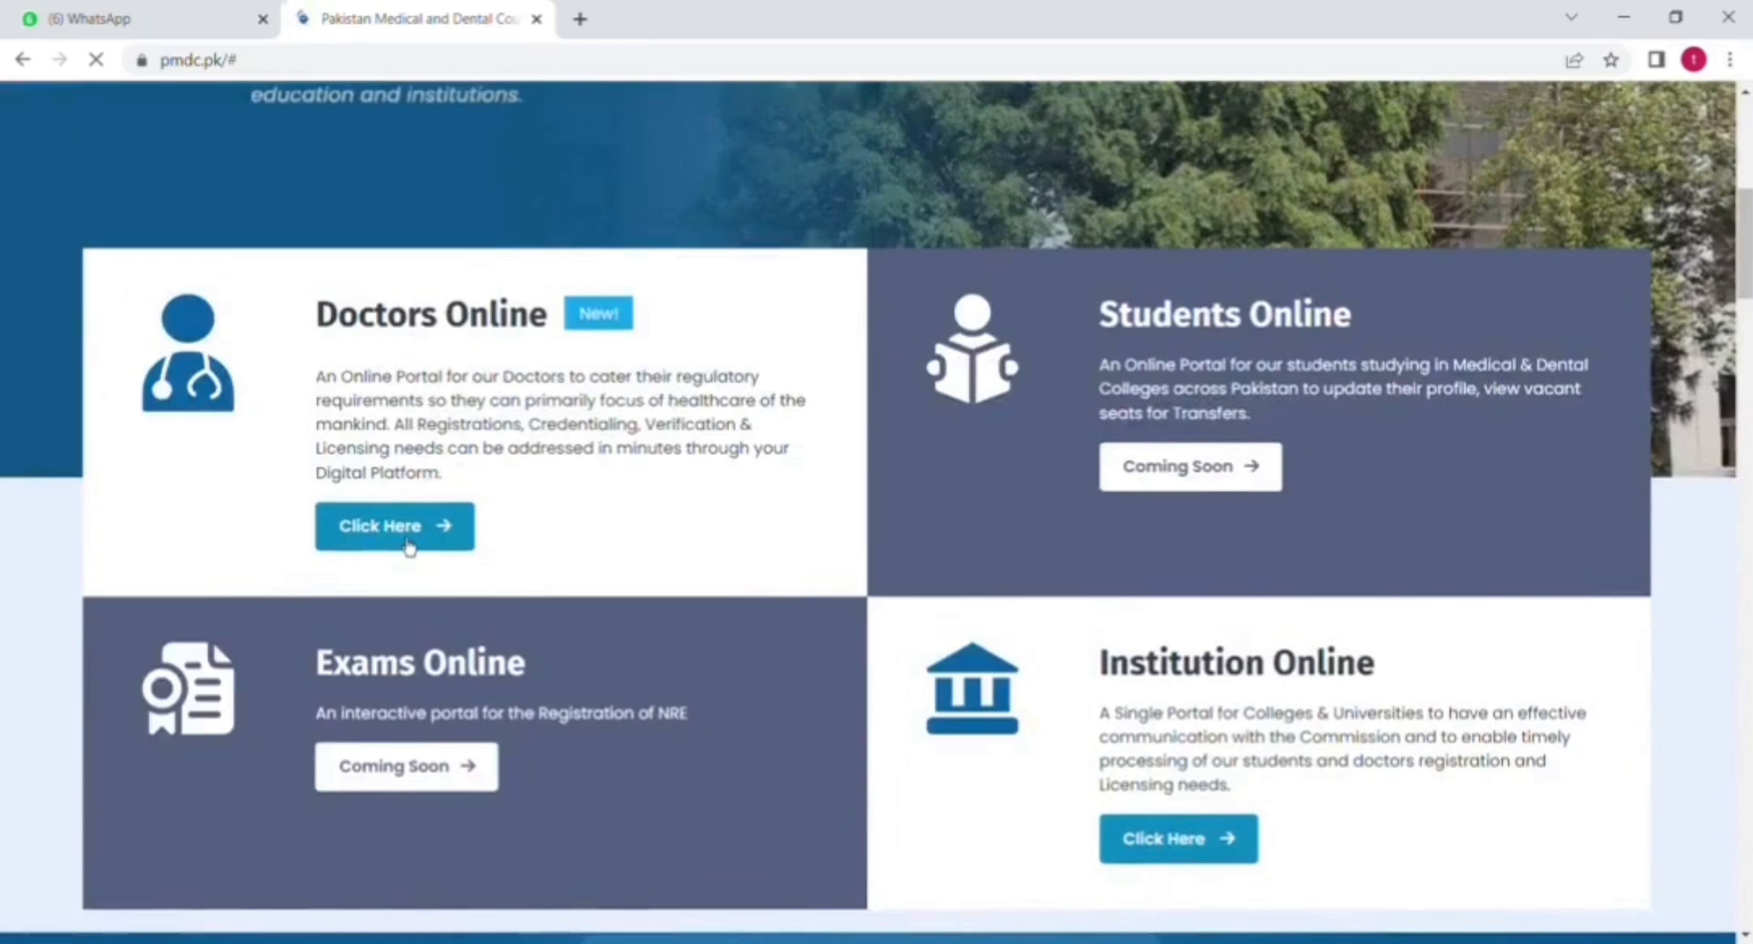
pyautogui.click(393, 526)
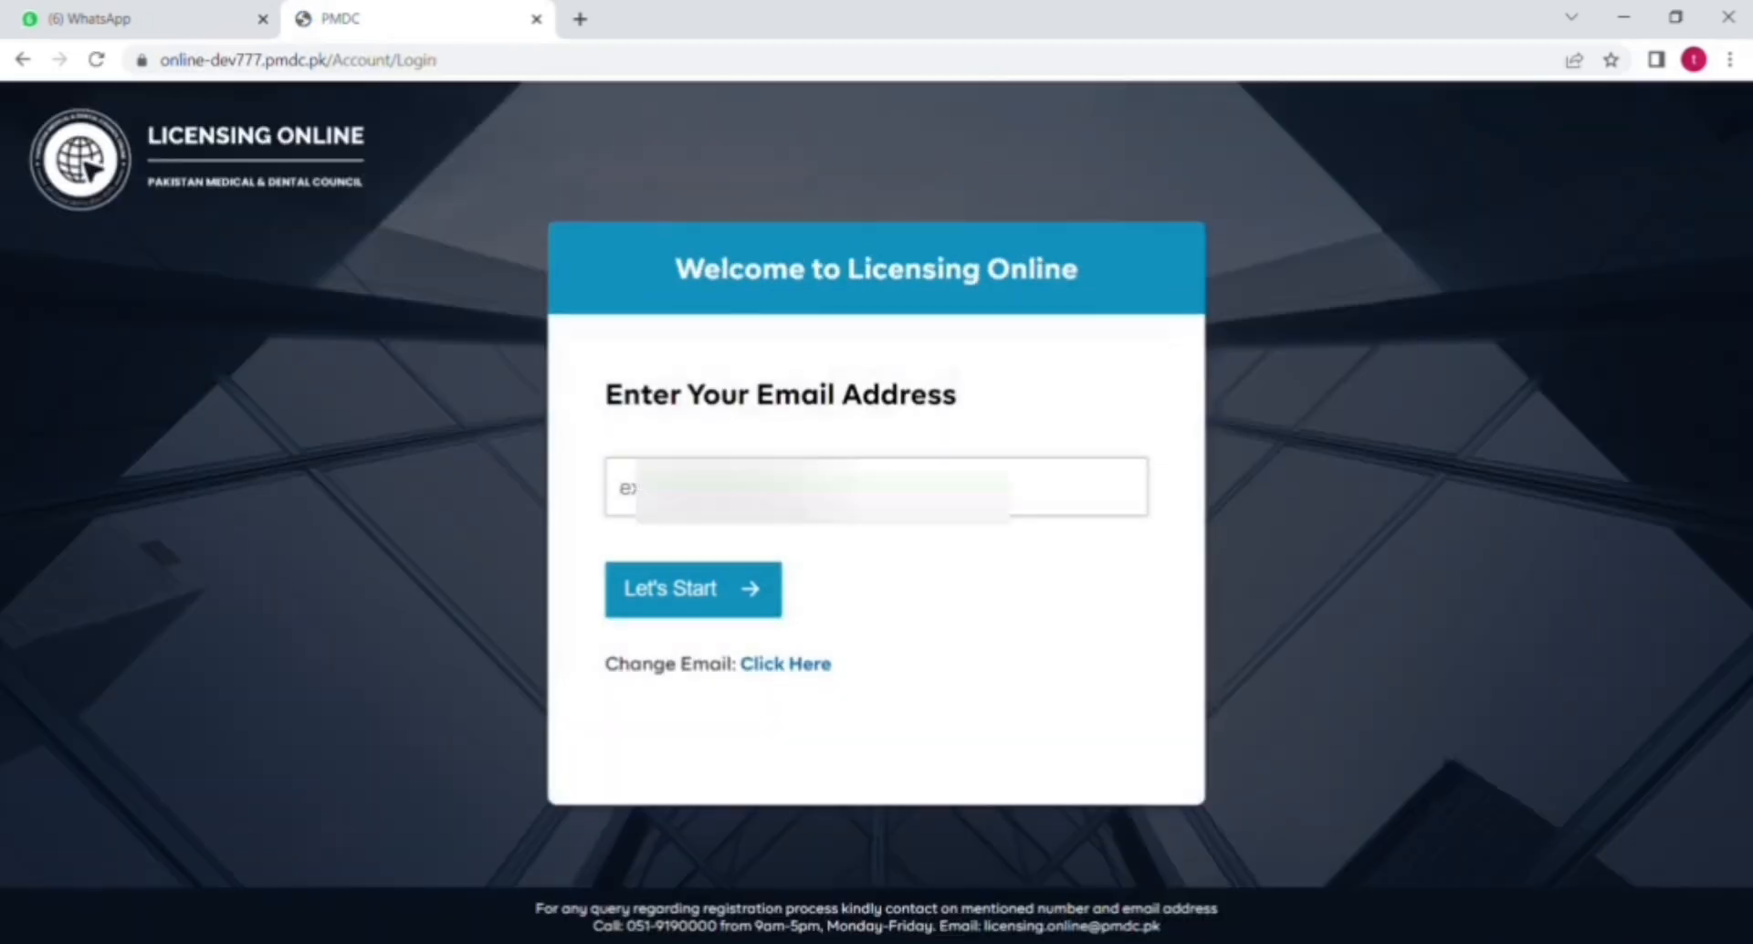
# Sign in to Licensing Online with the doctor's email and password
pyautogui.write('ta')
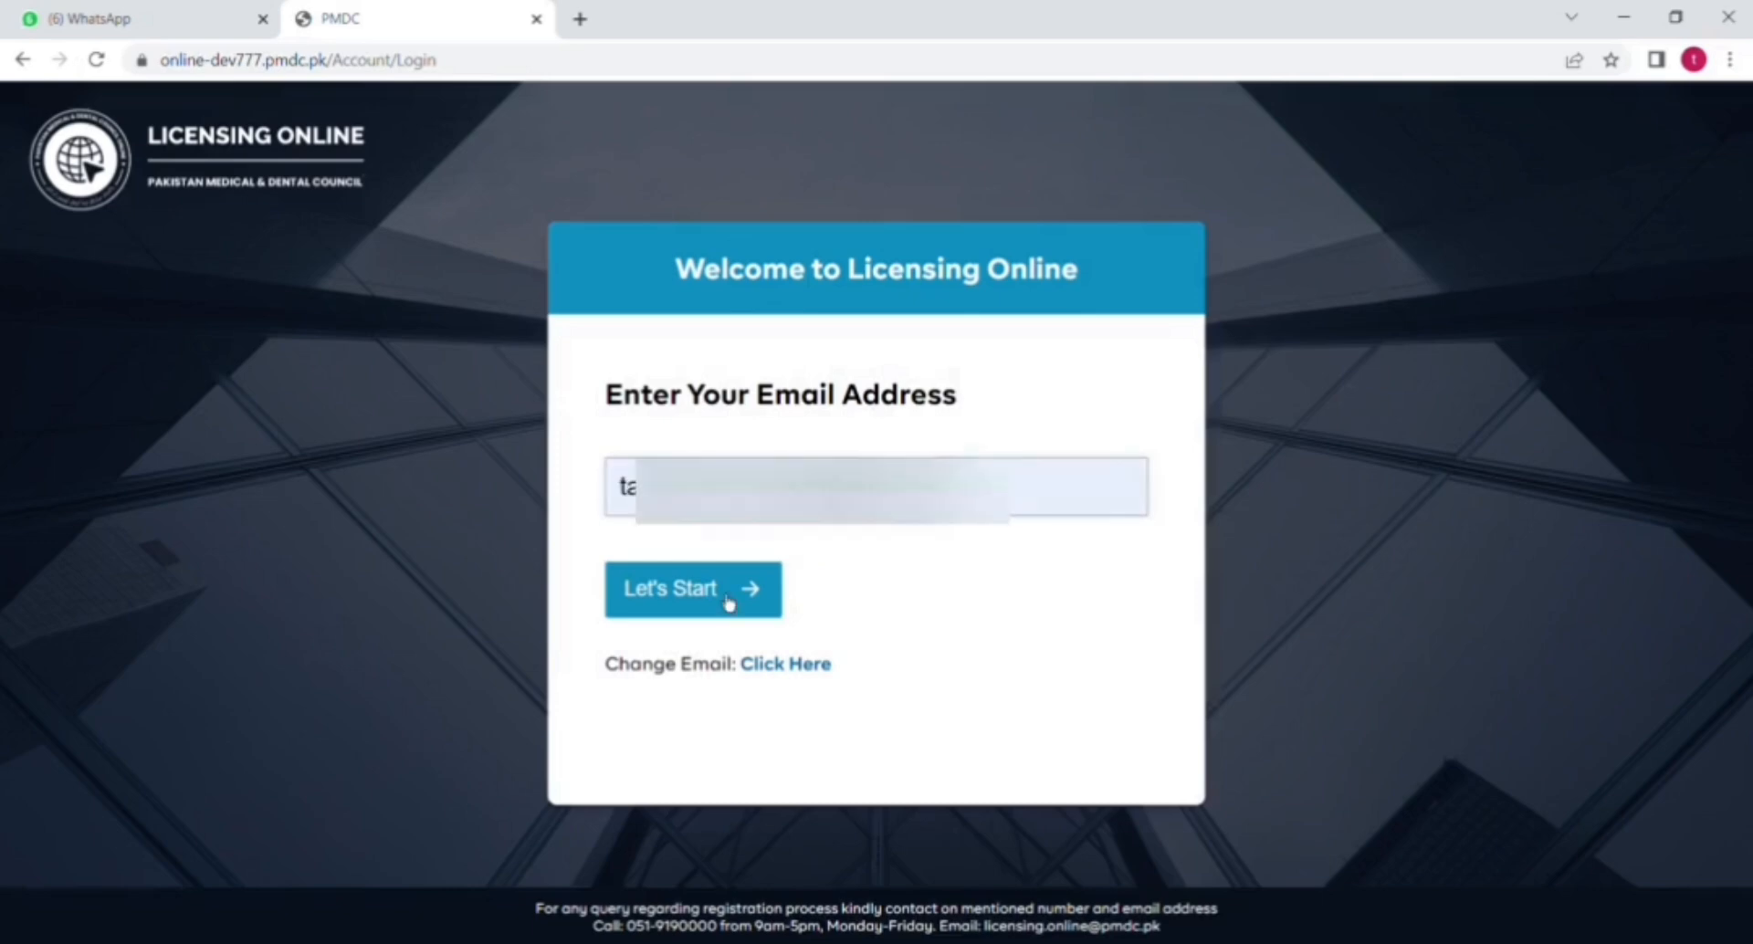
pyautogui.moveTo(749, 649)
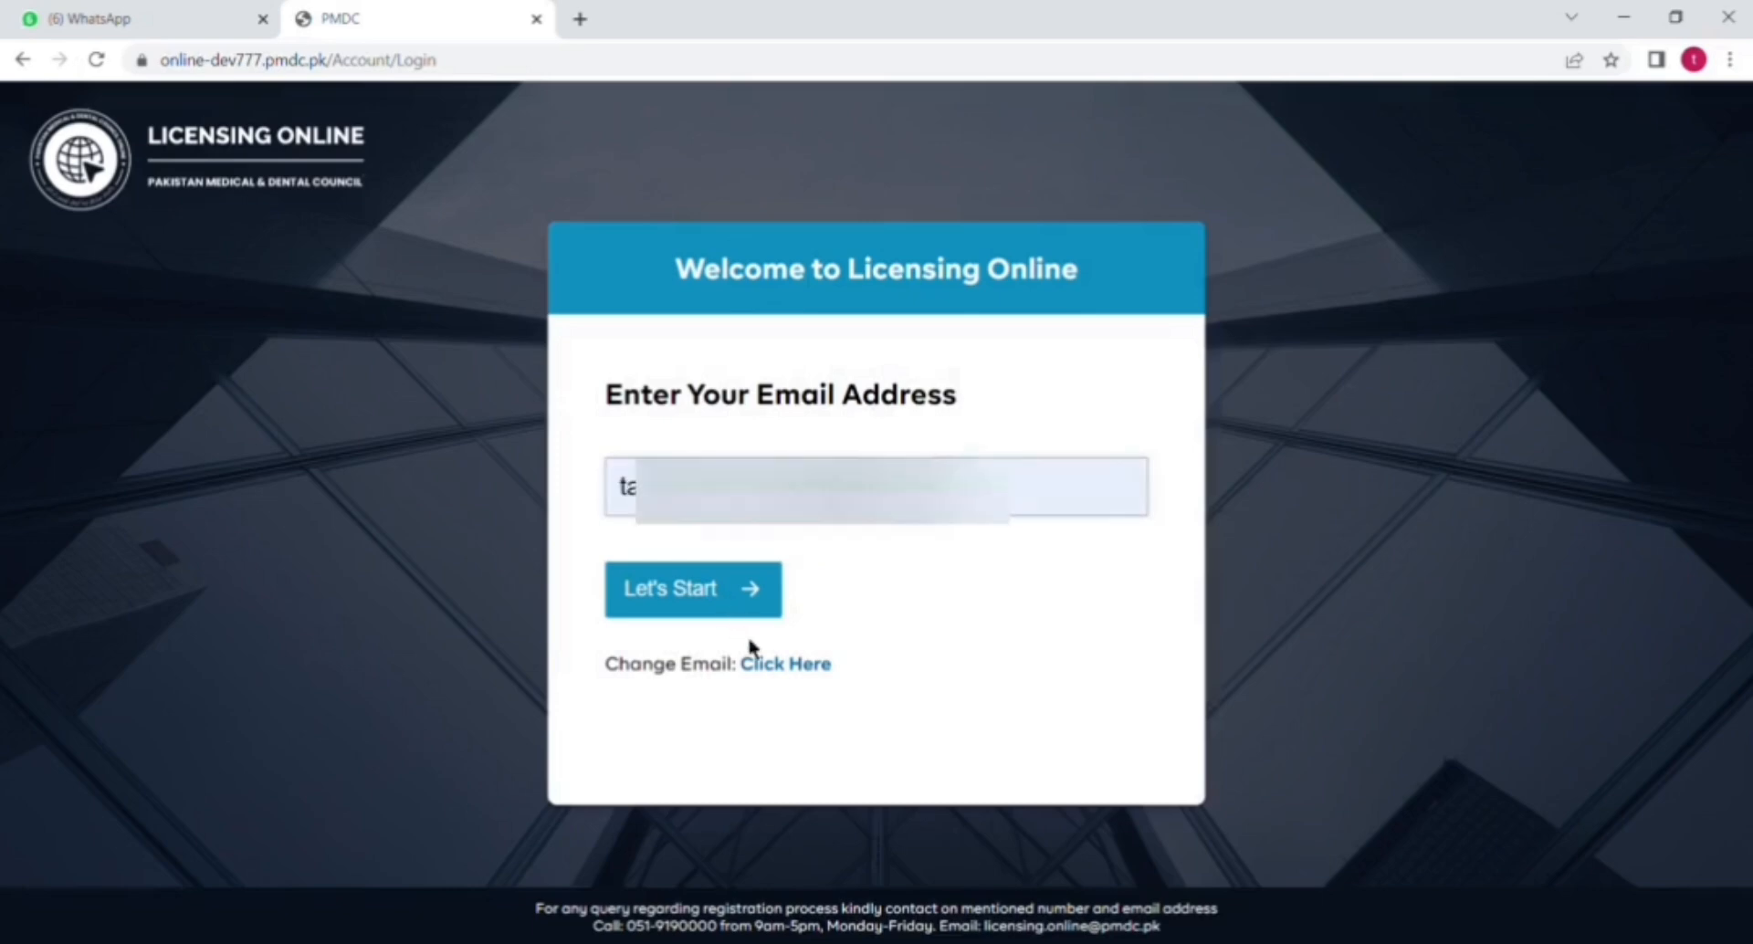
pyautogui.moveTo(692, 604)
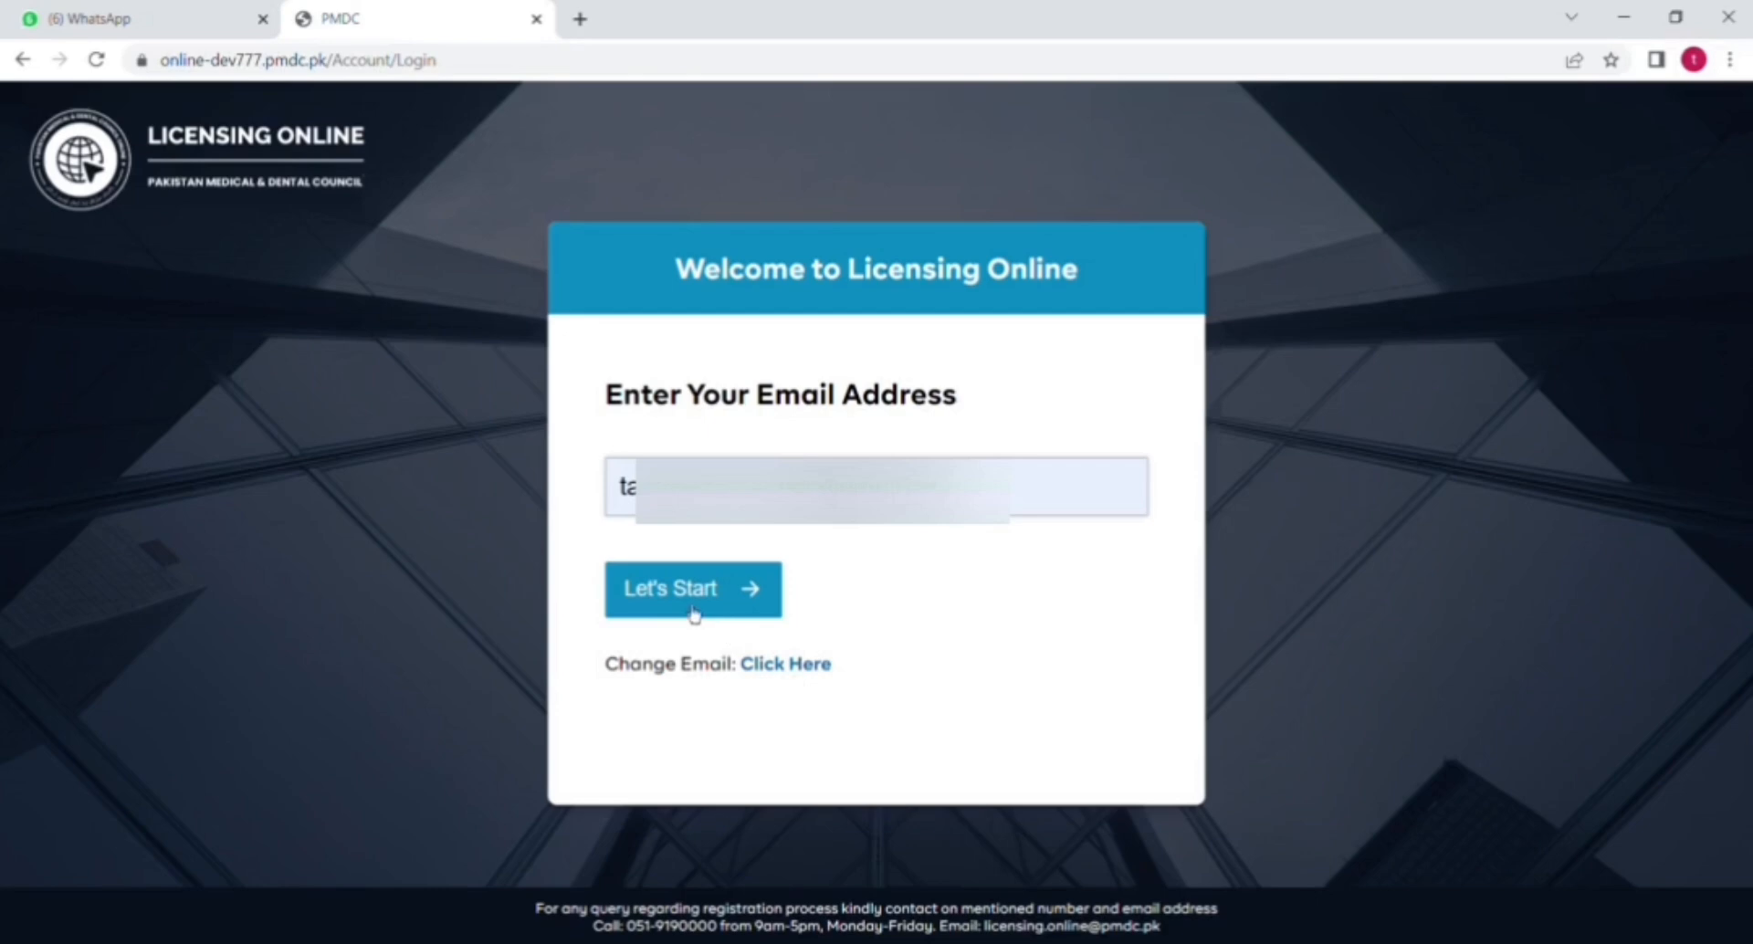
pyautogui.click(691, 588)
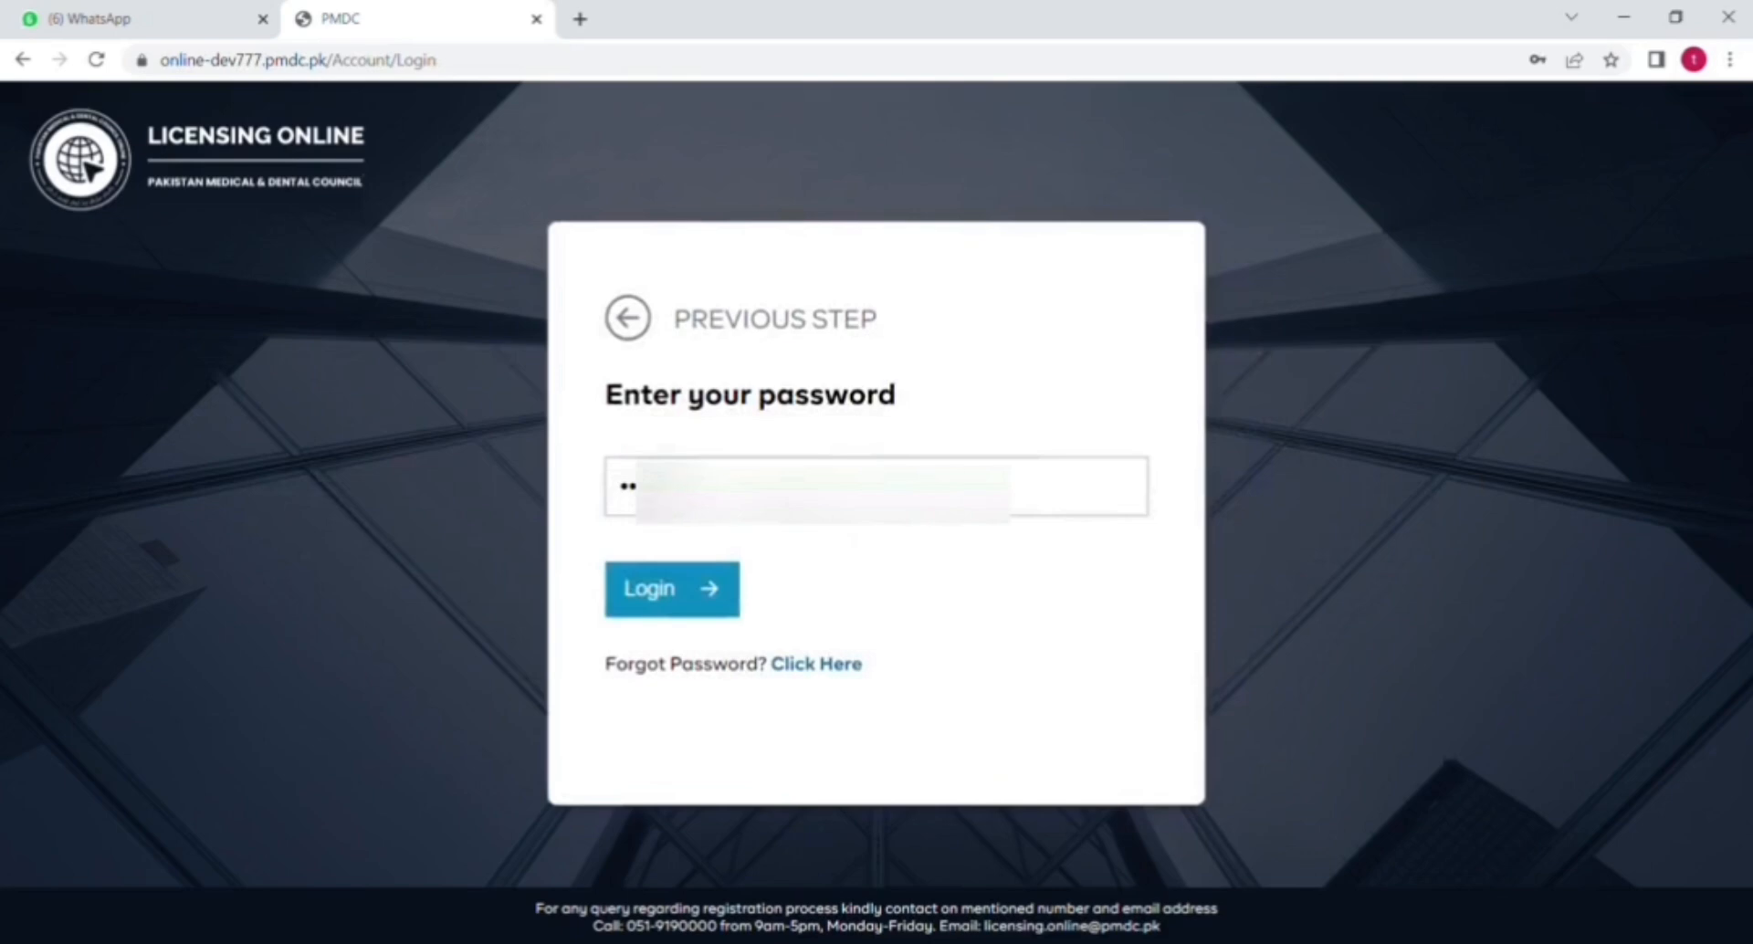
pyautogui.click(671, 588)
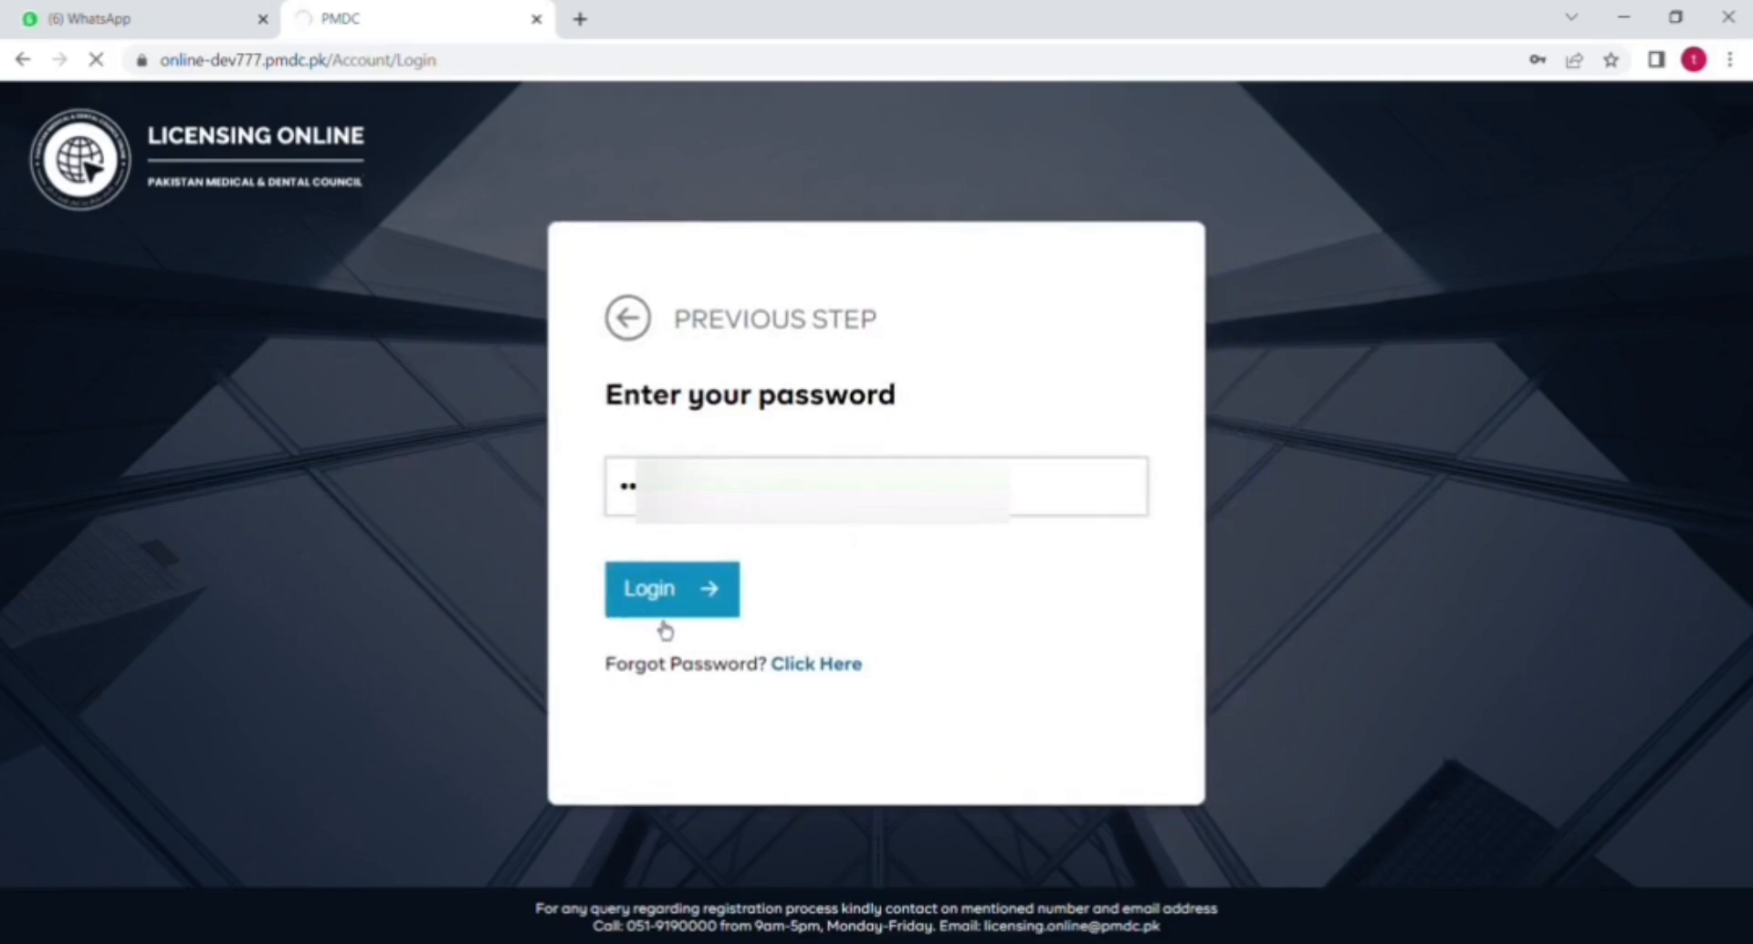
pyautogui.click(671, 588)
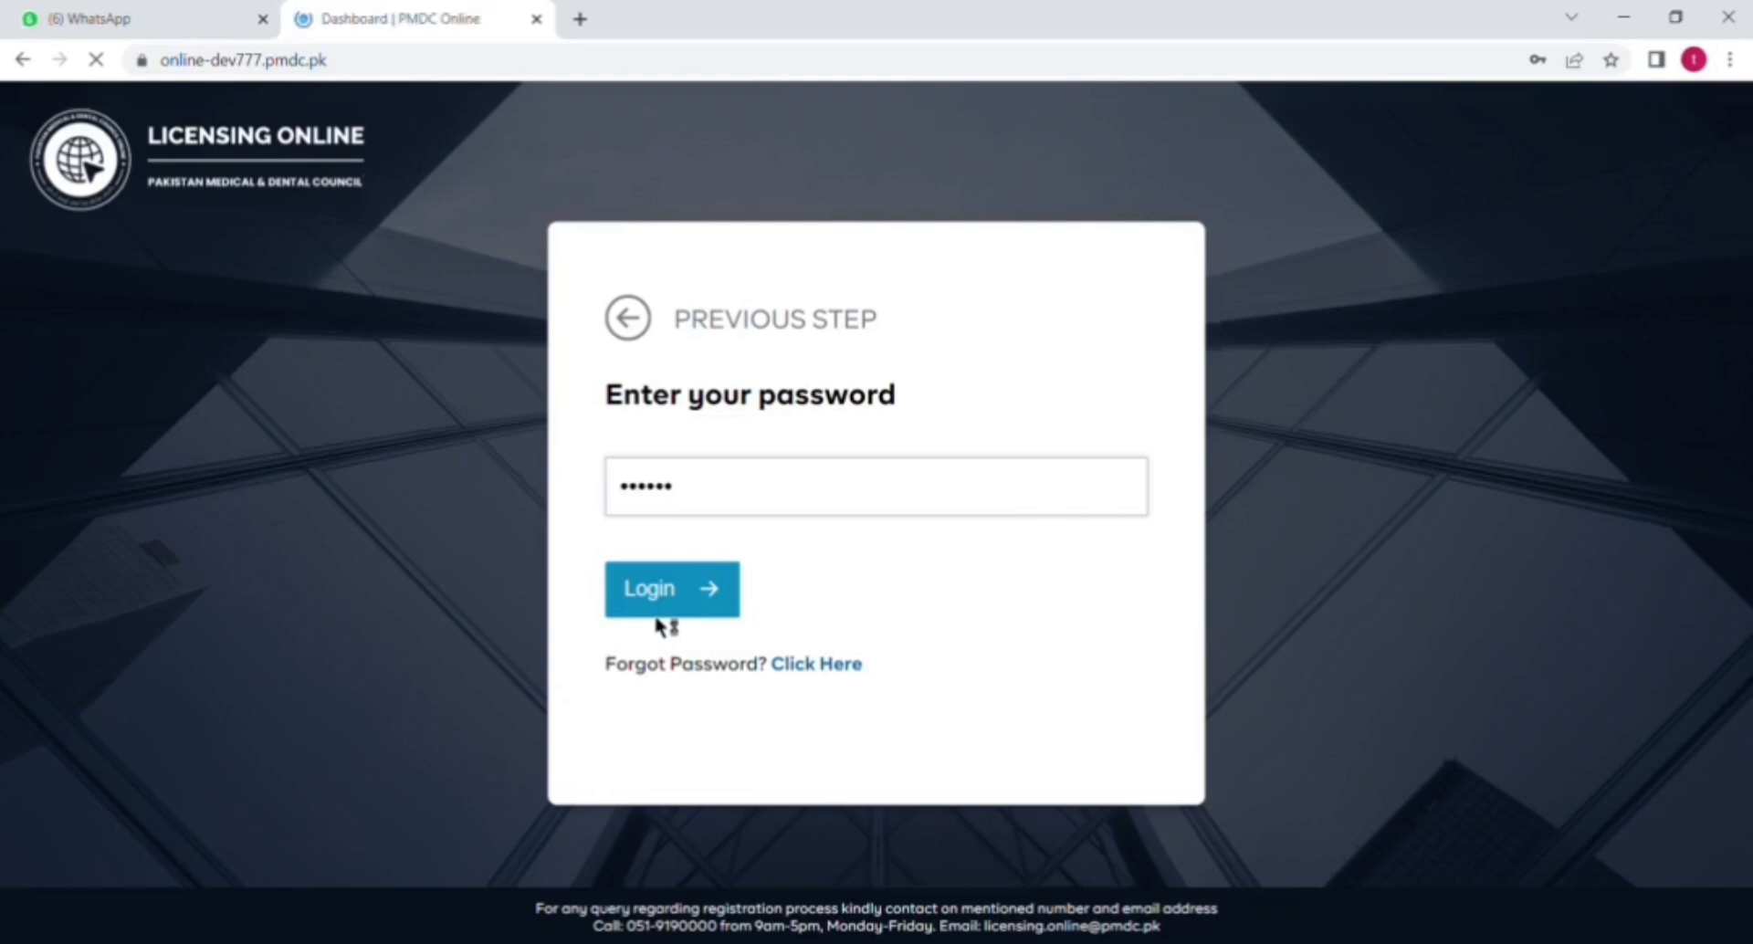
# Apply for Good Standing from the dashboard's Applications grid
pyautogui.click(672, 588)
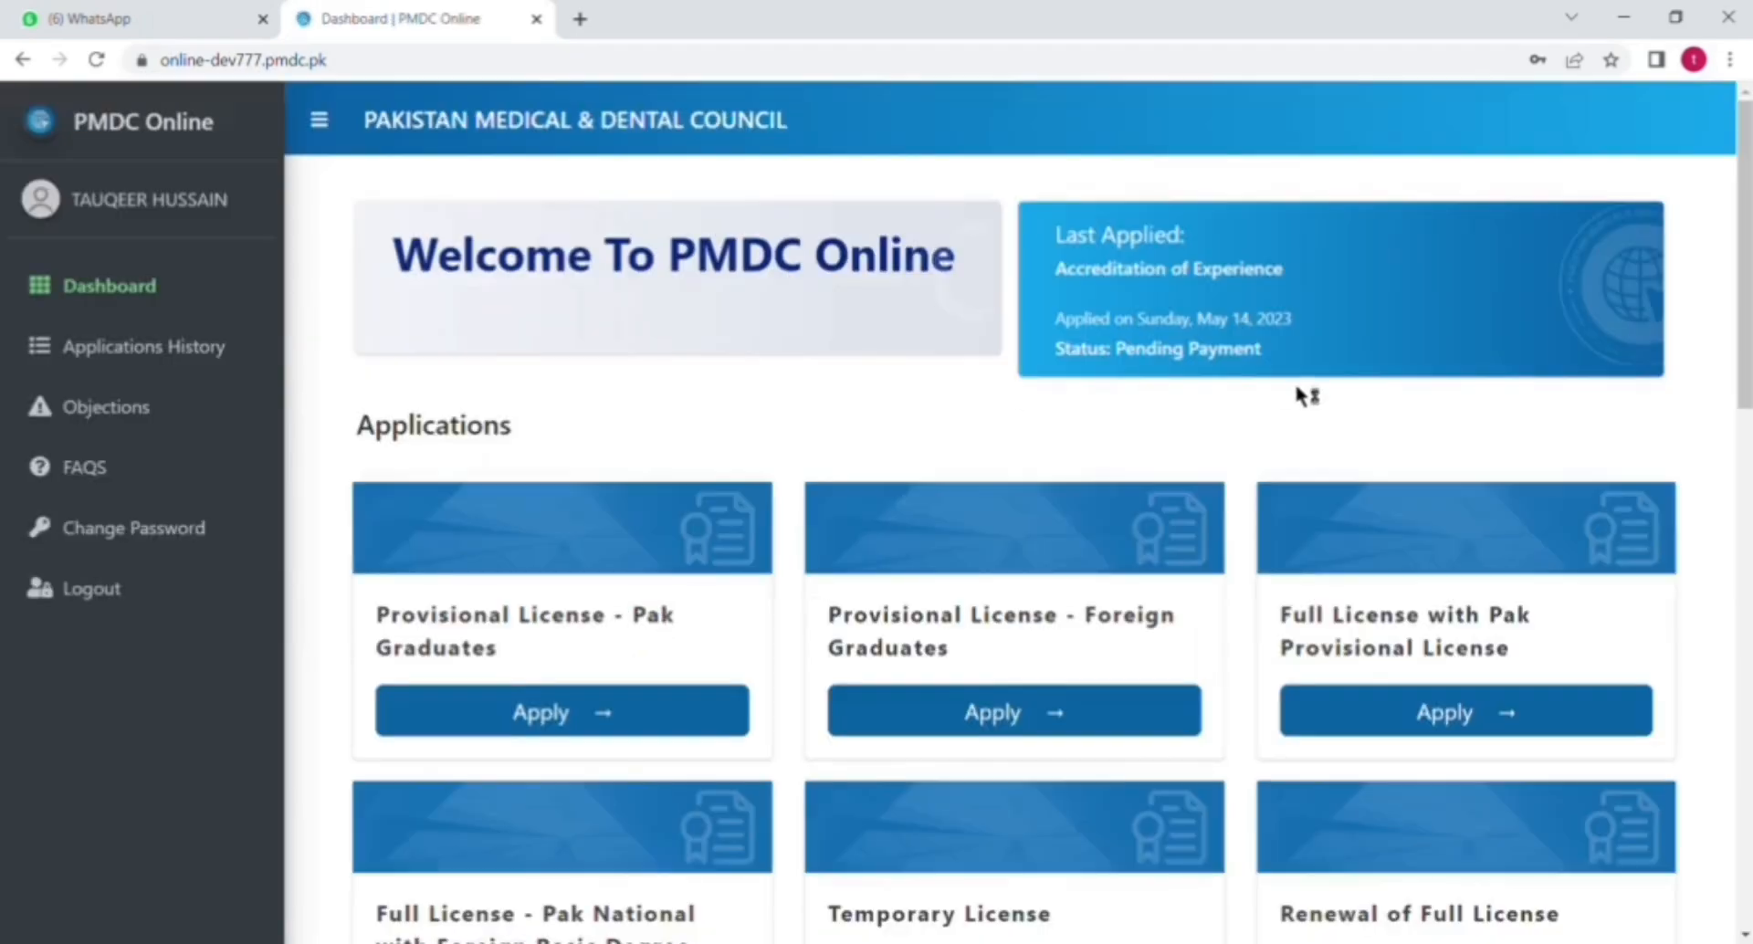
pyautogui.moveTo(1588, 319)
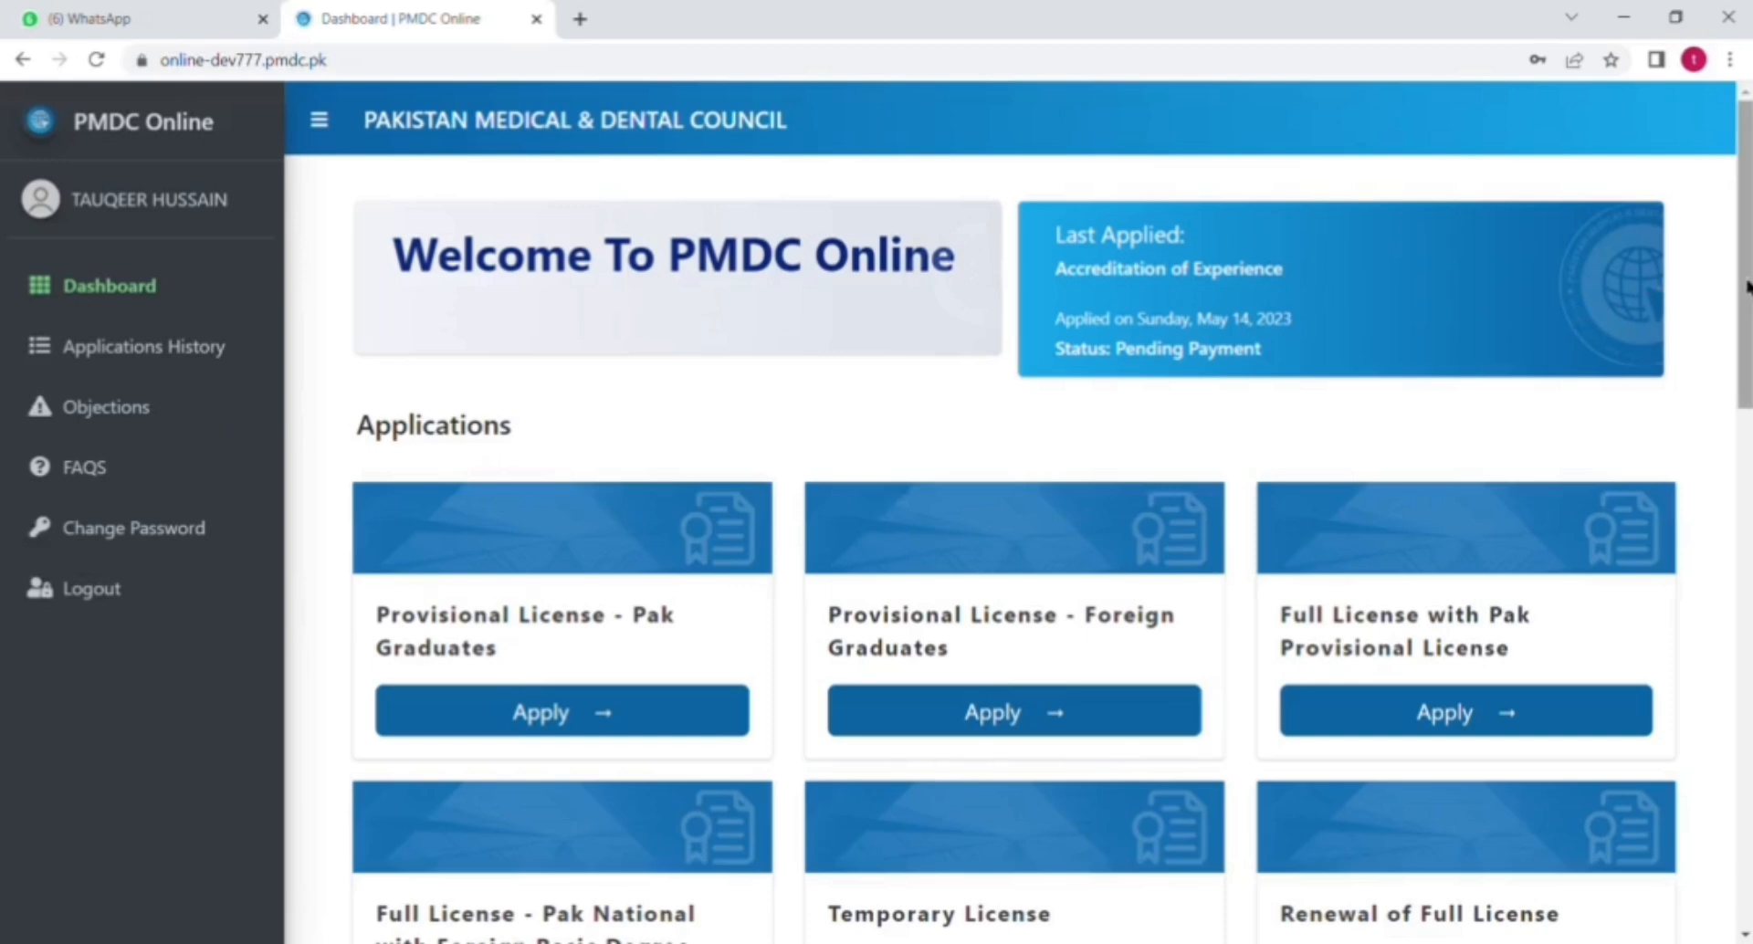
pyautogui.scroll(-3)
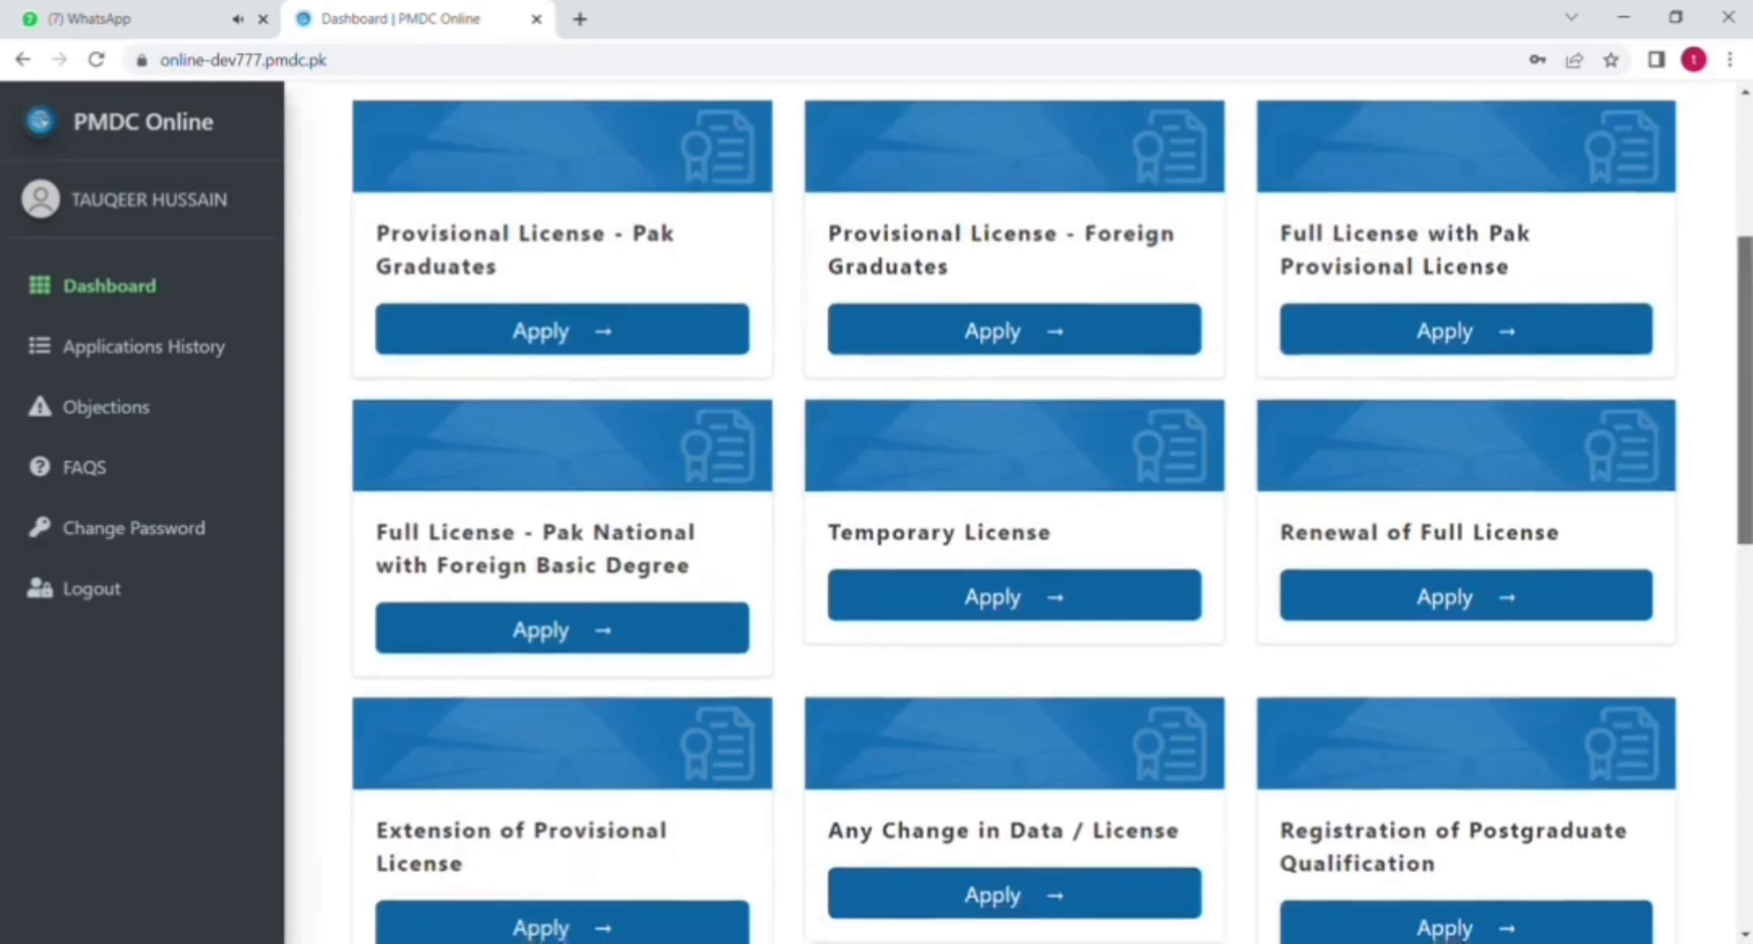
pyautogui.scroll(-3)
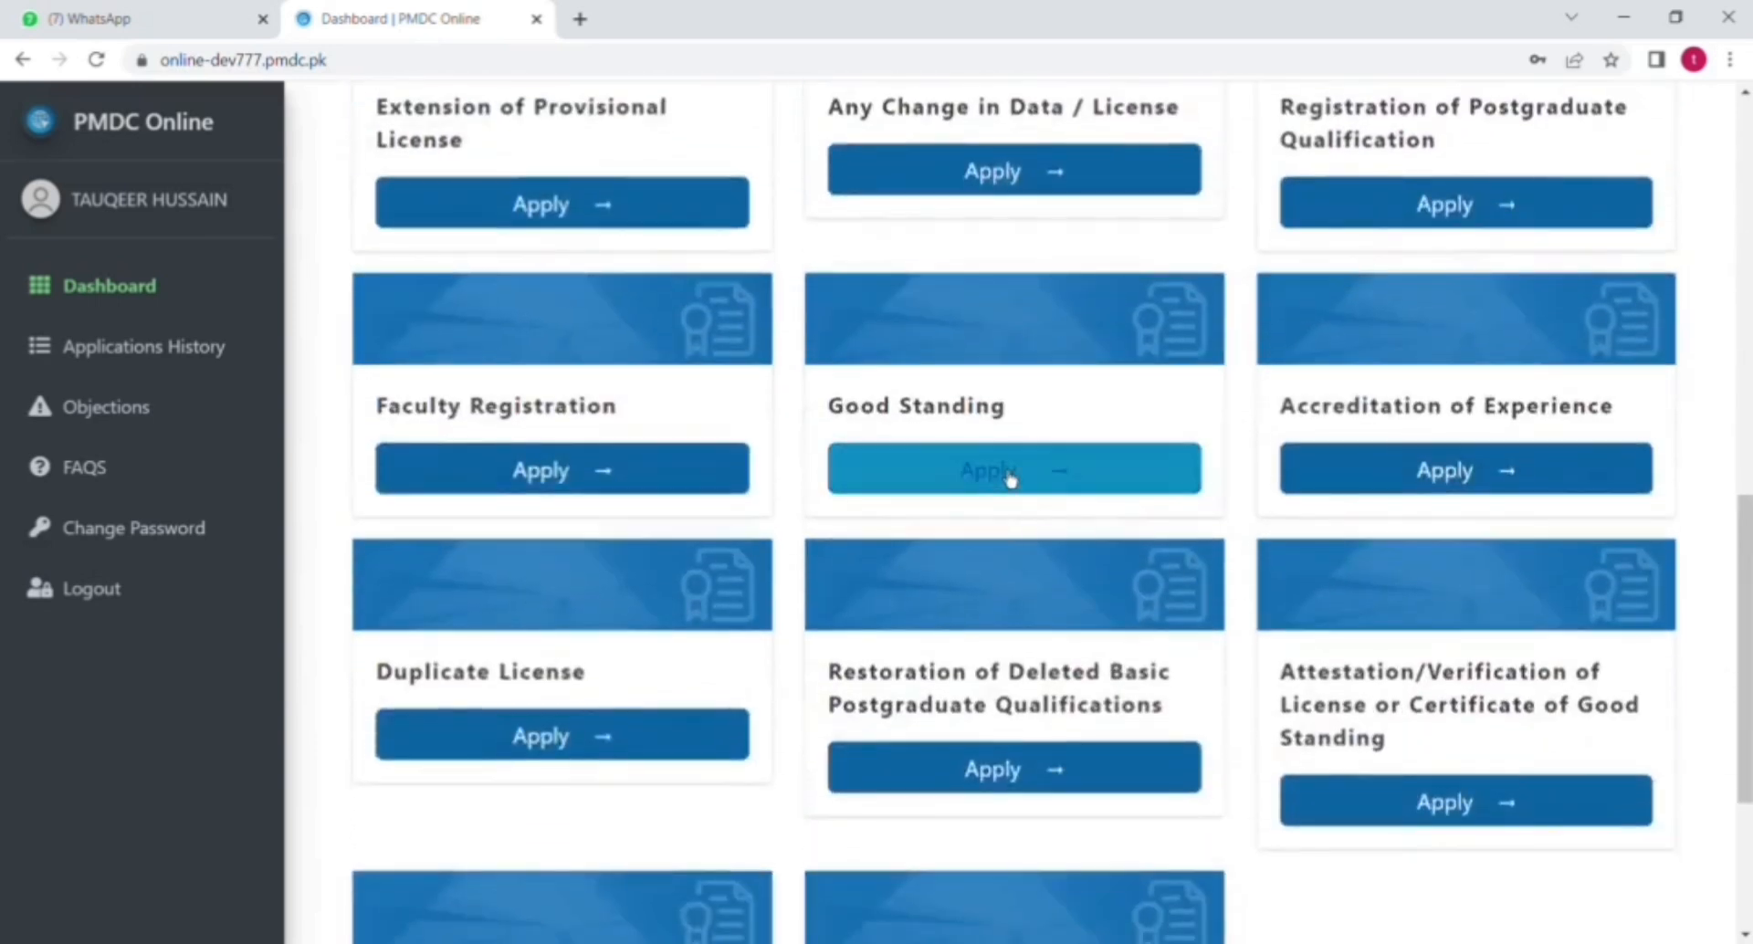
pyautogui.click(1011, 469)
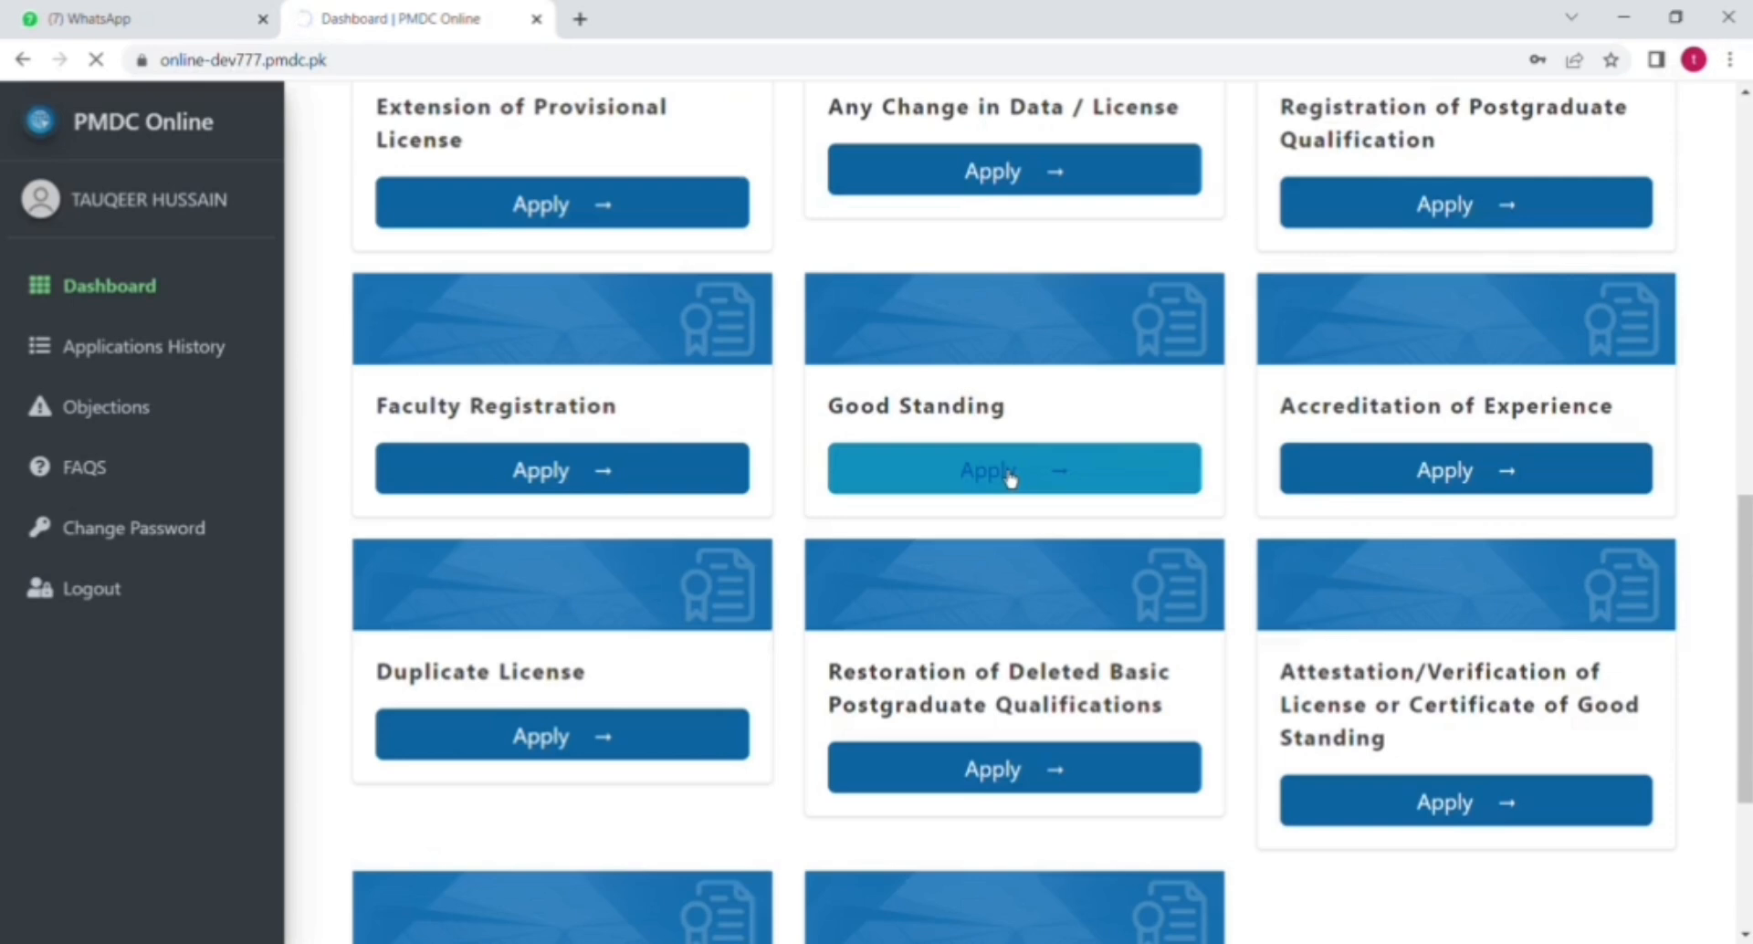
pyautogui.click(1012, 468)
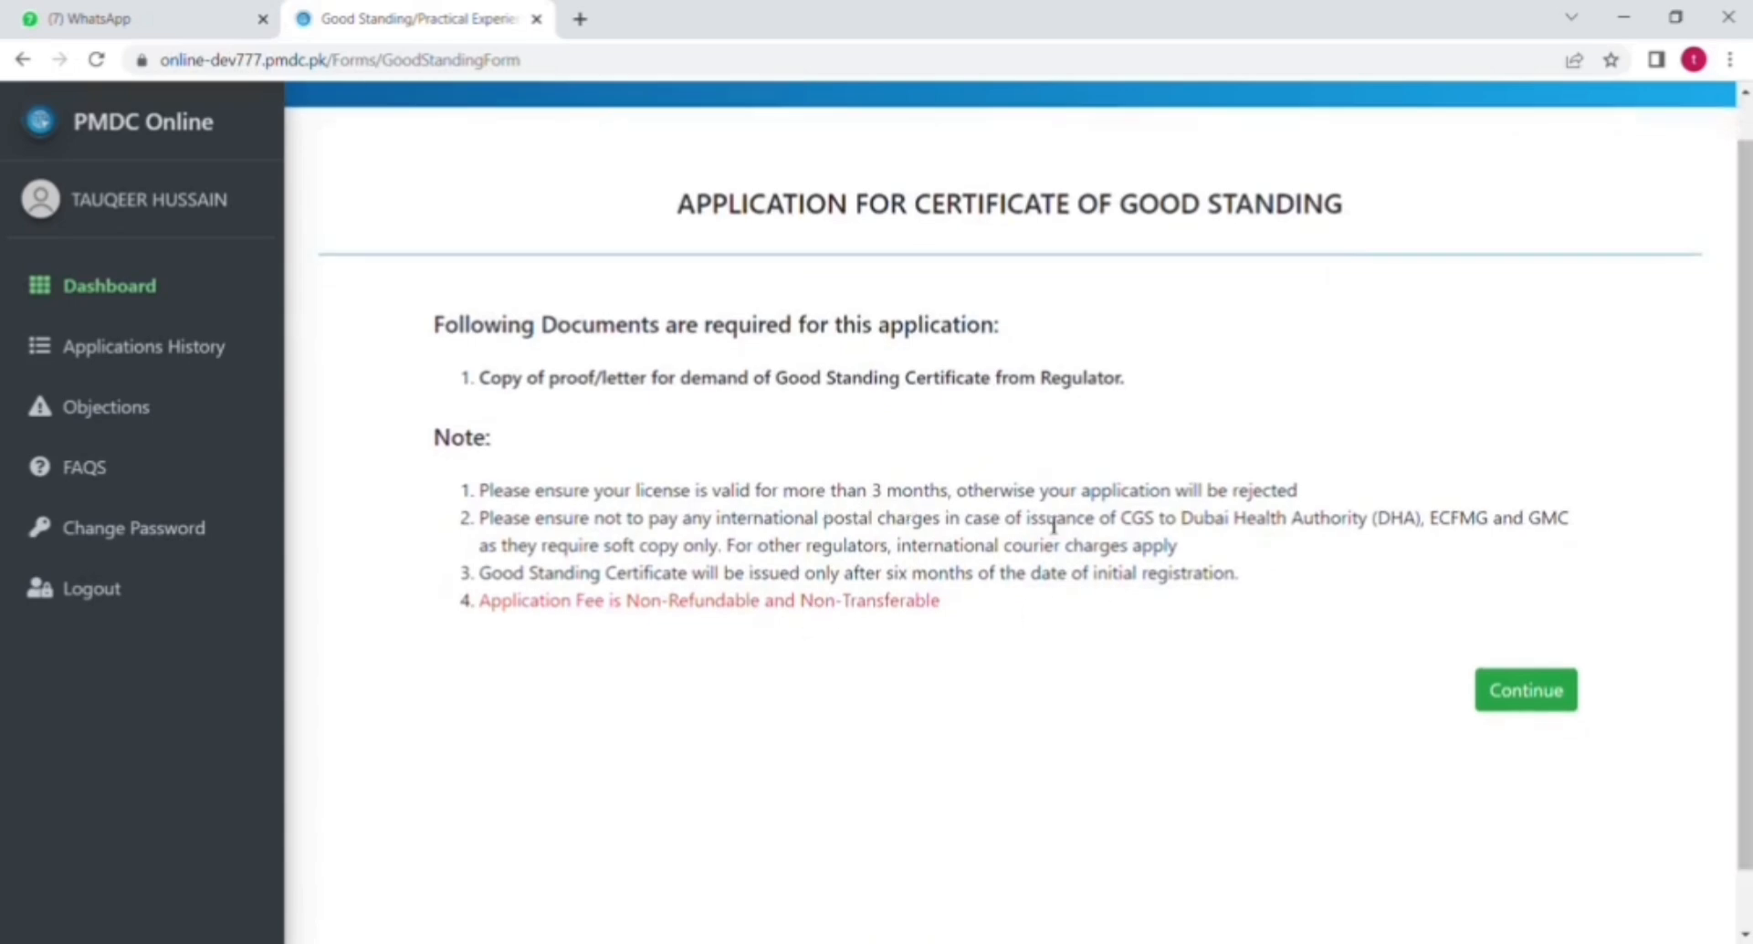
pyautogui.moveTo(1439, 684)
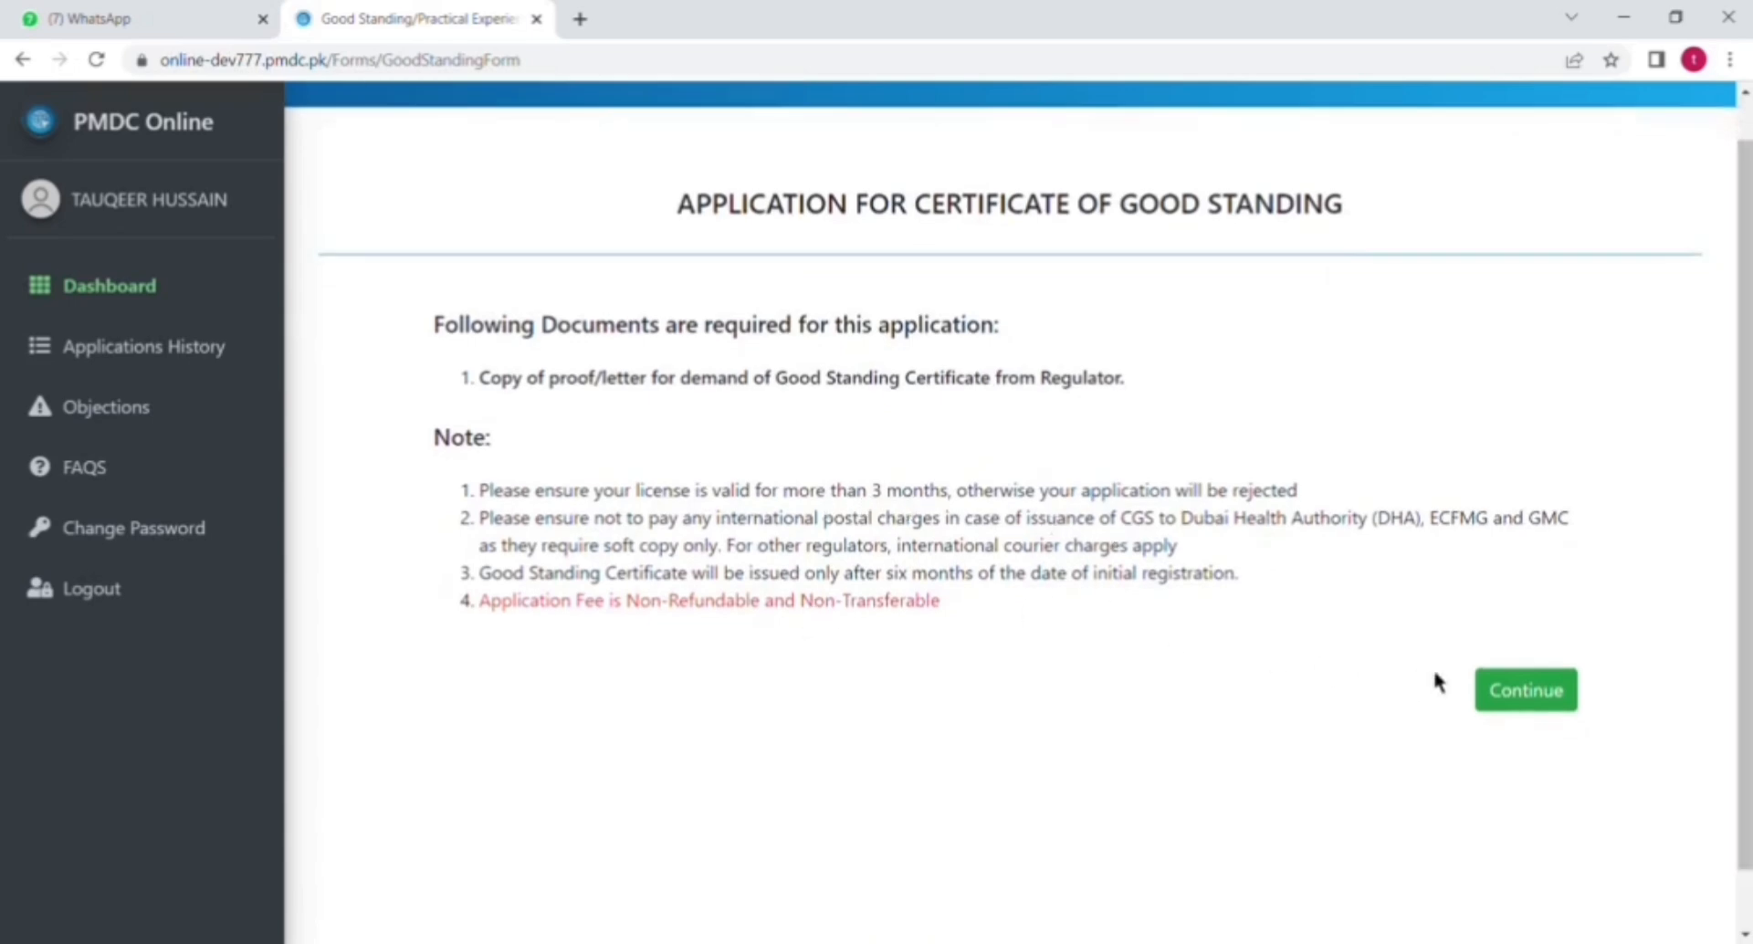
# Continue past the required-documents notes to the Good Standing form
pyautogui.click(1524, 690)
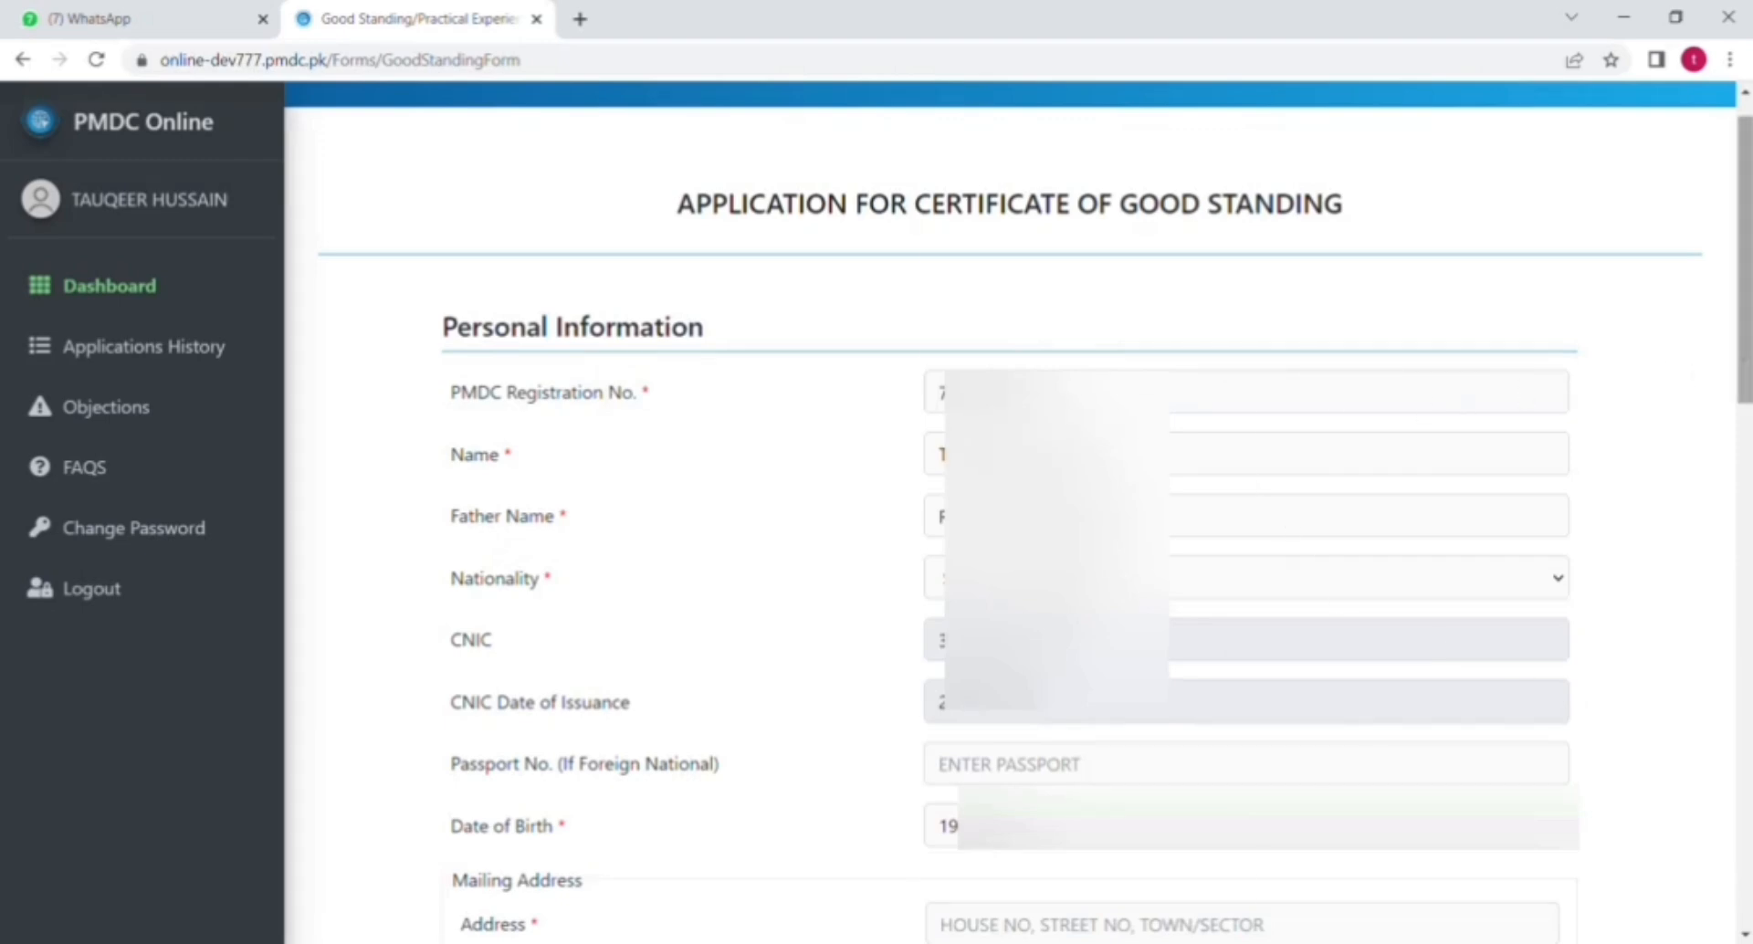
# Scroll down the form to reveal the Mailing Address section
pyautogui.scroll(-3)
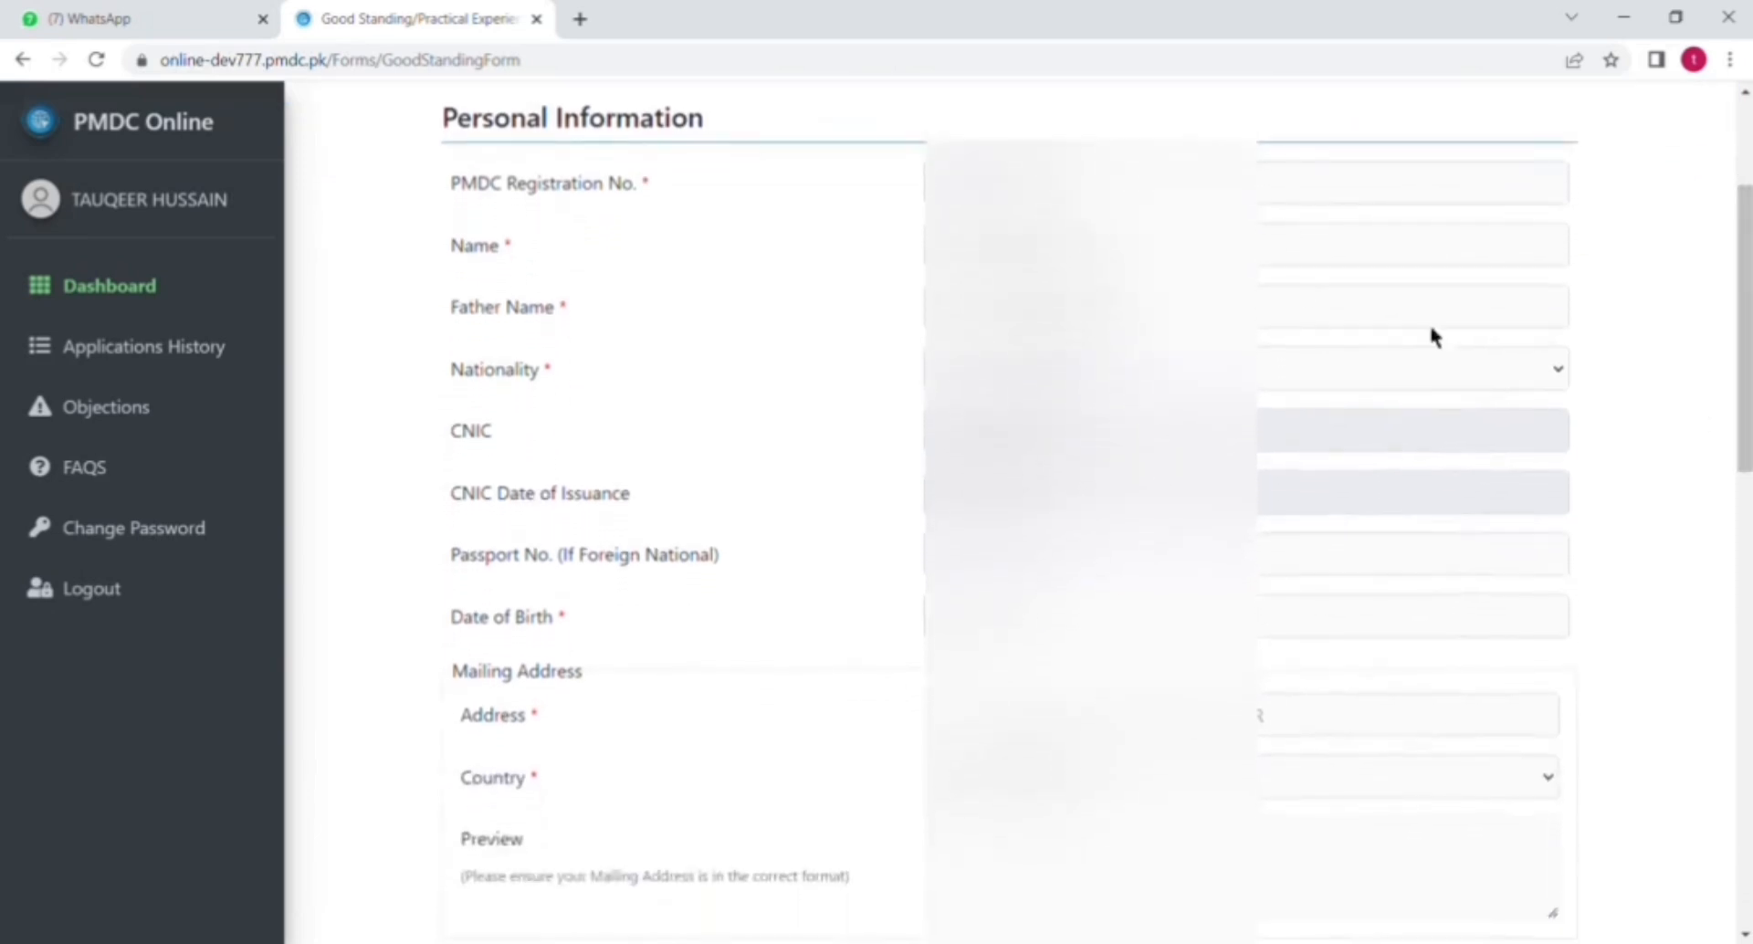
pyautogui.moveTo(599, 202)
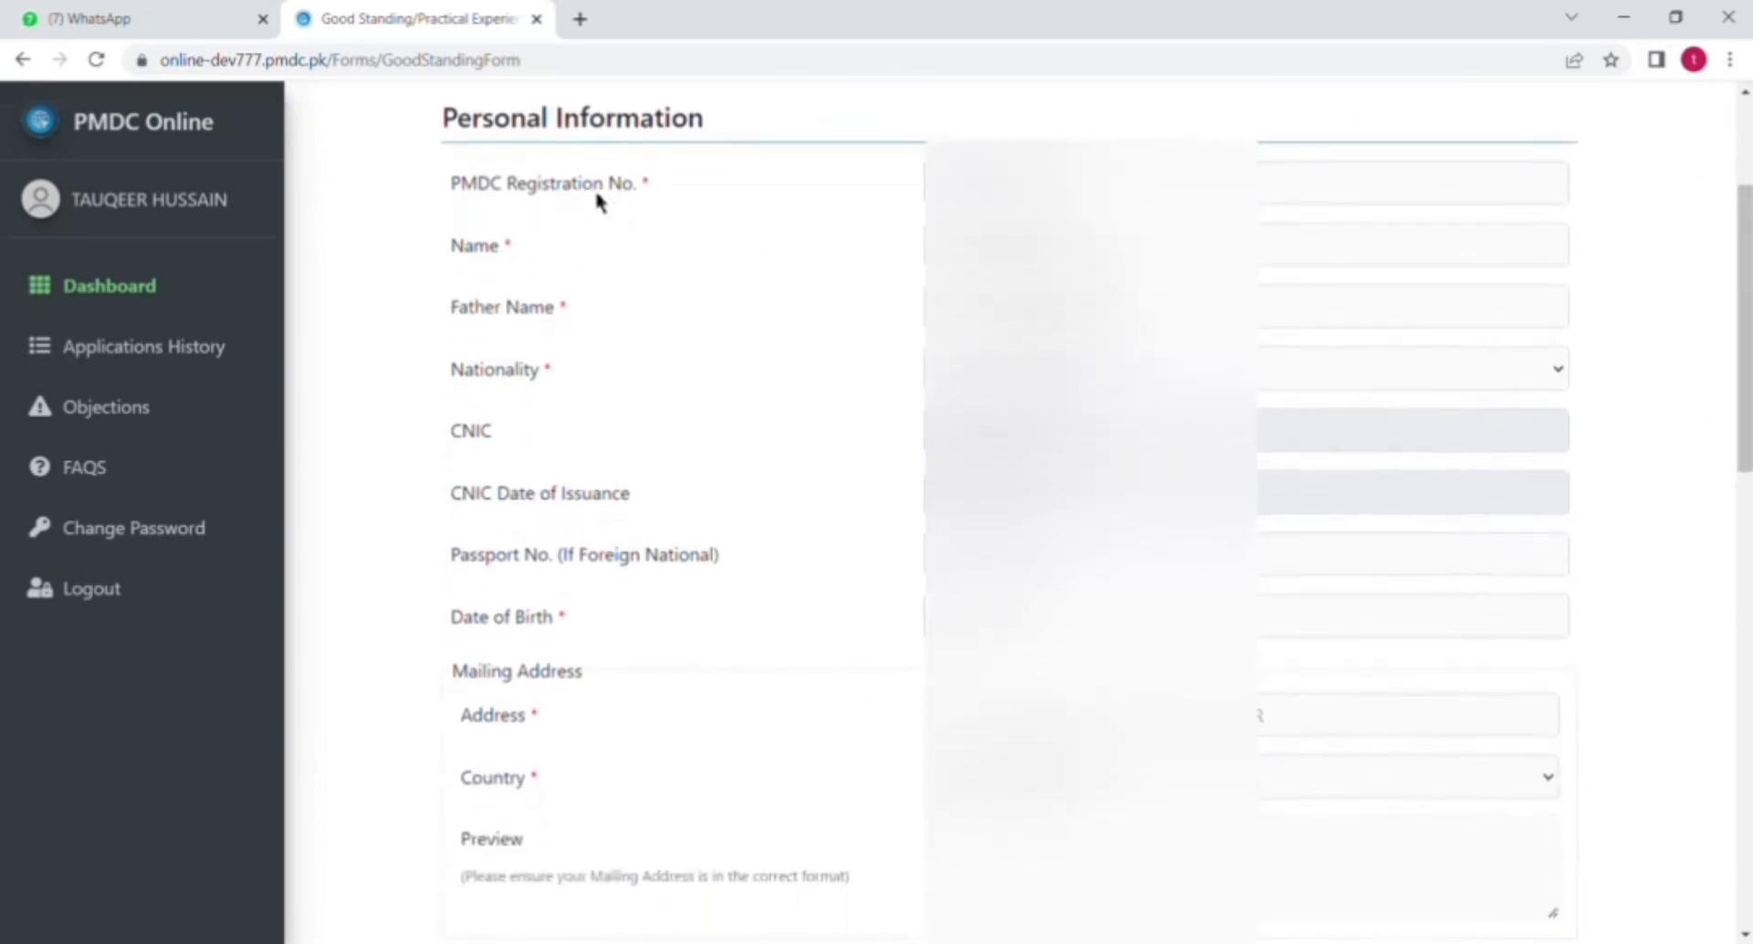
pyautogui.moveTo(512, 268)
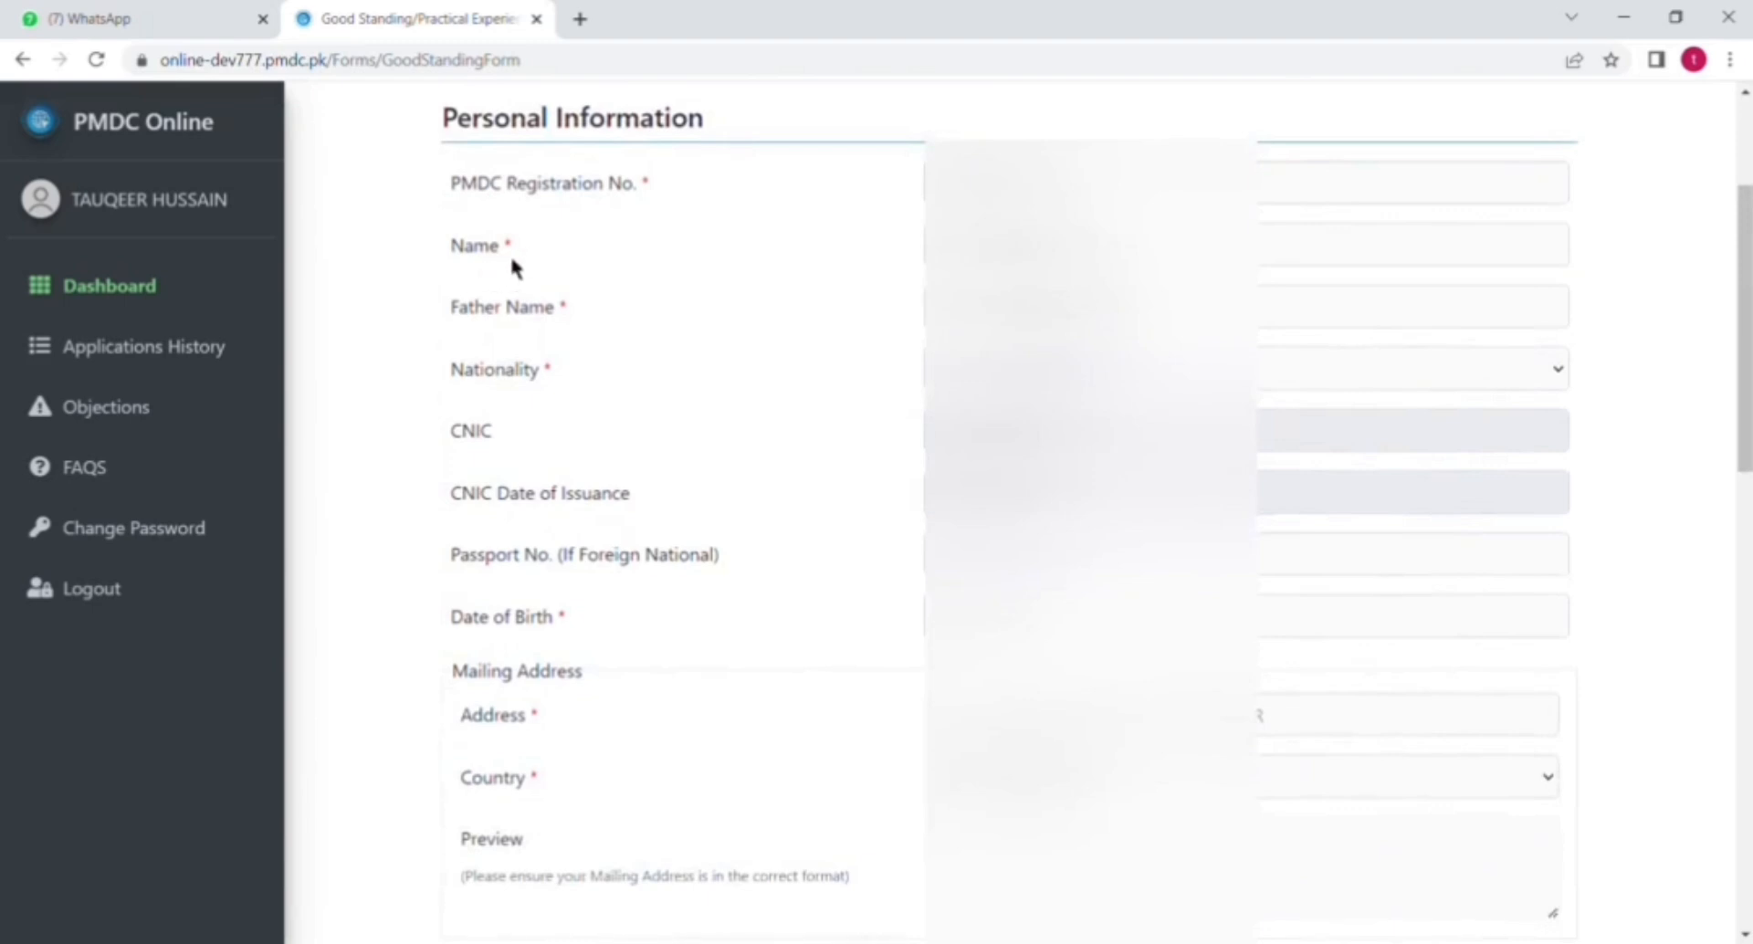
pyautogui.moveTo(830, 312)
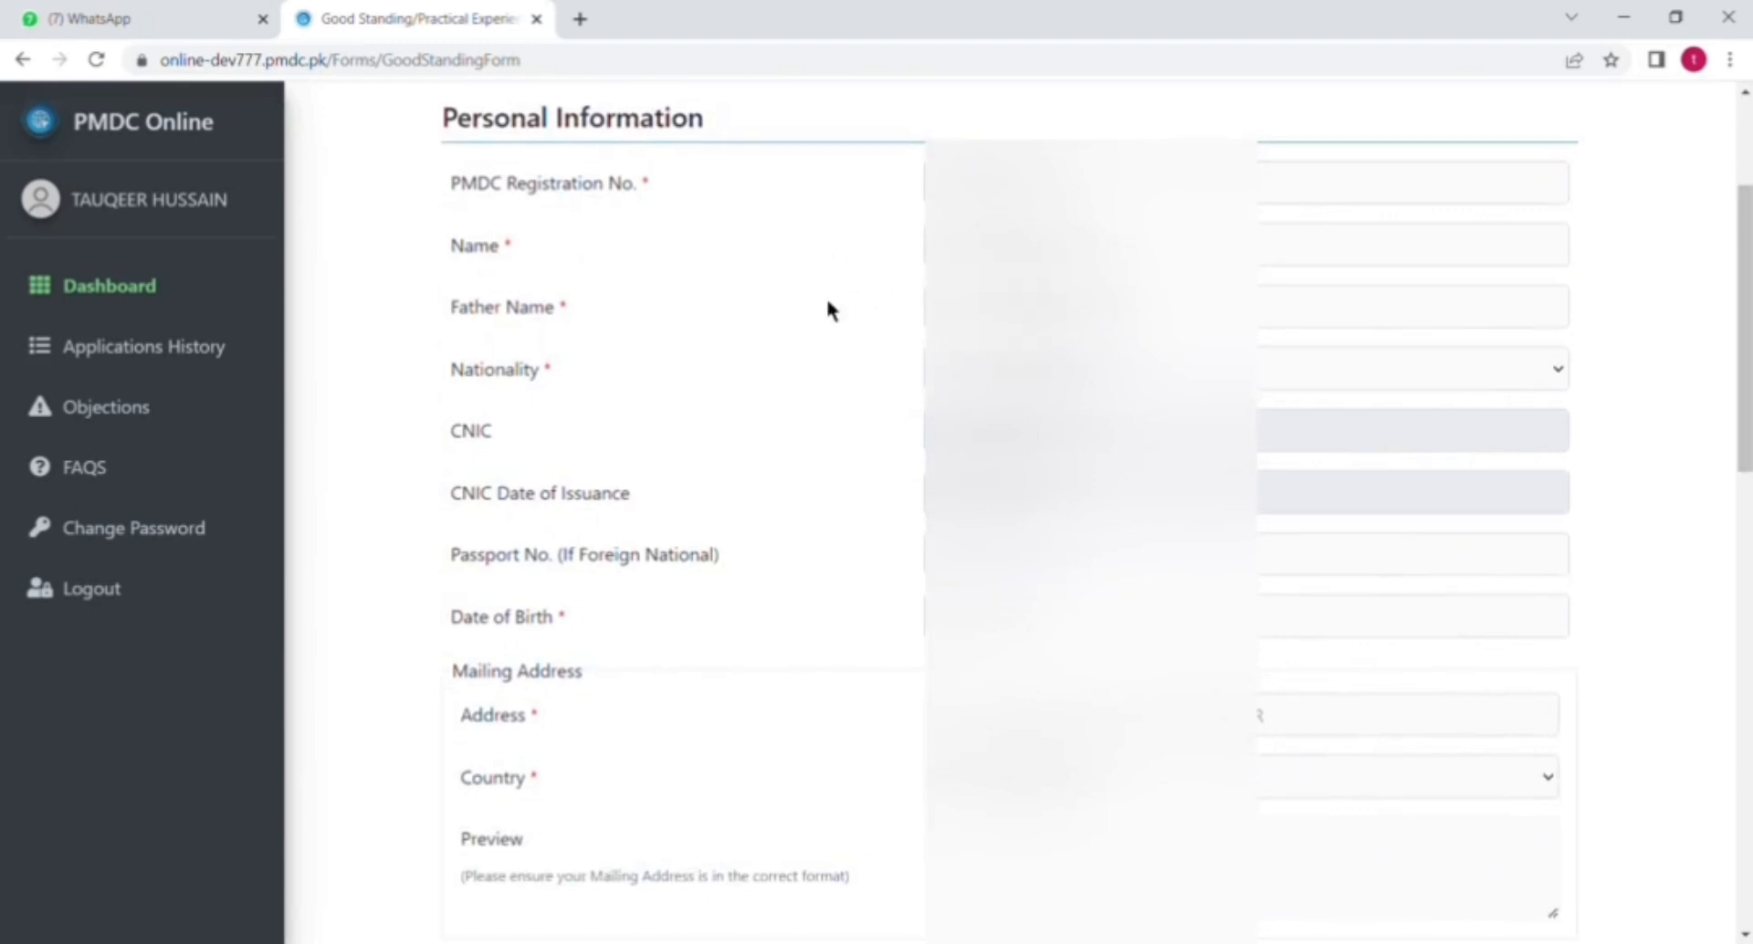
pyautogui.moveTo(832, 363)
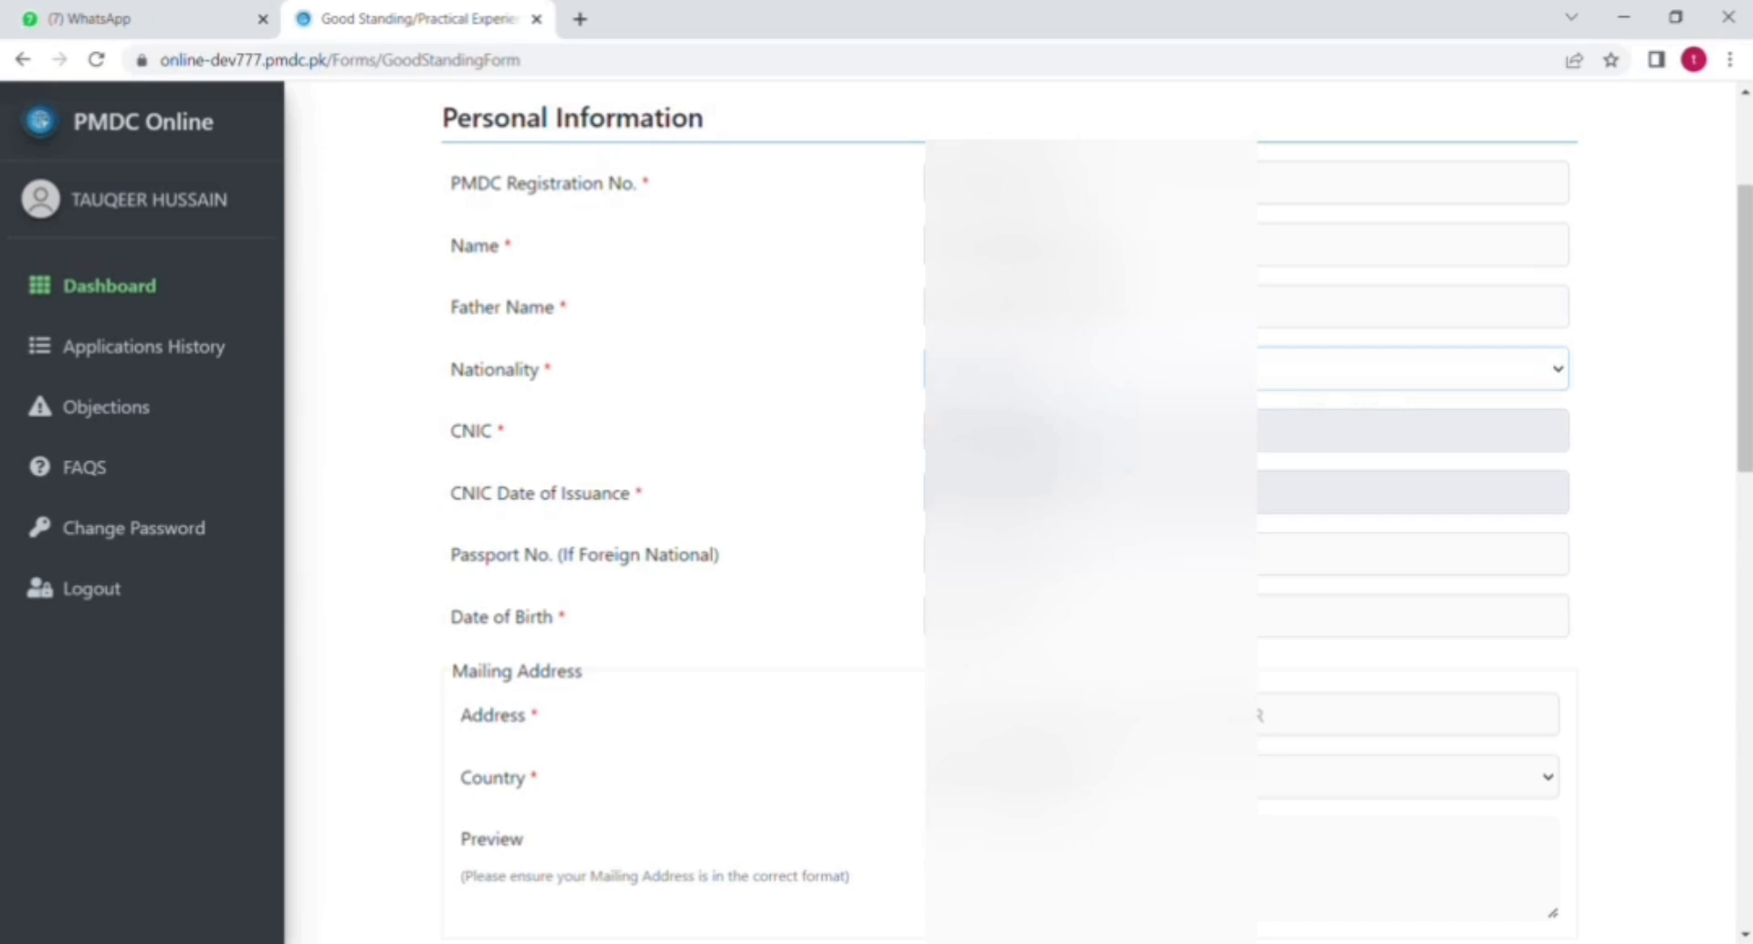
pyautogui.moveTo(726, 596)
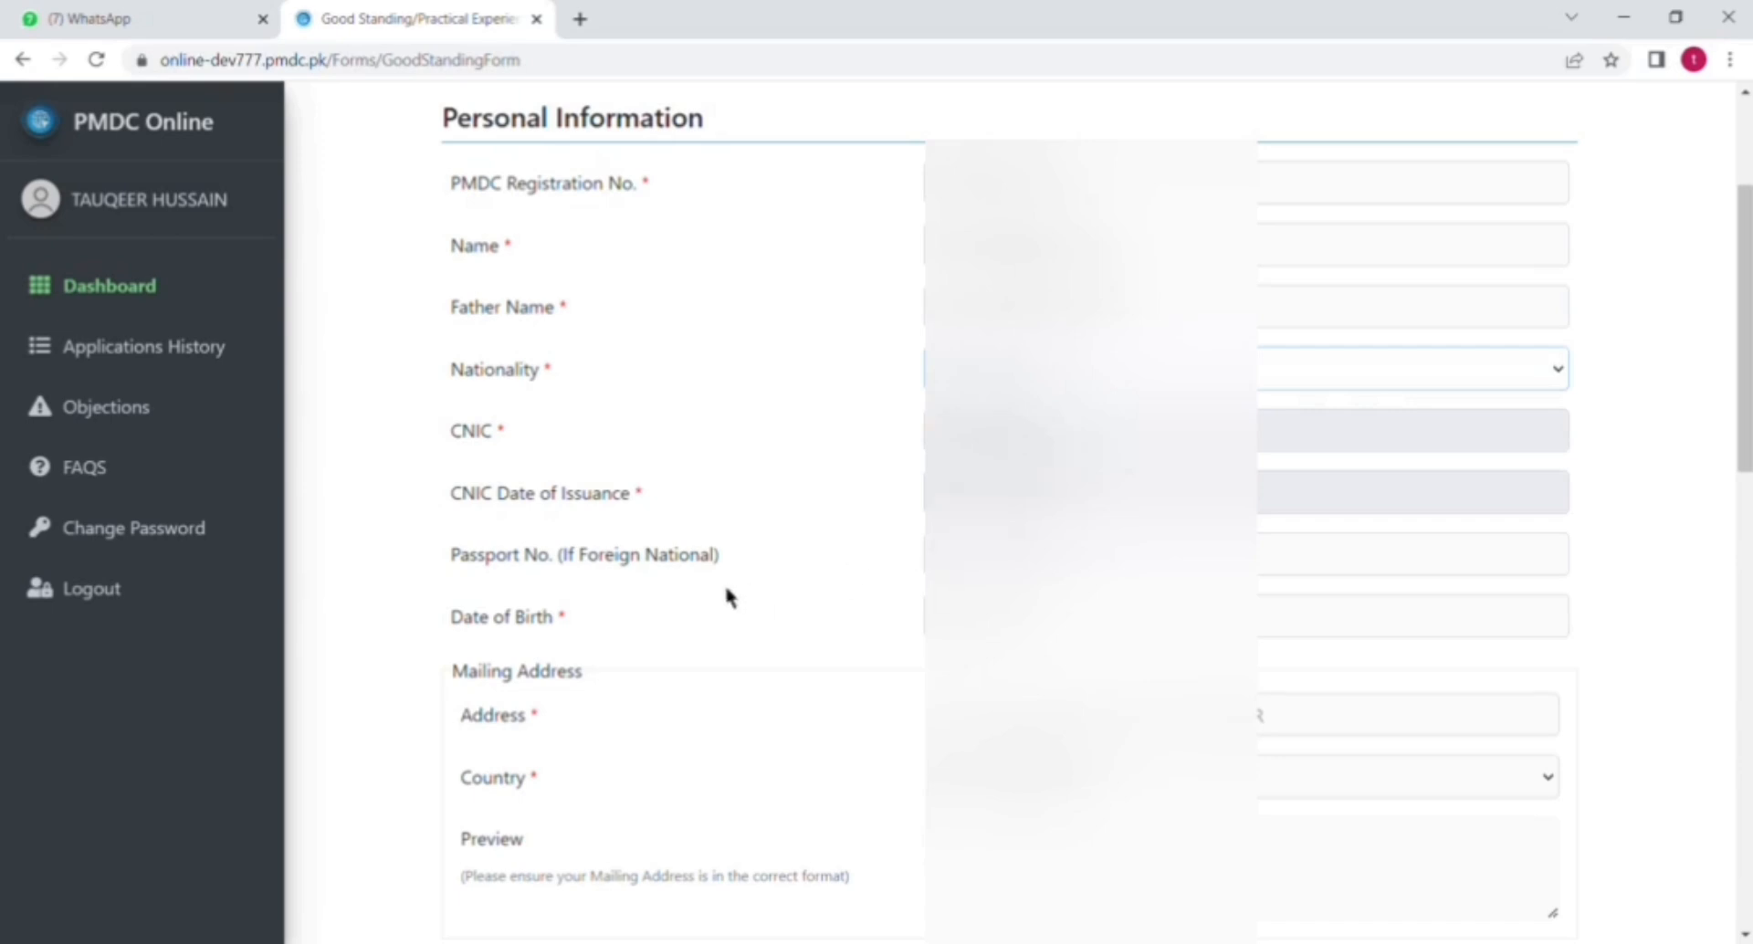
pyautogui.moveTo(729, 598)
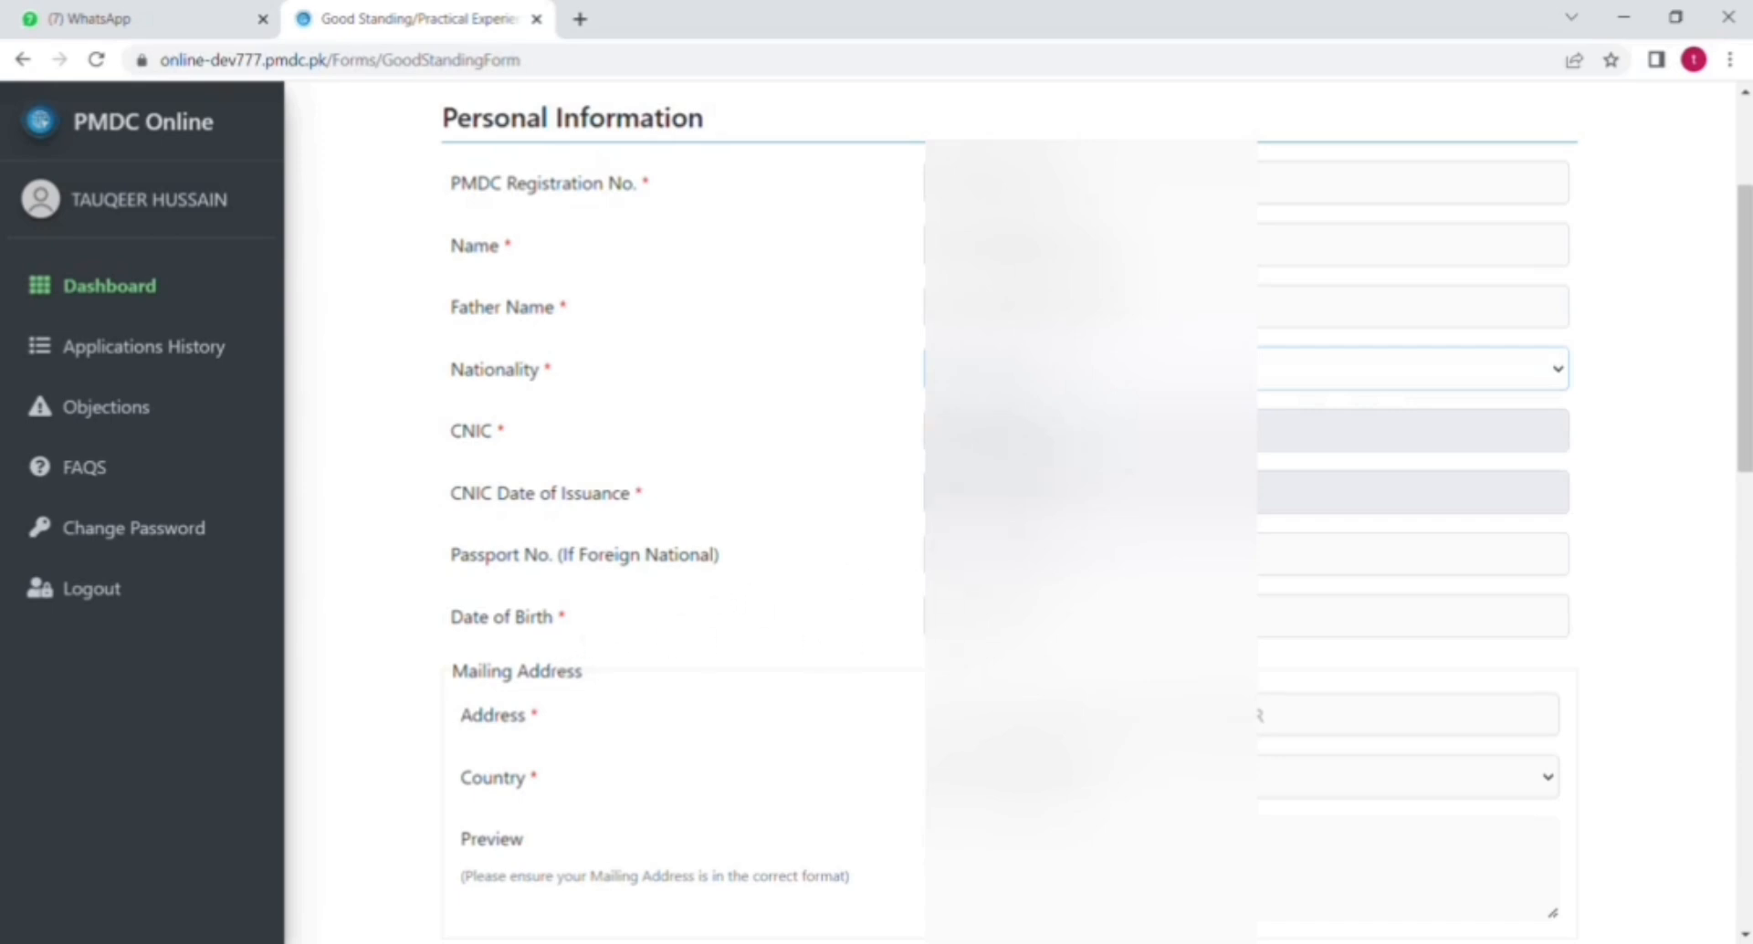
pyautogui.moveTo(877, 725)
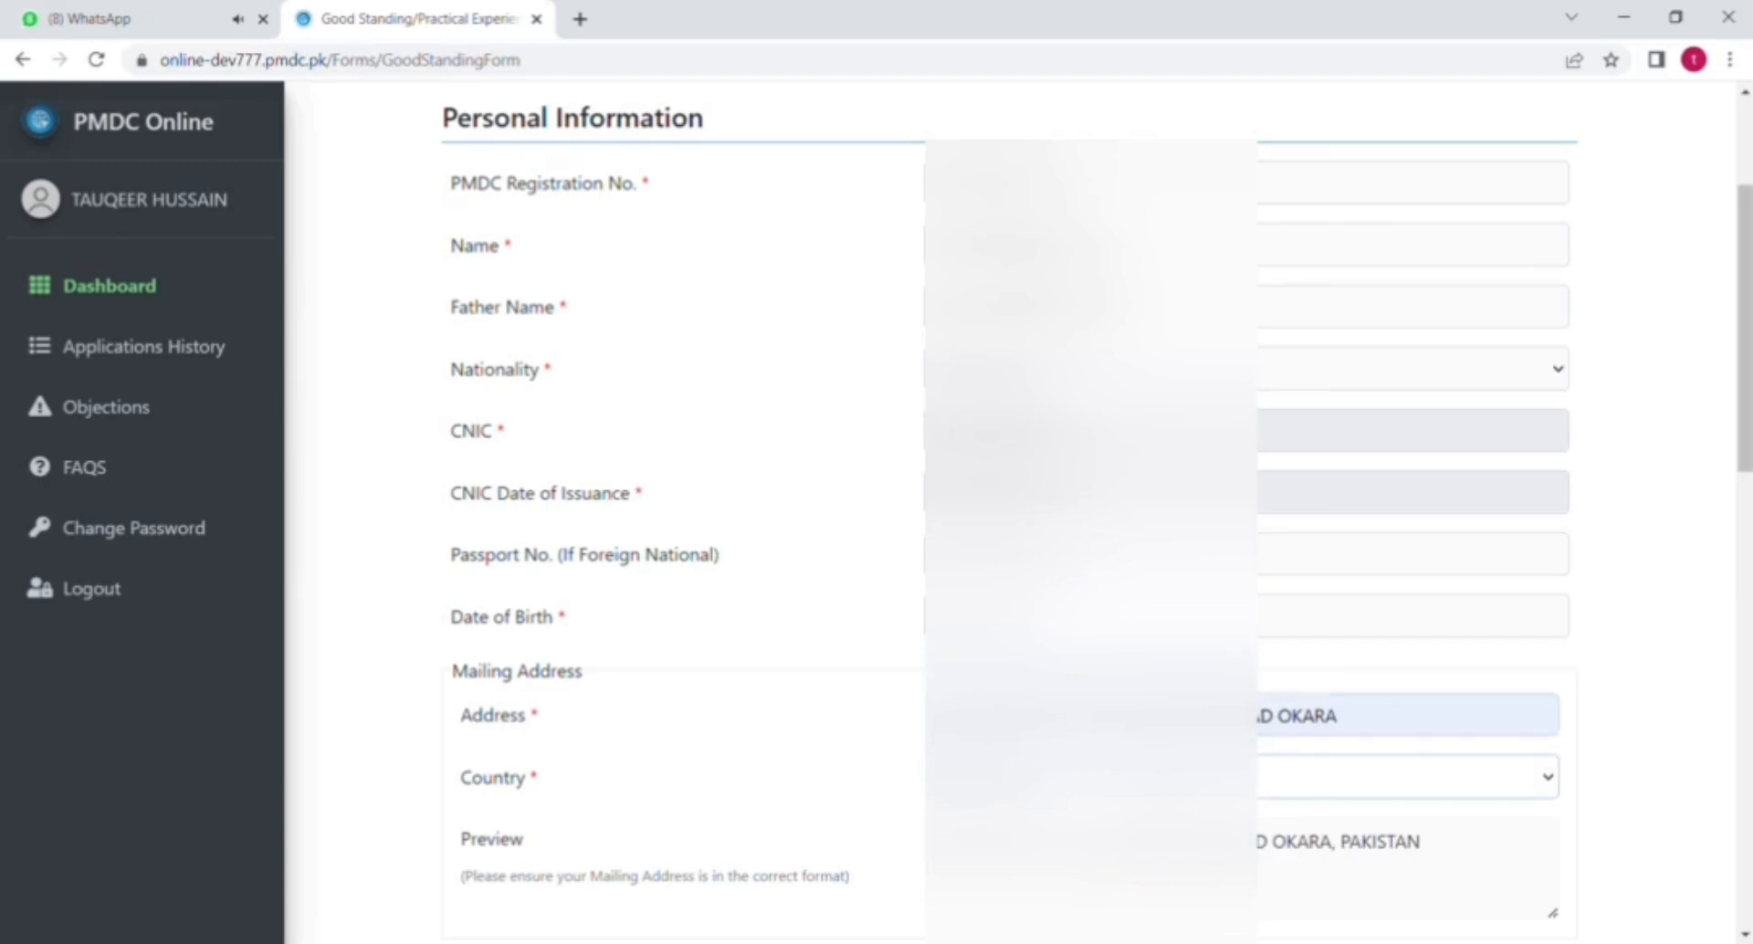
pyautogui.scroll(-3)
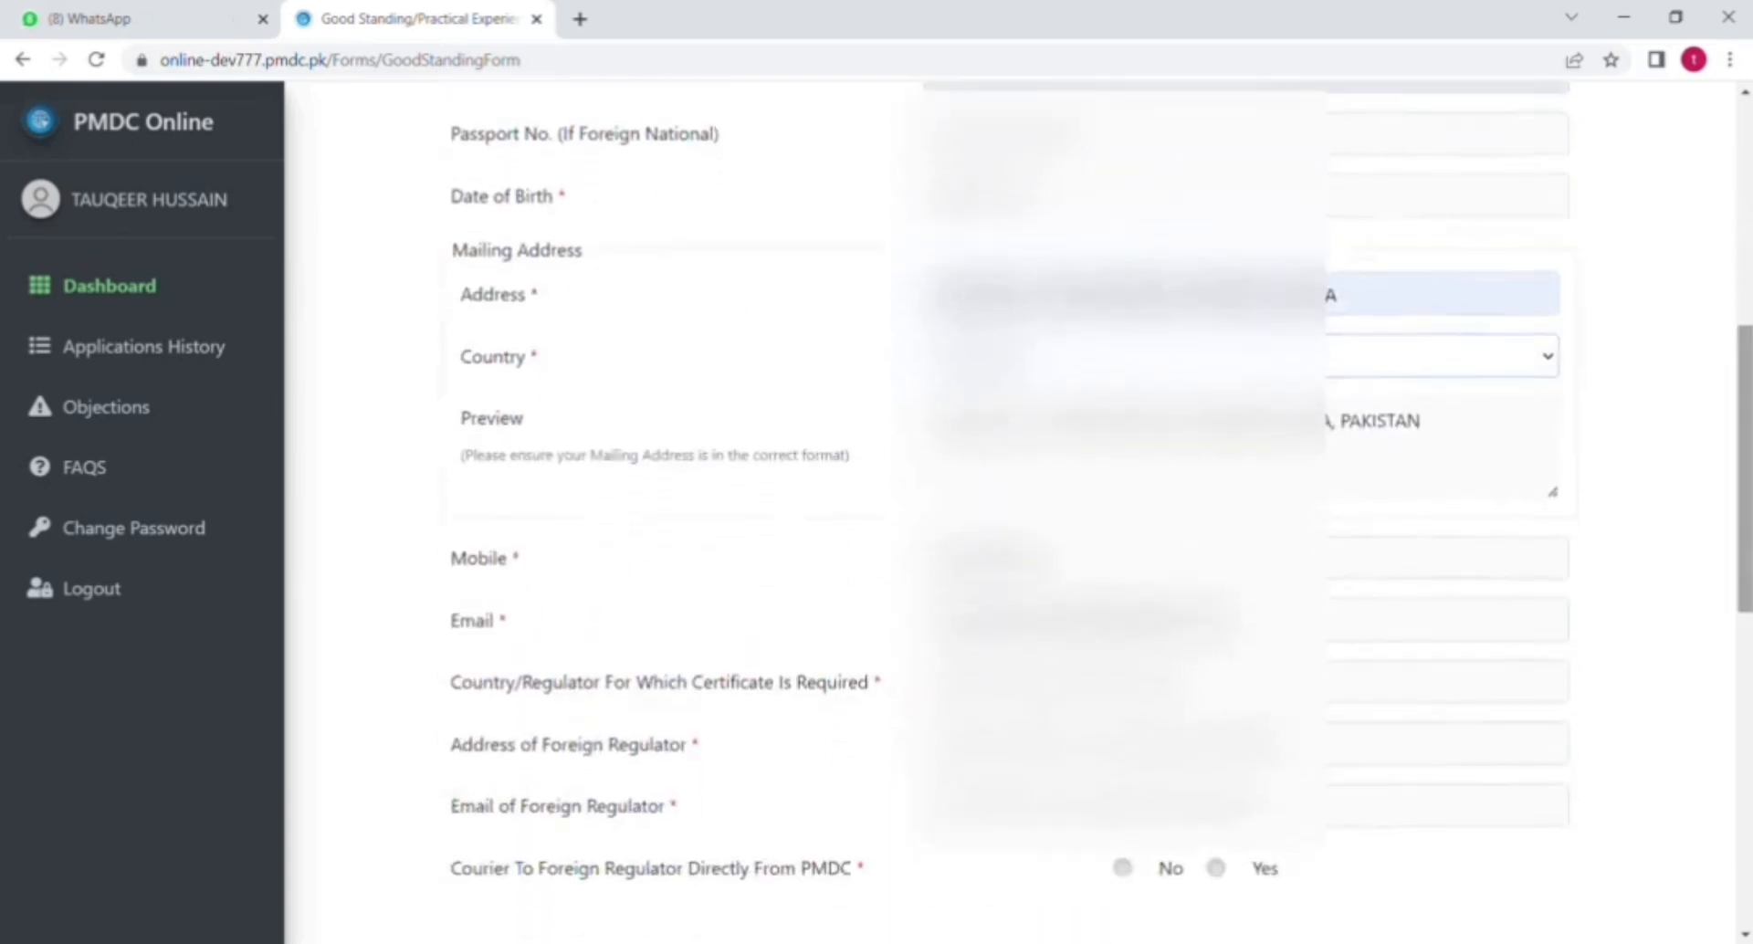
pyautogui.scroll(-3)
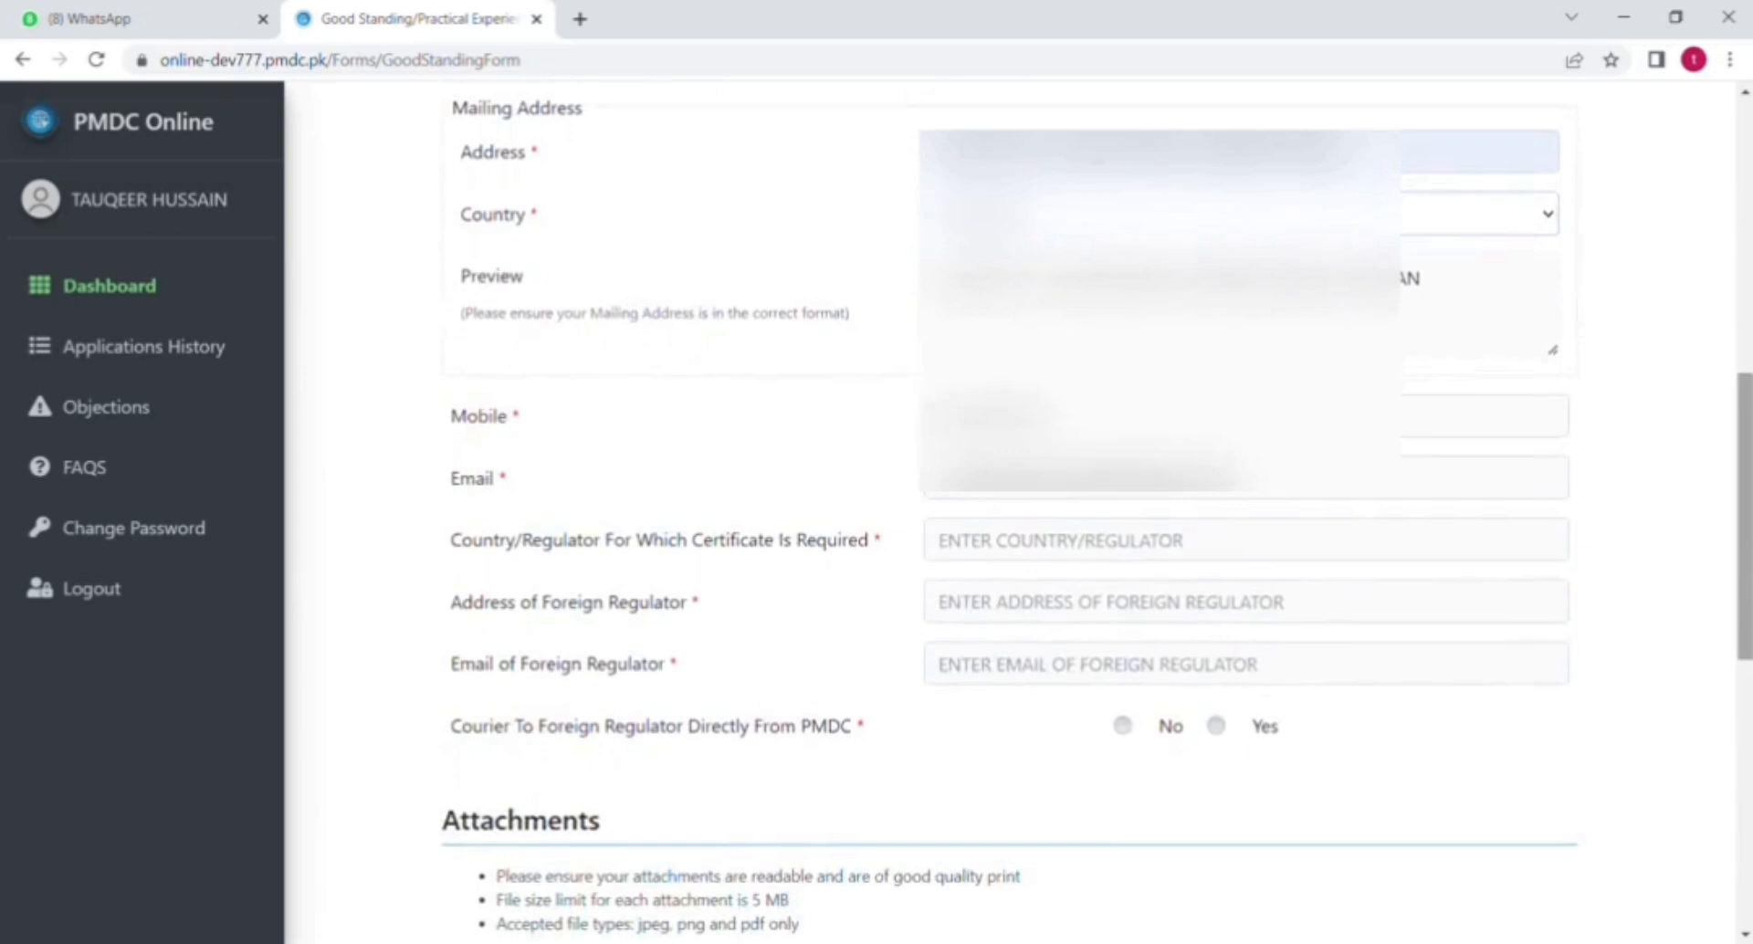
pyautogui.moveTo(800, 438)
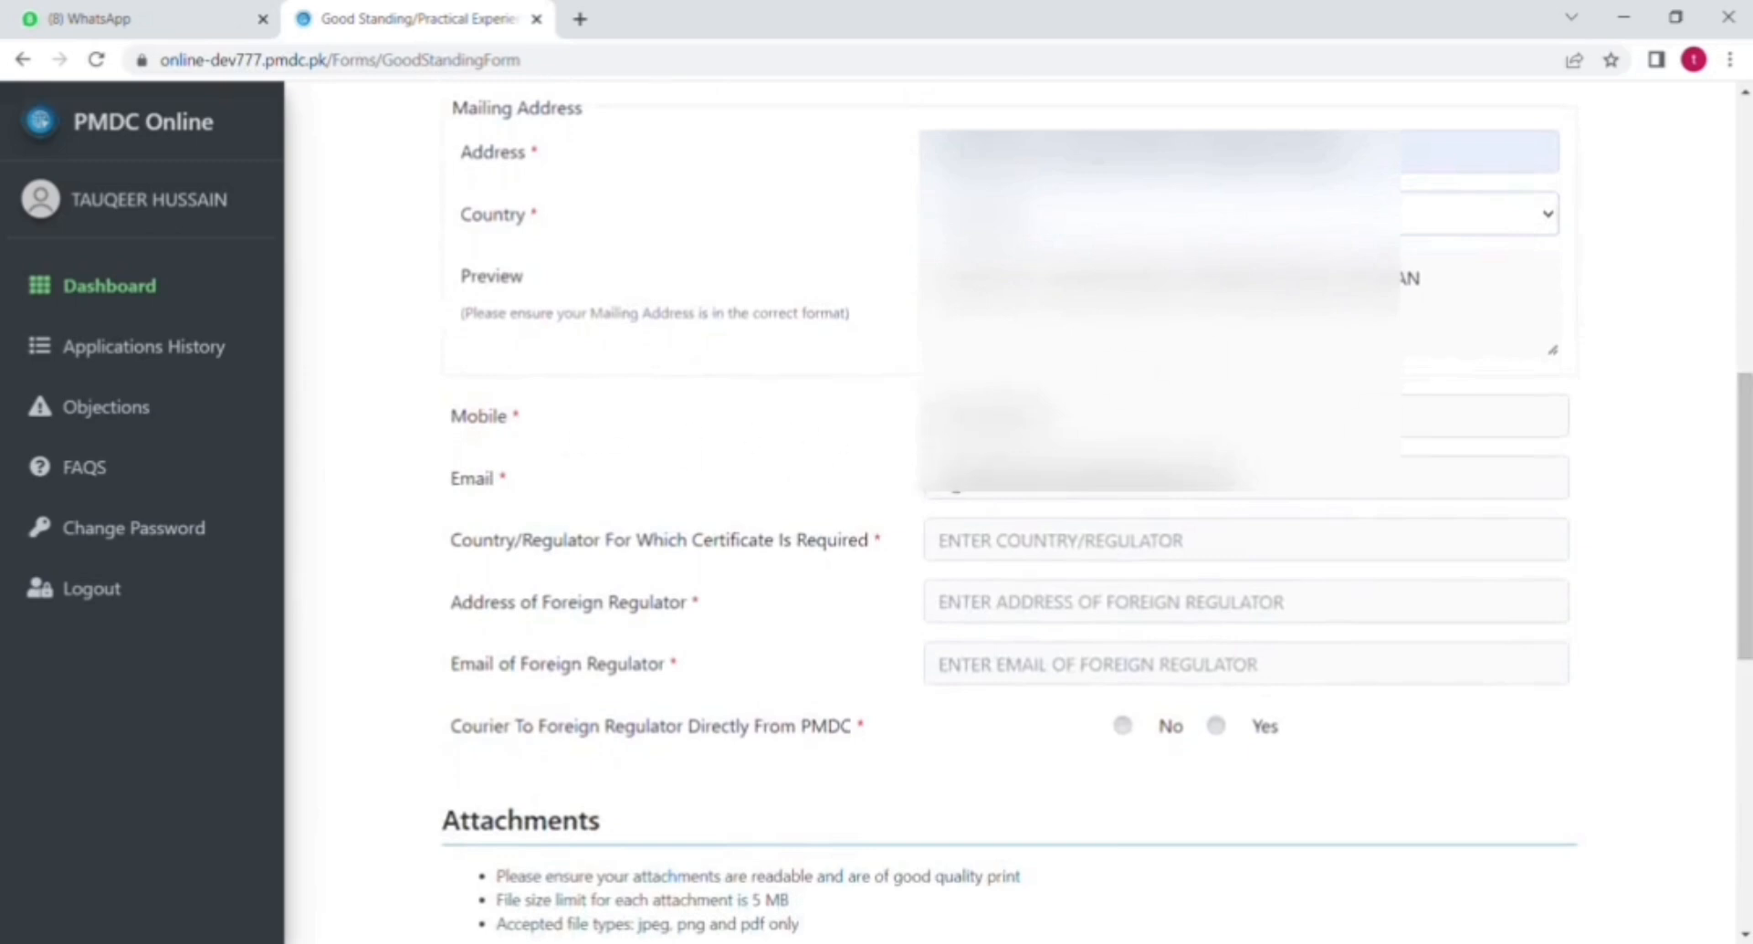
pyautogui.moveTo(822, 490)
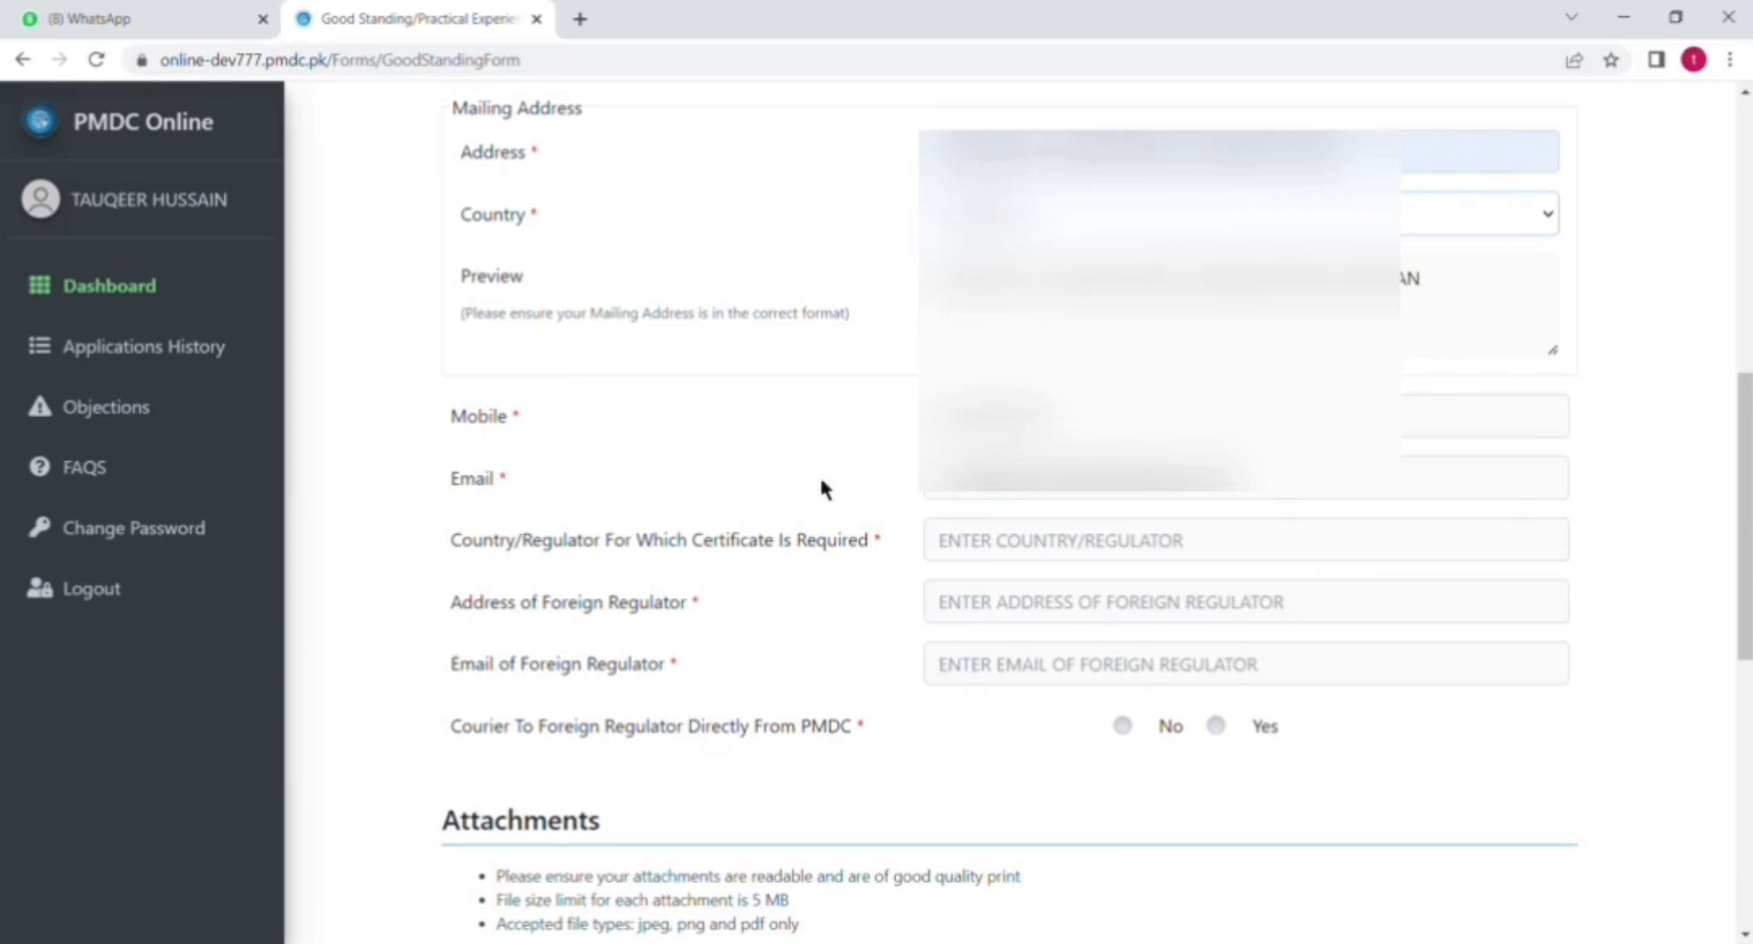
pyautogui.moveTo(990, 513)
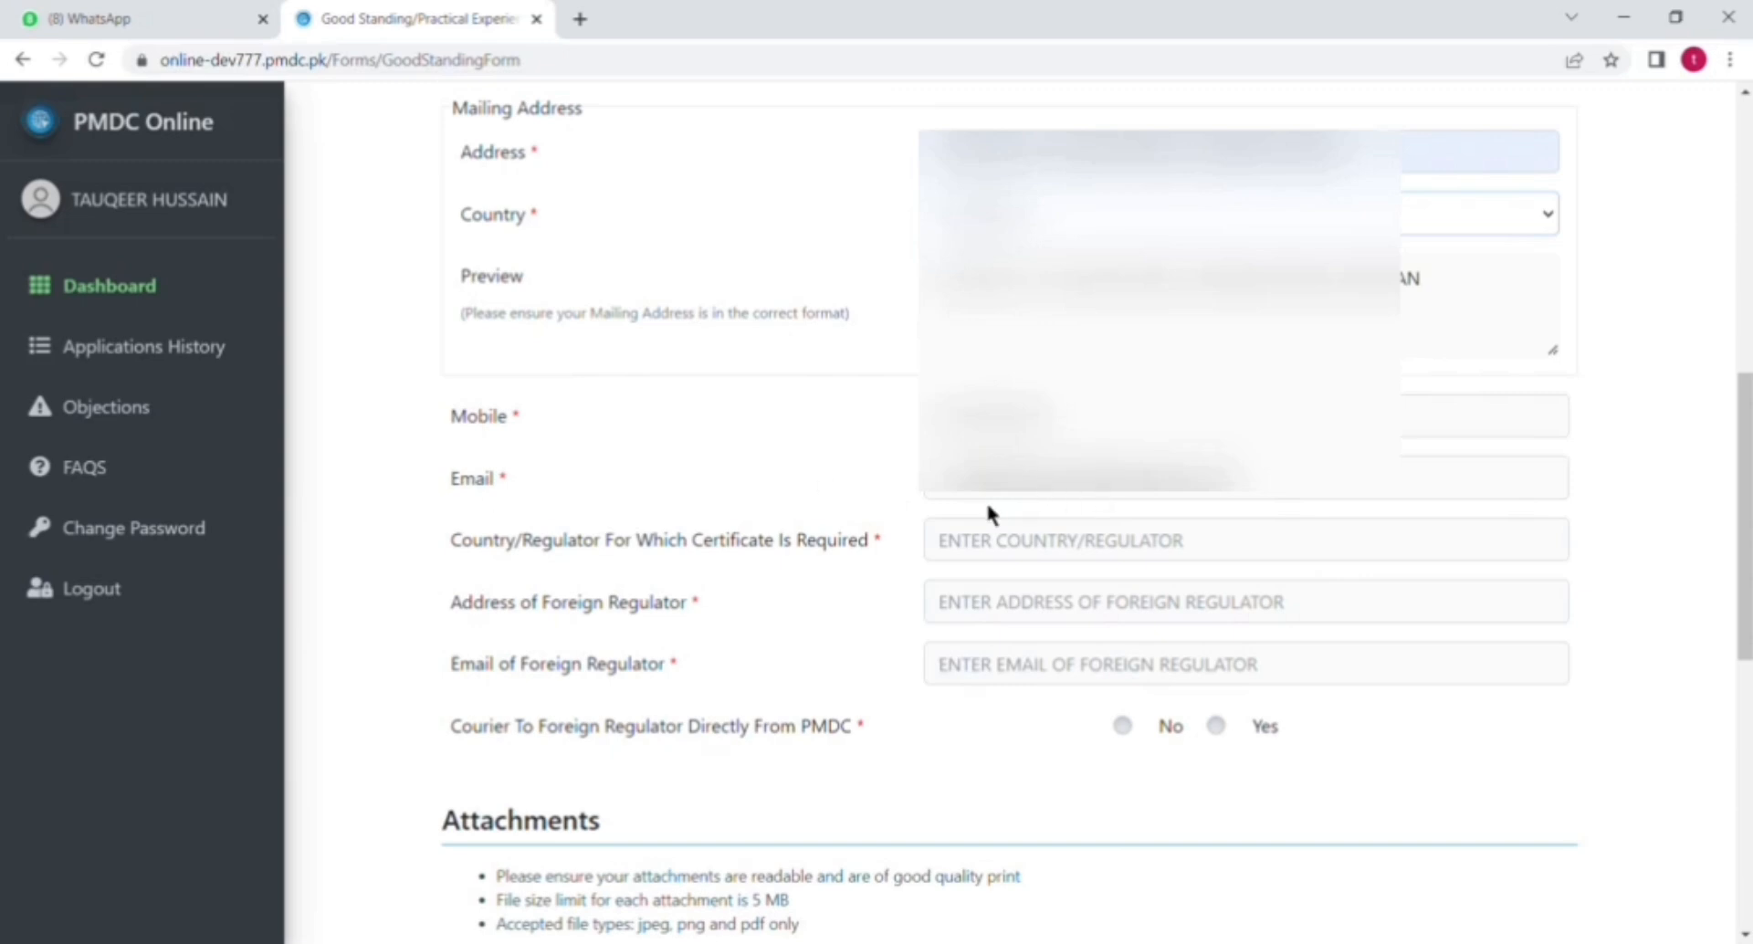
pyautogui.moveTo(761, 541)
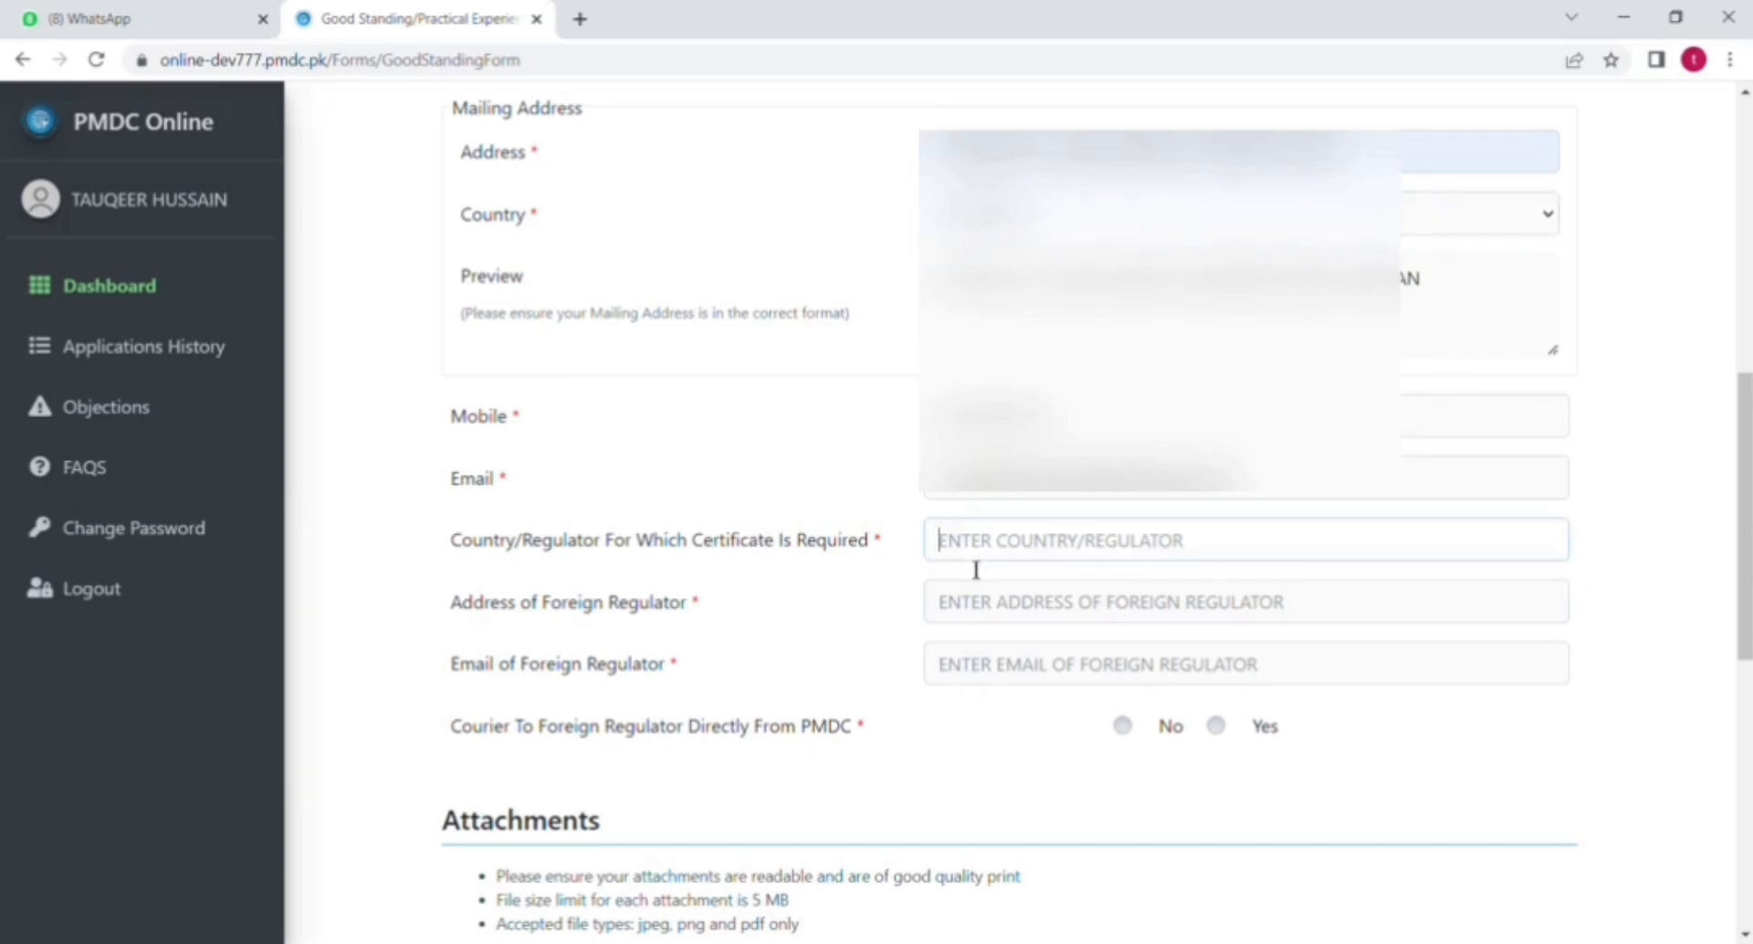
# Set the country to IRELAND and begin the regulator address with MEDICAL COUNCIL
pyautogui.write('IRELAND')
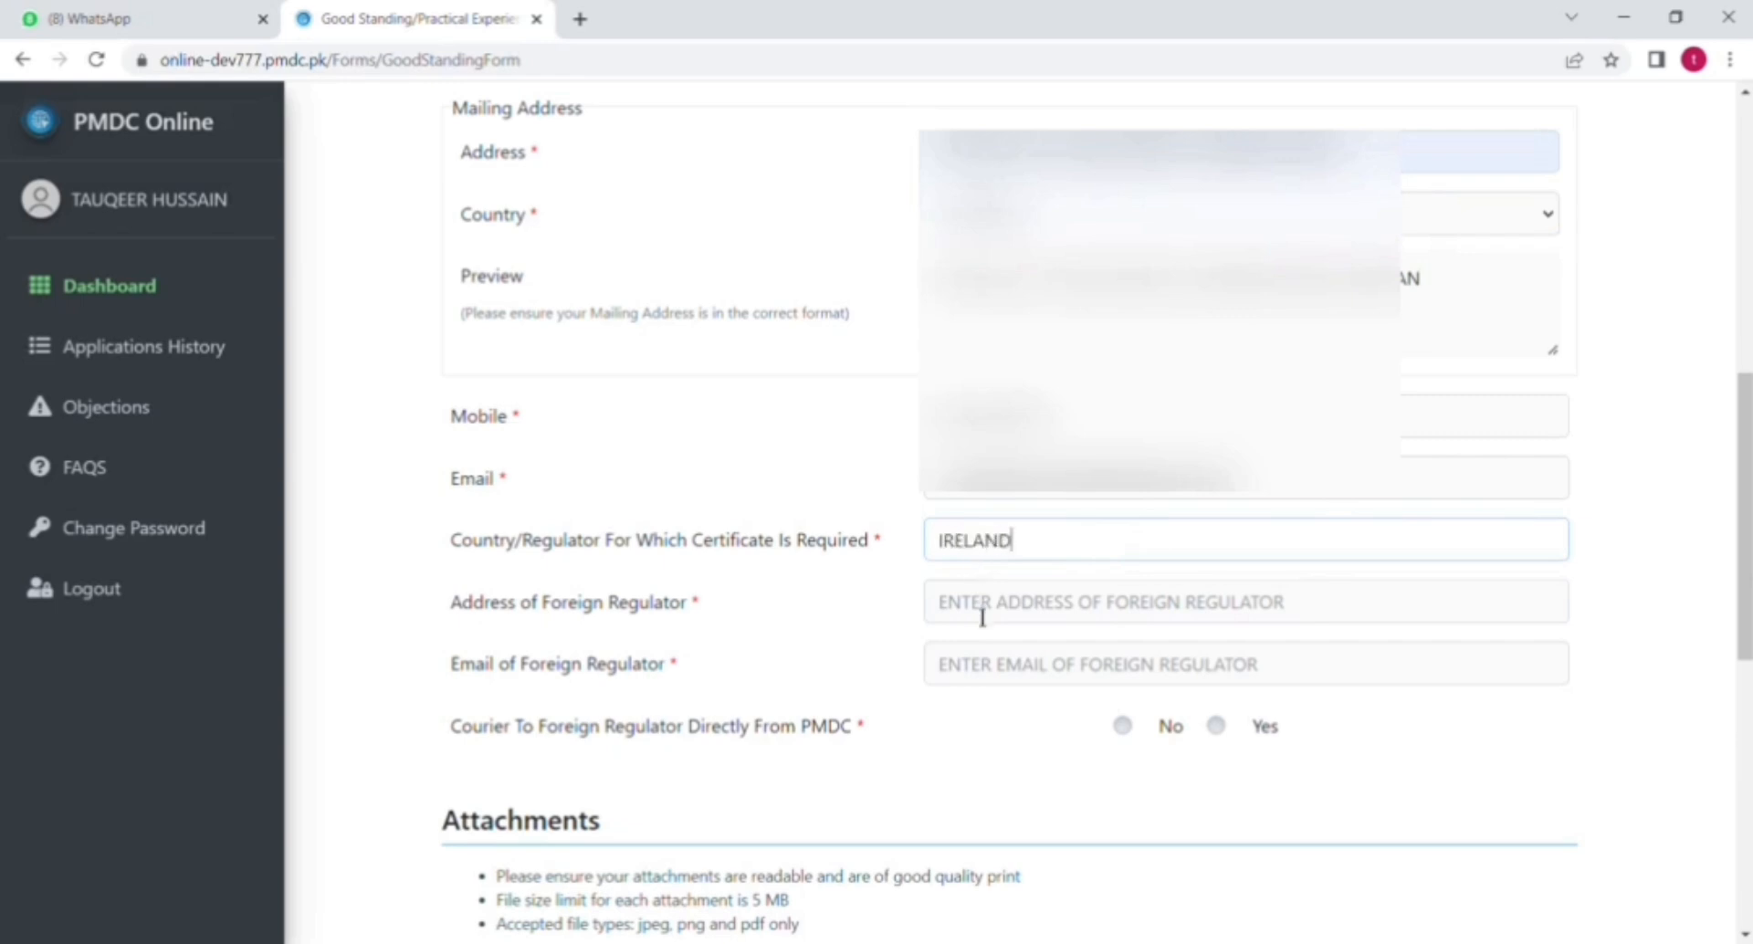
pyautogui.click(1244, 602)
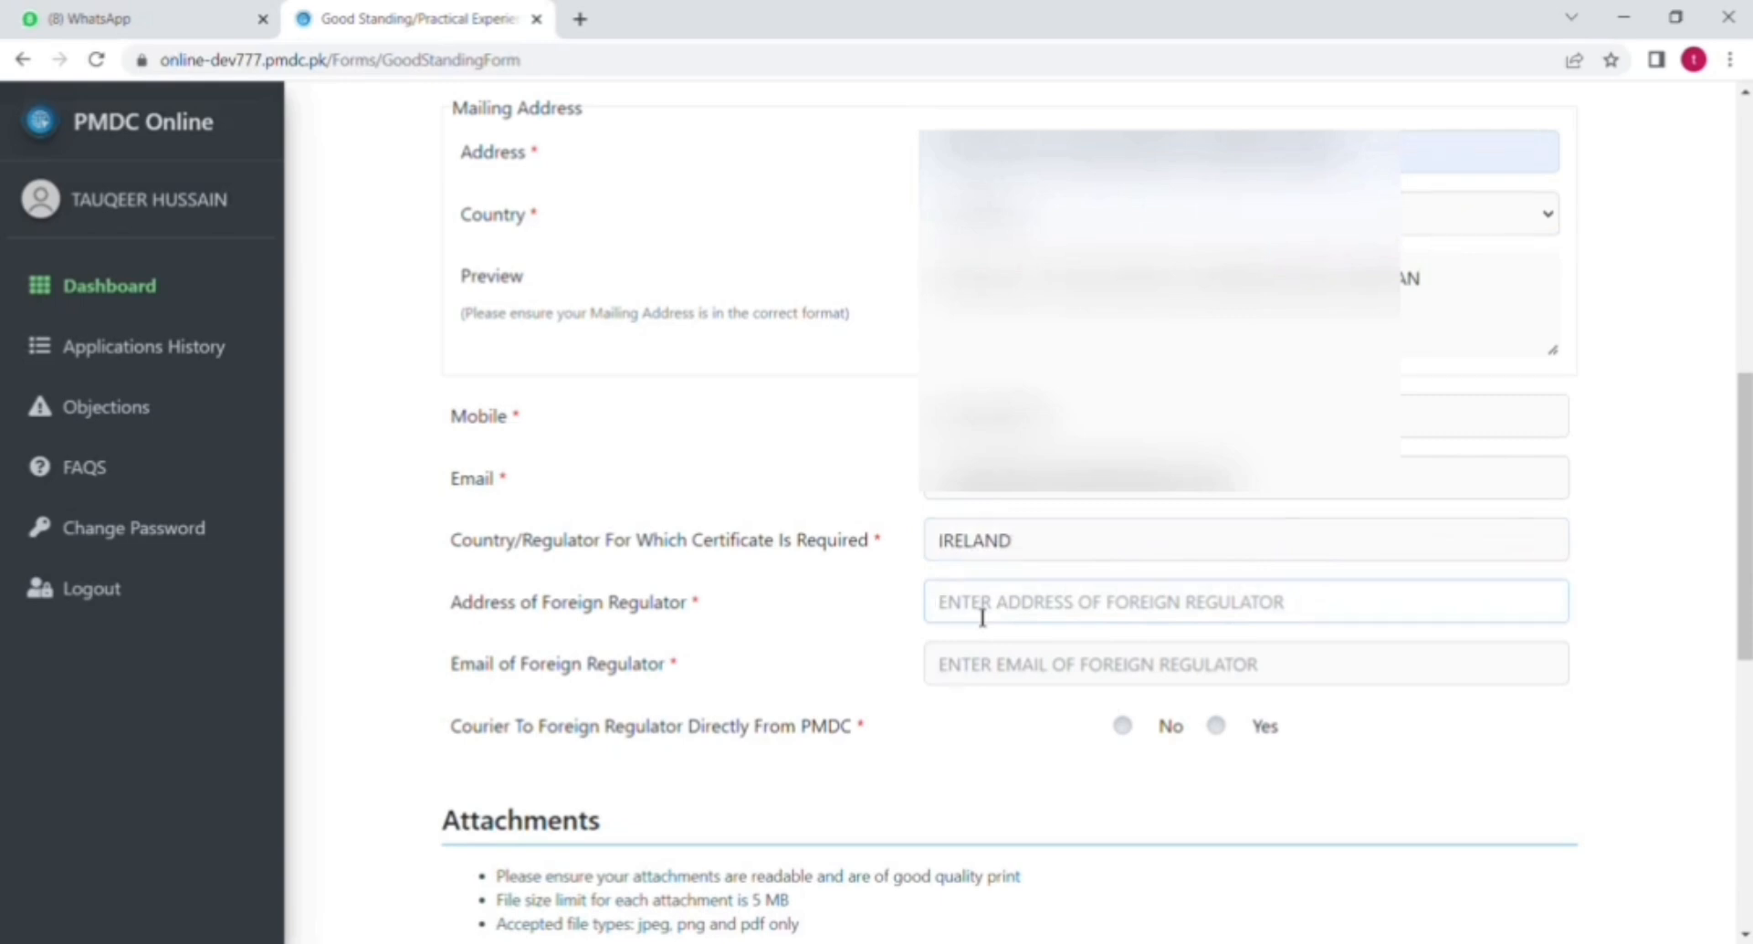
pyautogui.click(1244, 602)
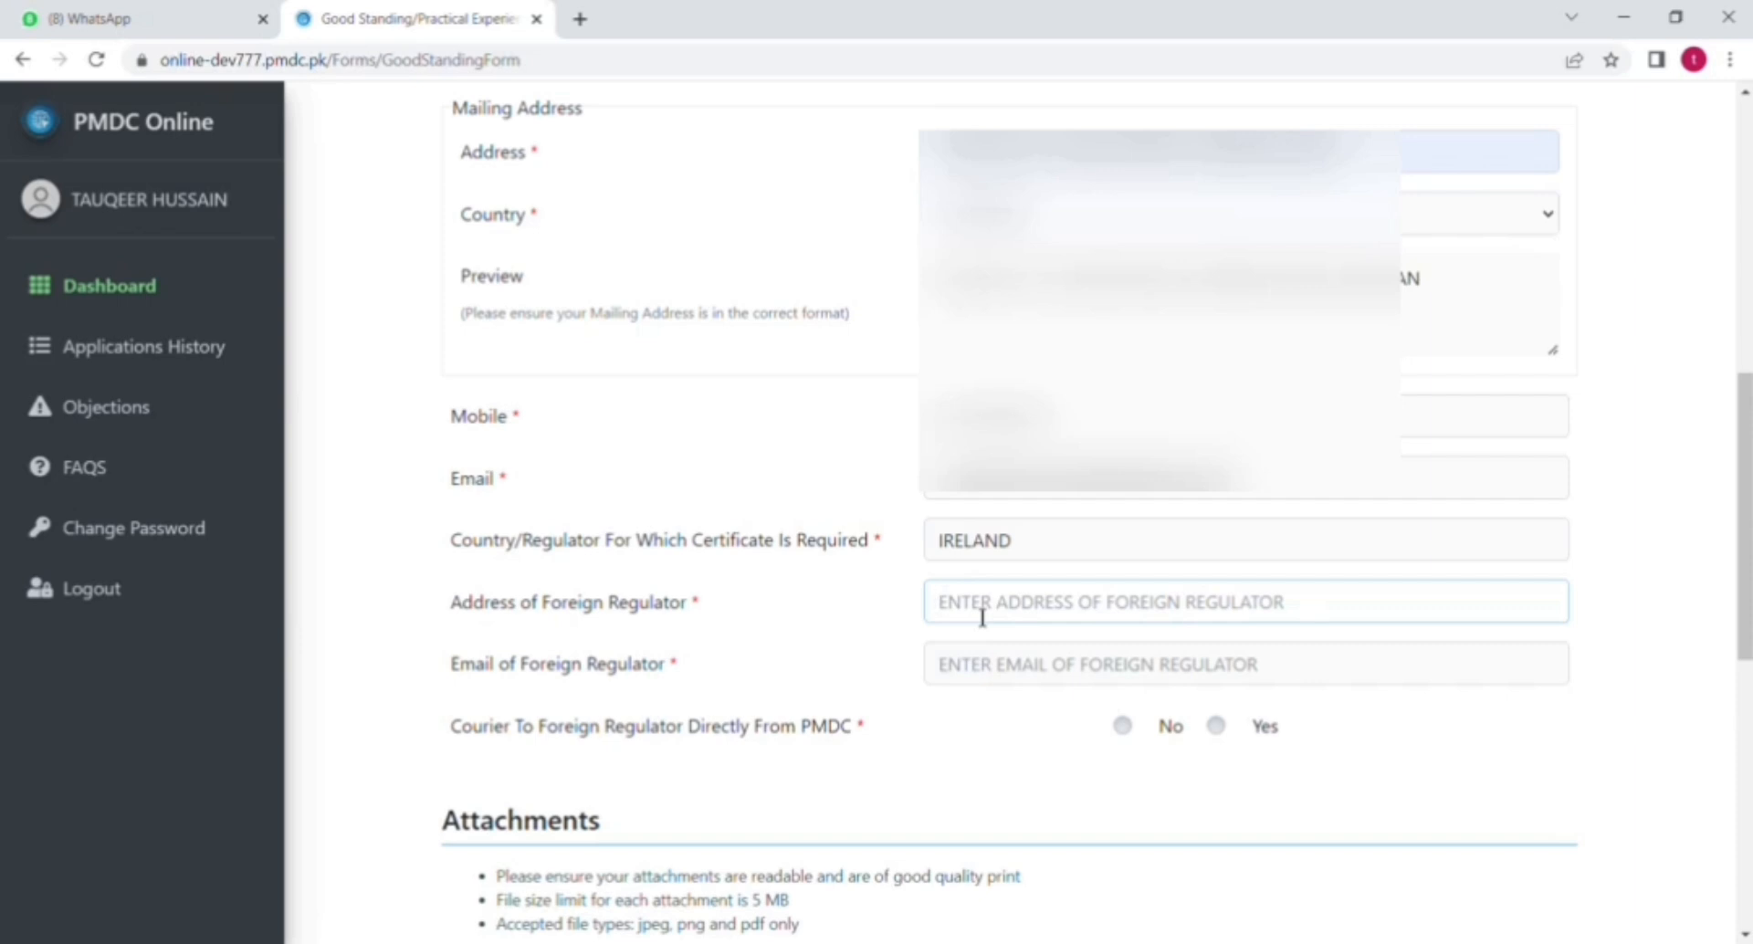
pyautogui.write('M')
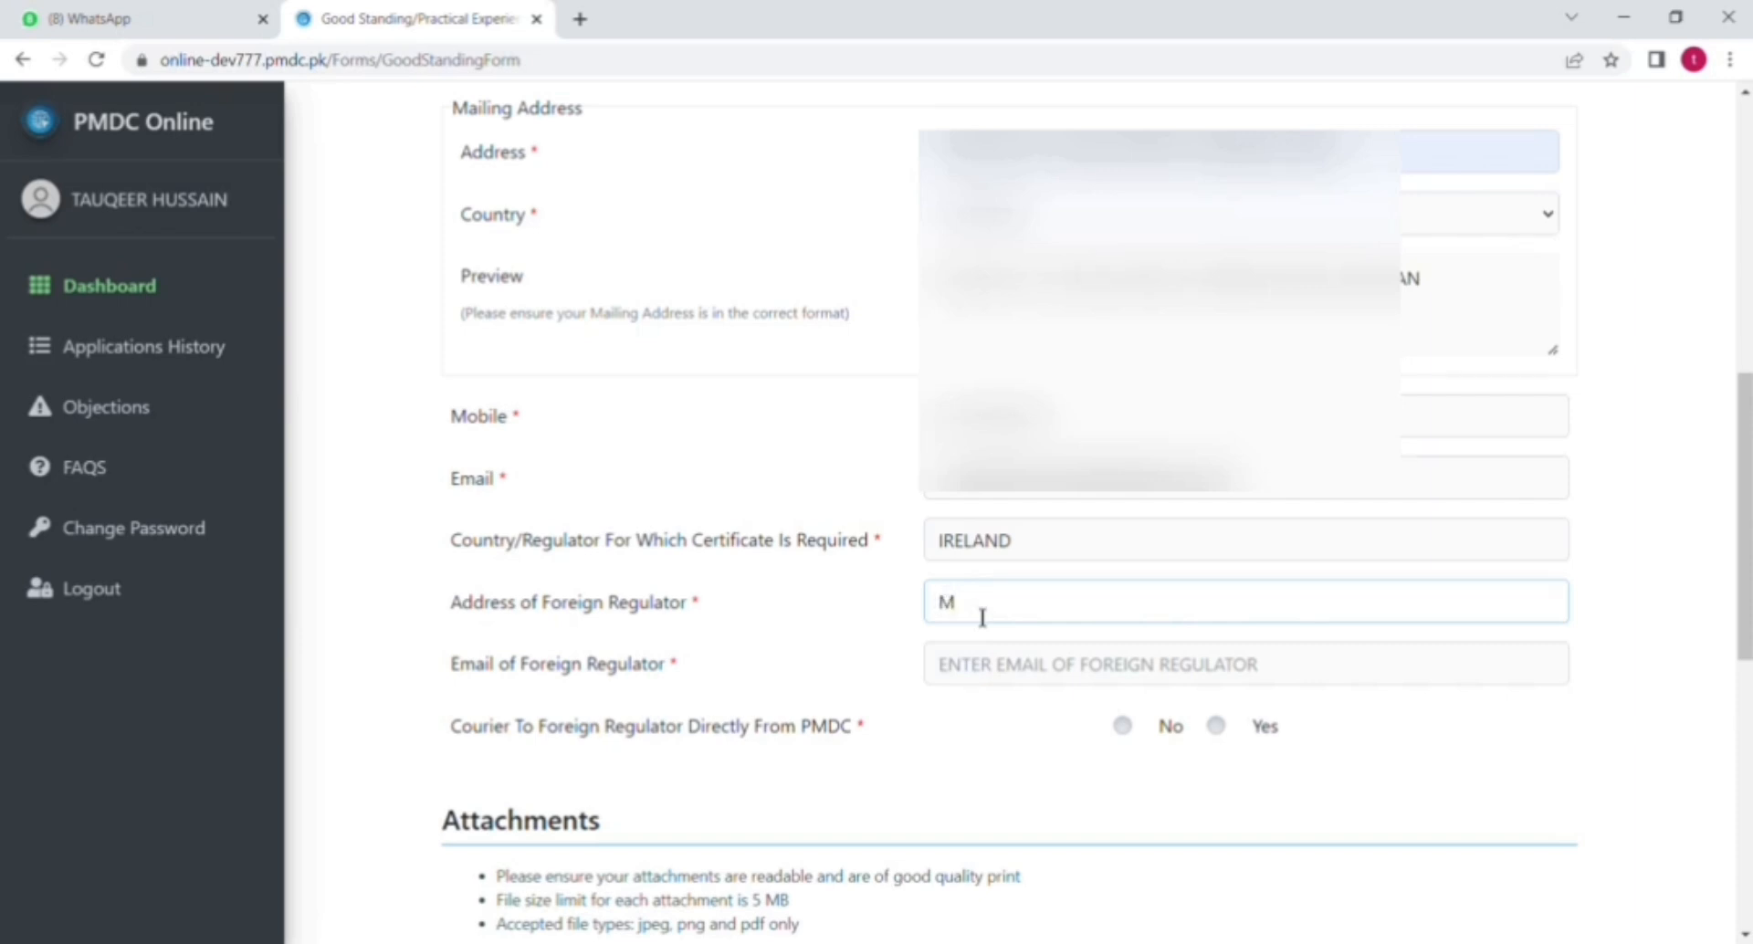
pyautogui.write('EDICAL')
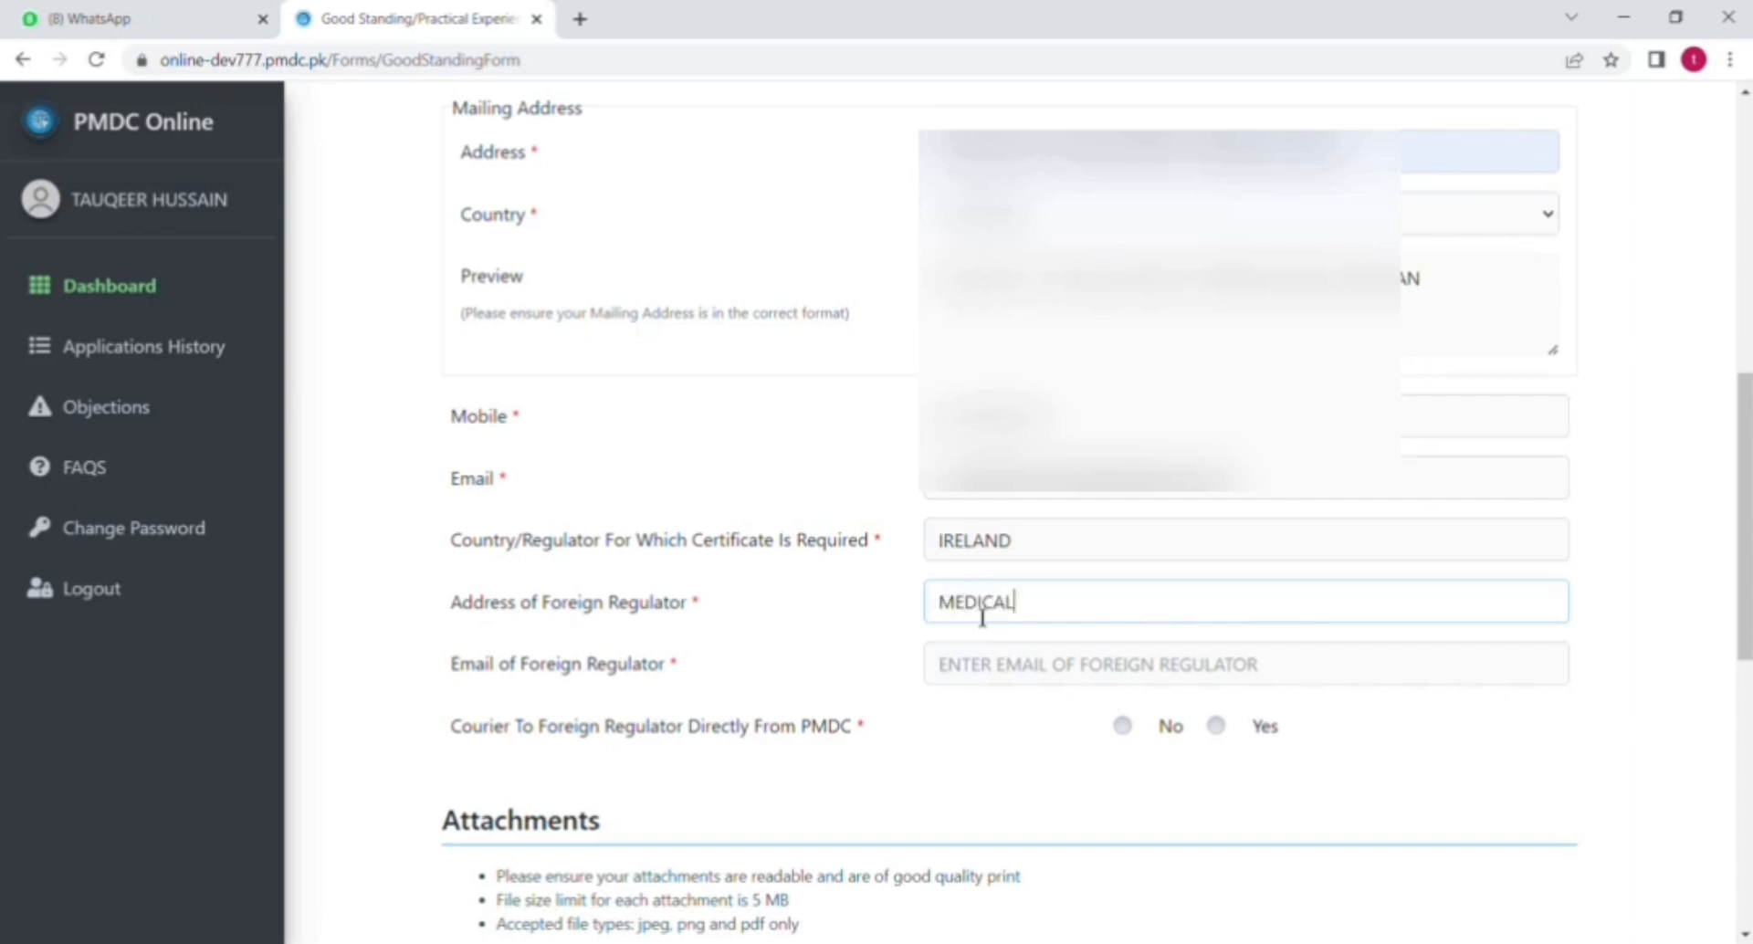
pyautogui.write('COU')
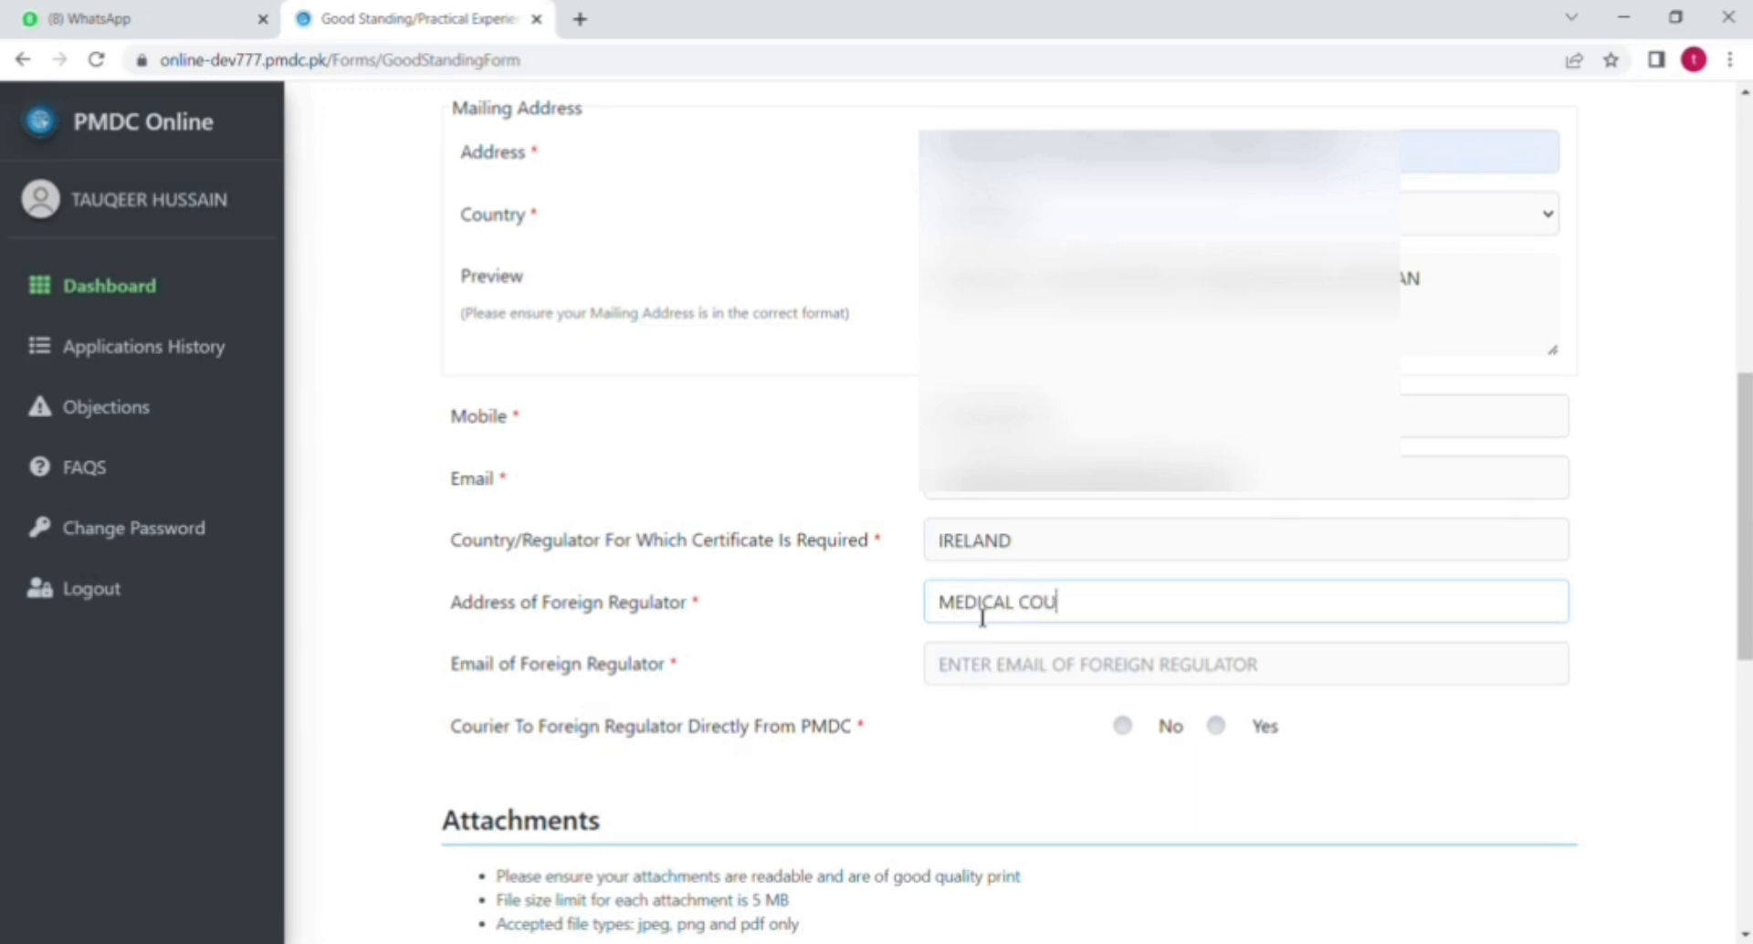
pyautogui.write('NCIL')
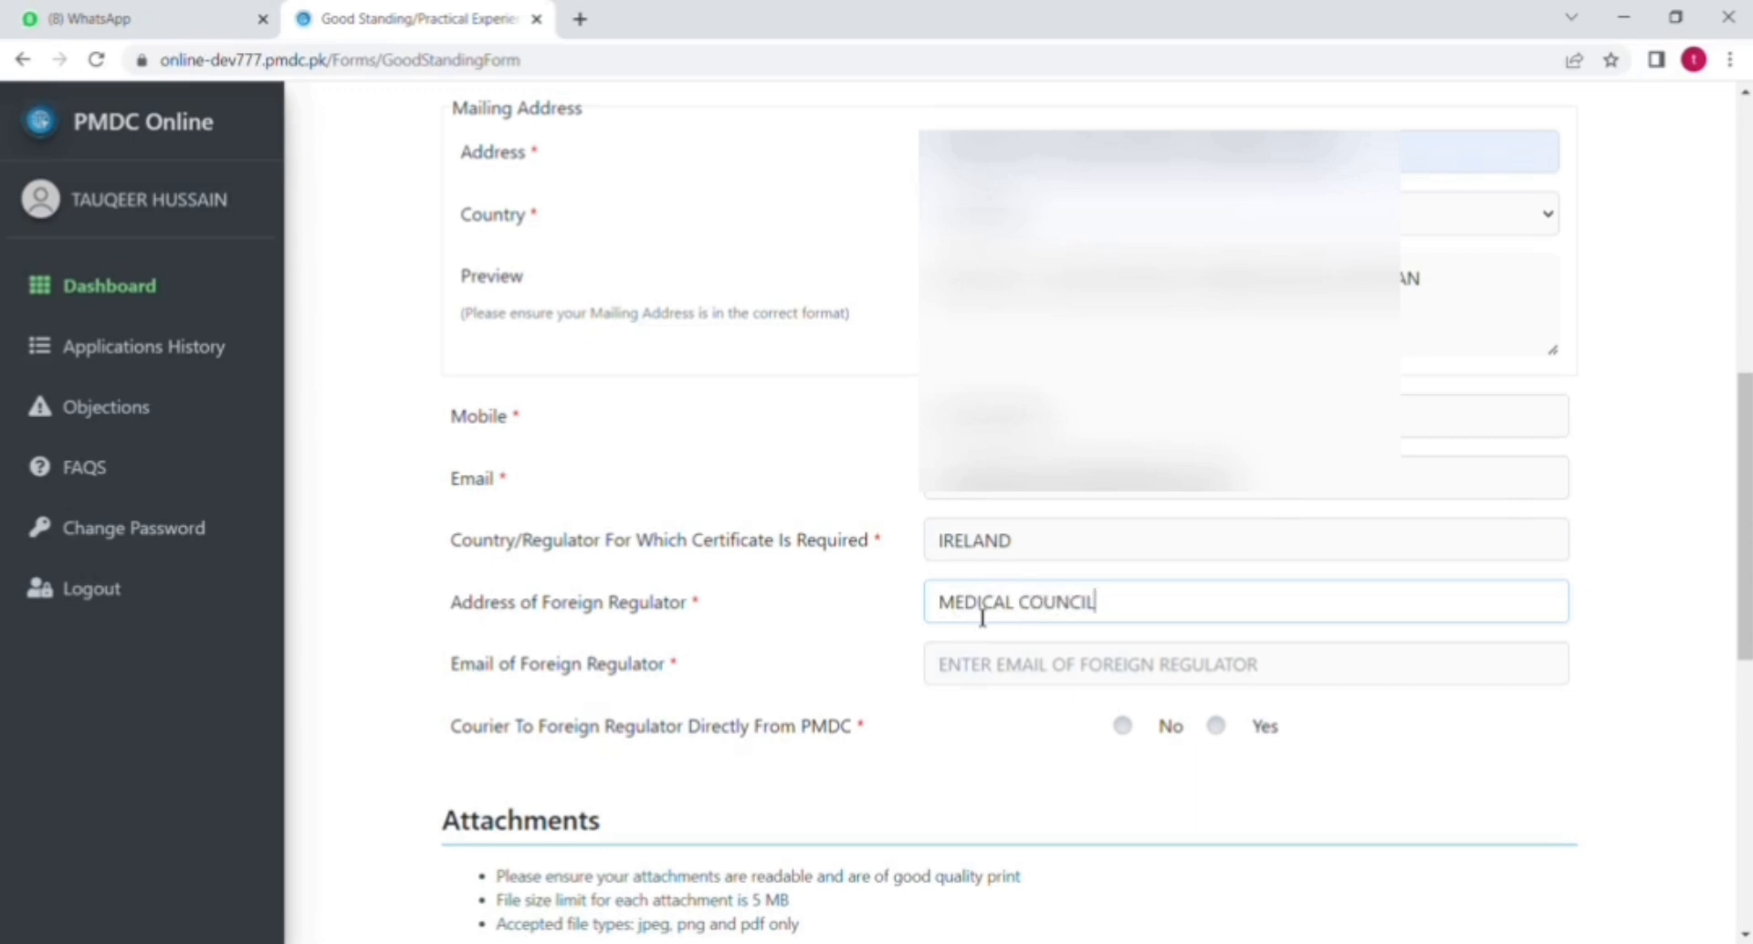
pyautogui.moveTo(587, 613)
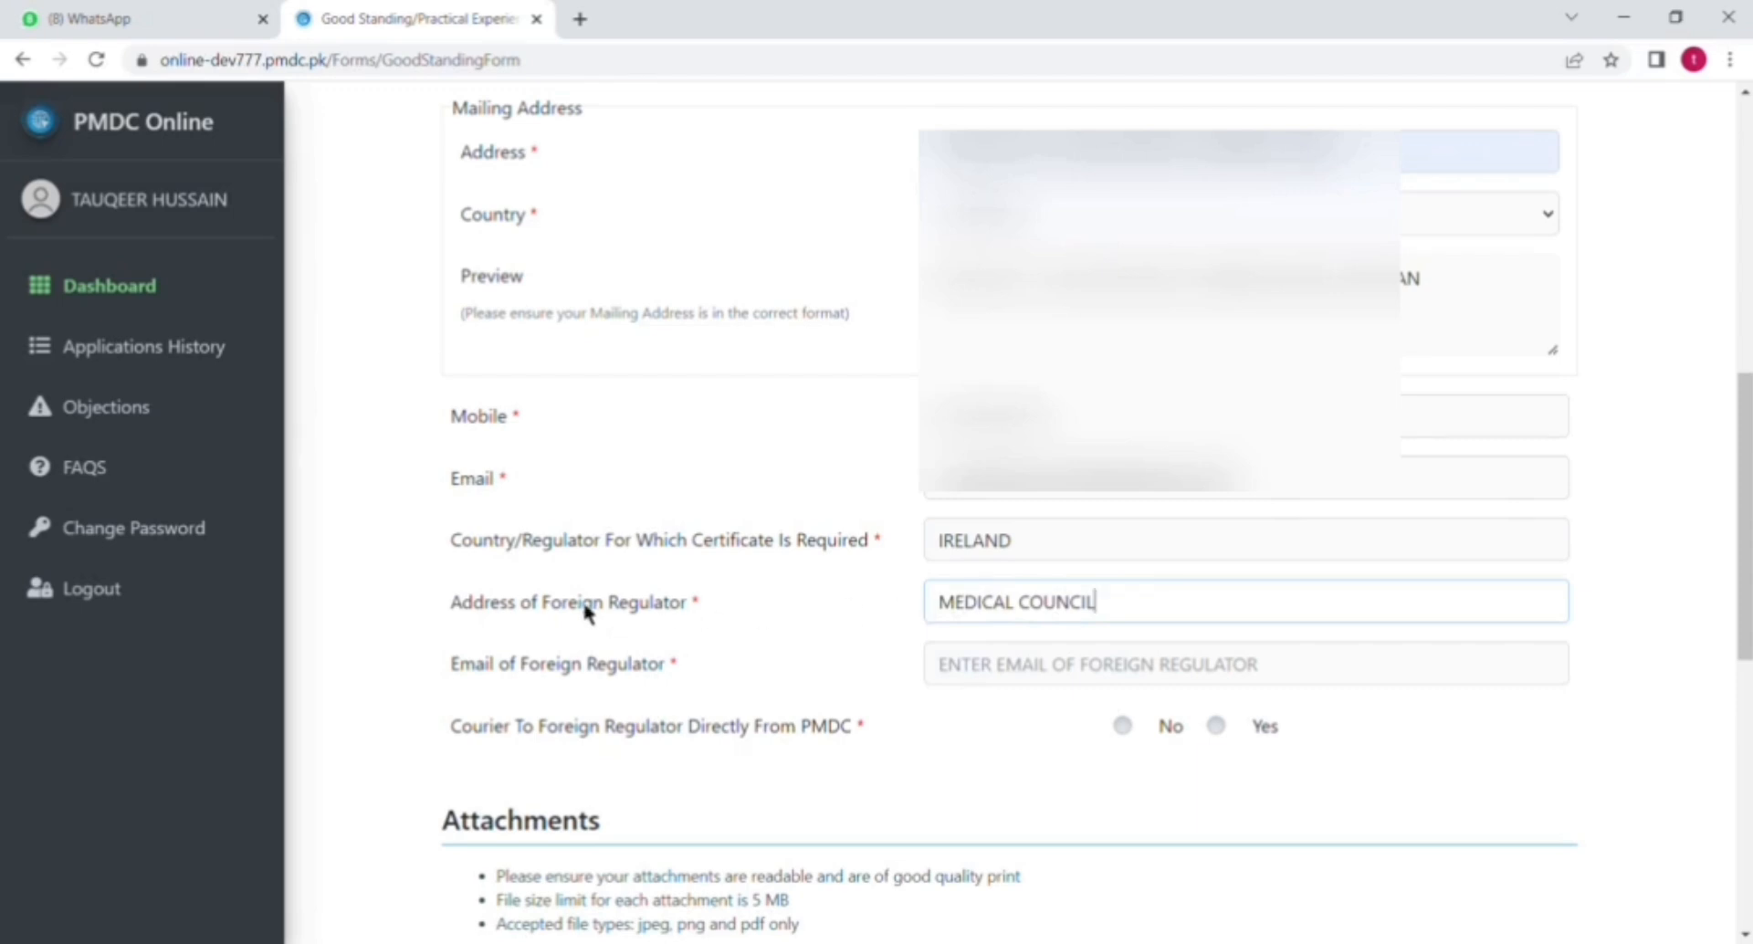
pyautogui.moveTo(851, 629)
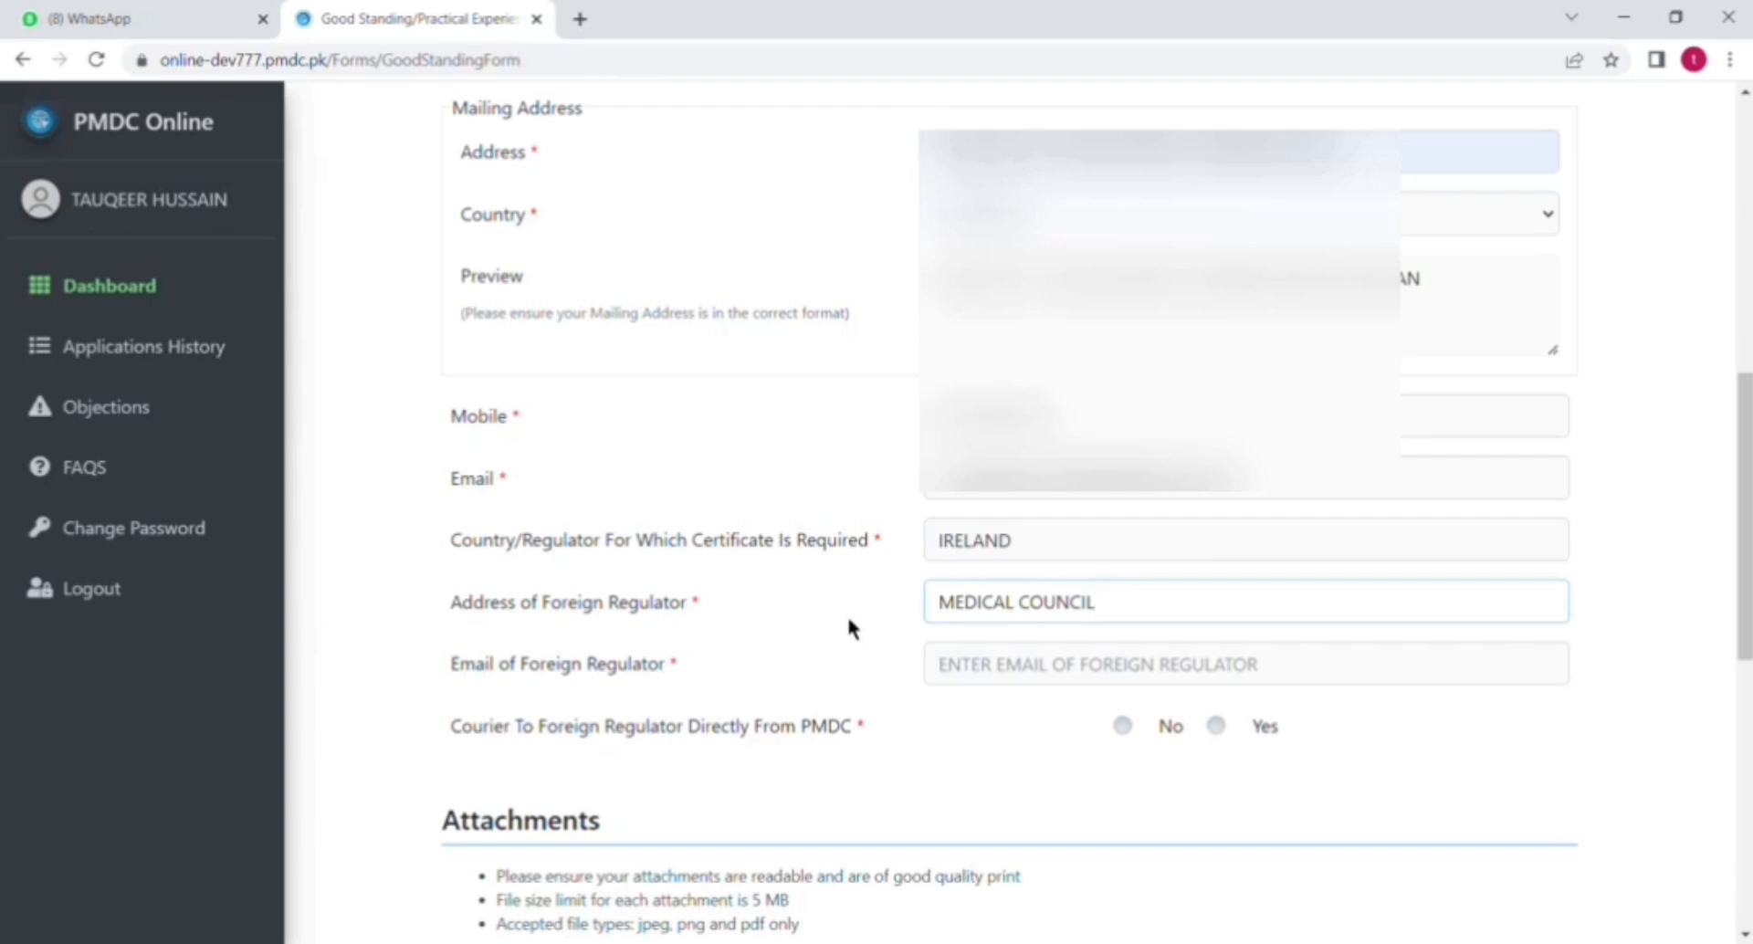
# Add ', KINGRAM HOUSE, KINGRAM PLACE' to the regulator's address
pyautogui.write(',')
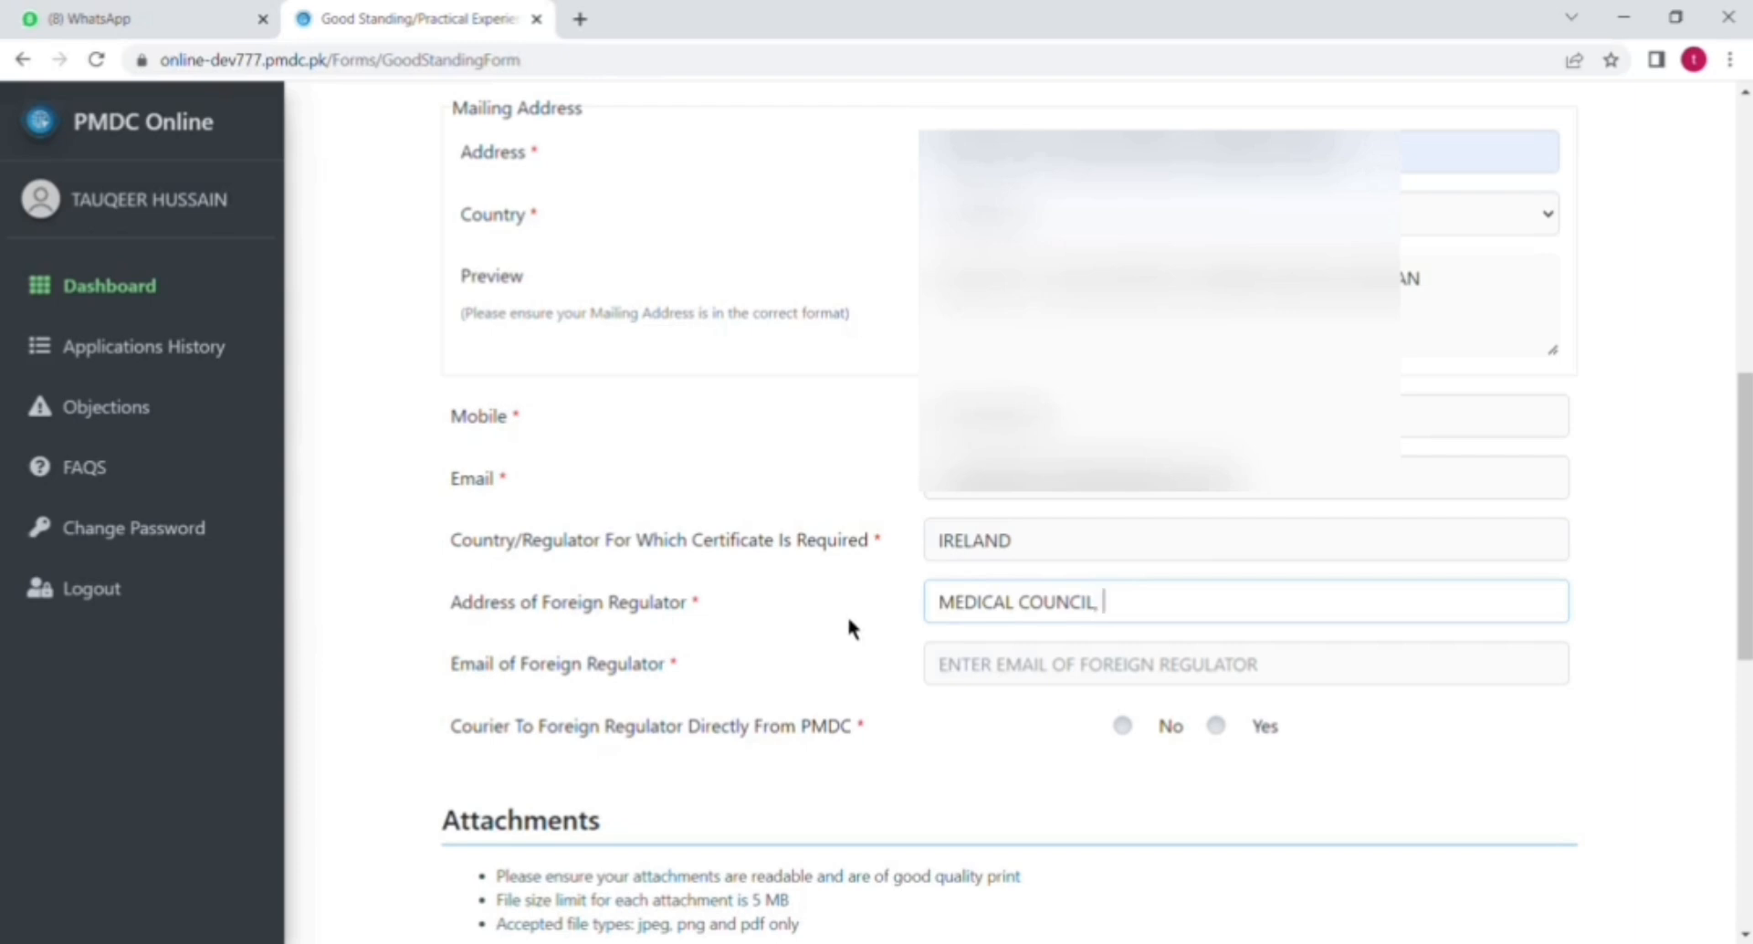
pyautogui.write('KINGRAM HOUSE')
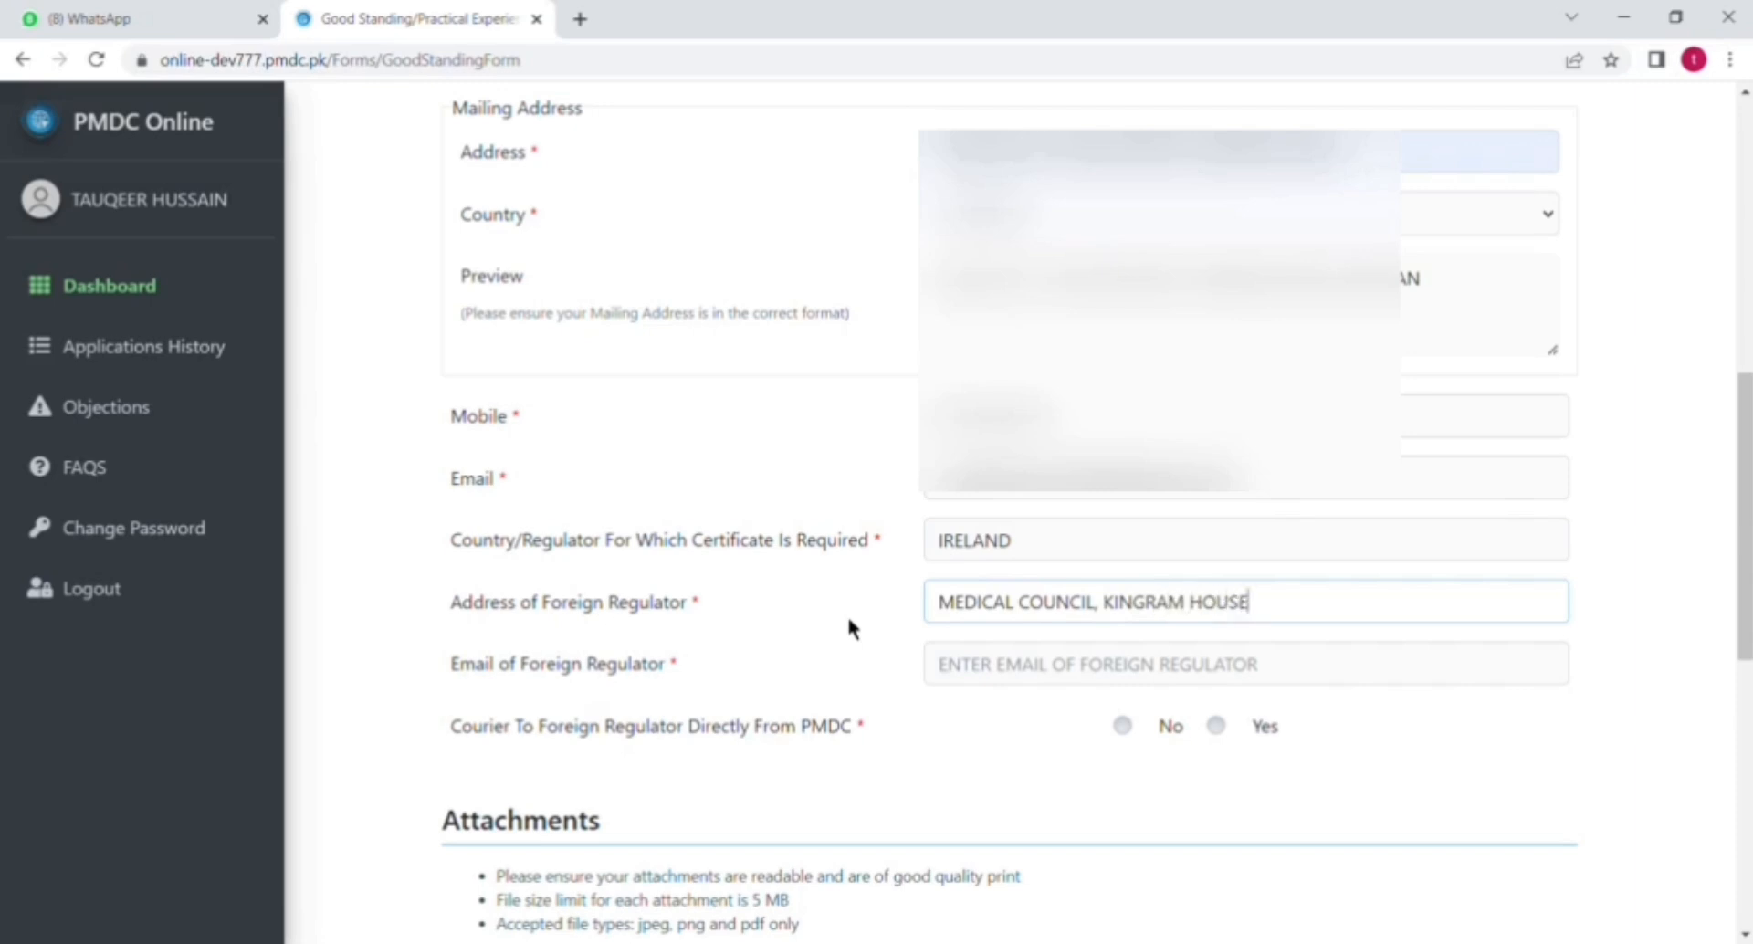
pyautogui.write('.')
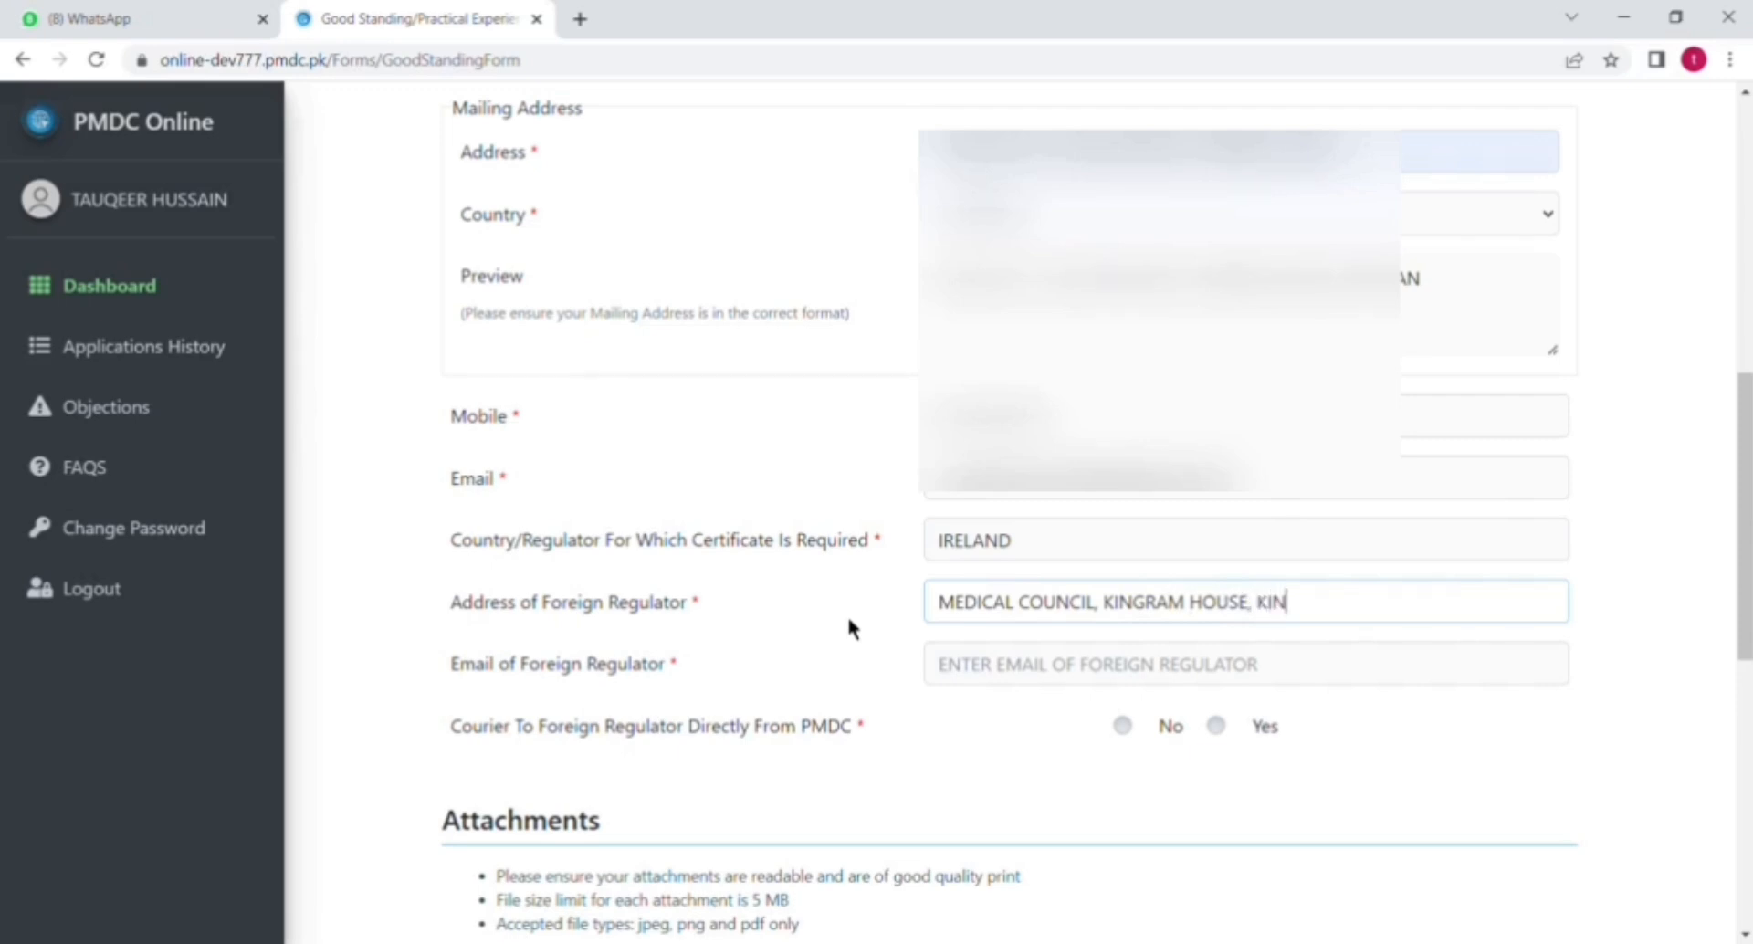
pyautogui.write('GRAM')
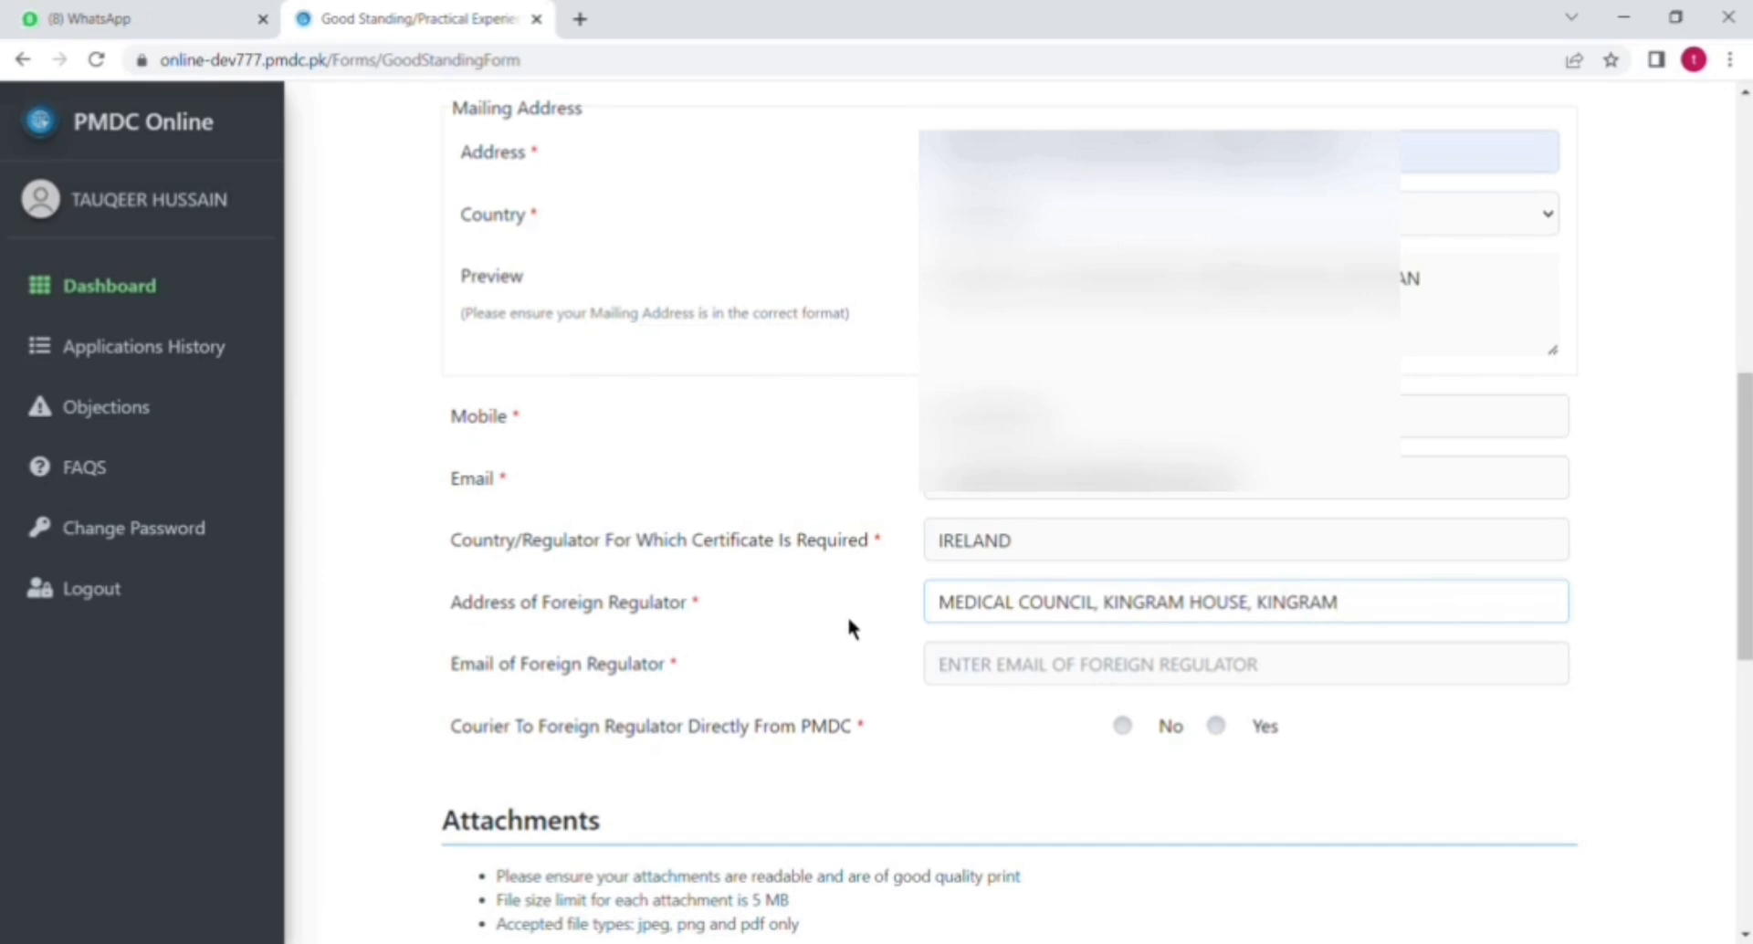
pyautogui.write('PLA')
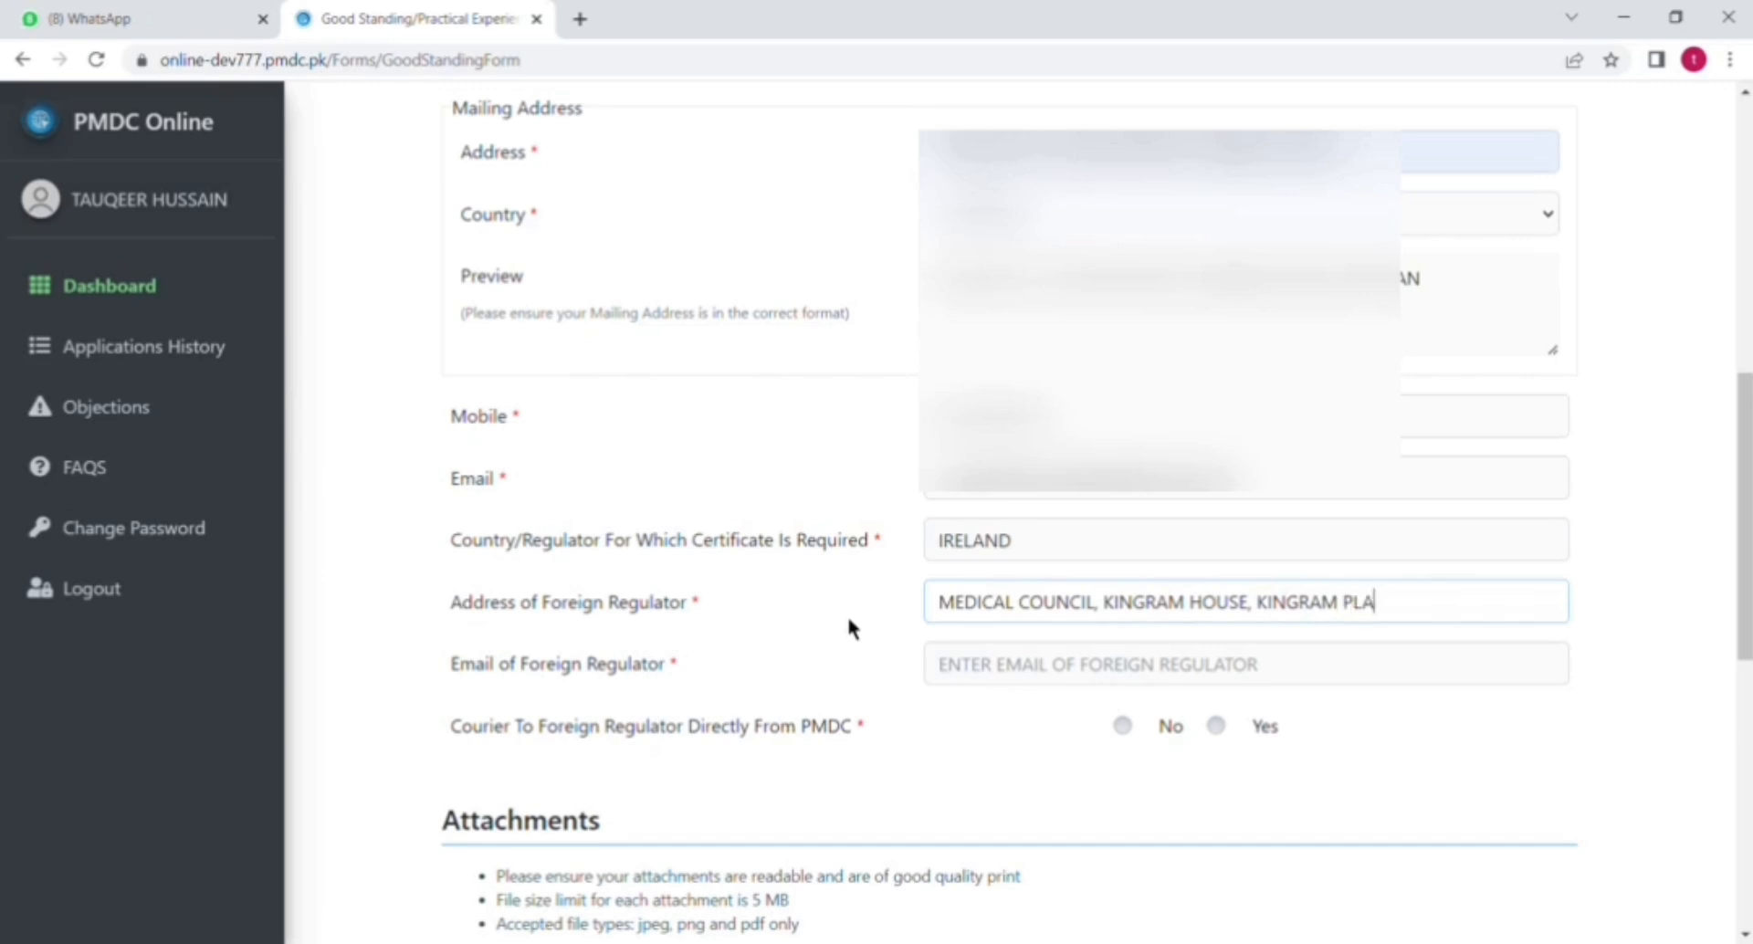
pyautogui.write('CE')
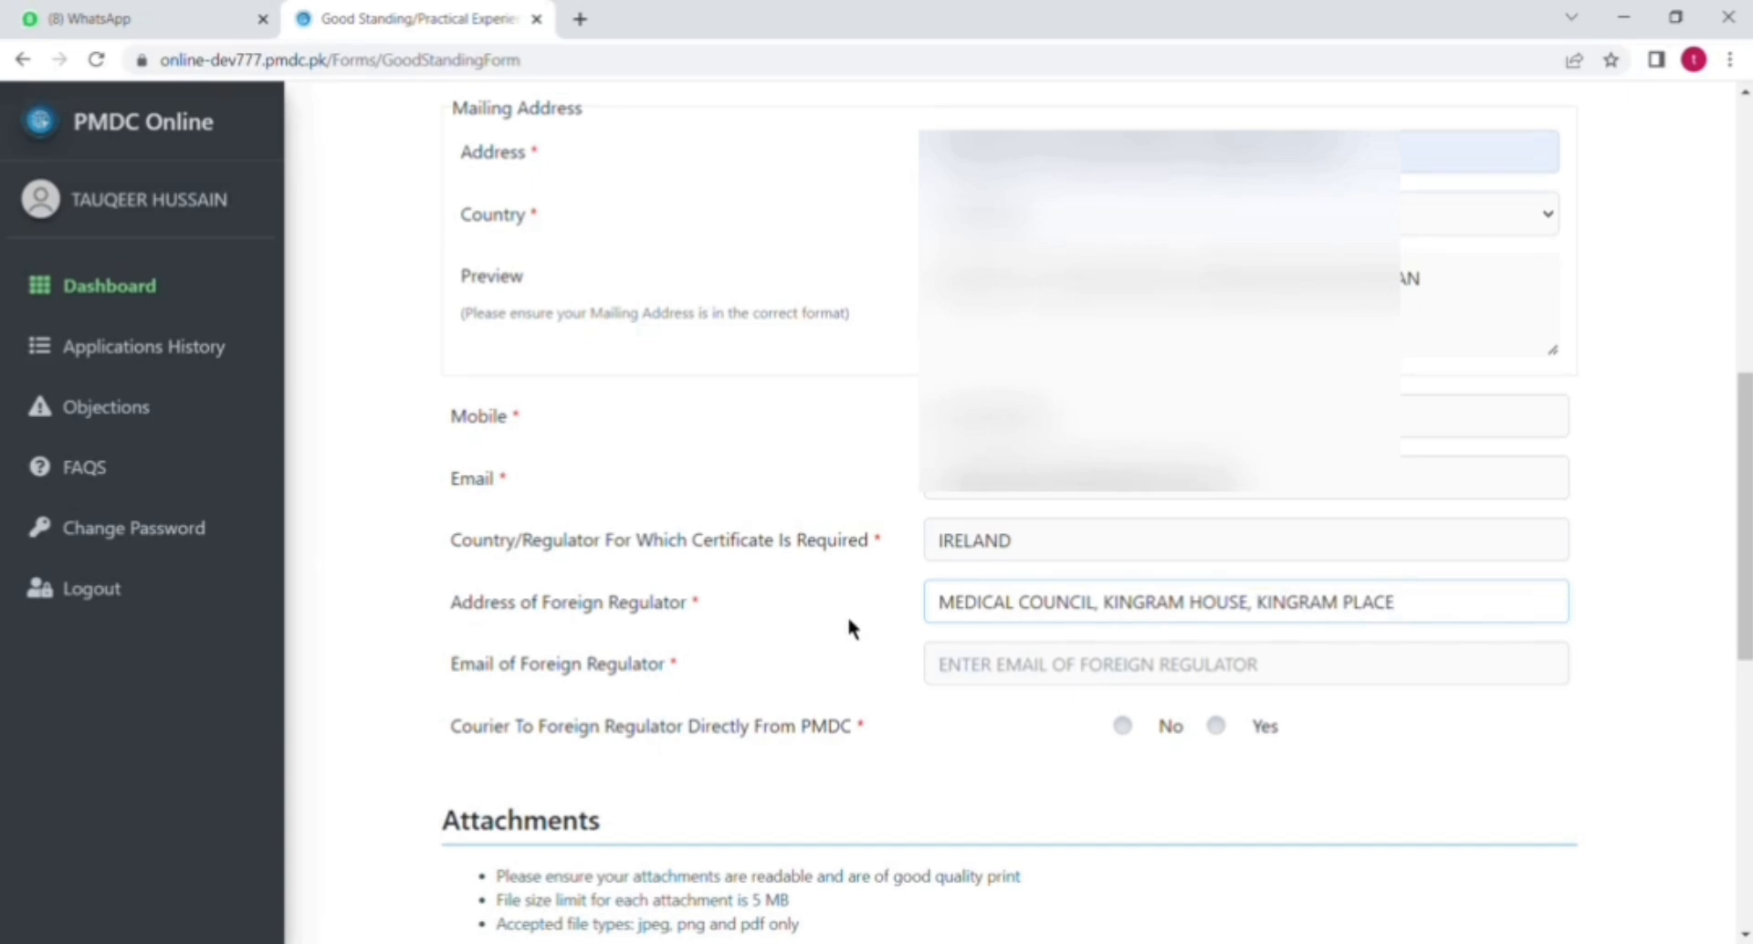
# Finish the regulator's address with ', DUBLIN 2, D02XY8'
pyautogui.click(1244, 602)
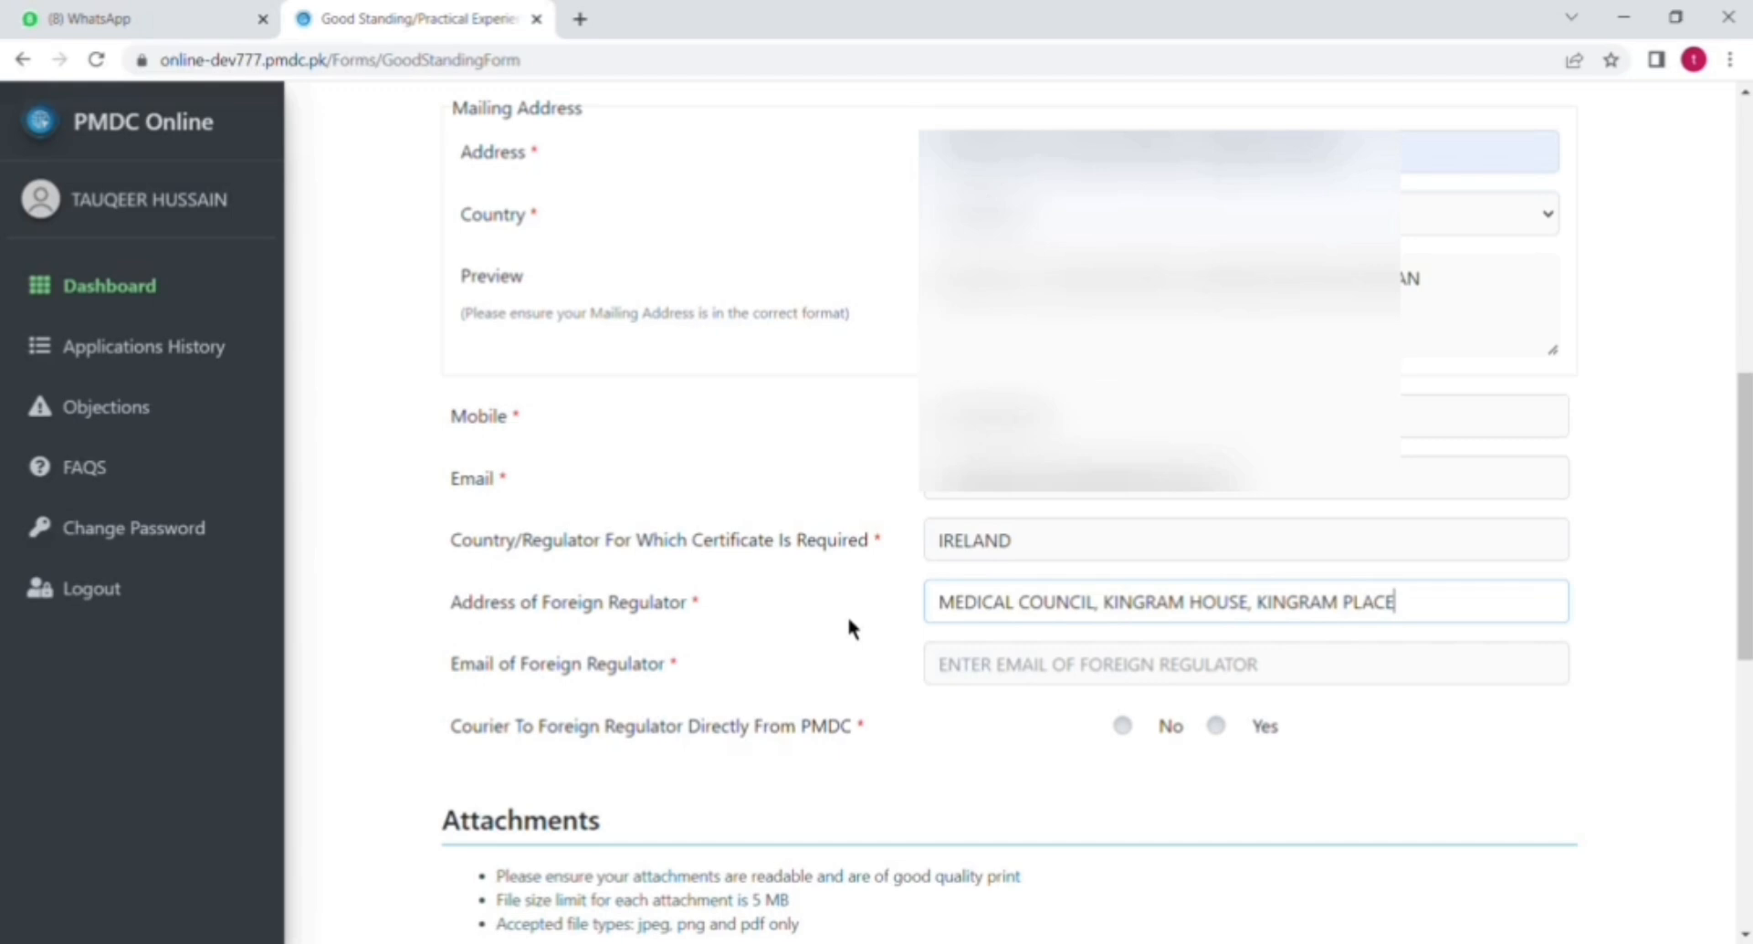
pyautogui.write(', D')
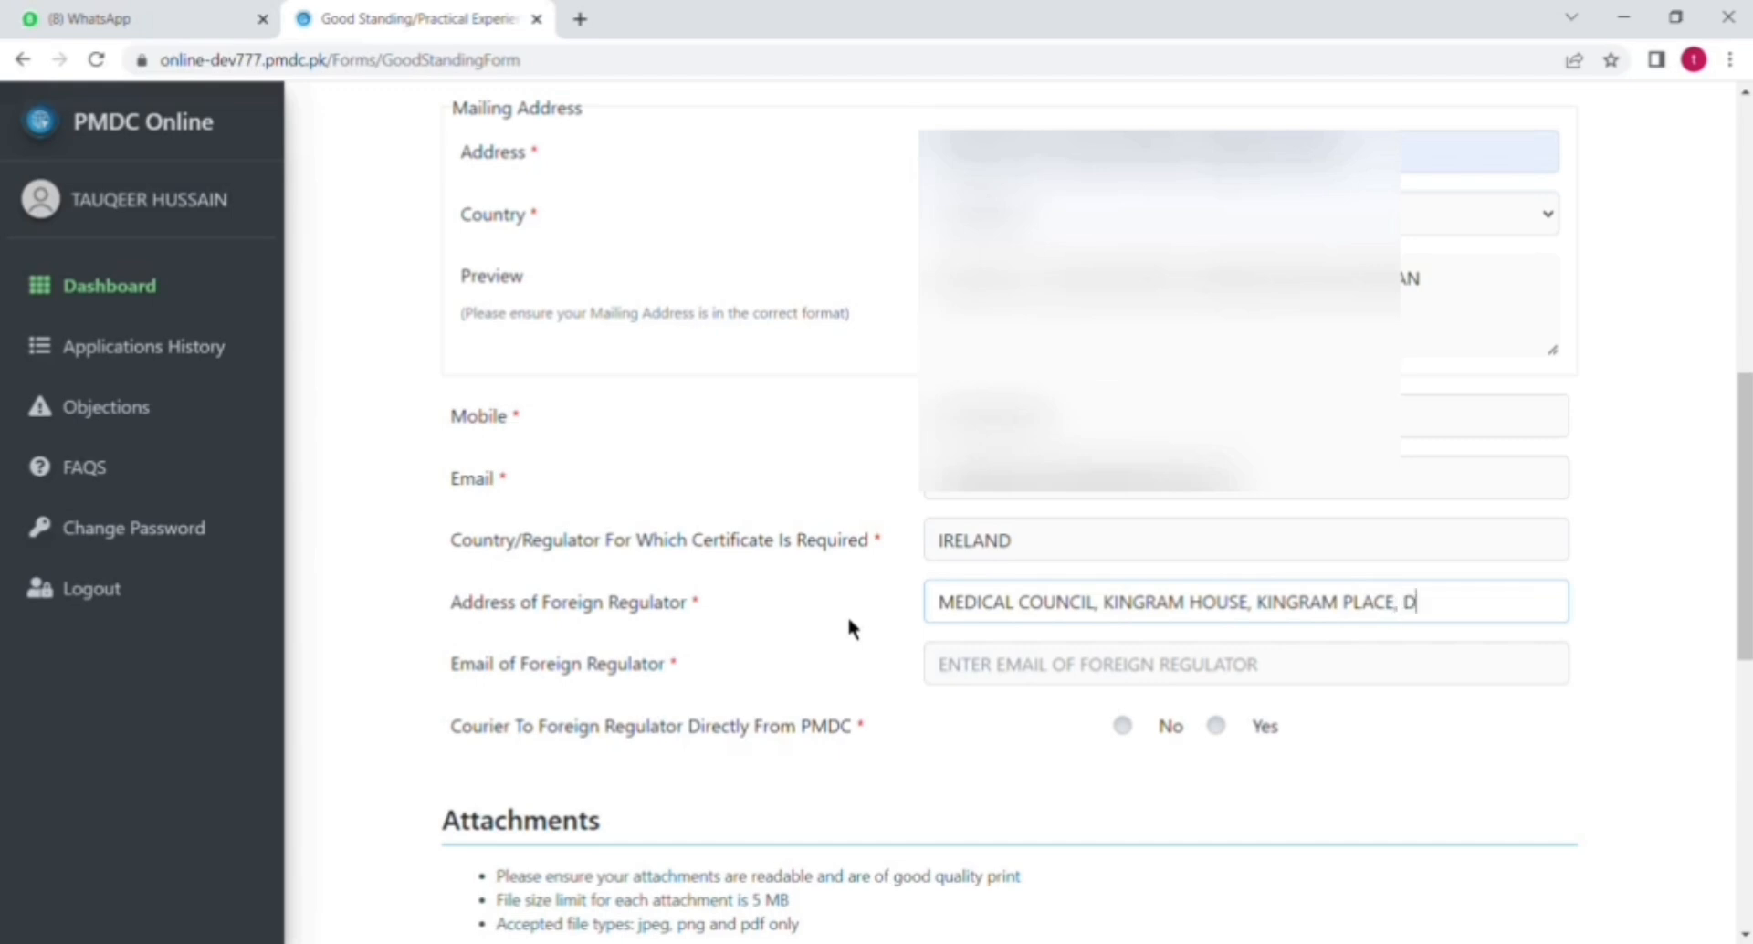
pyautogui.write('UBLIN')
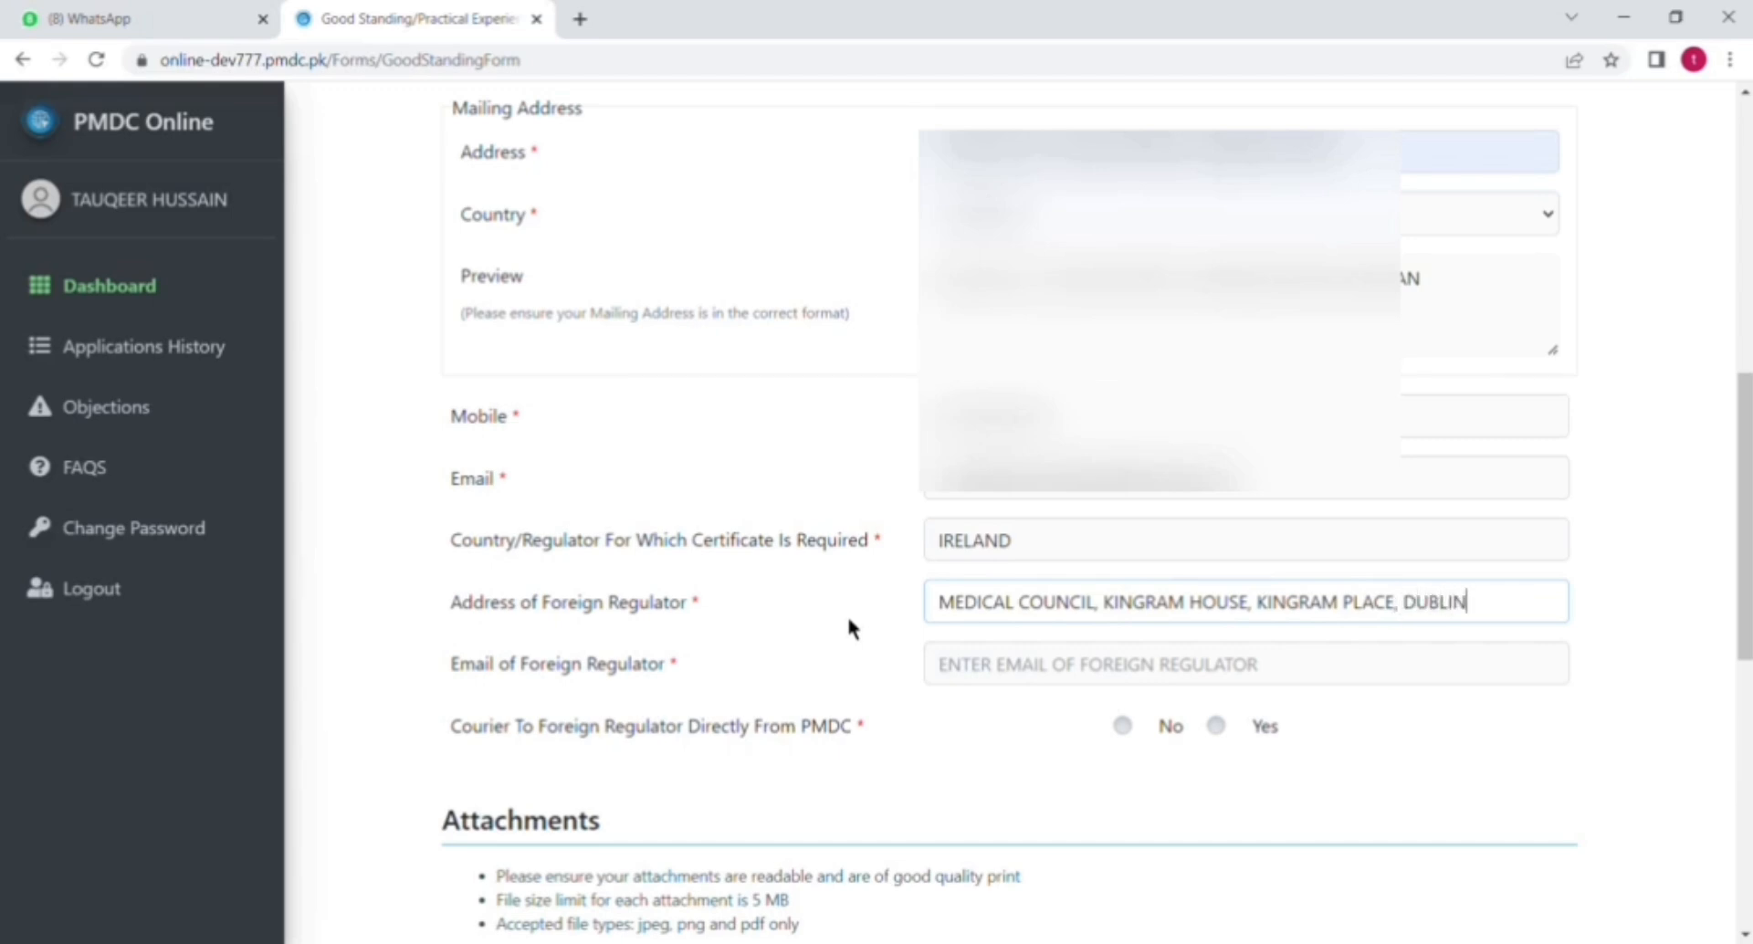
pyautogui.write('2, D')
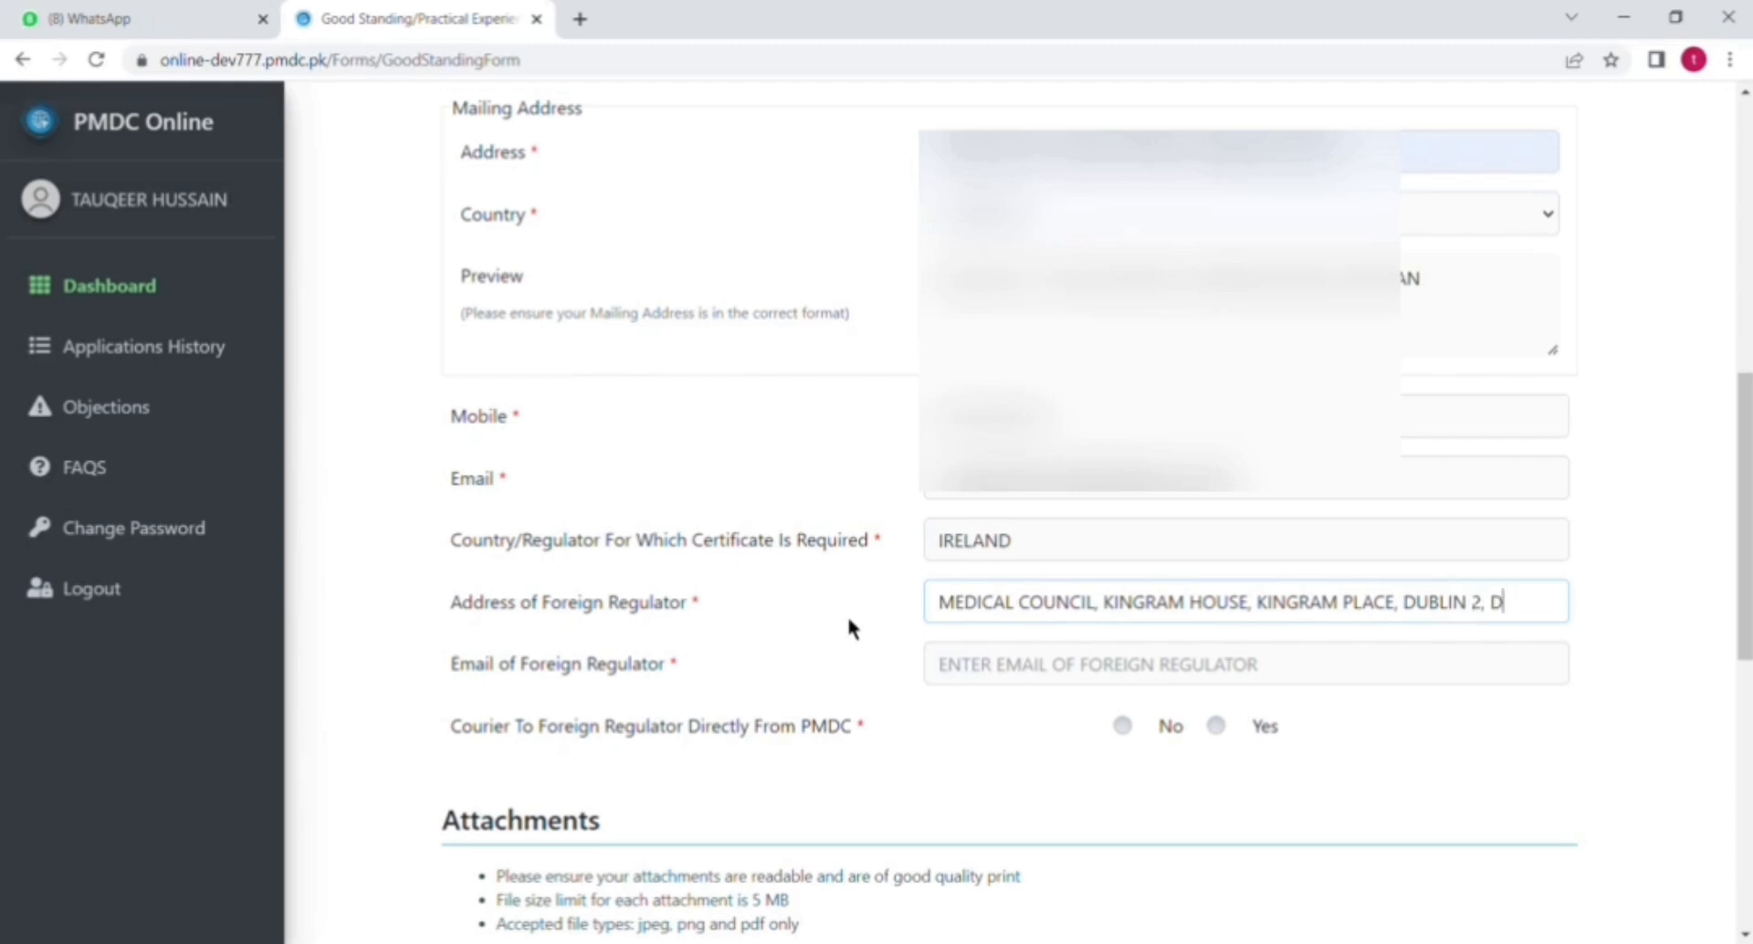
pyautogui.write('0')
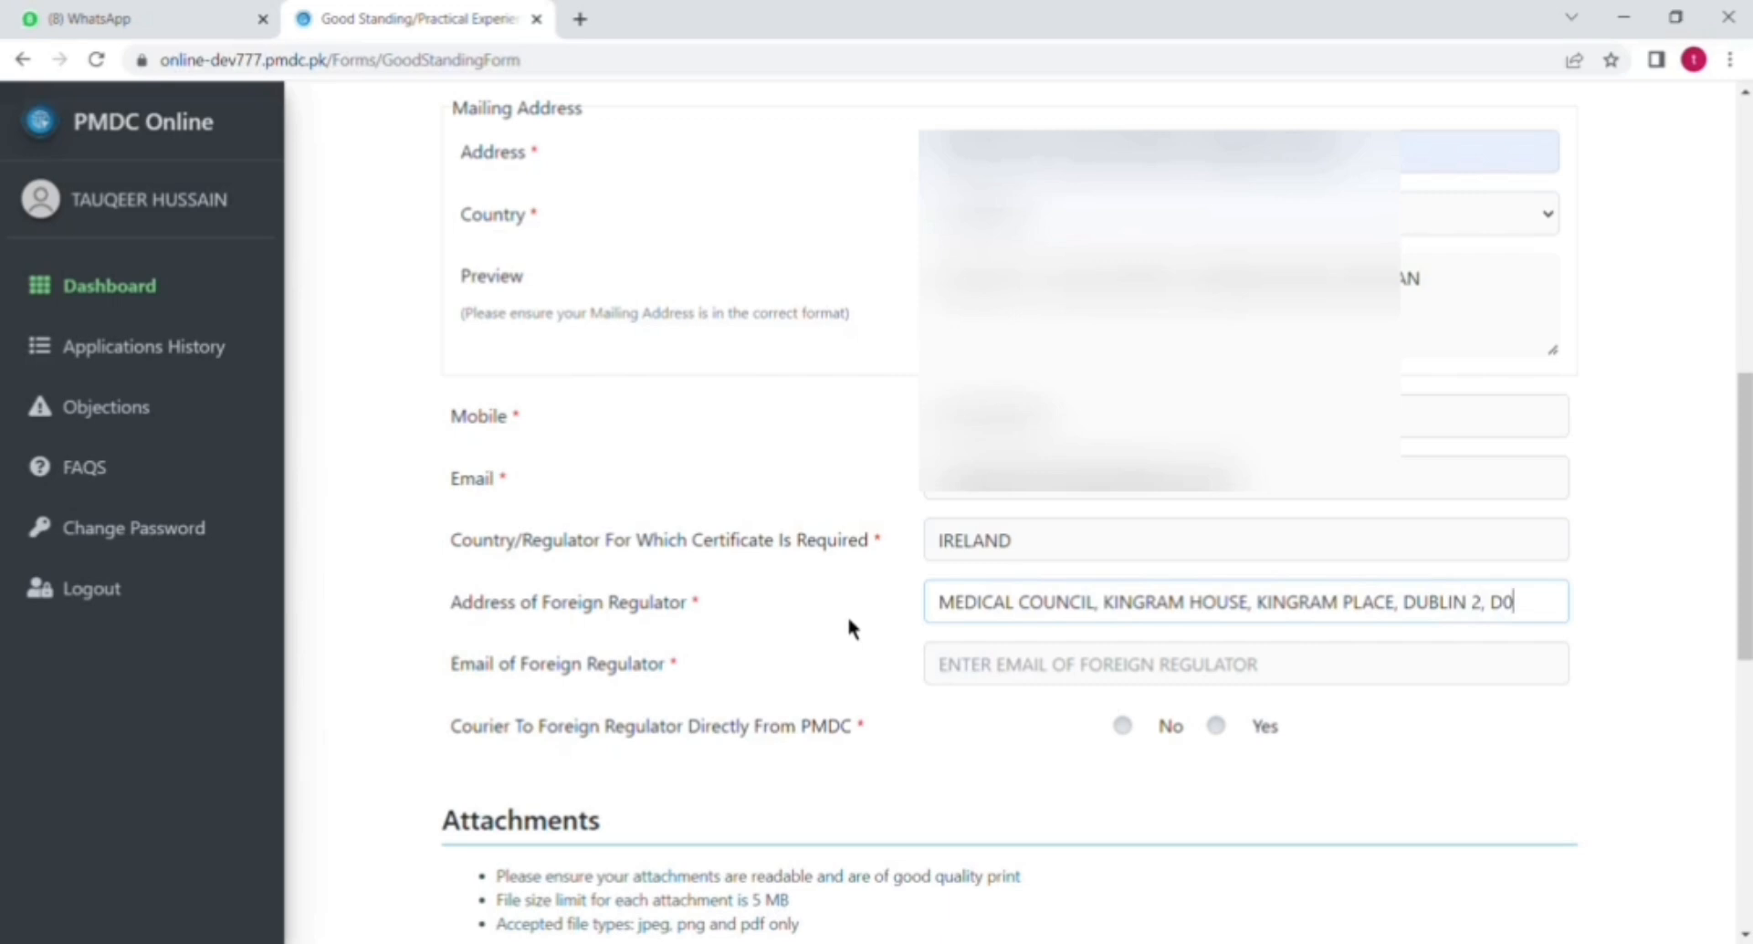
pyautogui.write('2X')
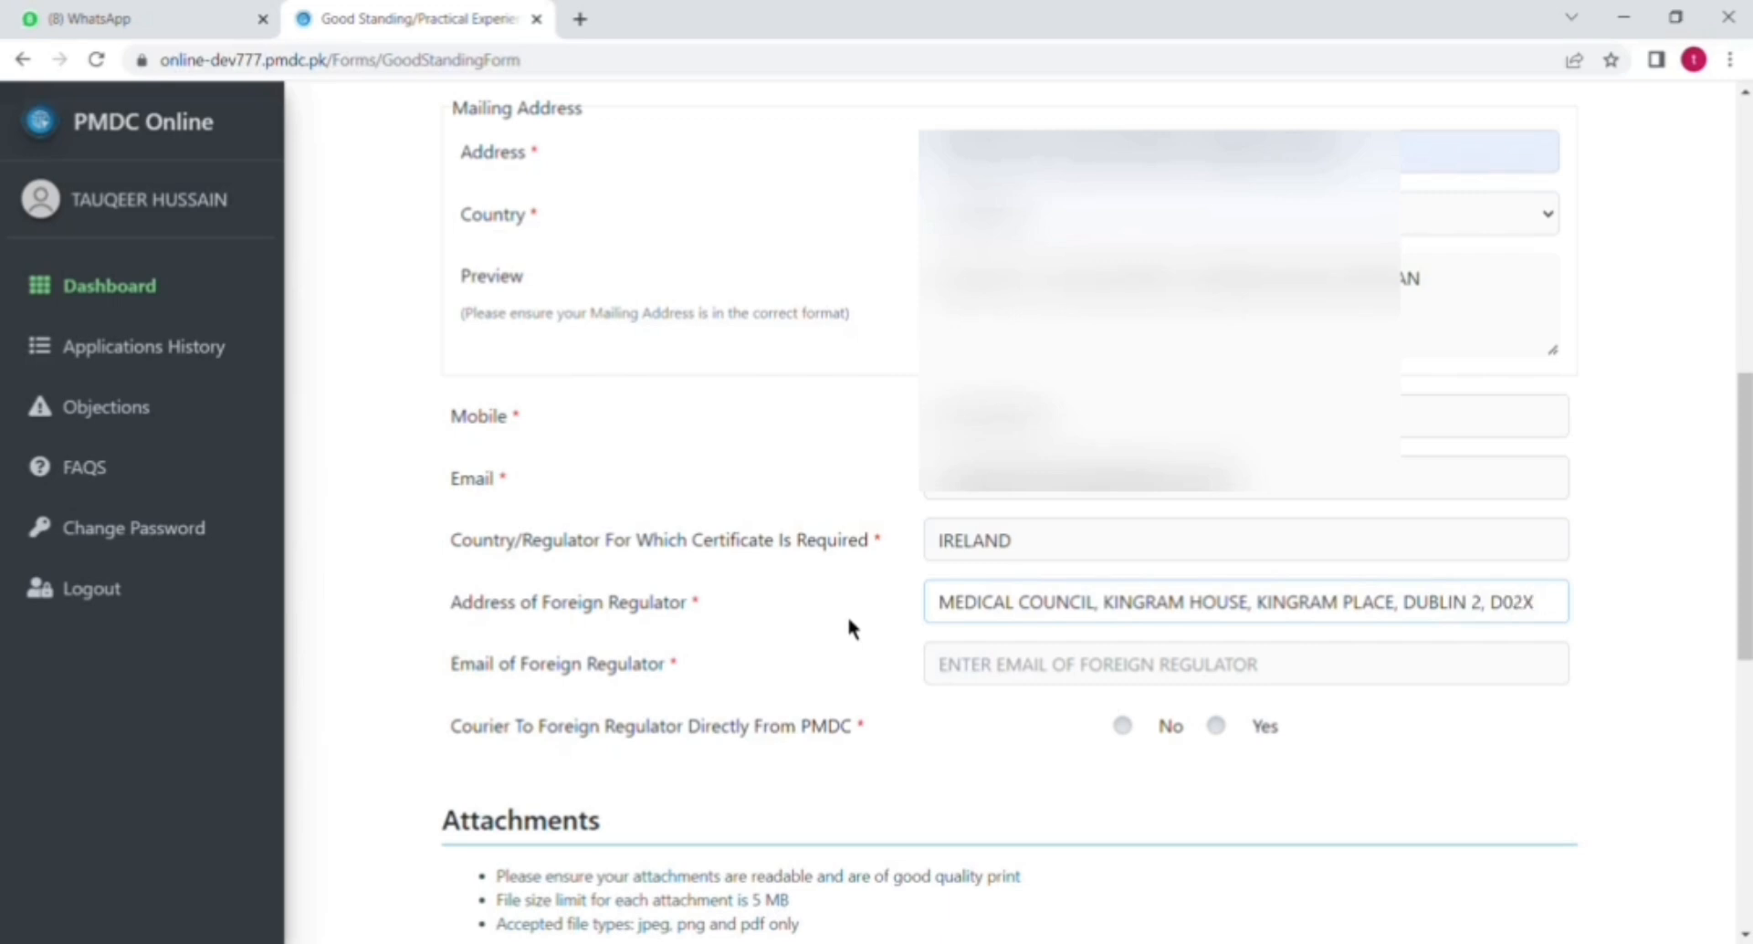
pyautogui.write('Y')
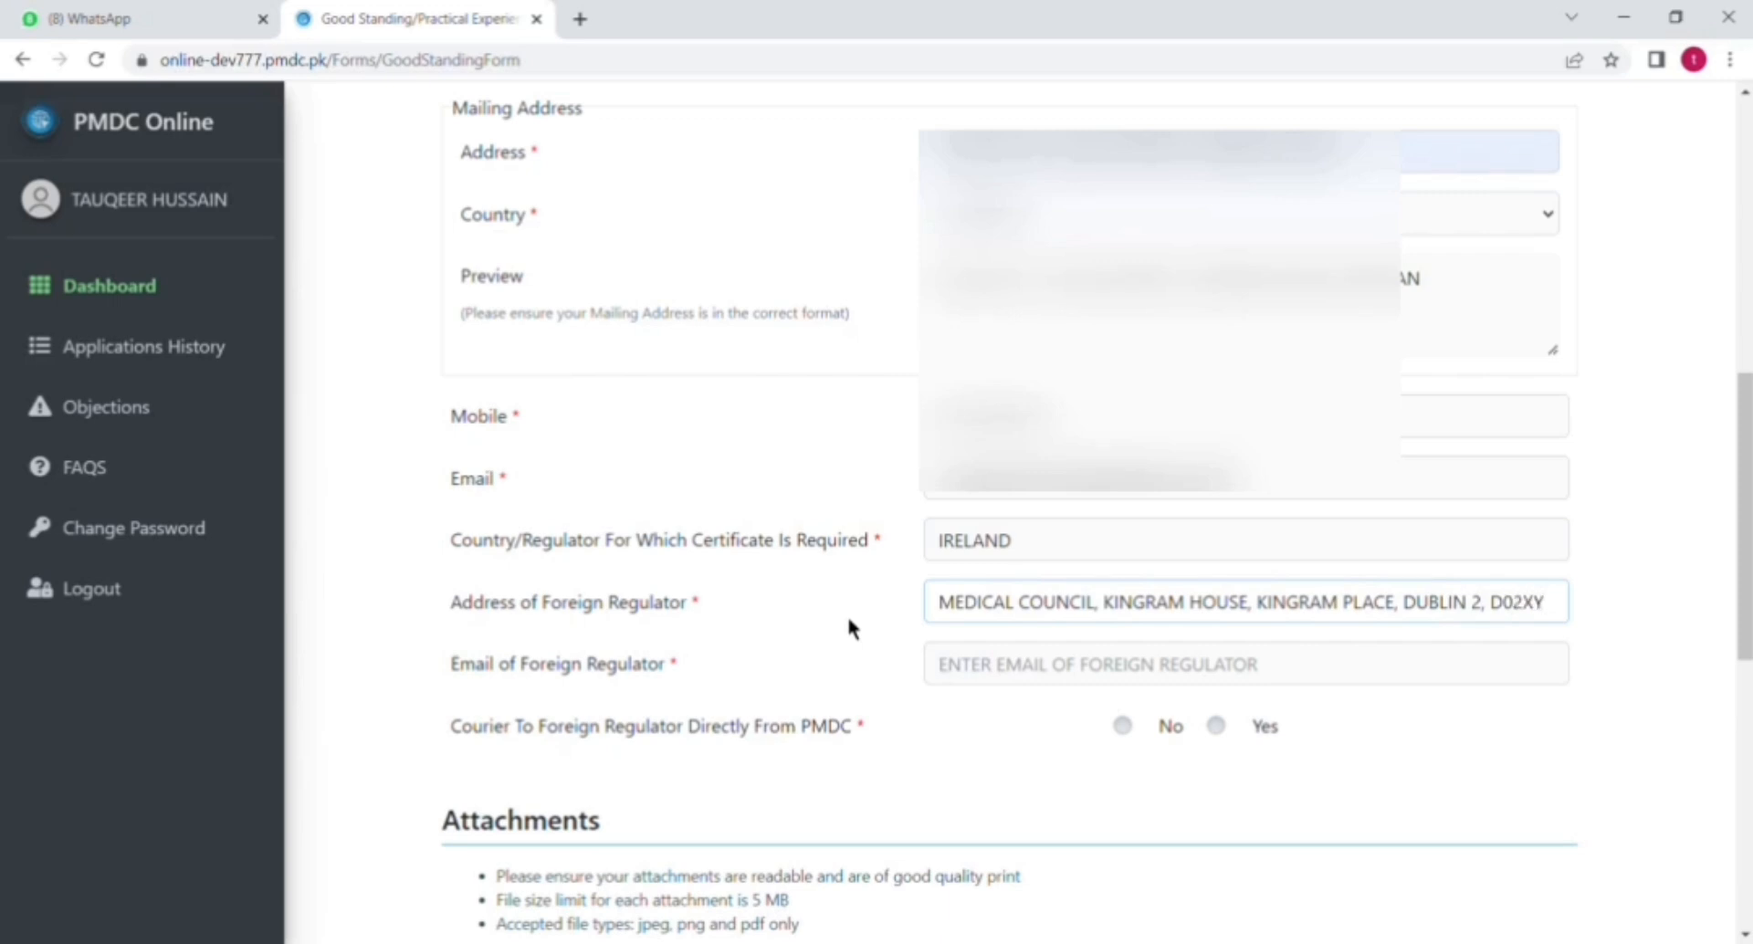
pyautogui.write('88')
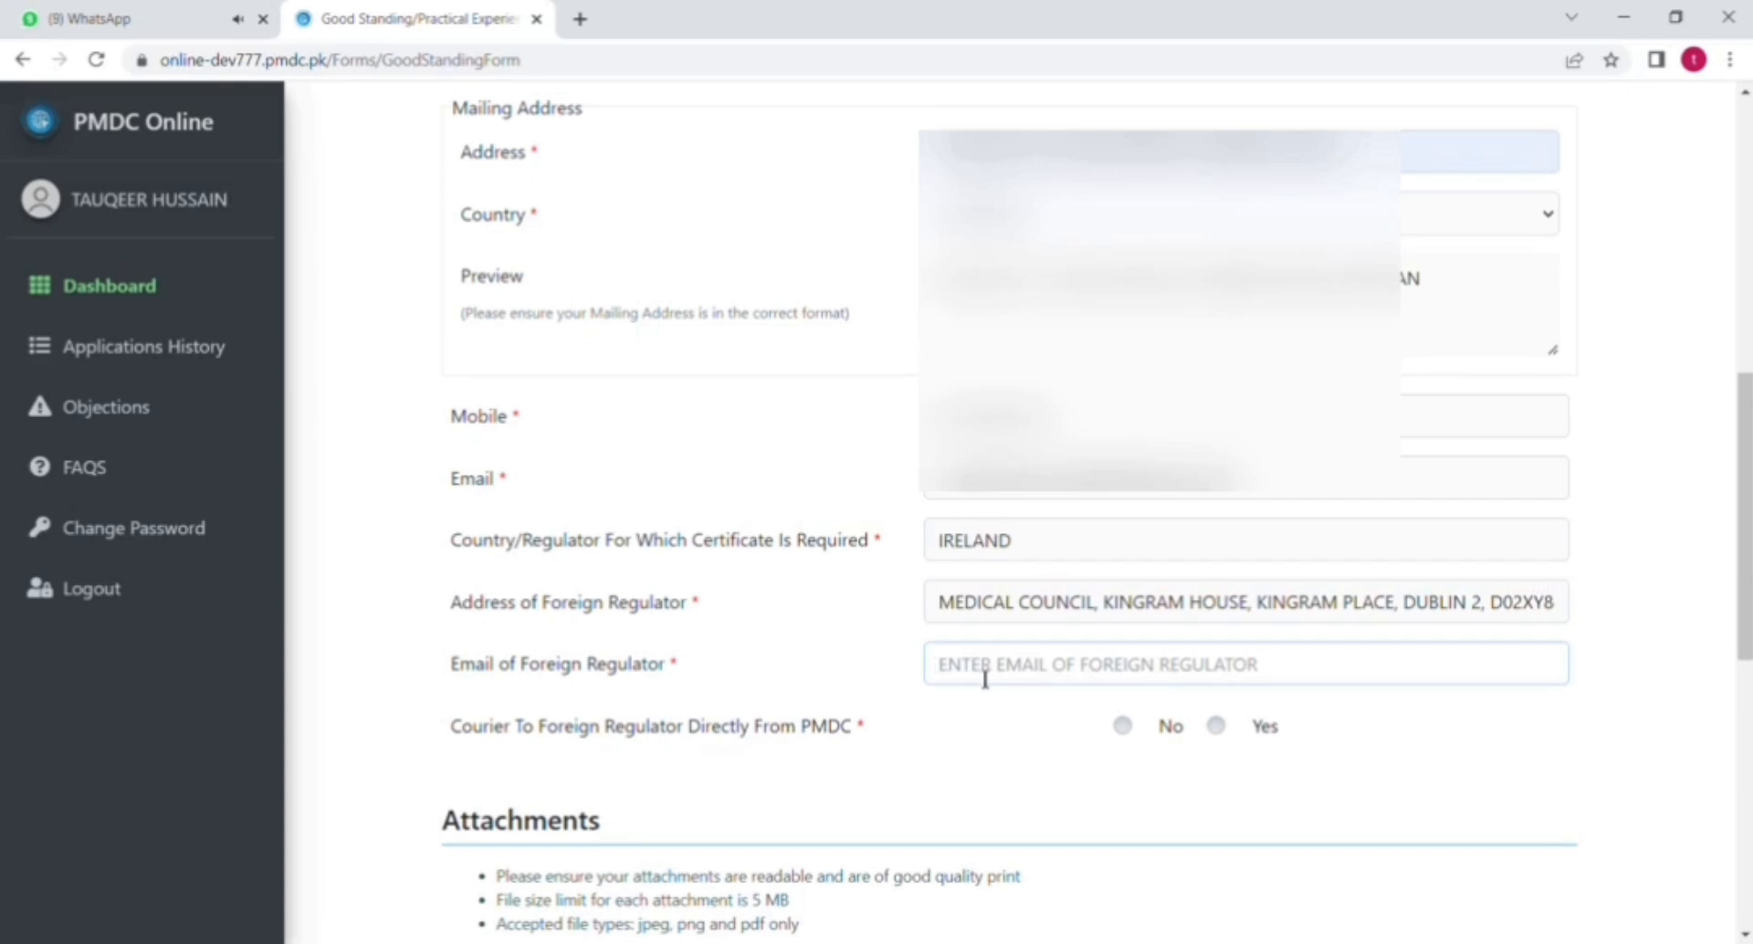
pyautogui.write('COGS')
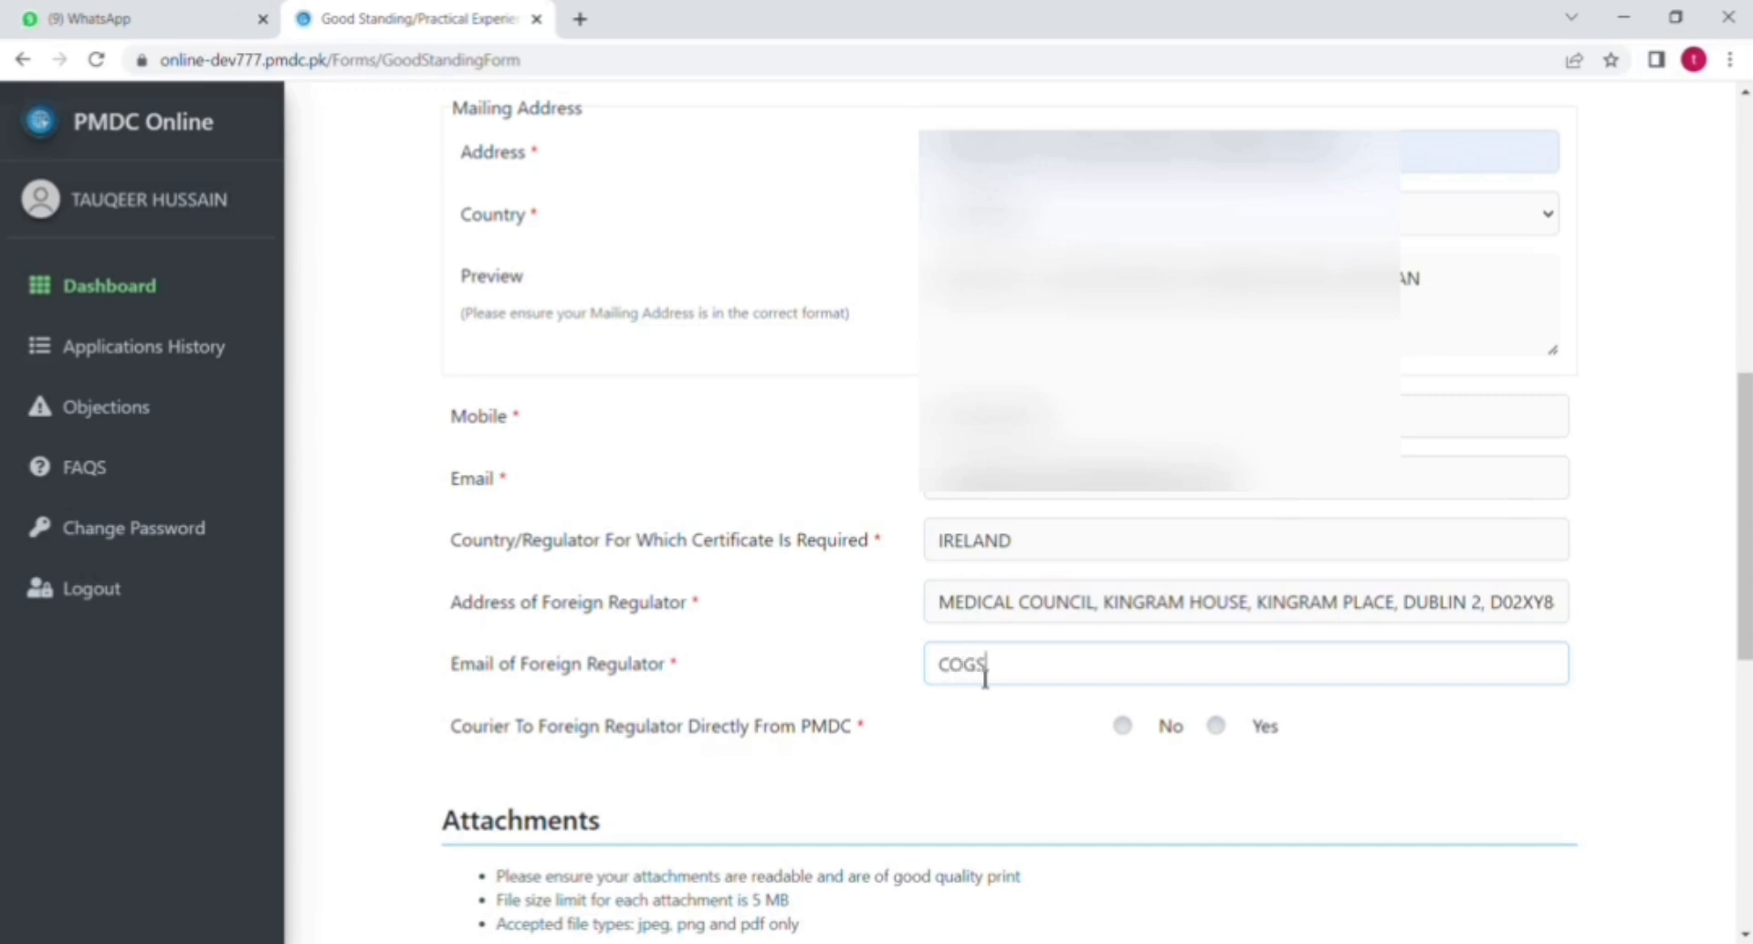
pyautogui.moveTo(623, 690)
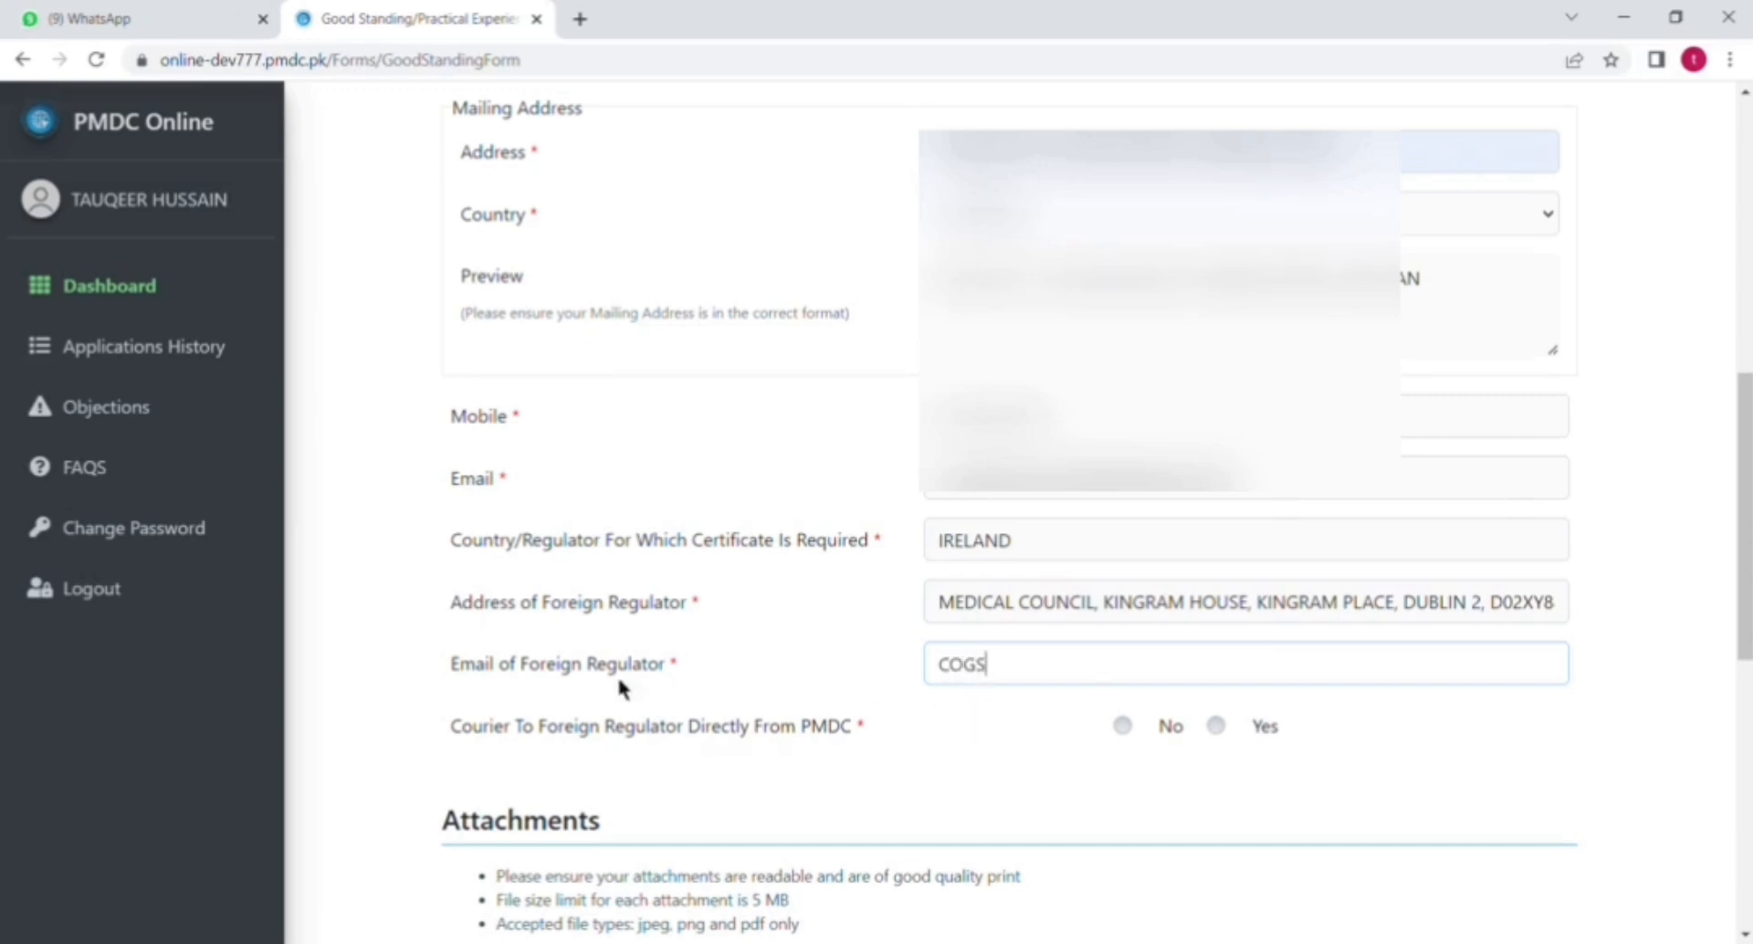
pyautogui.moveTo(905, 692)
pyautogui.write('@')
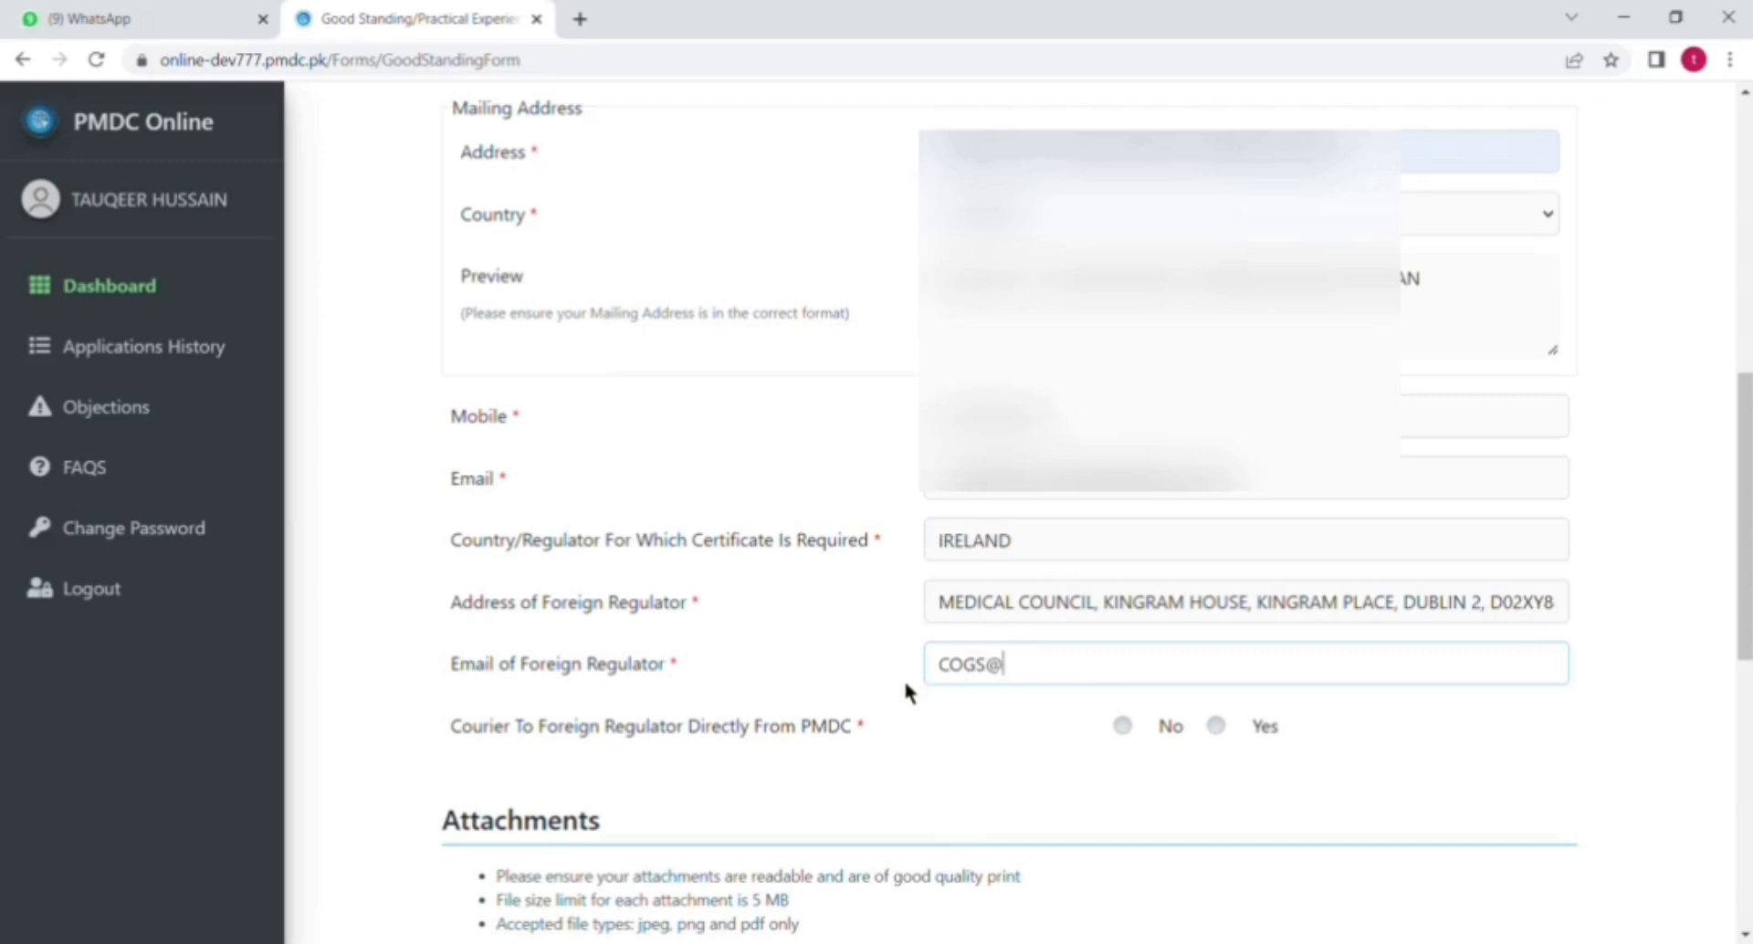
pyautogui.write('MCI')
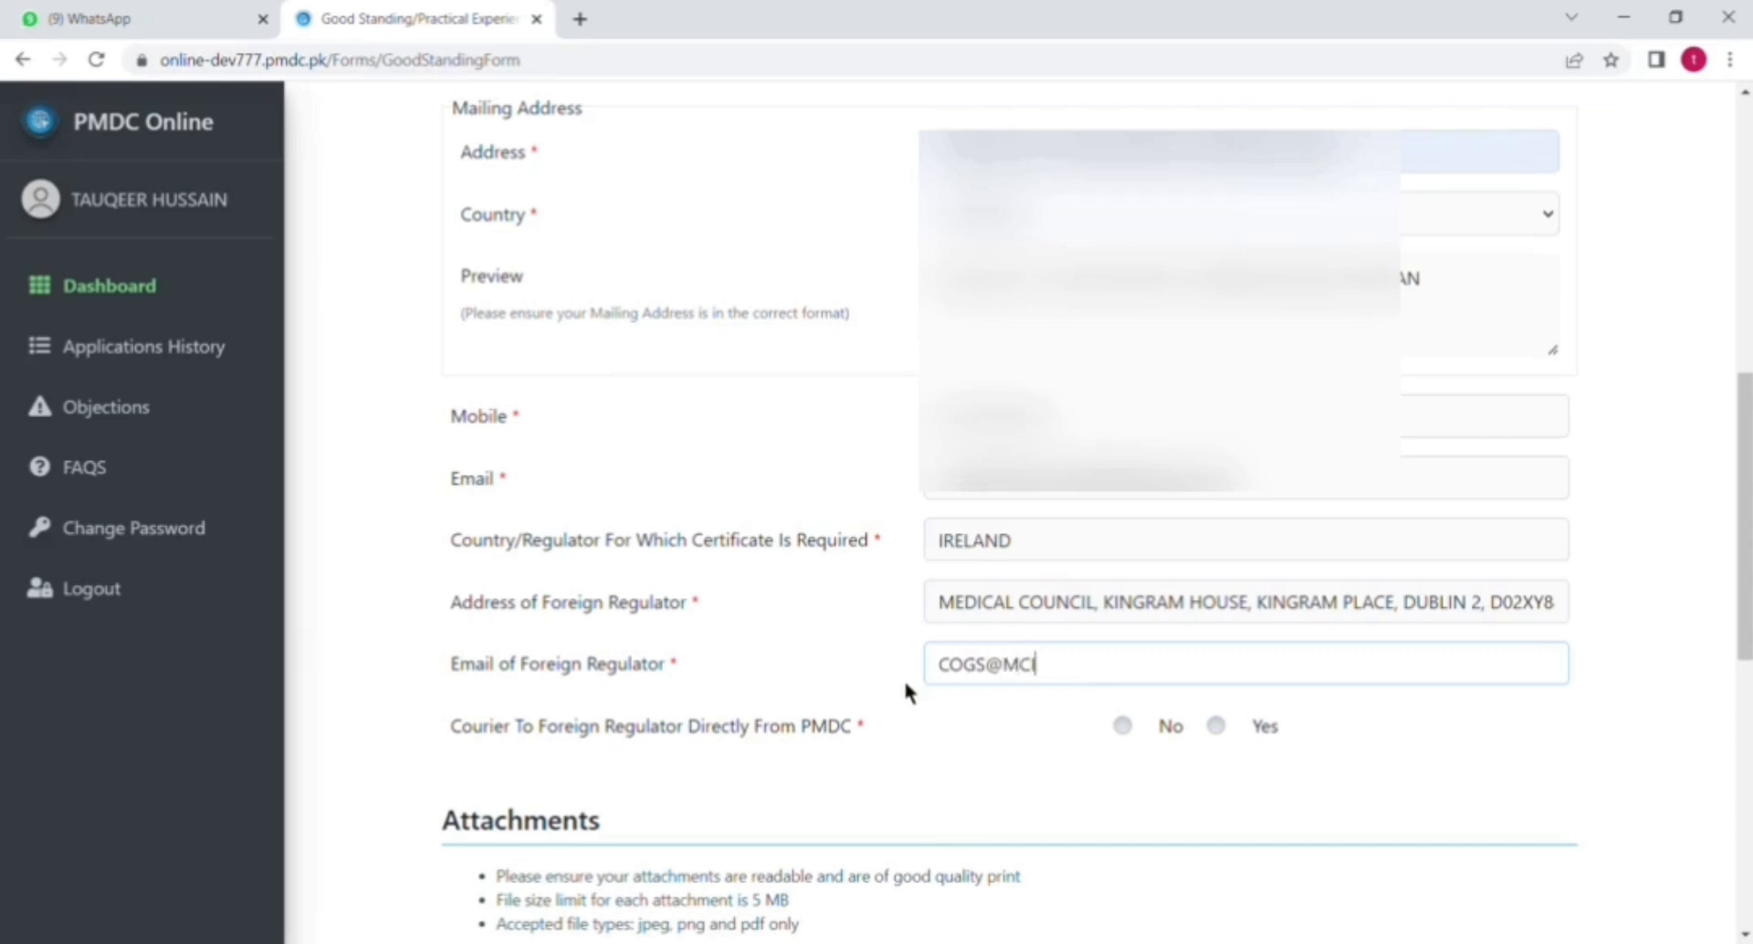
pyautogui.write('RL')
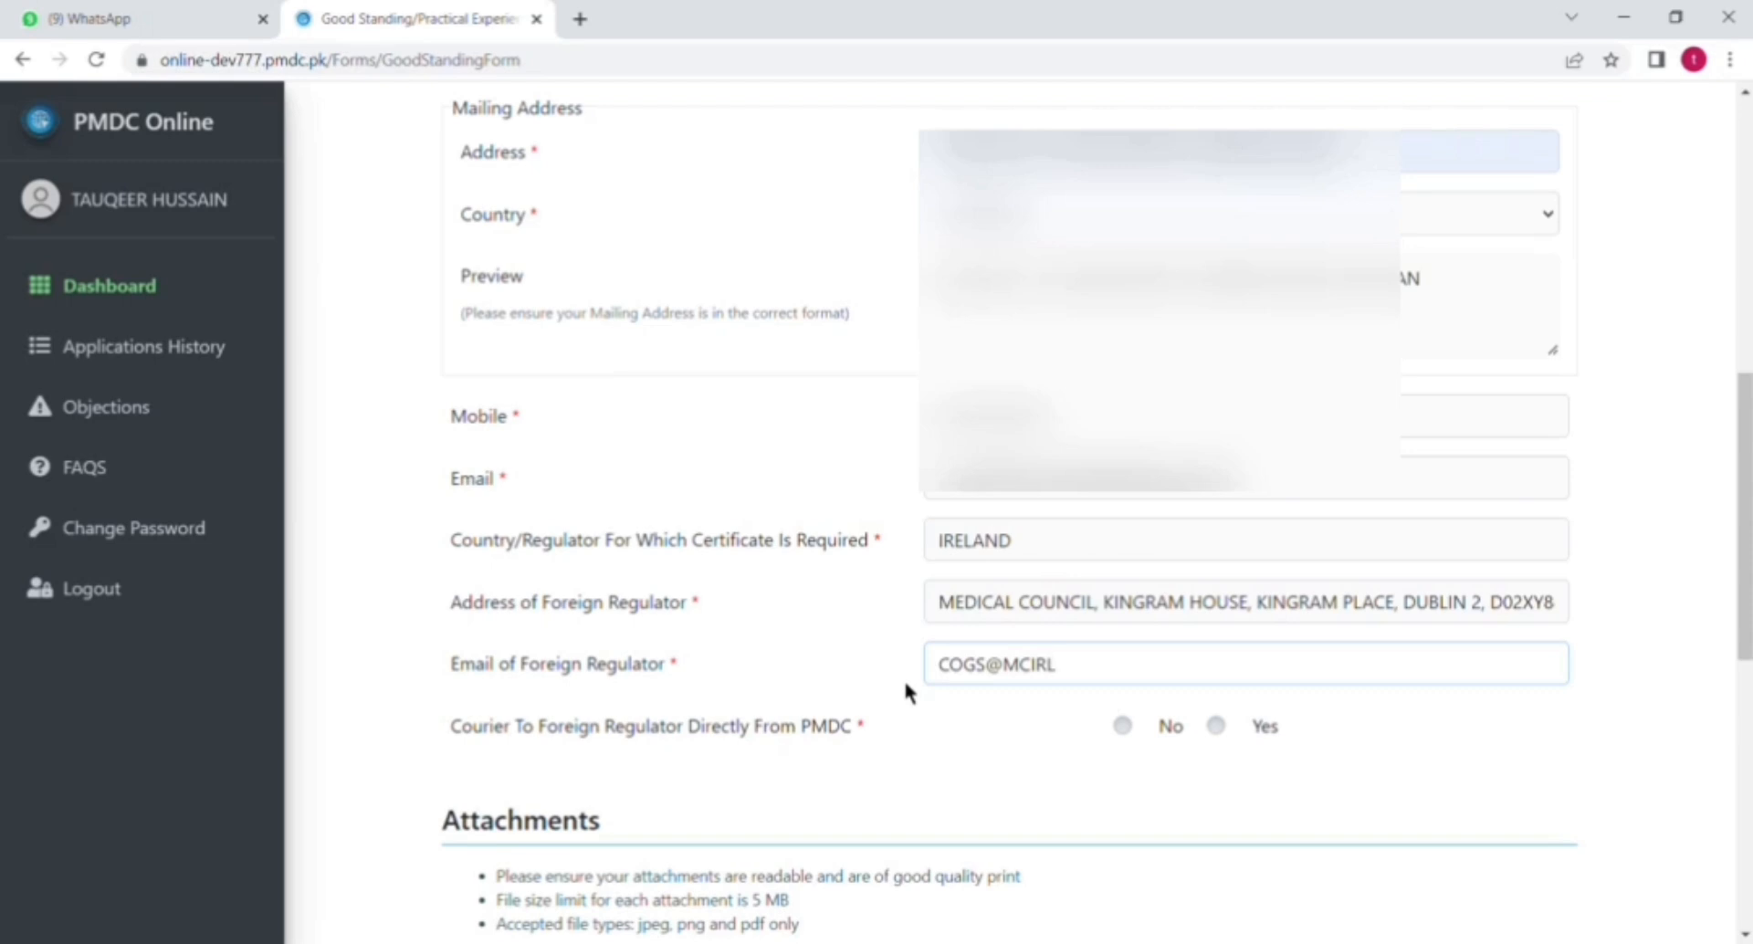
pyautogui.write('.IE')
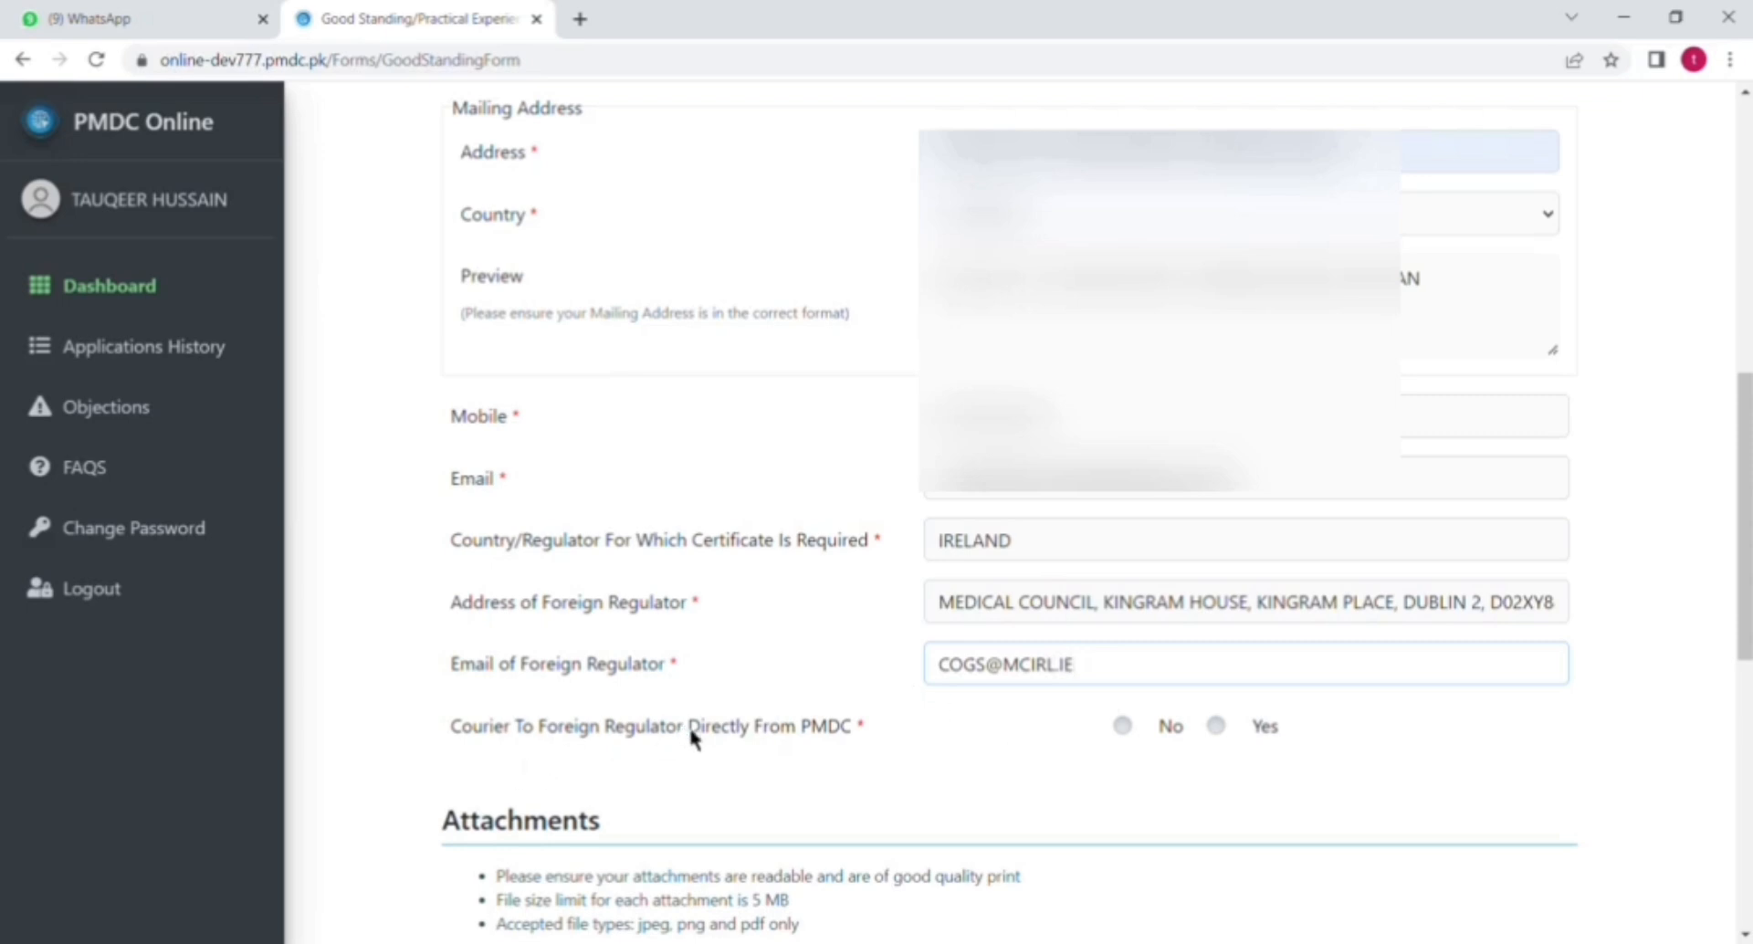
pyautogui.moveTo(843, 750)
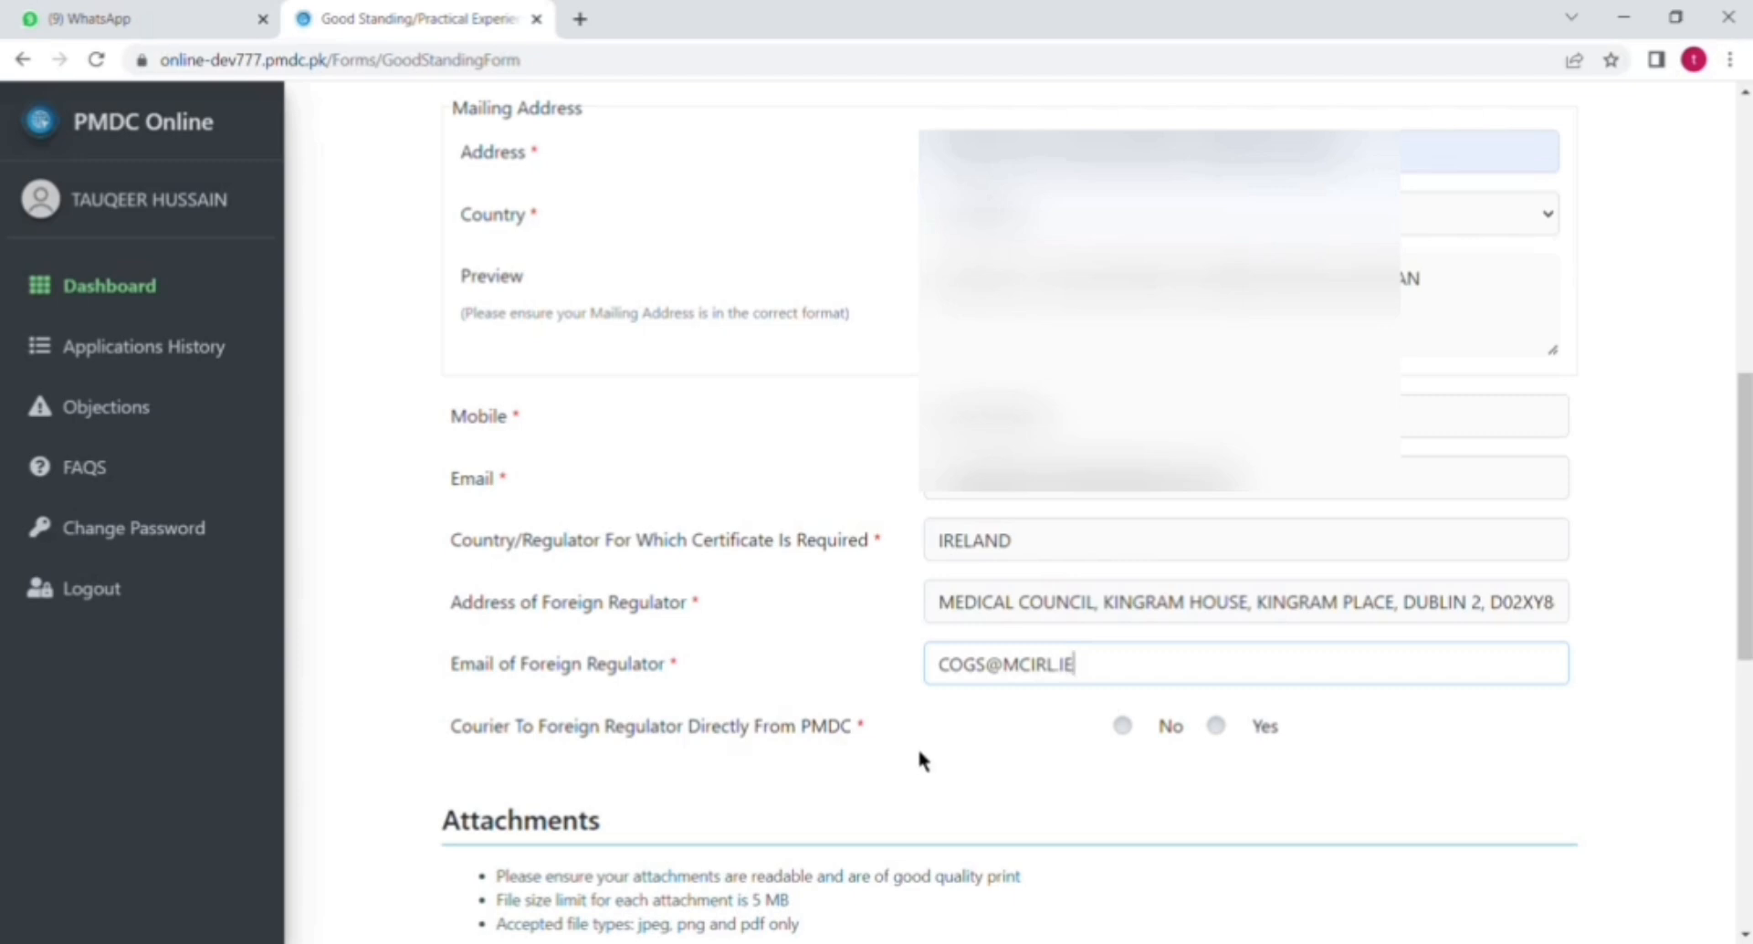
pyautogui.moveTo(1118, 759)
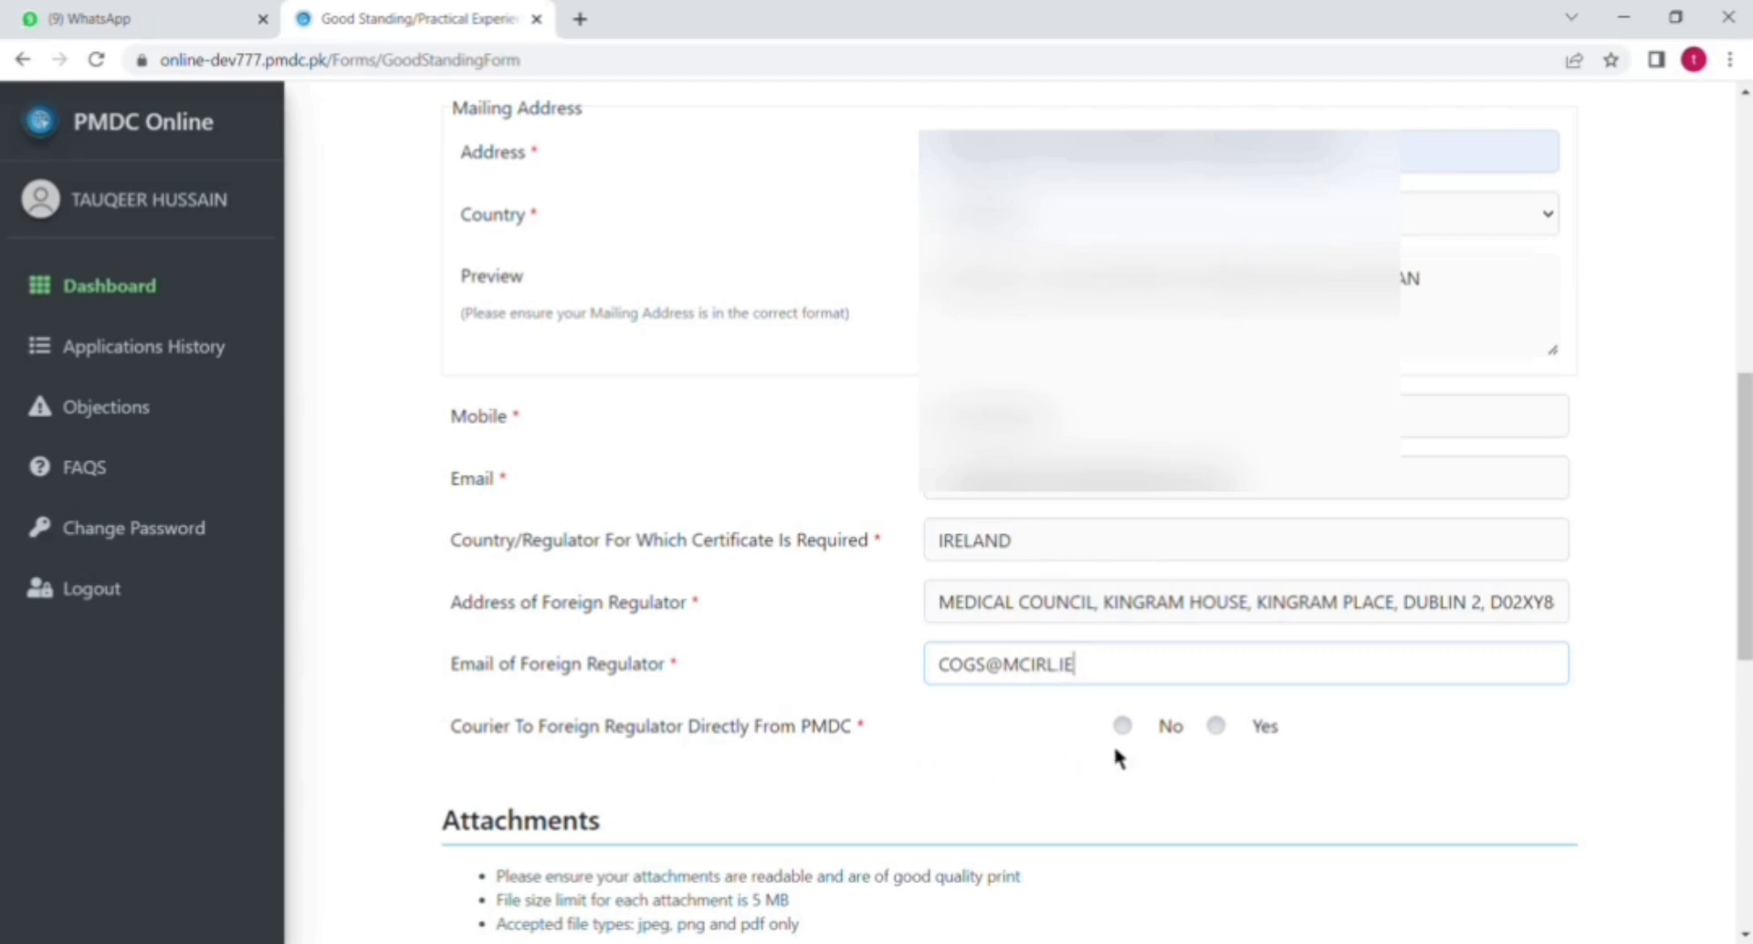
pyautogui.click(1122, 725)
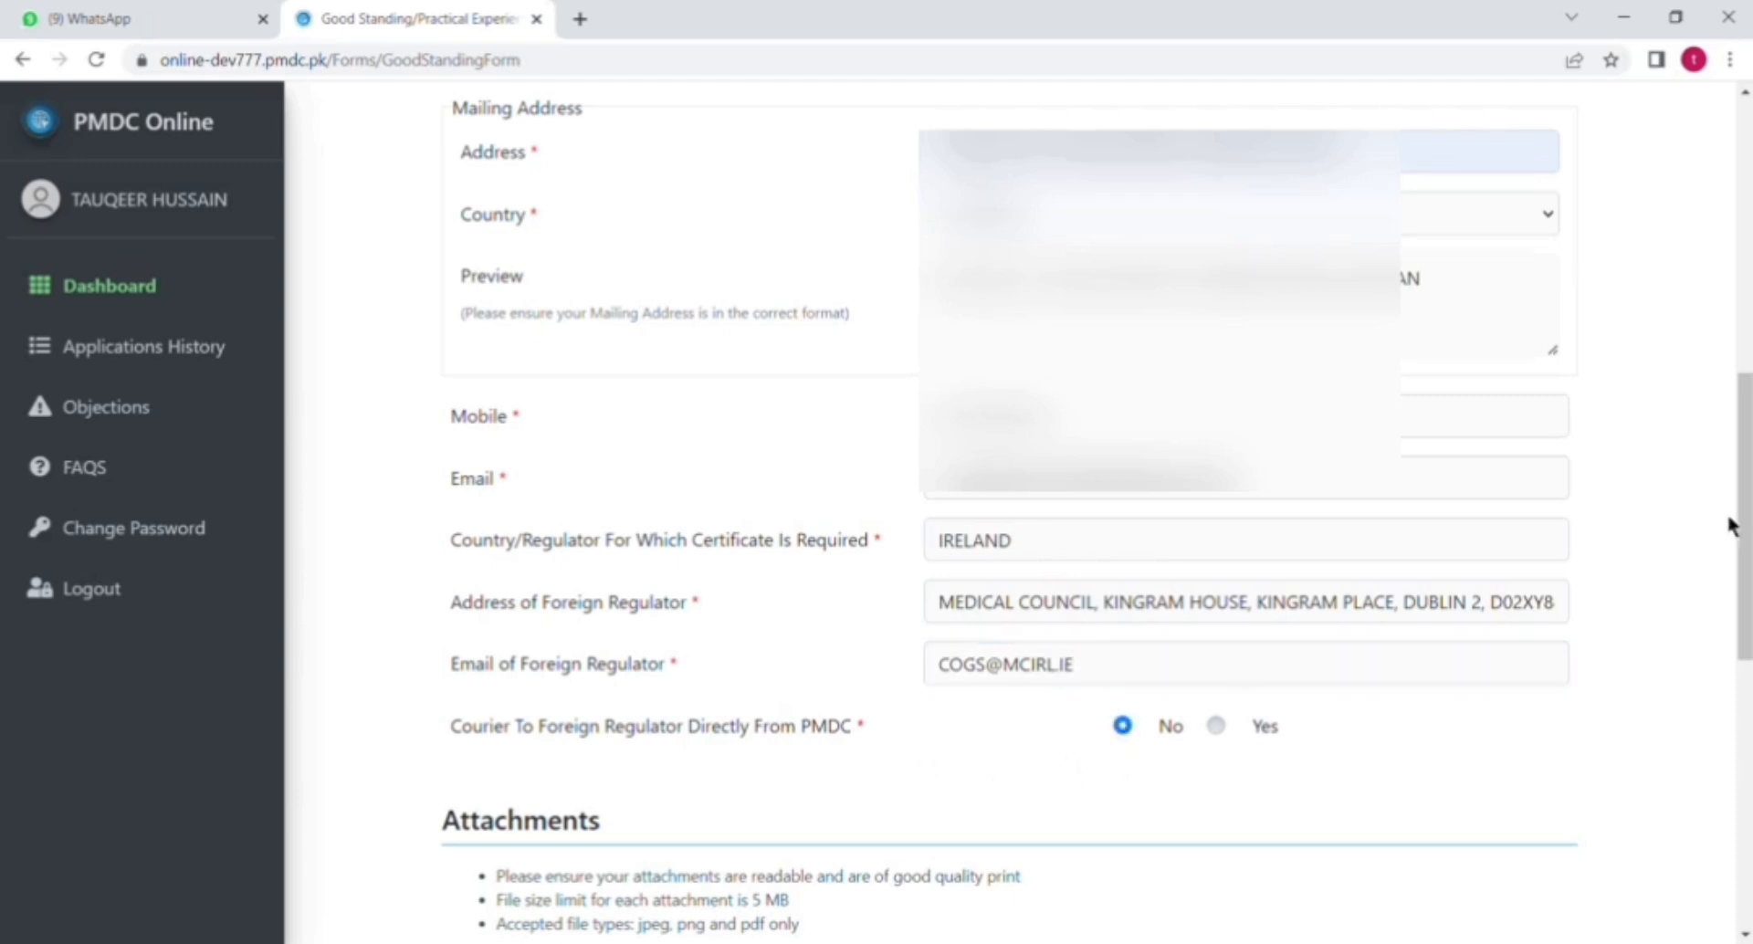
# Upload the passport-size photograph under Upload Picture
pyautogui.scroll(-3)
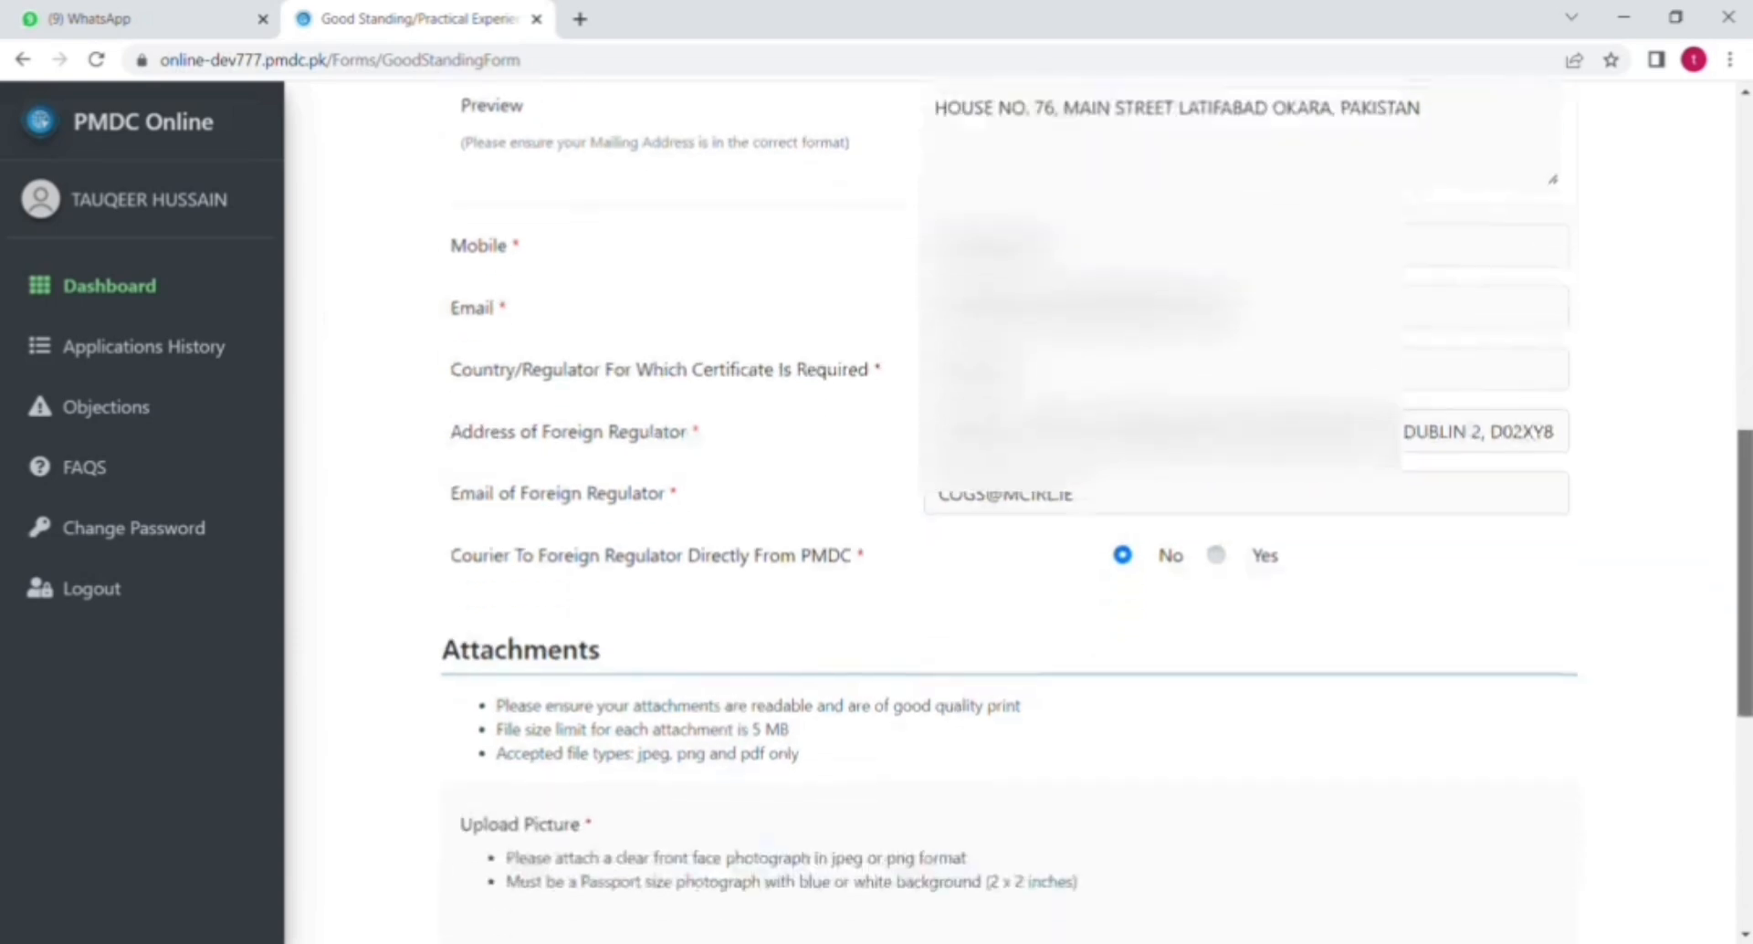
pyautogui.scroll(-3)
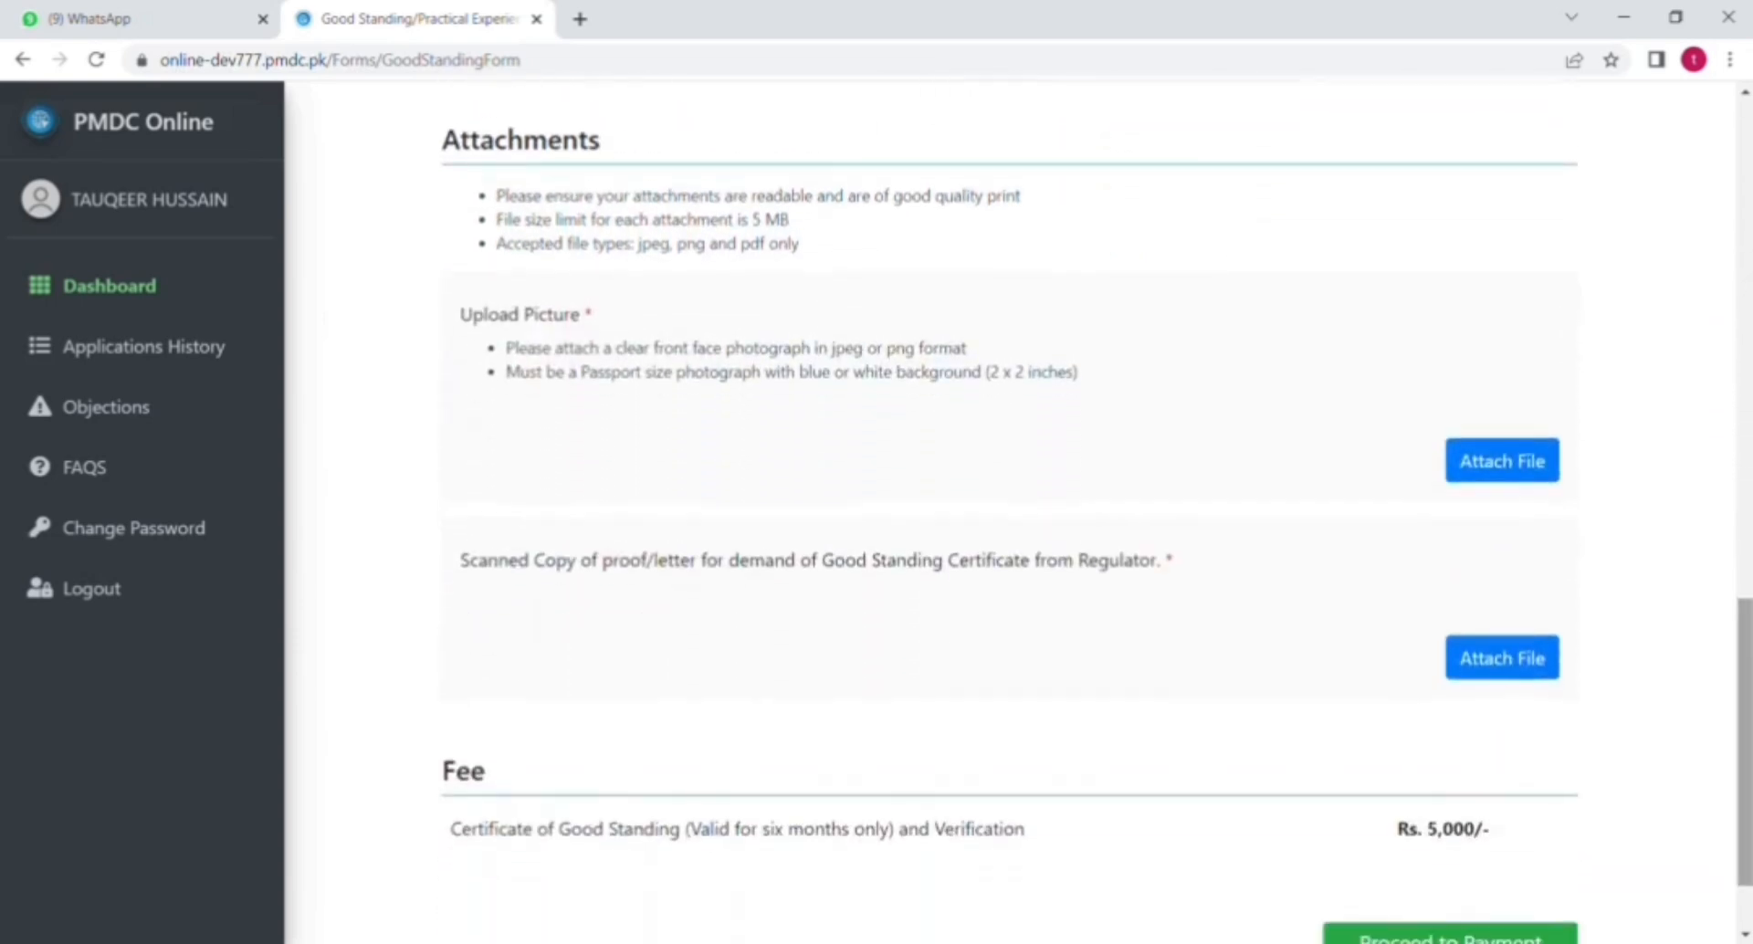
pyautogui.moveTo(1501, 460)
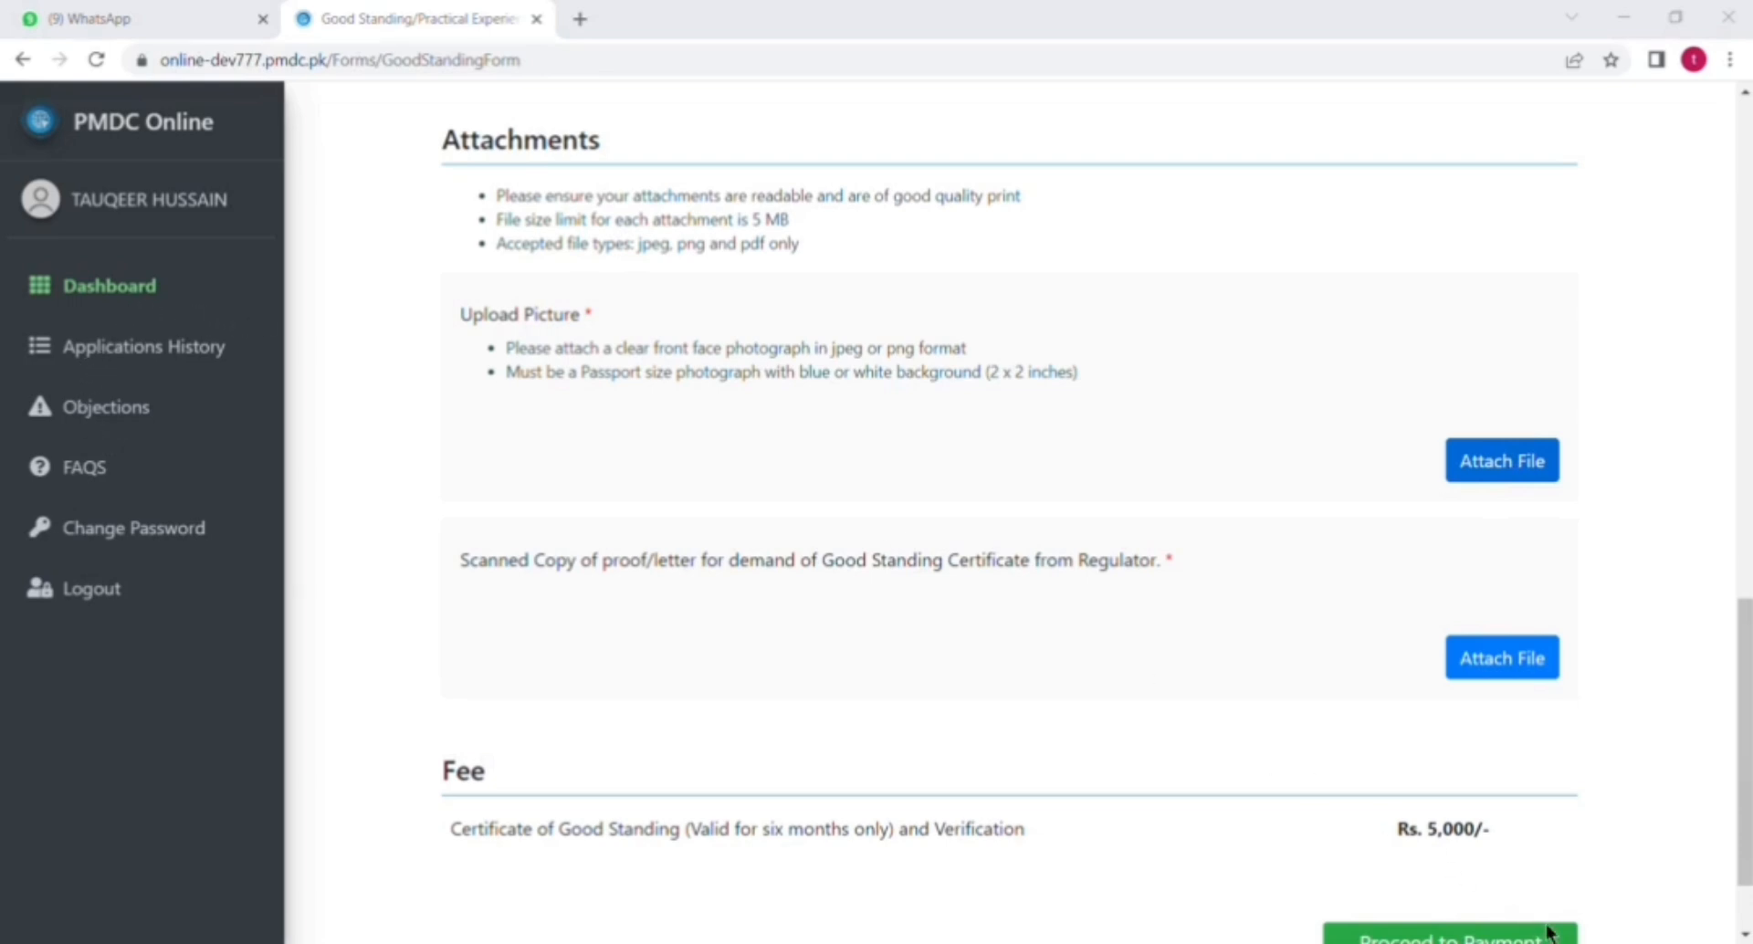
pyautogui.click(1501, 461)
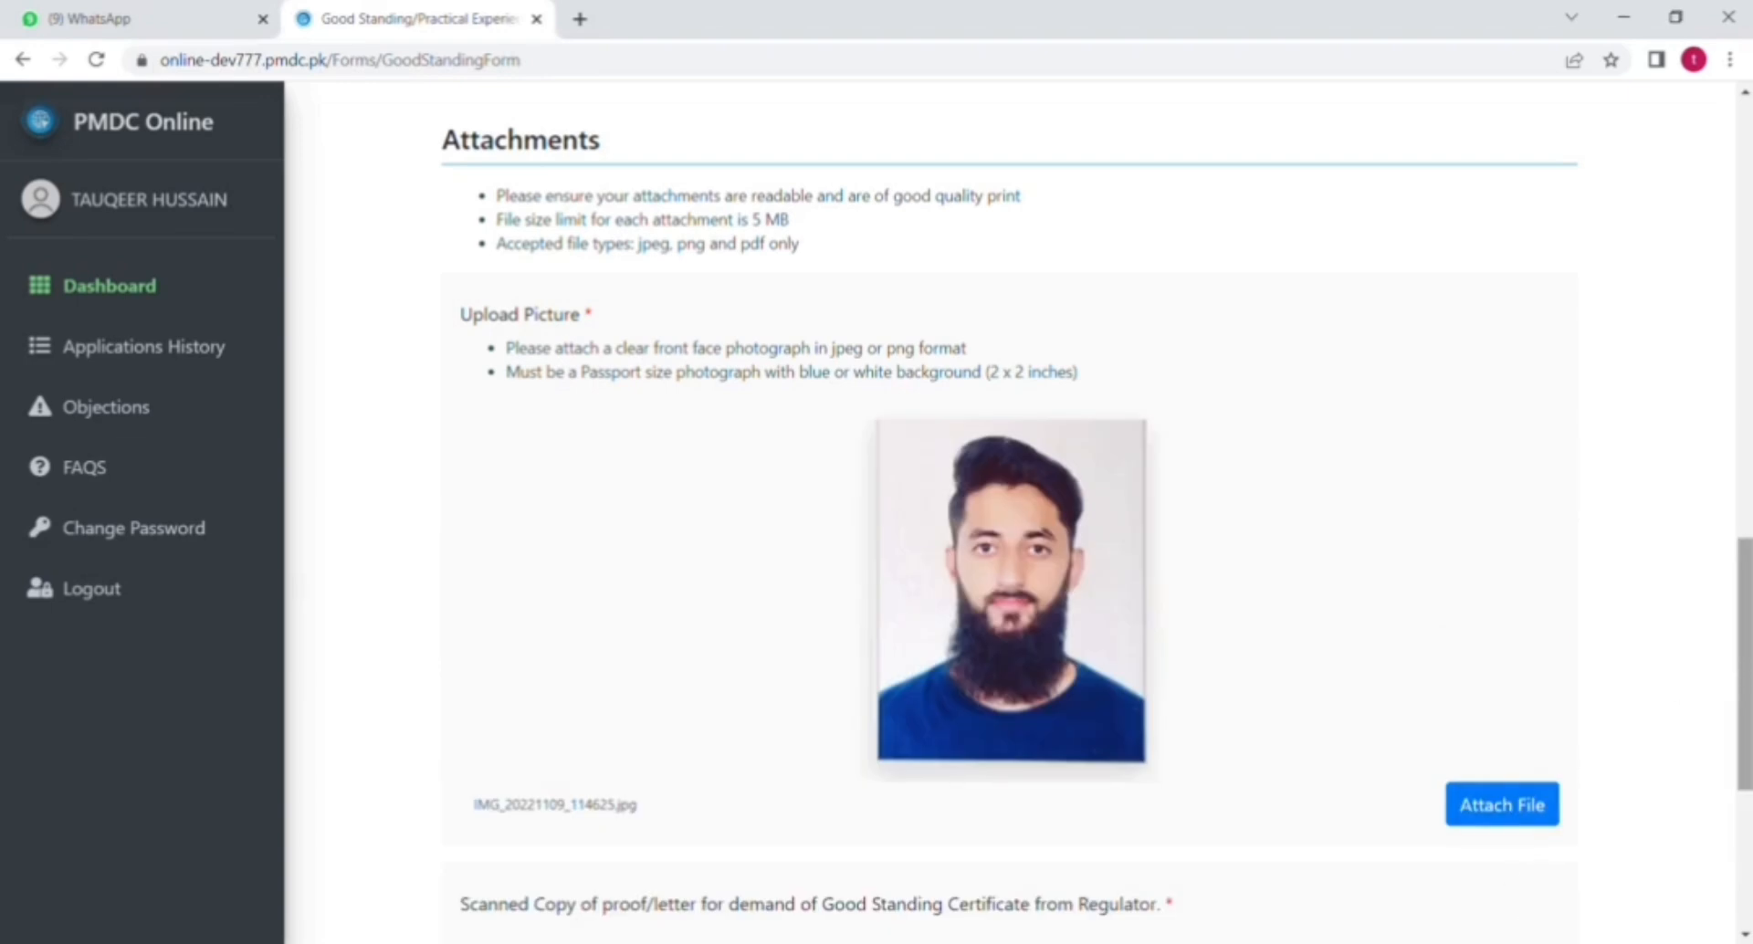
# Upload the scanned regulator letter under Scanned Copy
pyautogui.scroll(-3)
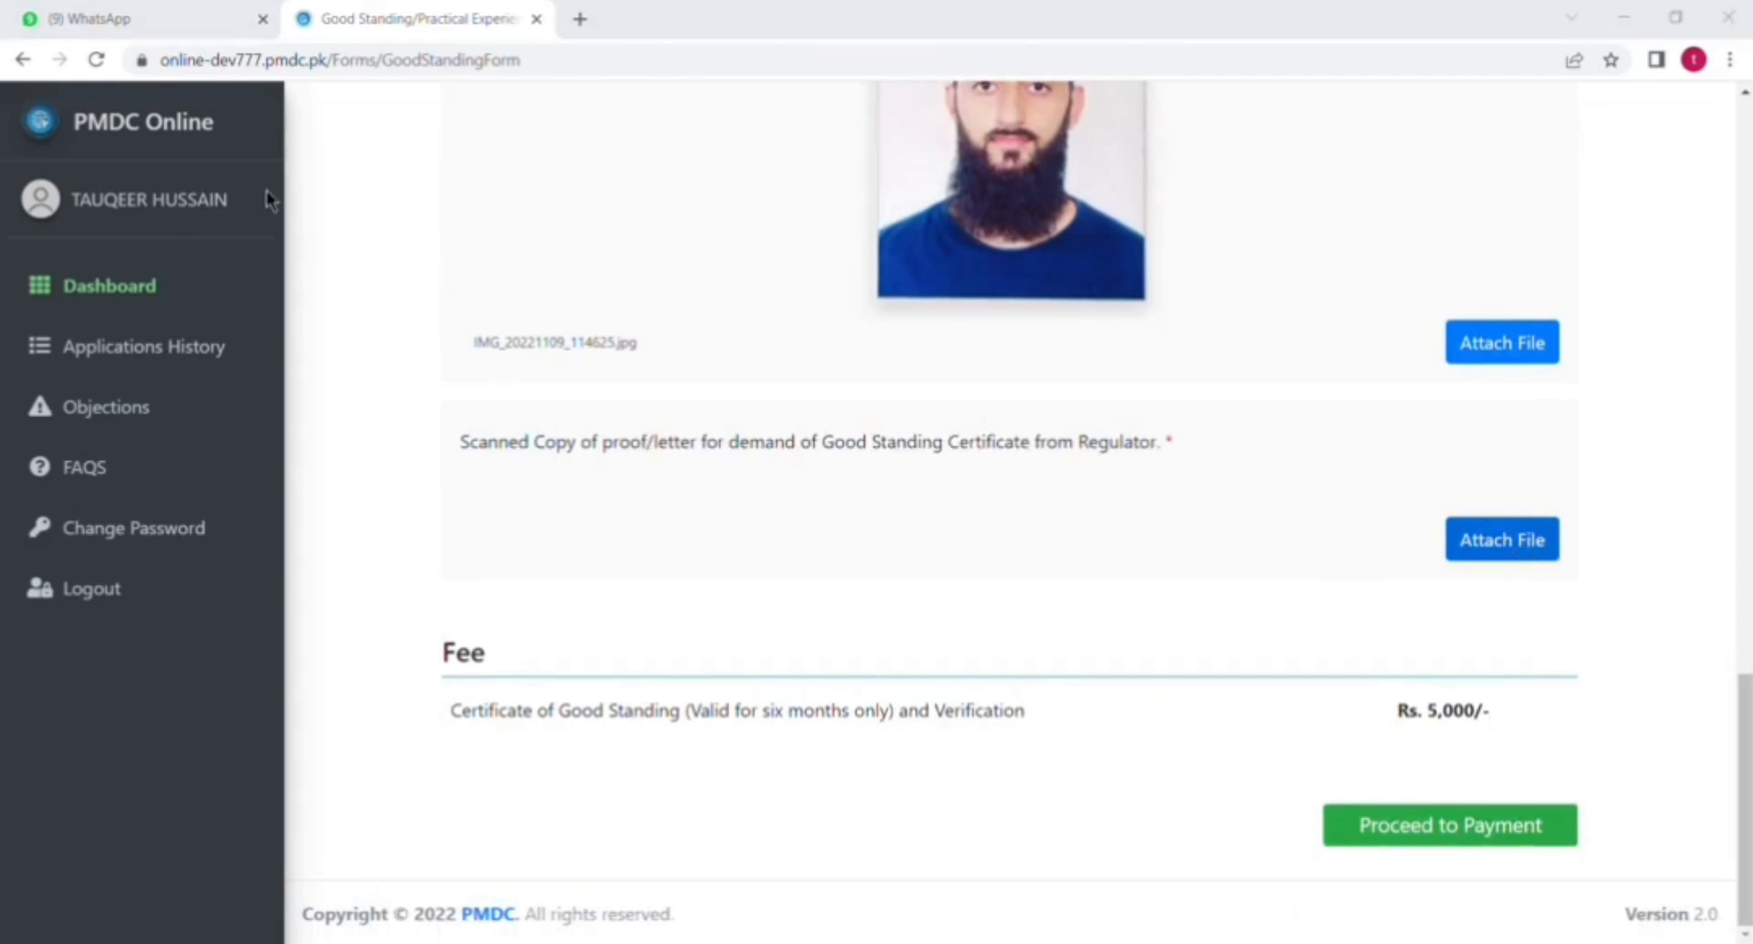
pyautogui.moveTo(1575, 918)
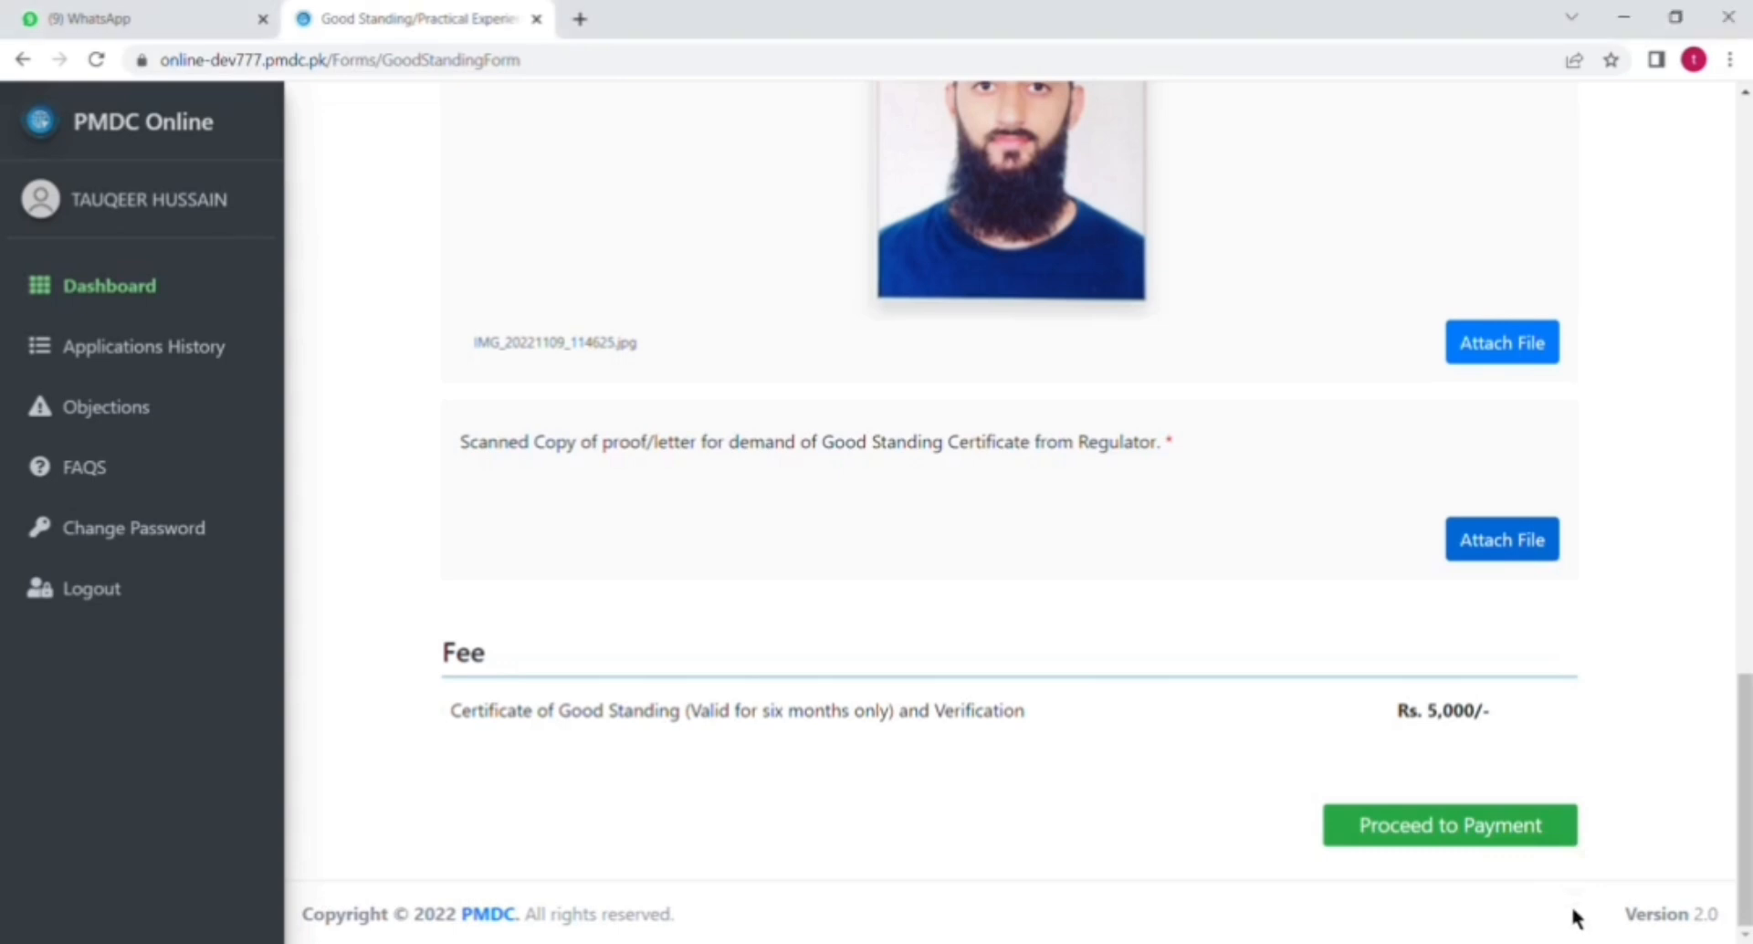
pyautogui.click(1501, 540)
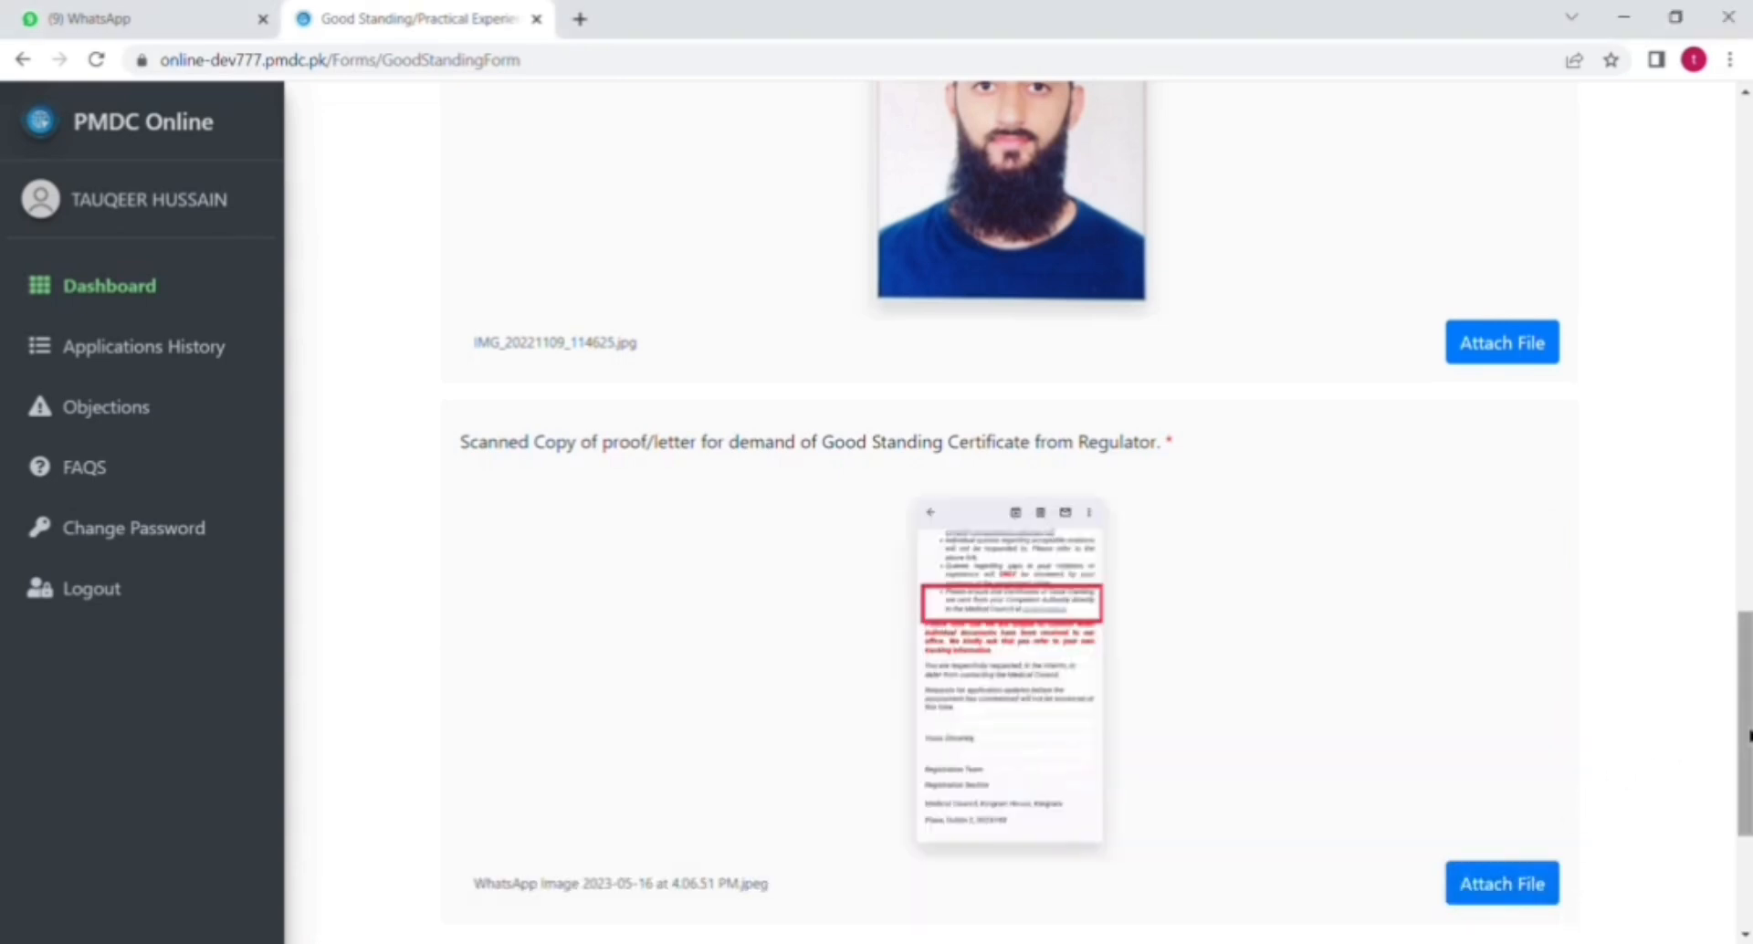
pyautogui.scroll(-3)
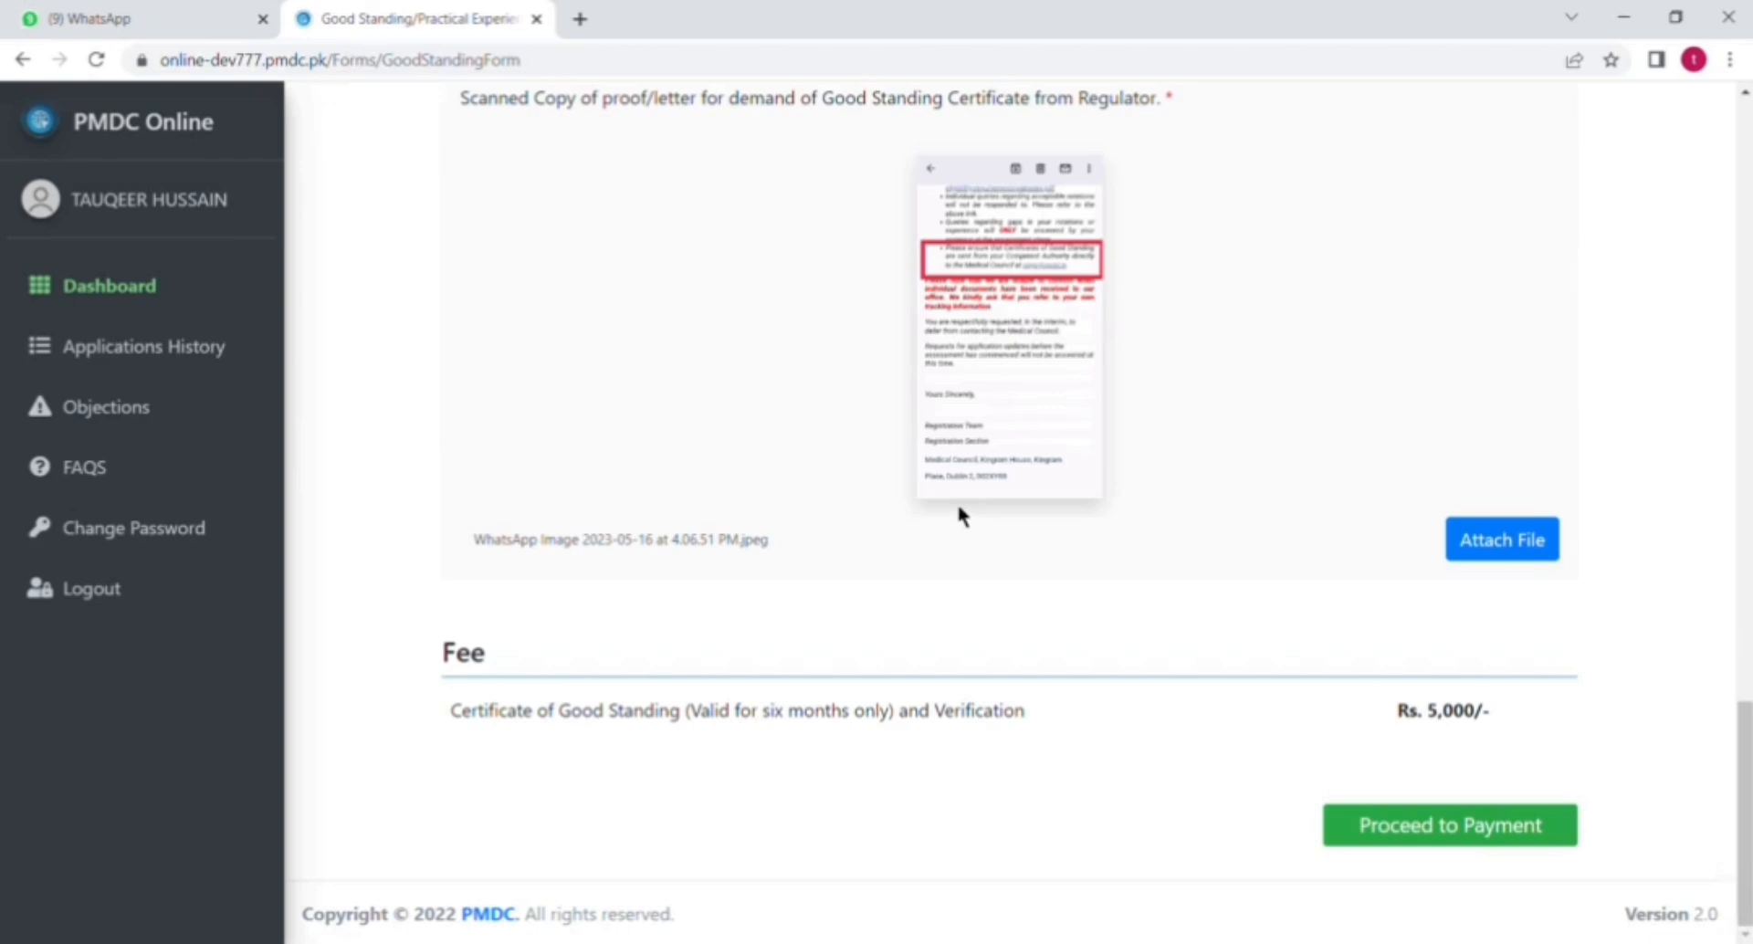
pyautogui.moveTo(1002, 157)
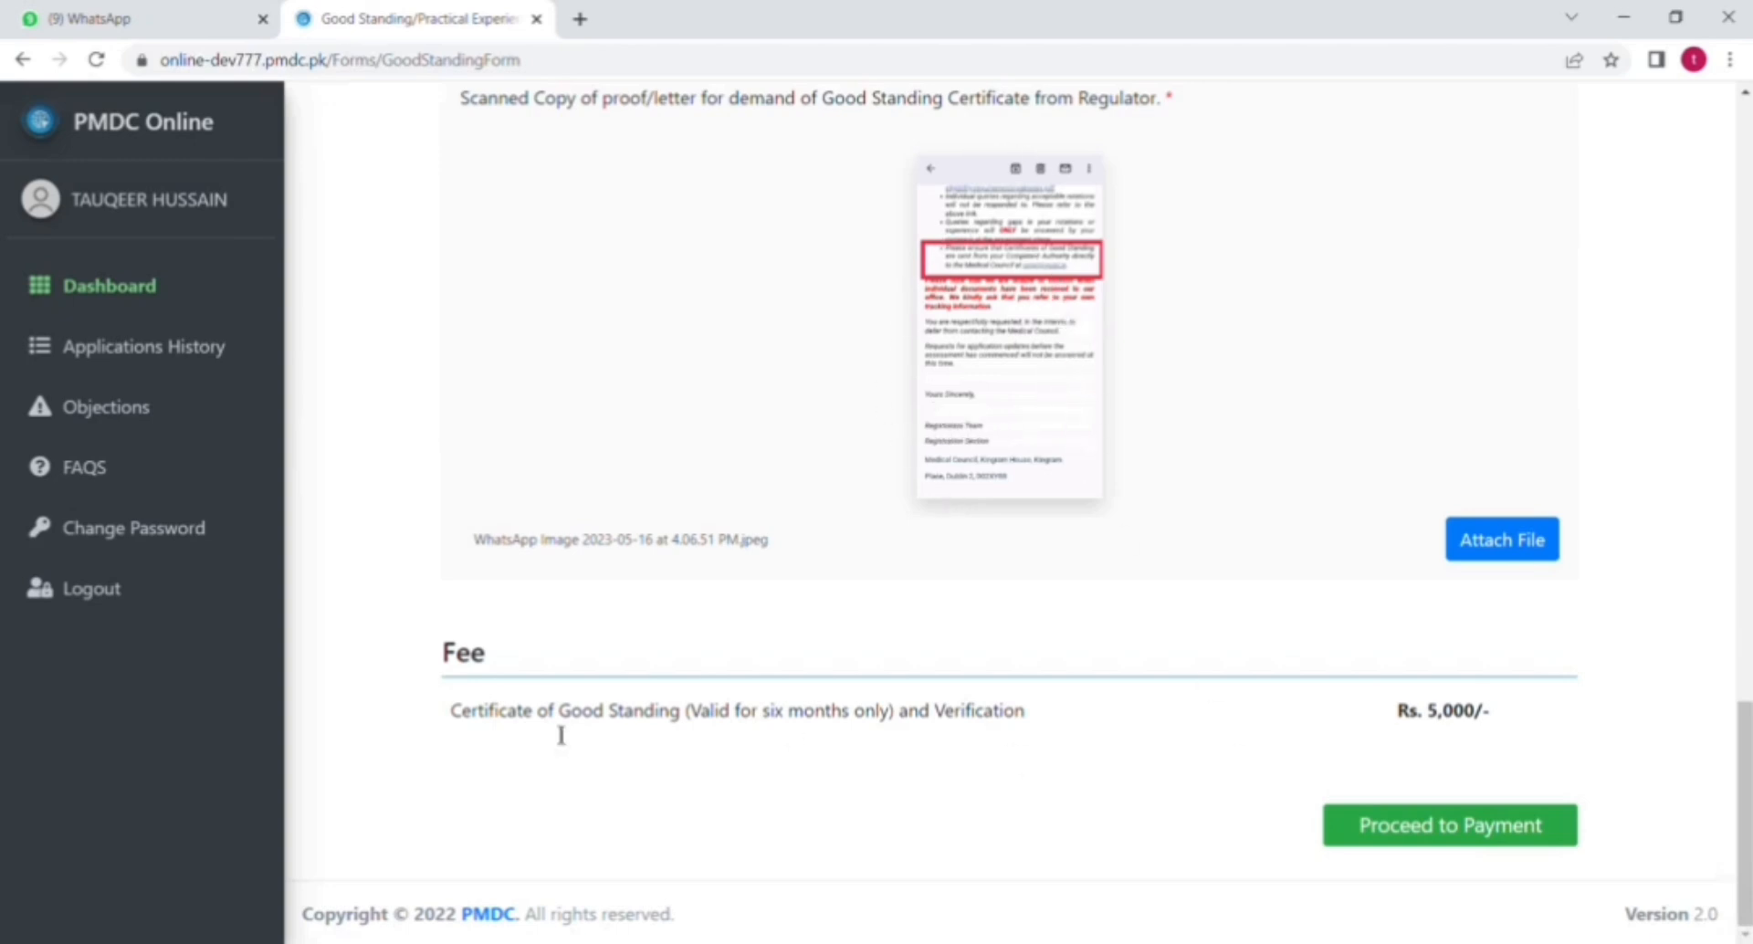
pyautogui.moveTo(1431, 845)
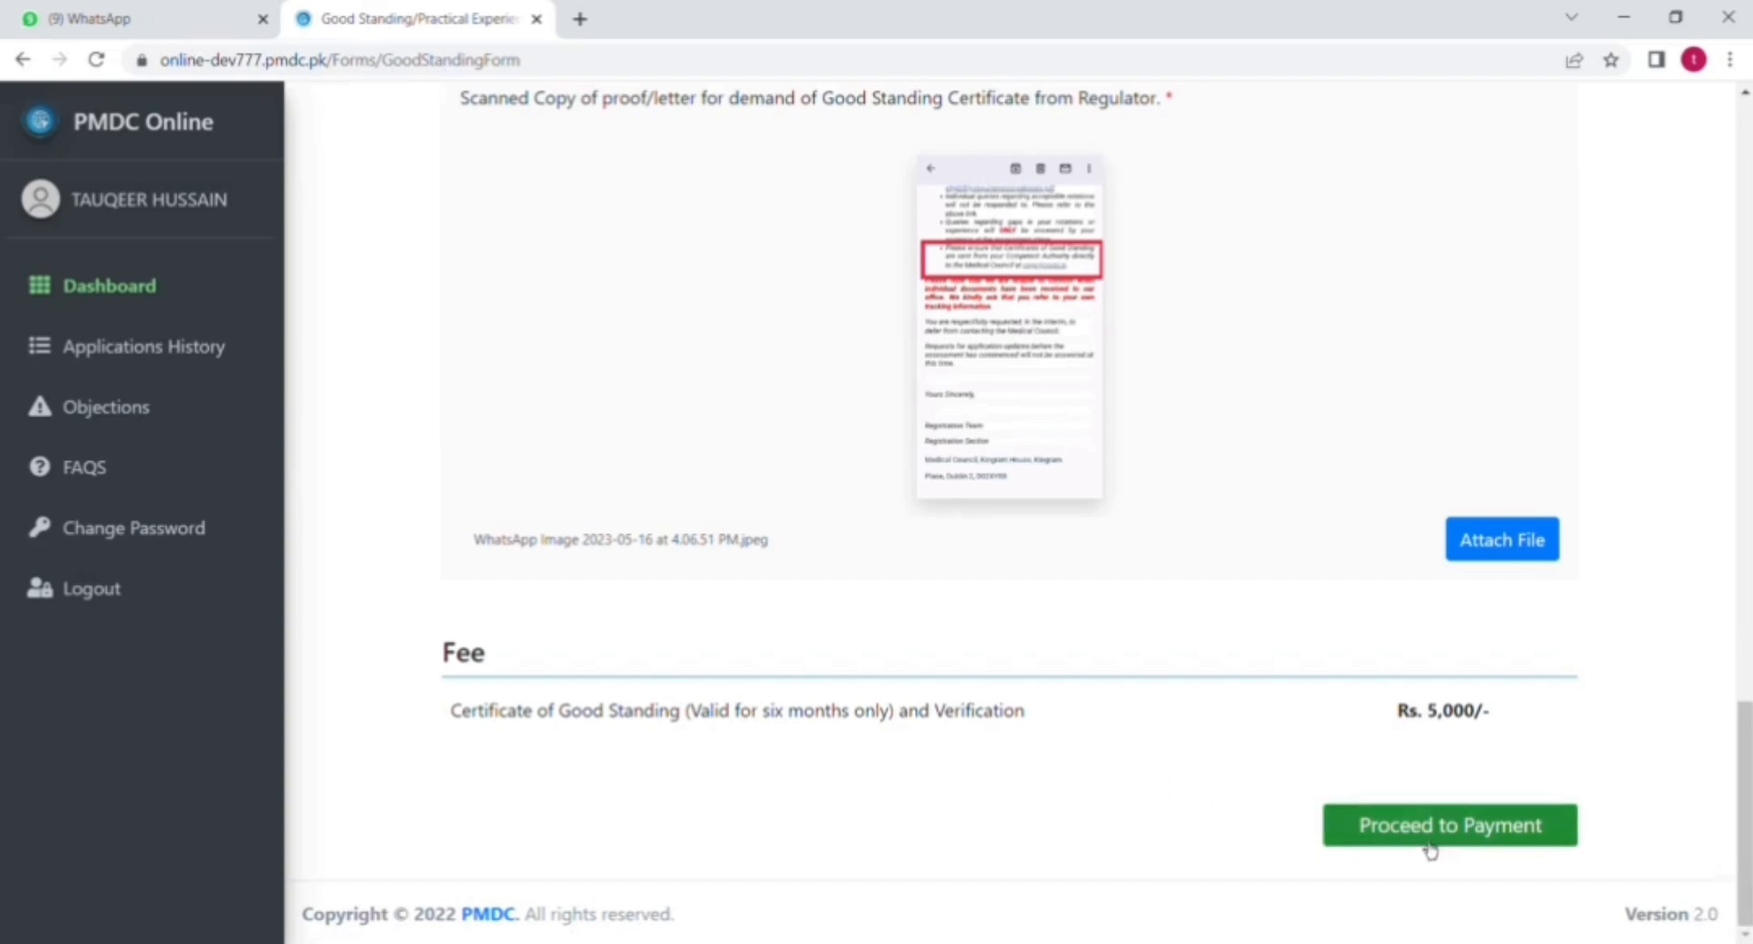
# Agree to the code of ethics undertaking and proceed to the Rs. 5,000 payment
pyautogui.click(1448, 826)
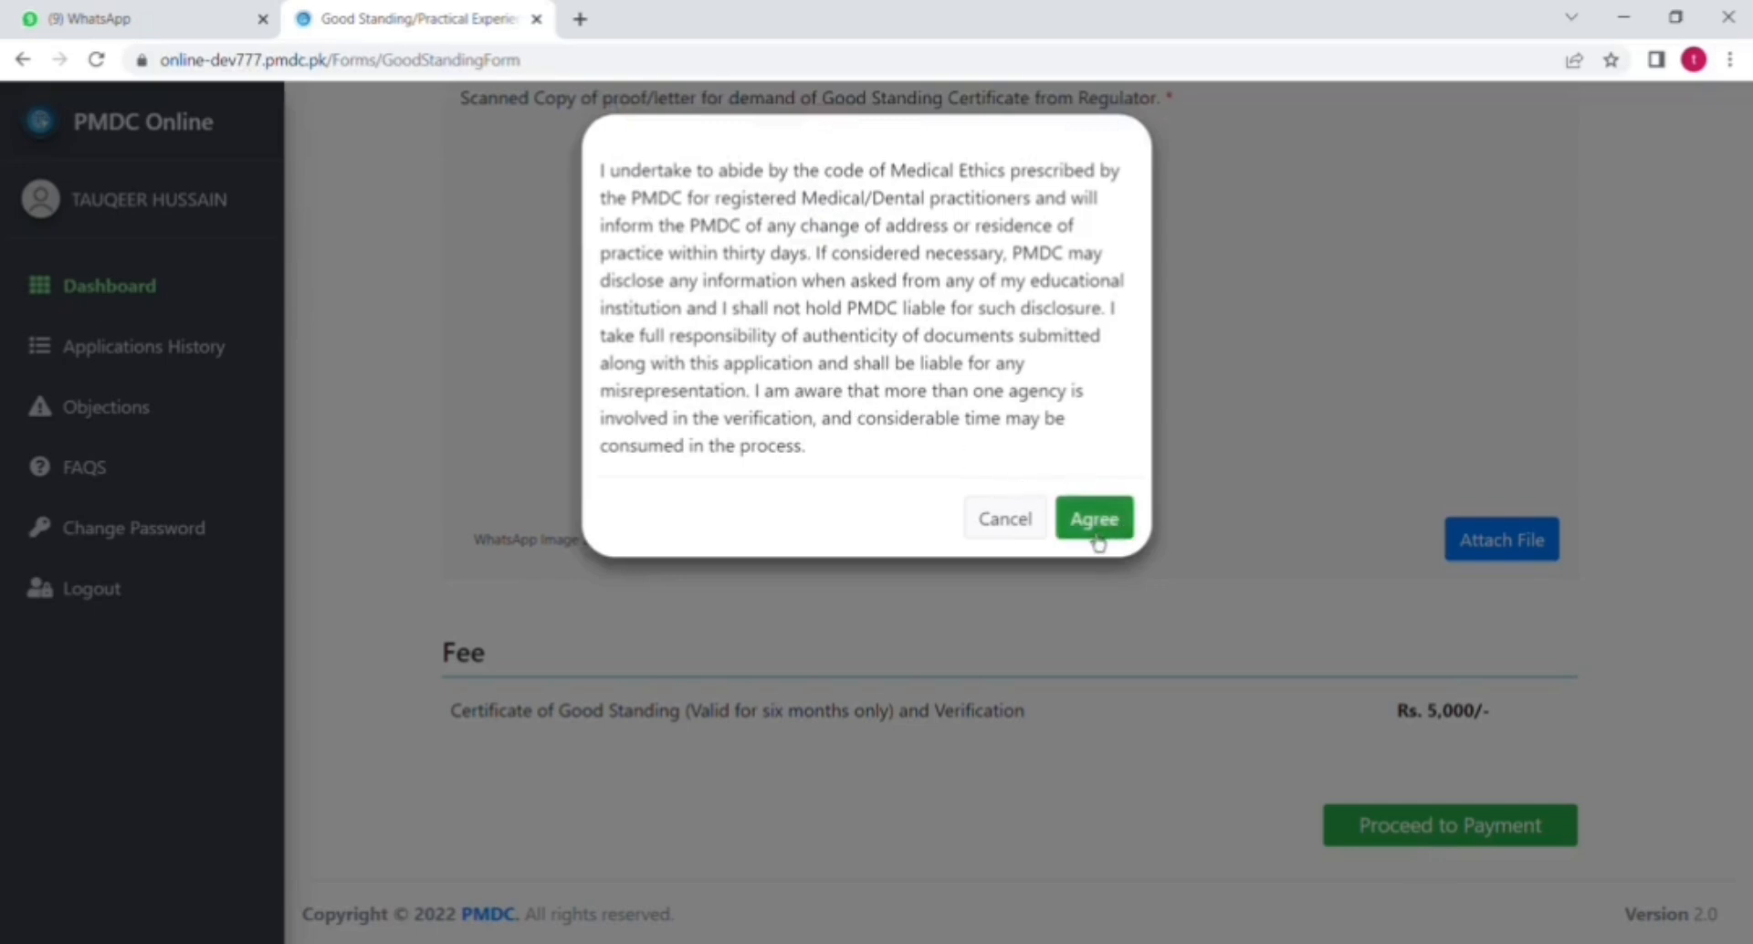
pyautogui.click(1094, 518)
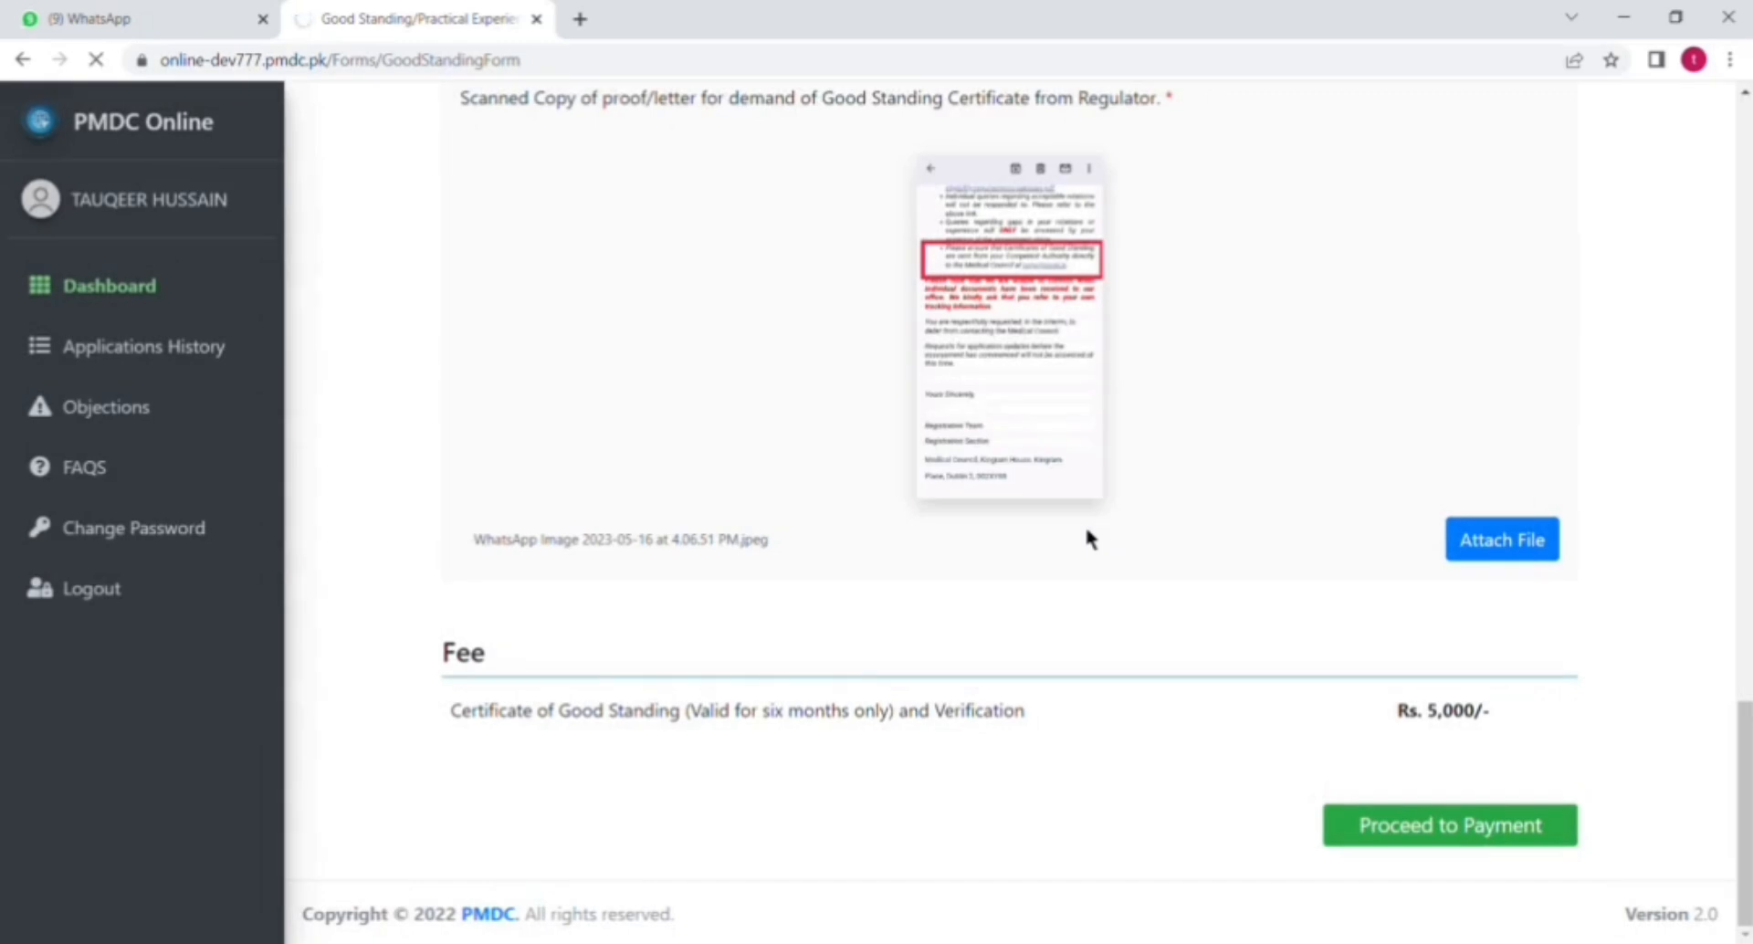
pyautogui.click(1449, 826)
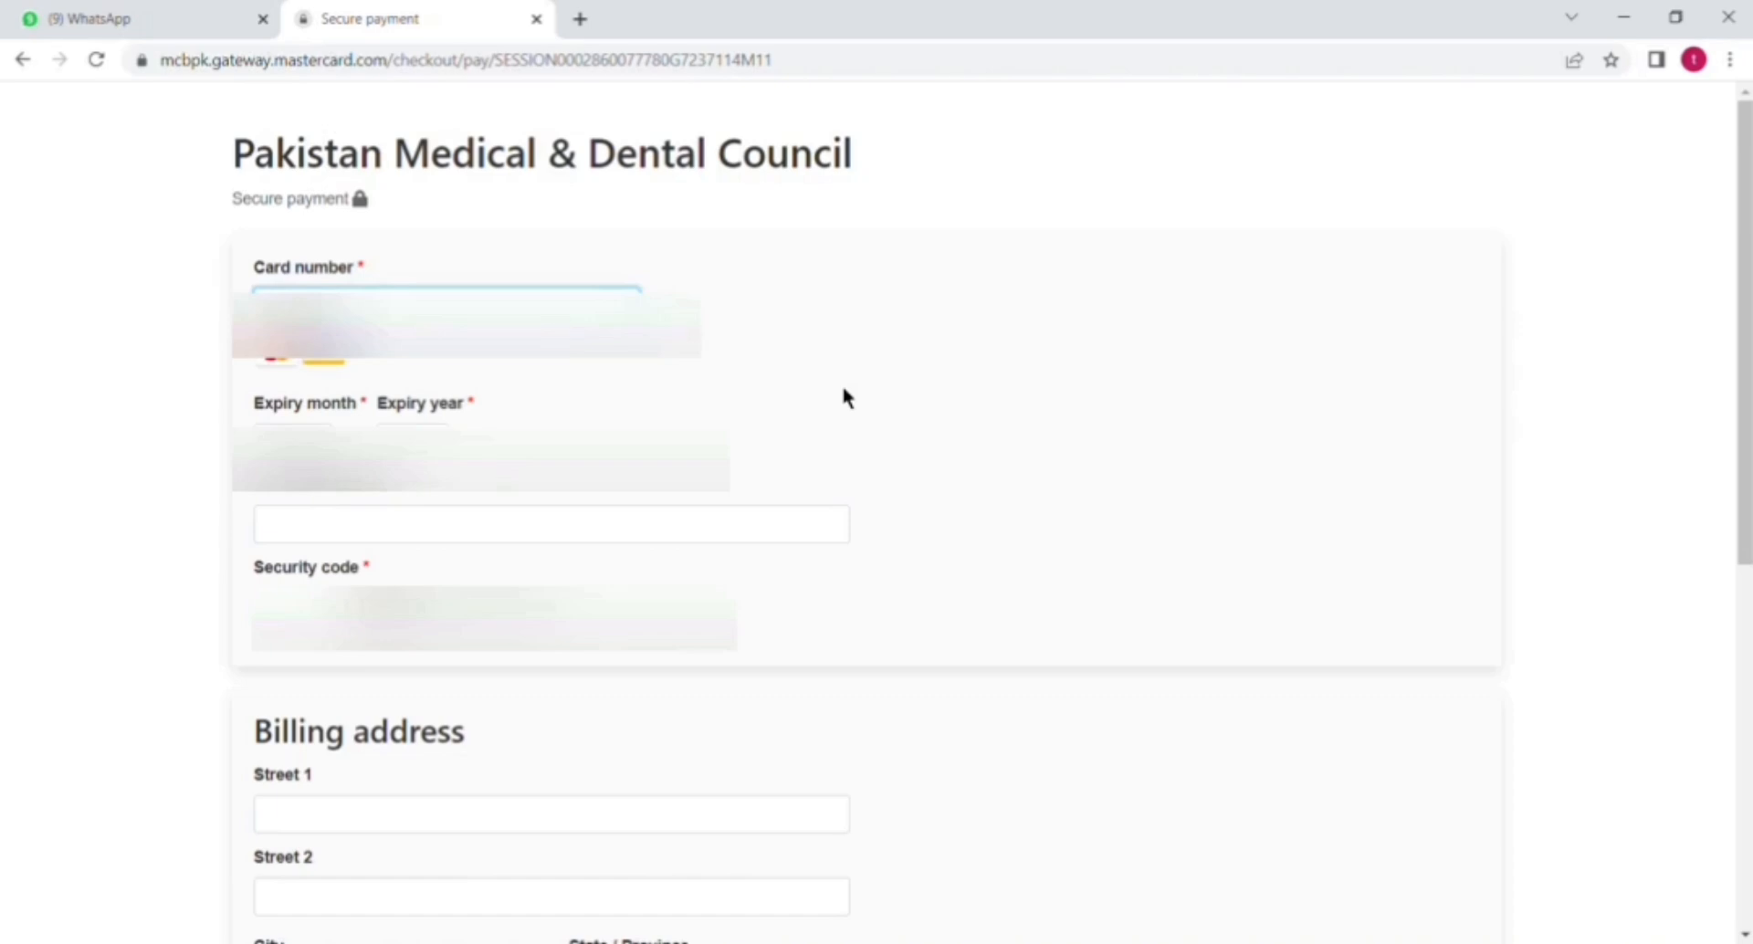
# Fill in the card's billing state, postcode and country for the Rs 5,015.00 payment
pyautogui.scroll(-3)
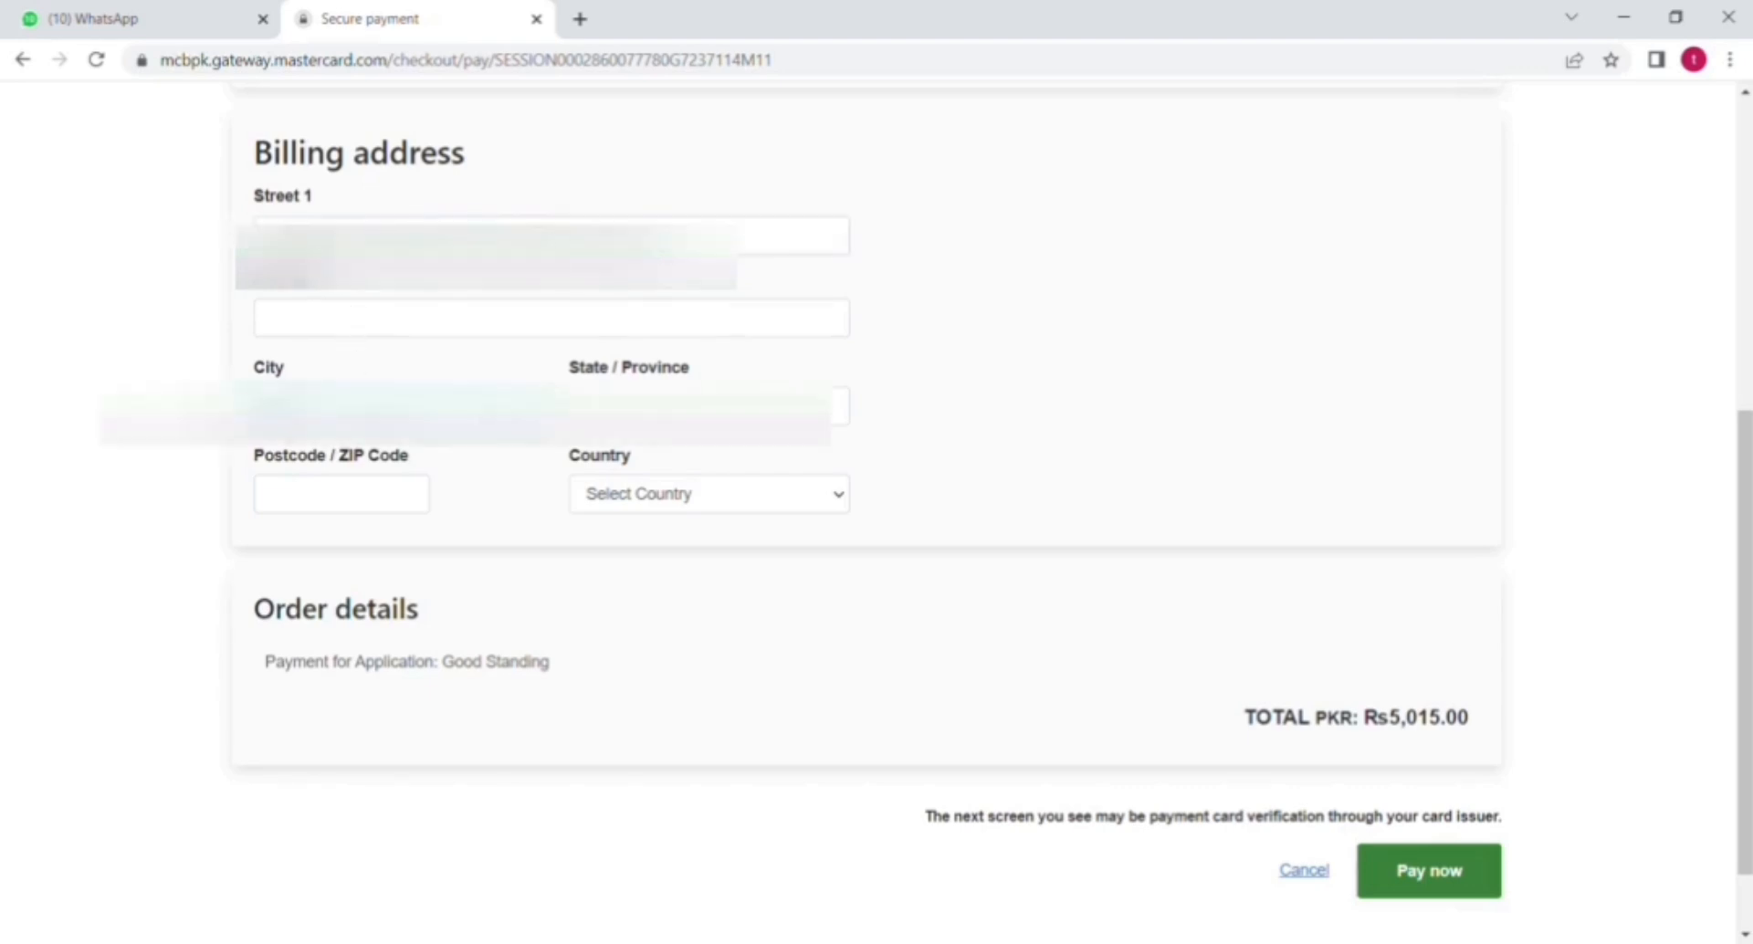
pyautogui.click(708, 406)
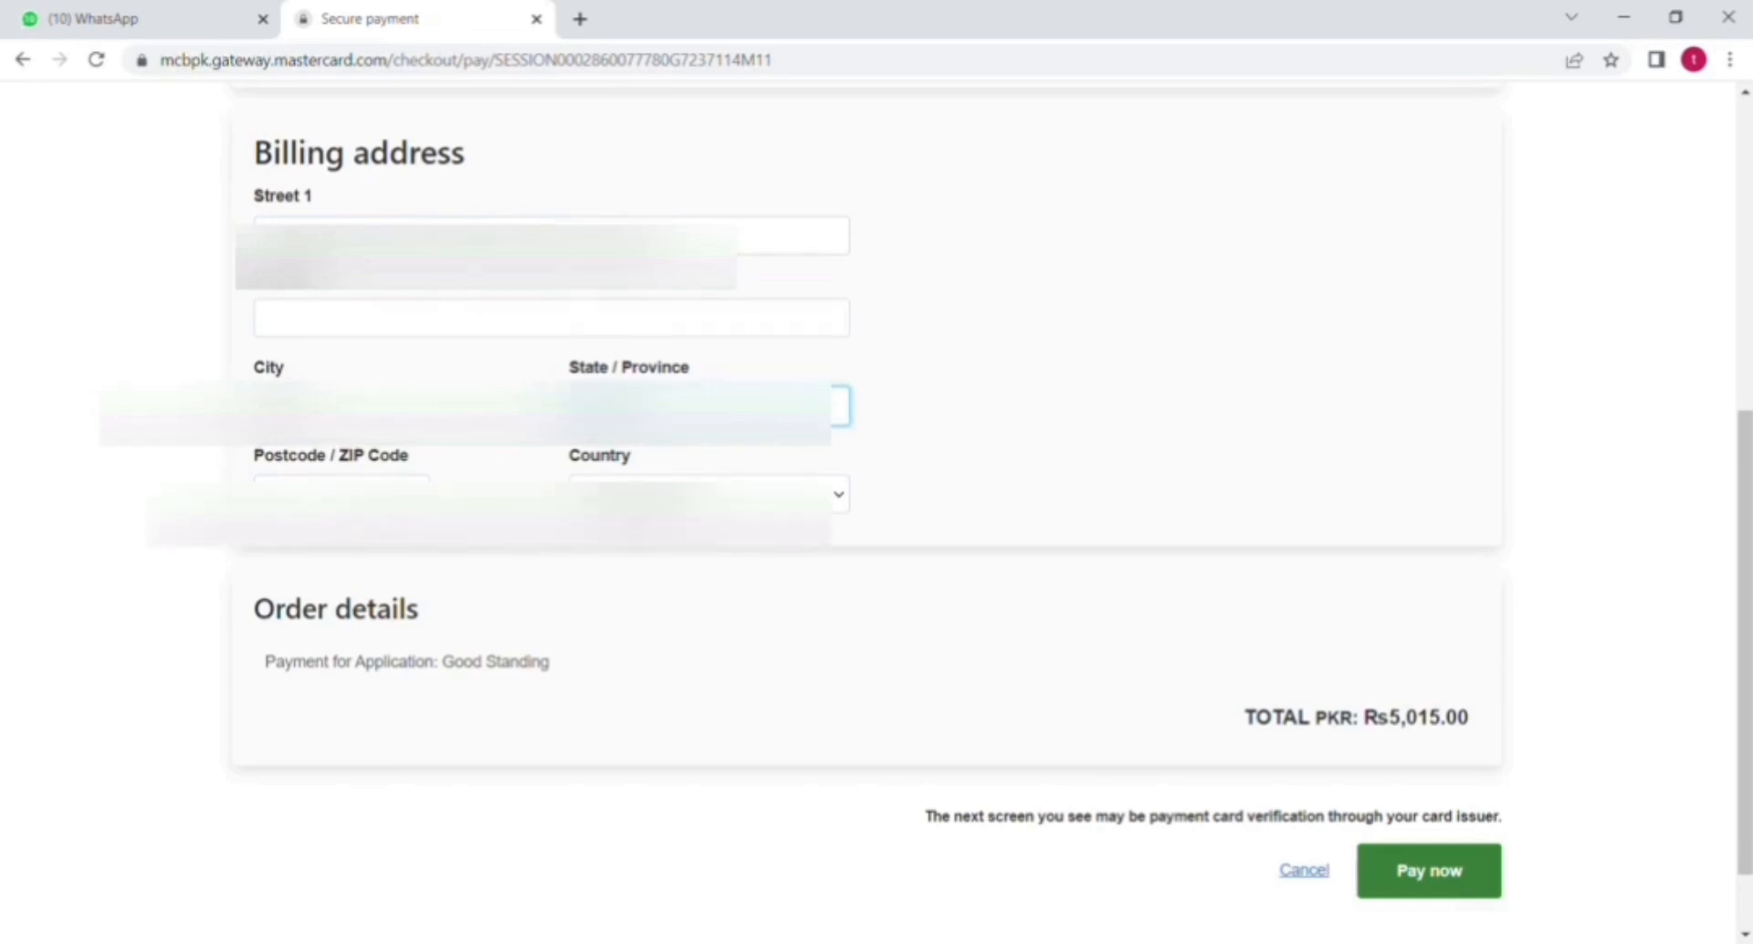
pyautogui.click(341, 492)
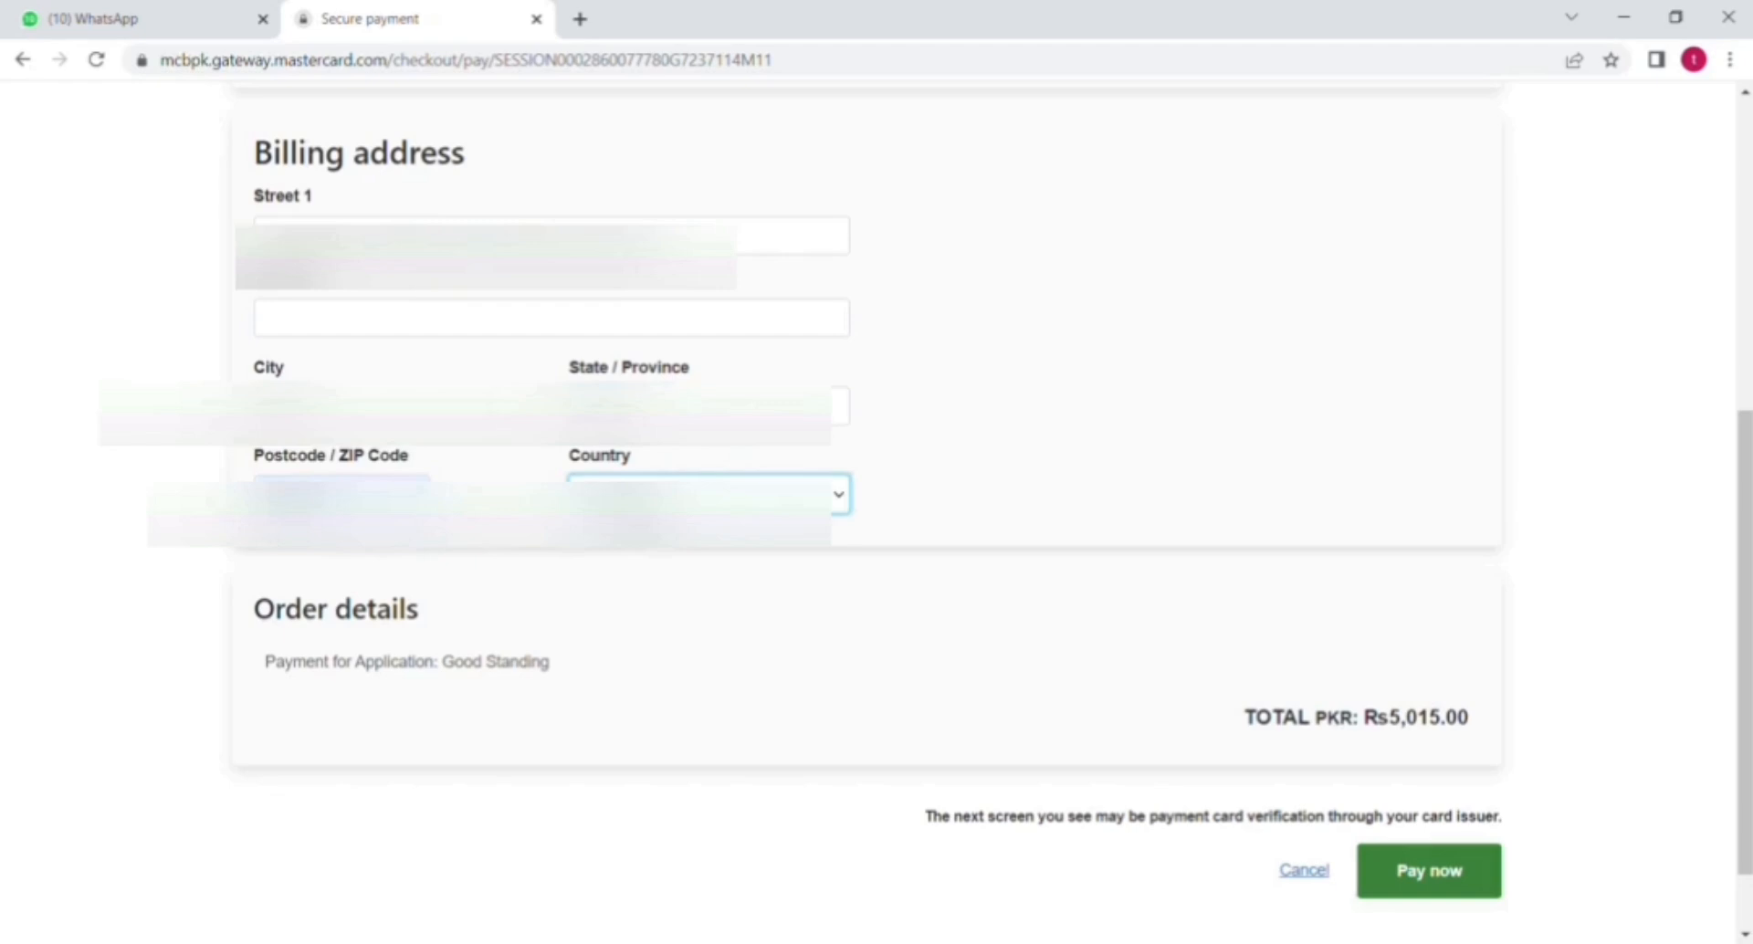
pyautogui.scroll(-3)
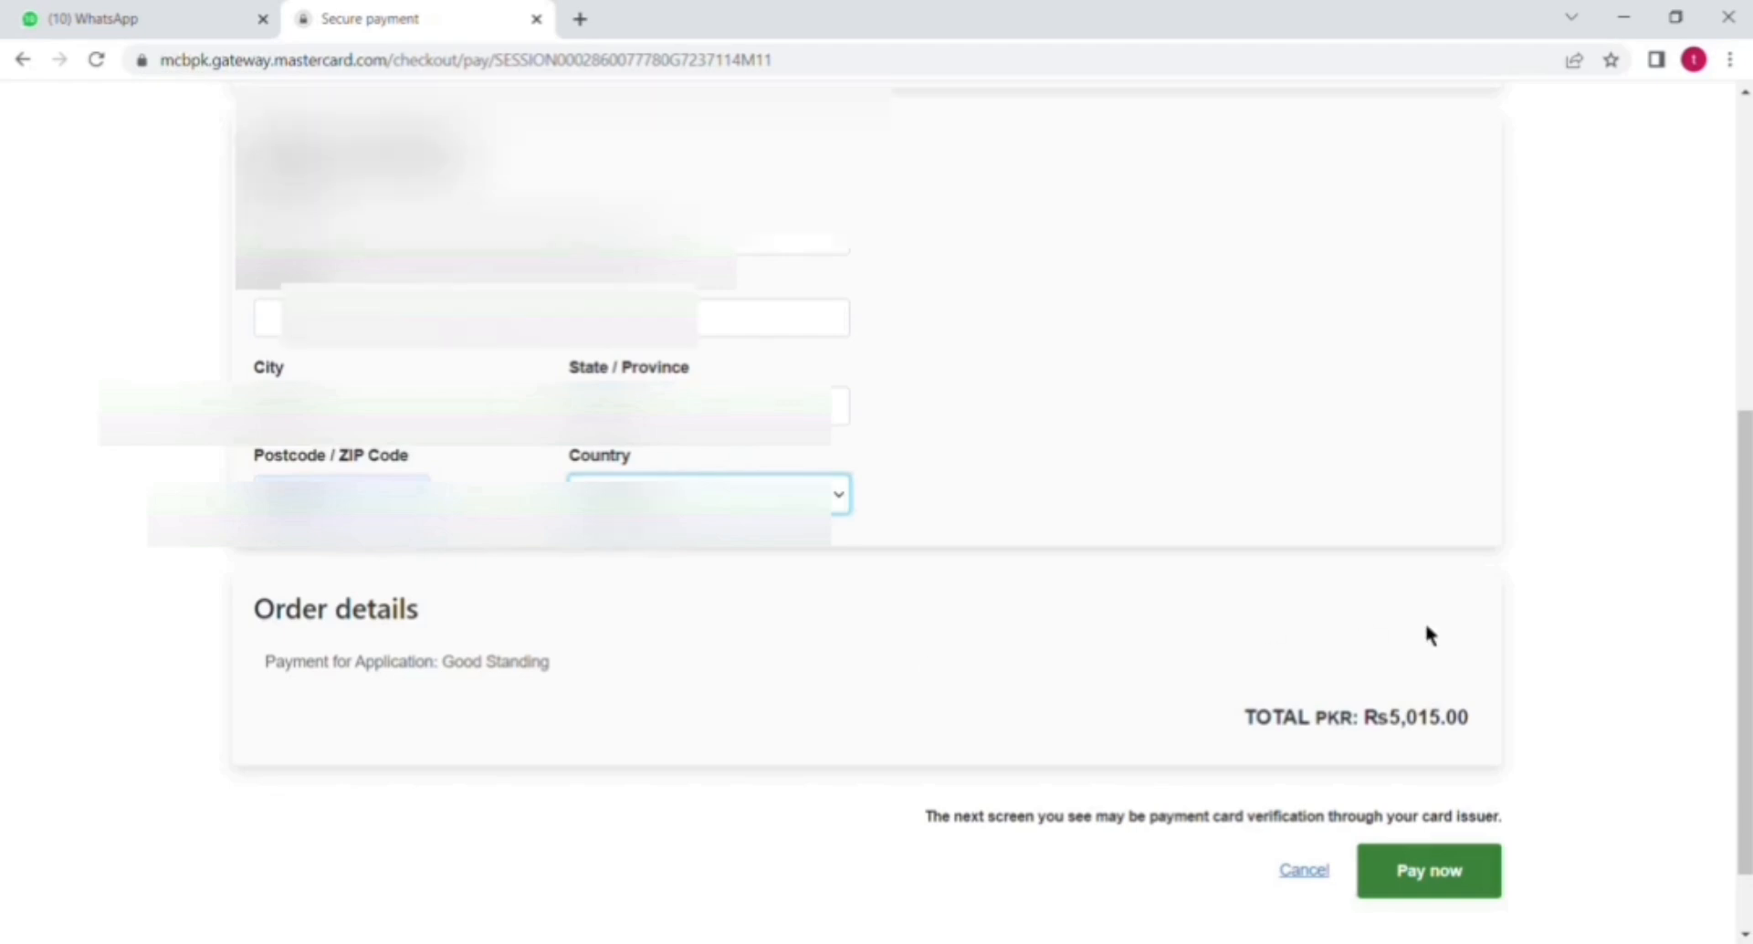
pyautogui.scroll(-3)
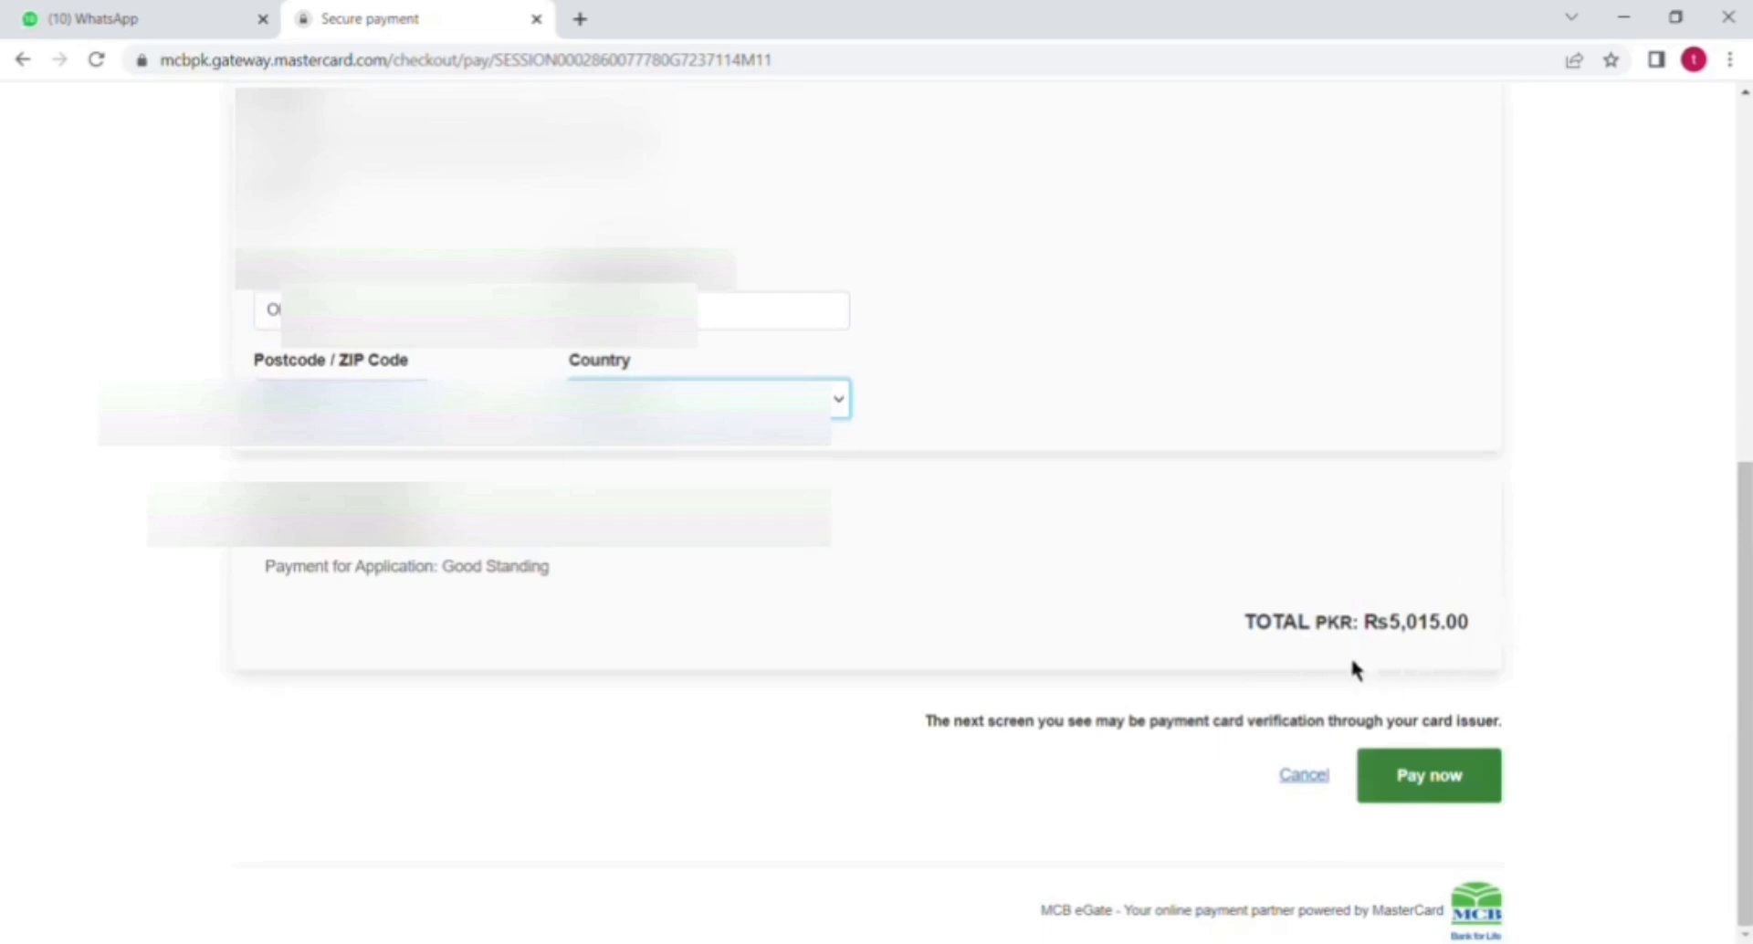
pyautogui.moveTo(1429, 800)
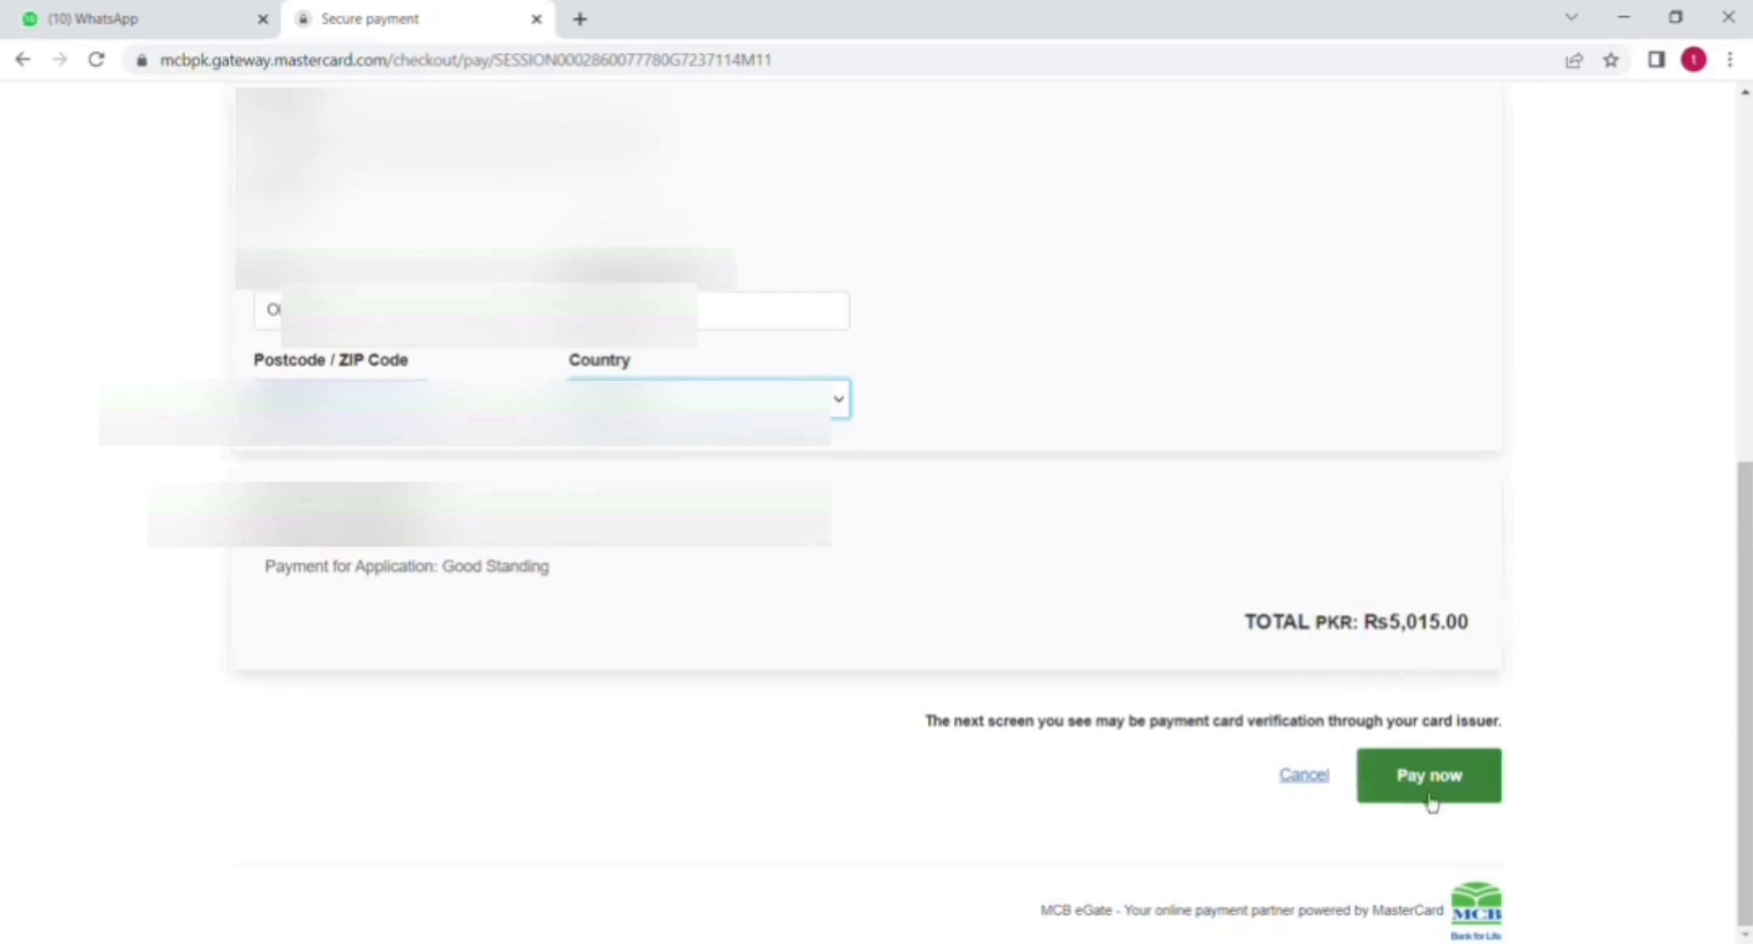
# Pay the Rs 5,015.00 on MCB eGate and submit the Visa verification code
pyautogui.click(1428, 774)
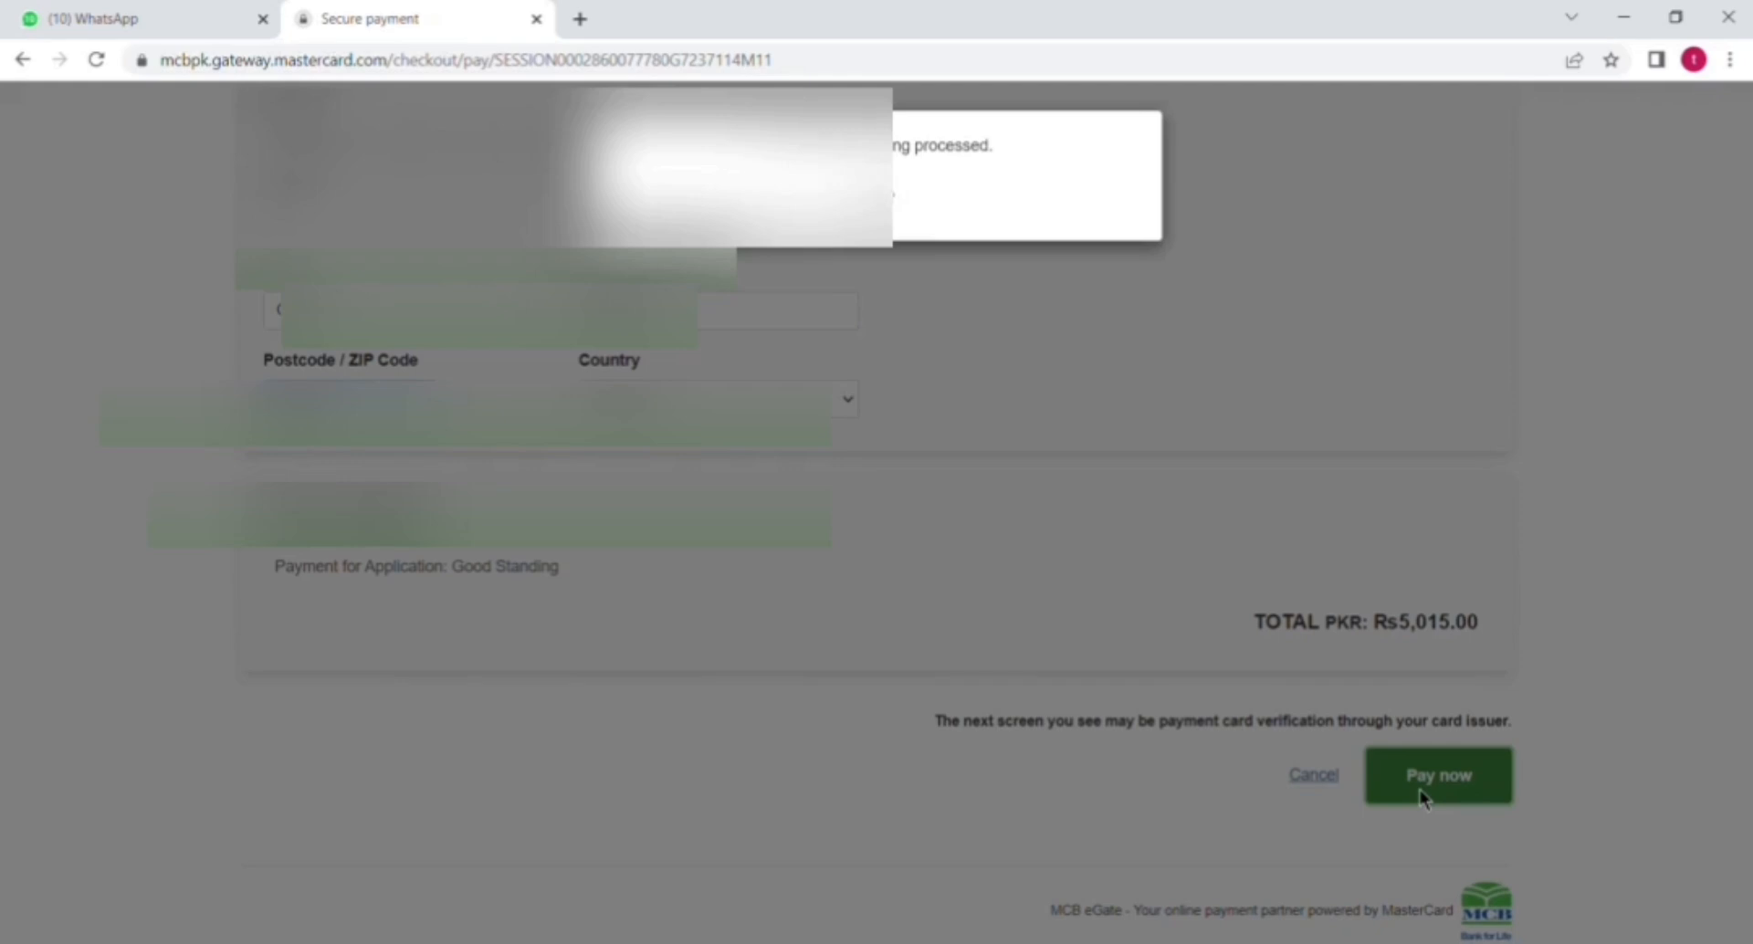
pyautogui.click(1438, 774)
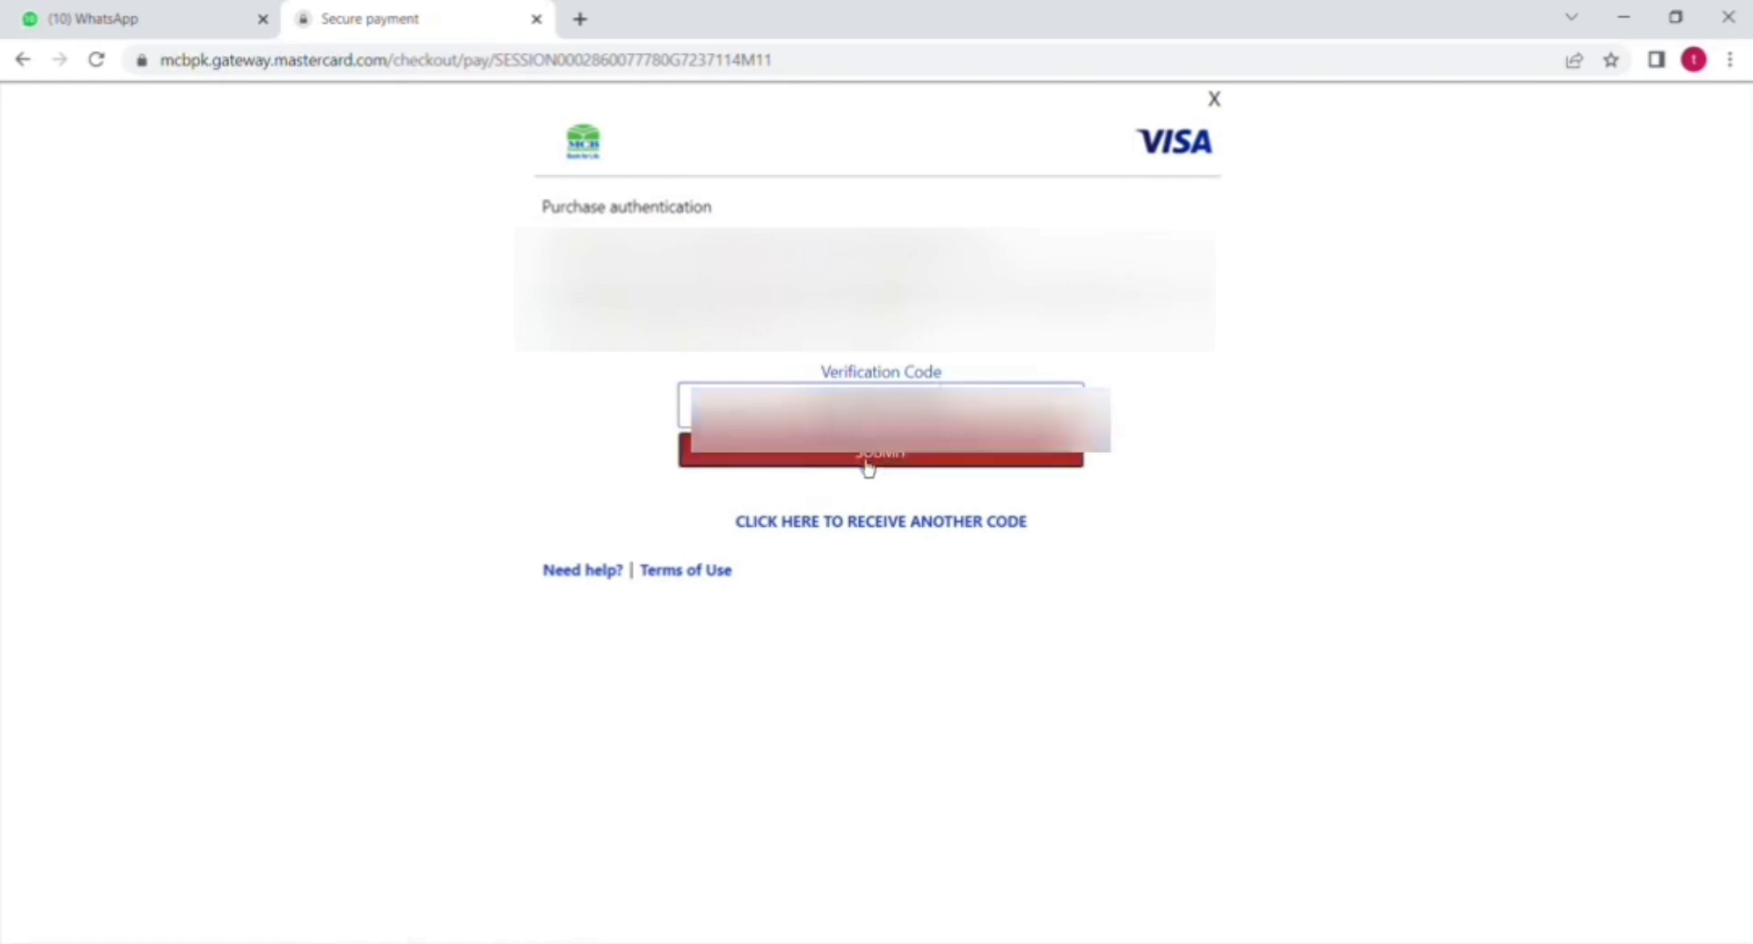
pyautogui.click(880, 451)
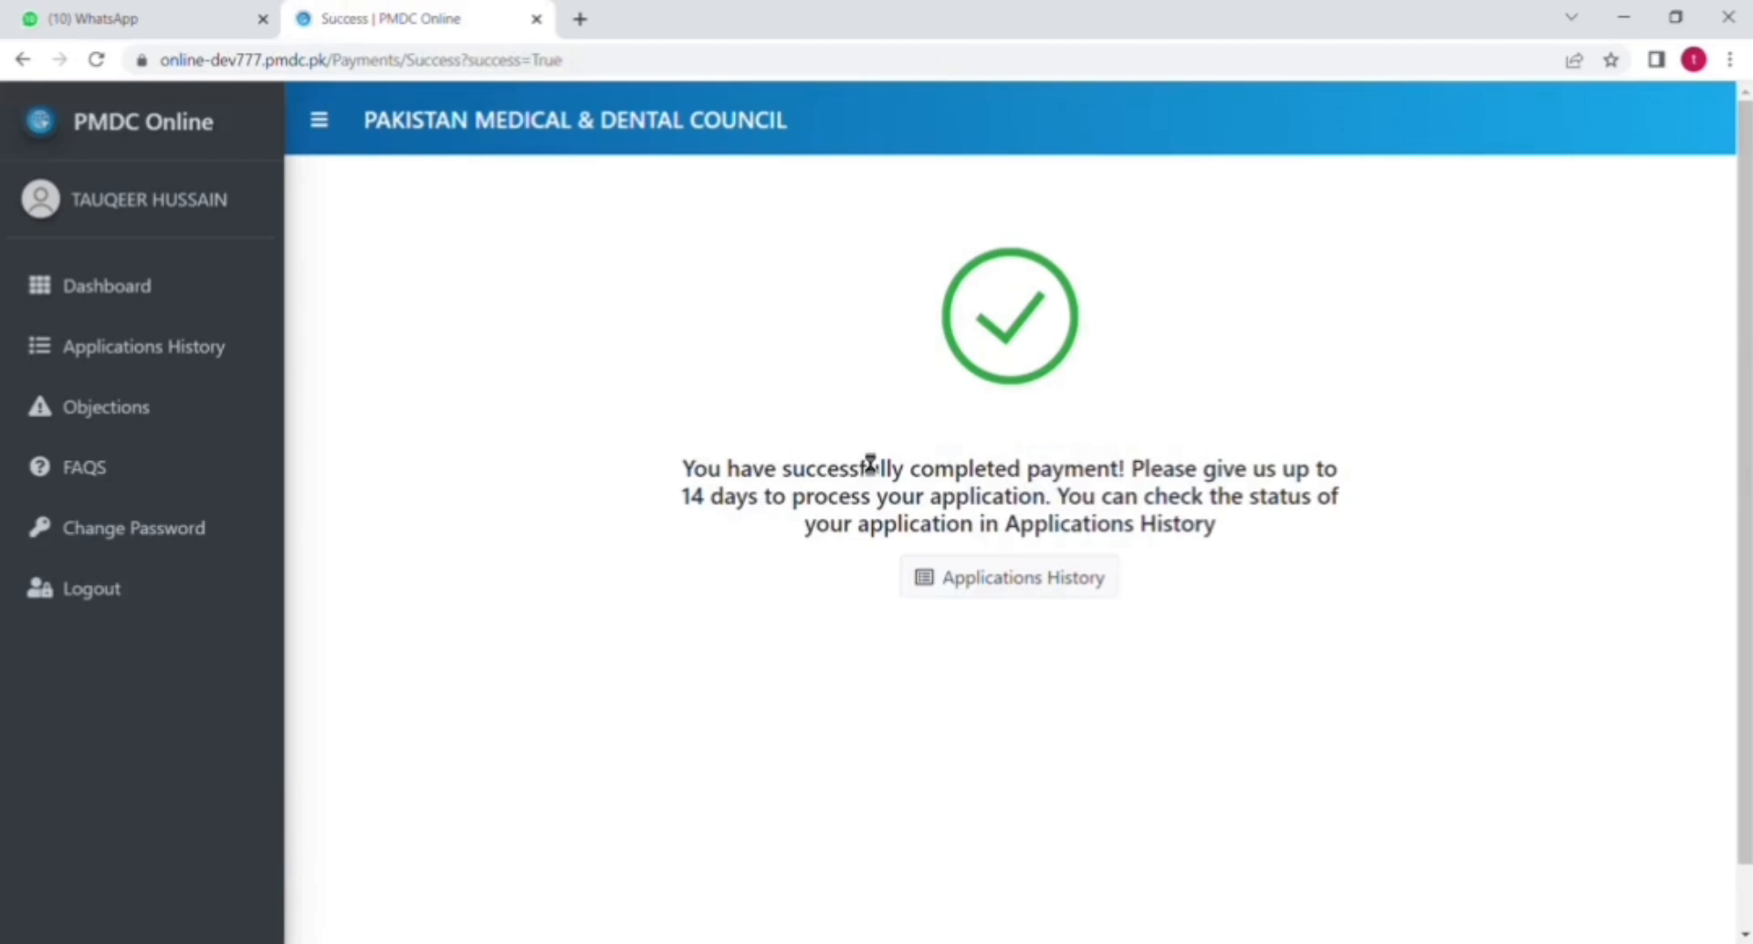
pyautogui.moveTo(1129, 496)
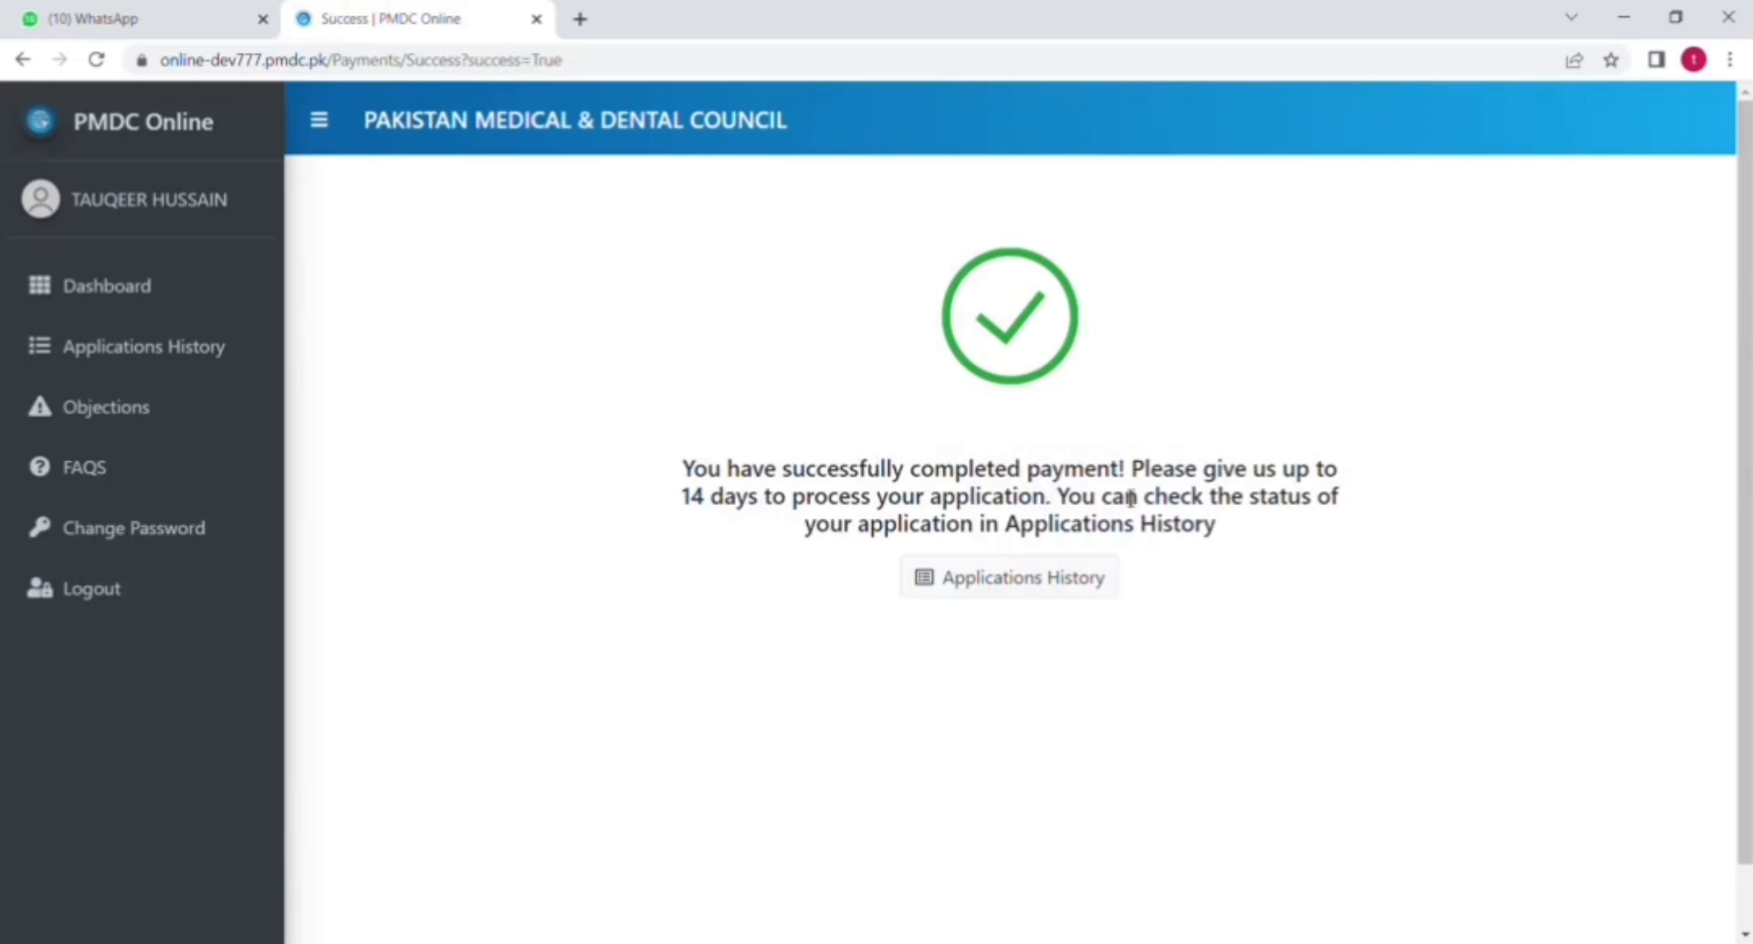
pyautogui.moveTo(1007, 546)
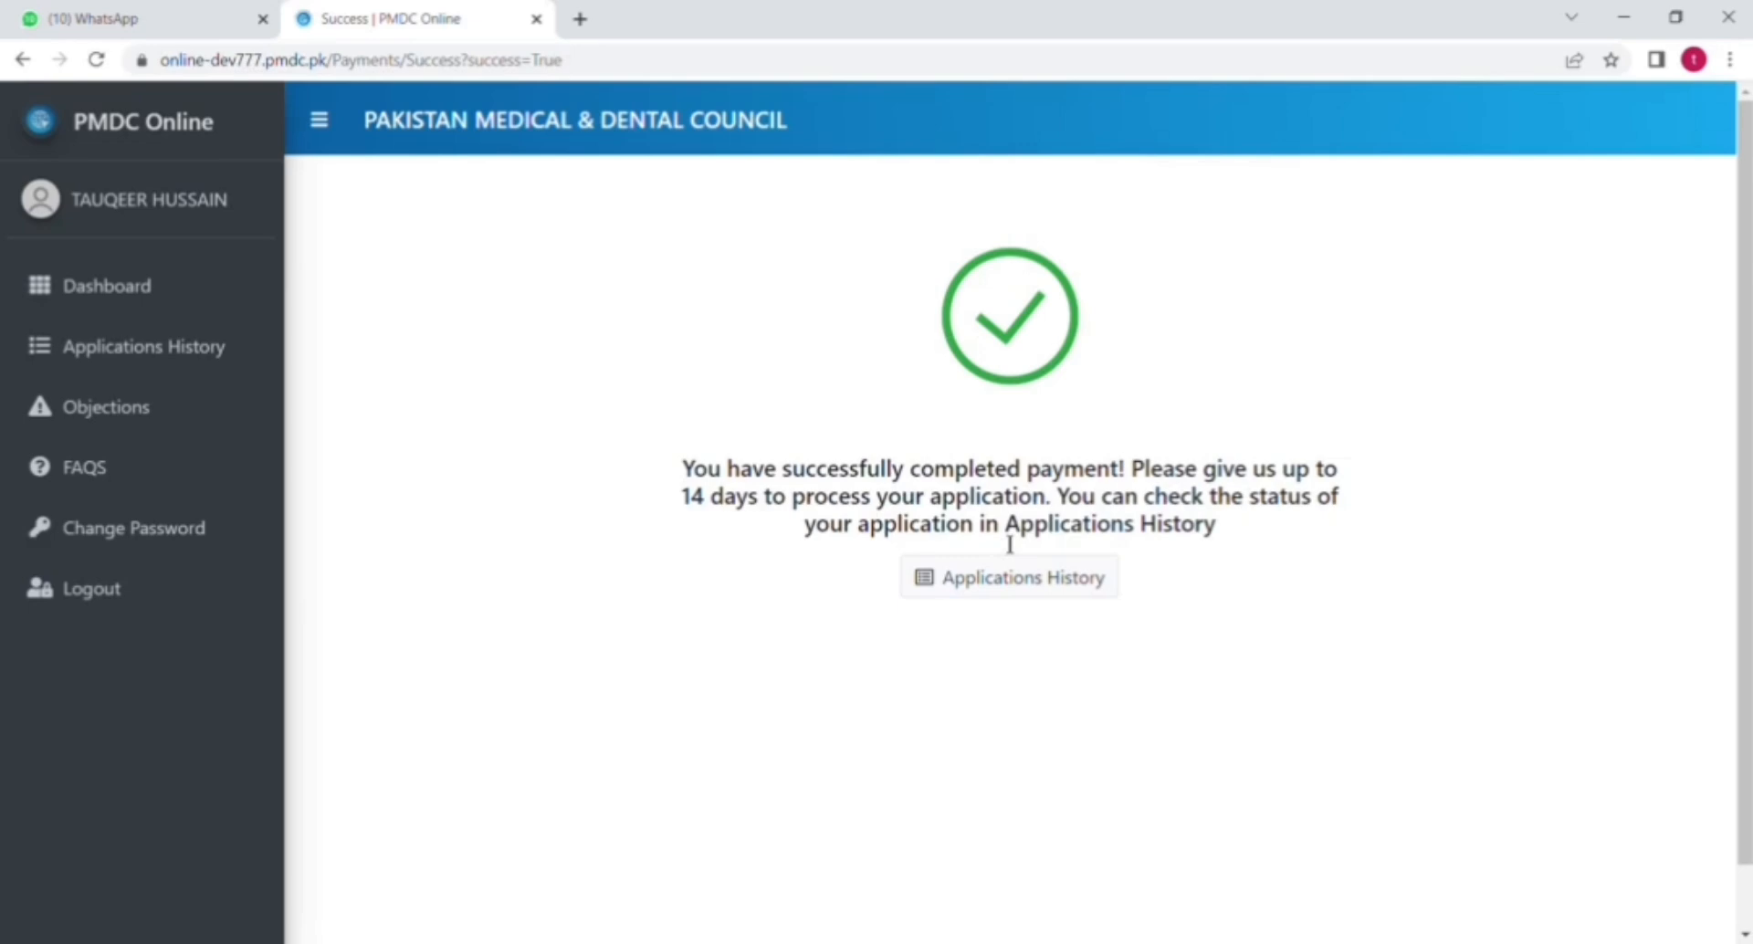
pyautogui.moveTo(998, 562)
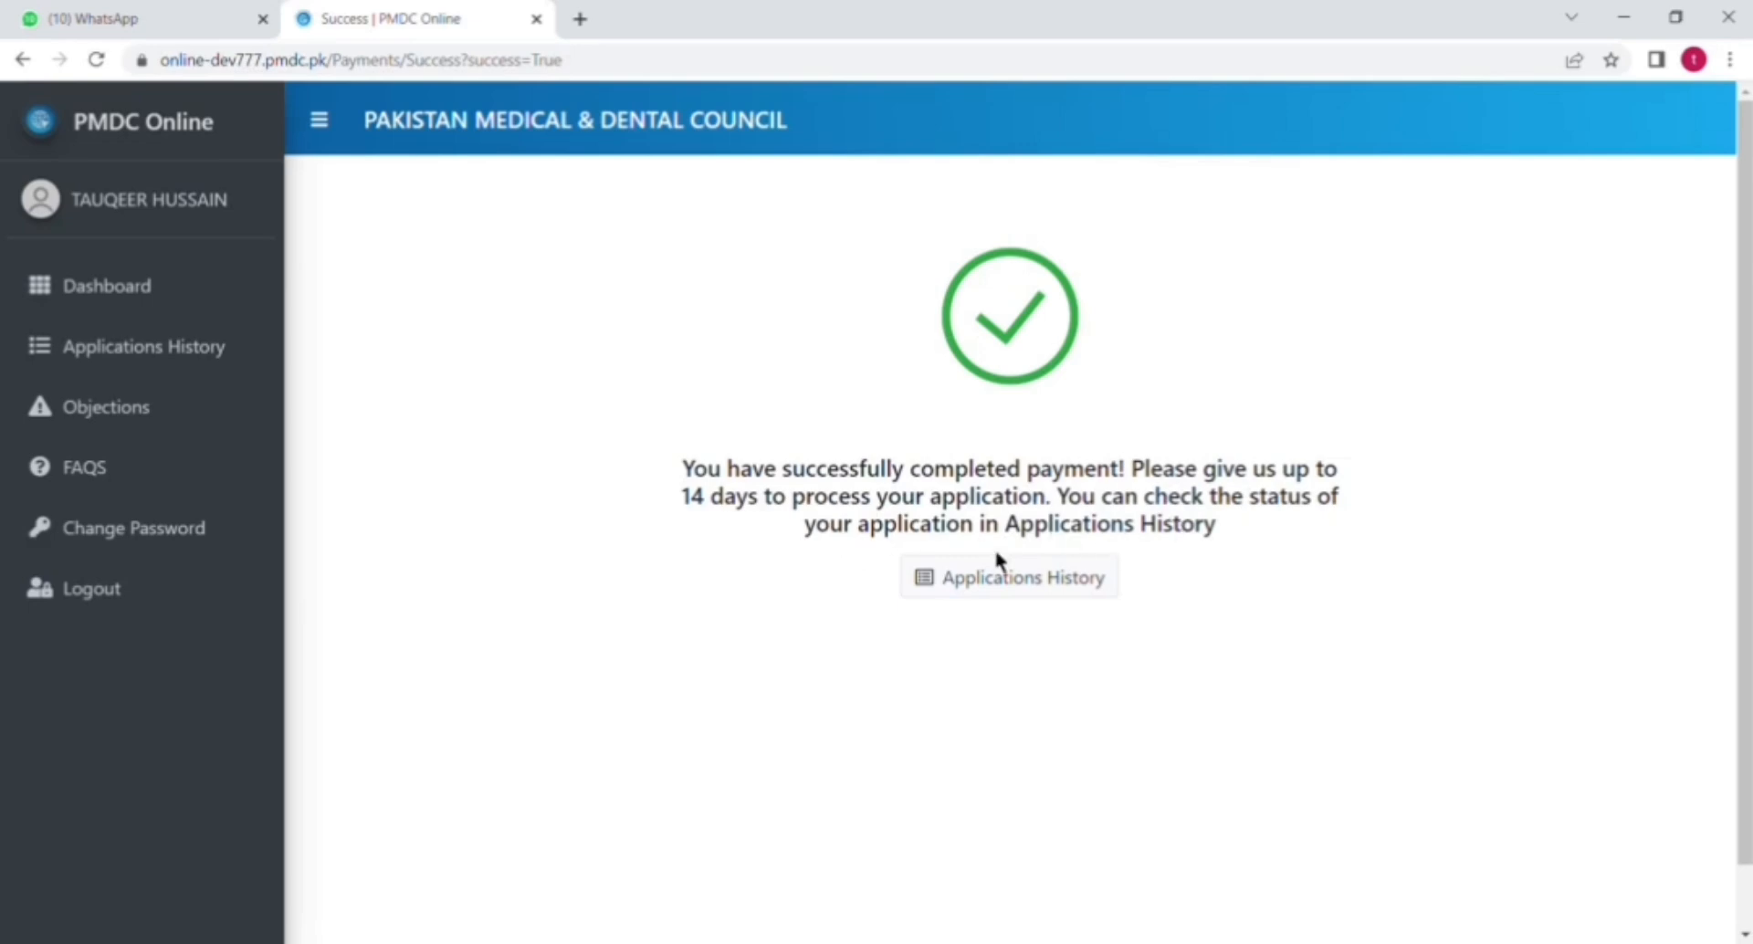
pyautogui.moveTo(1161, 551)
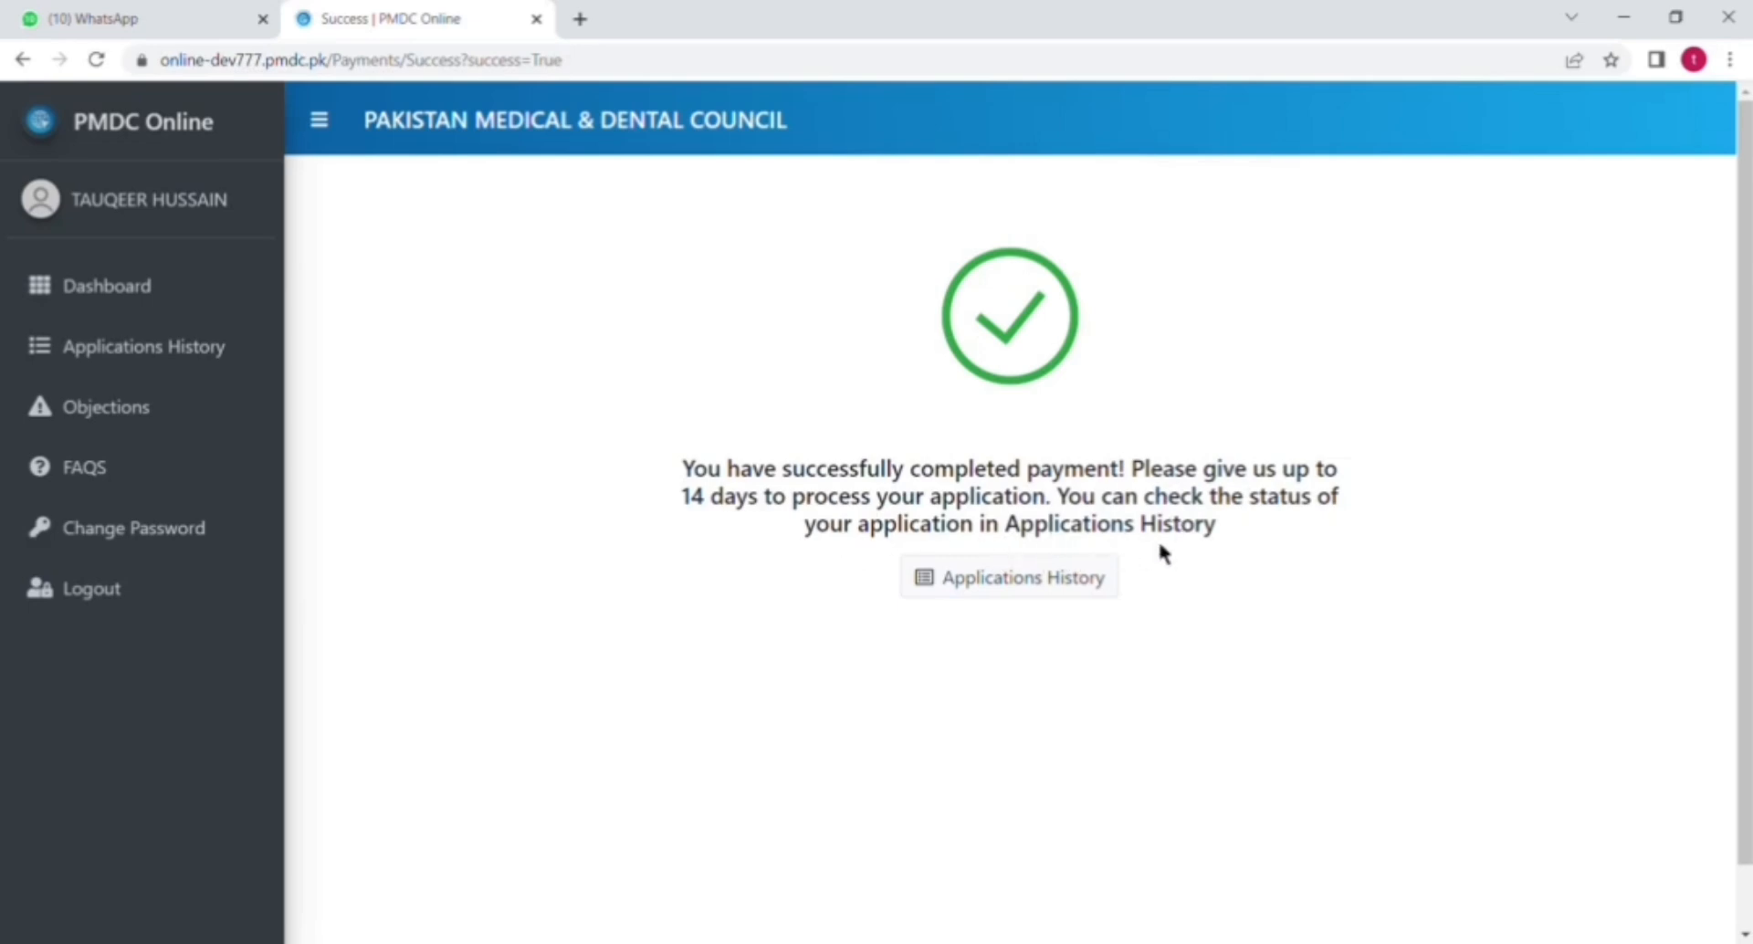
pyautogui.moveTo(1645, 143)
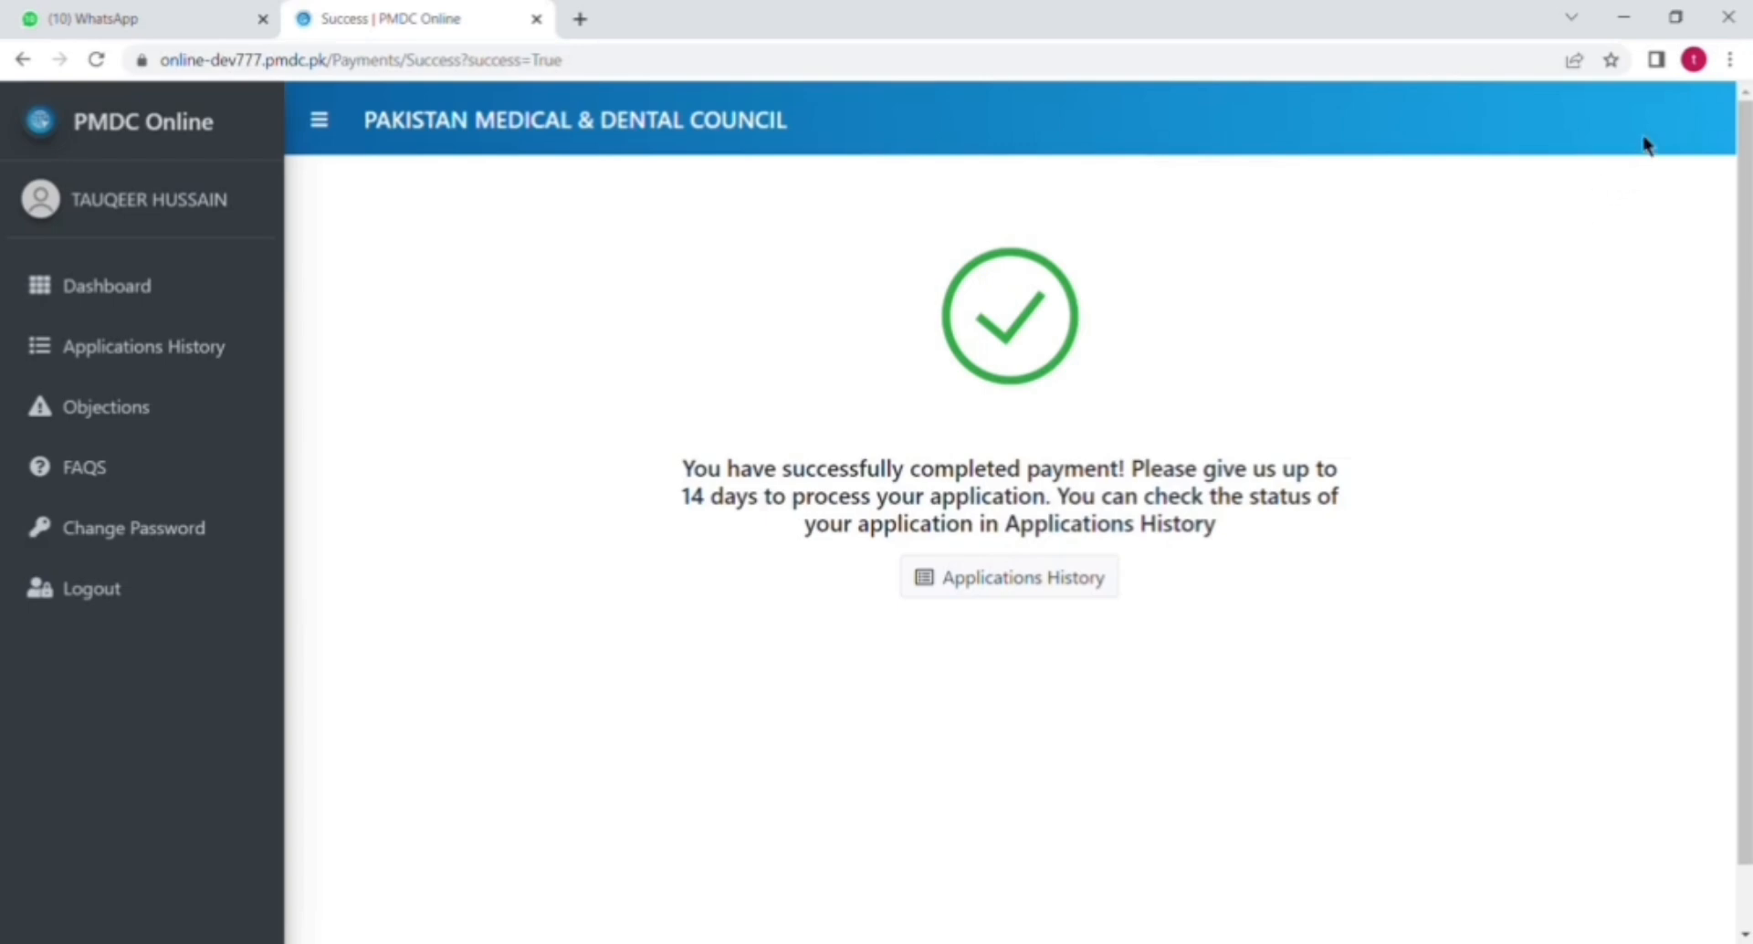